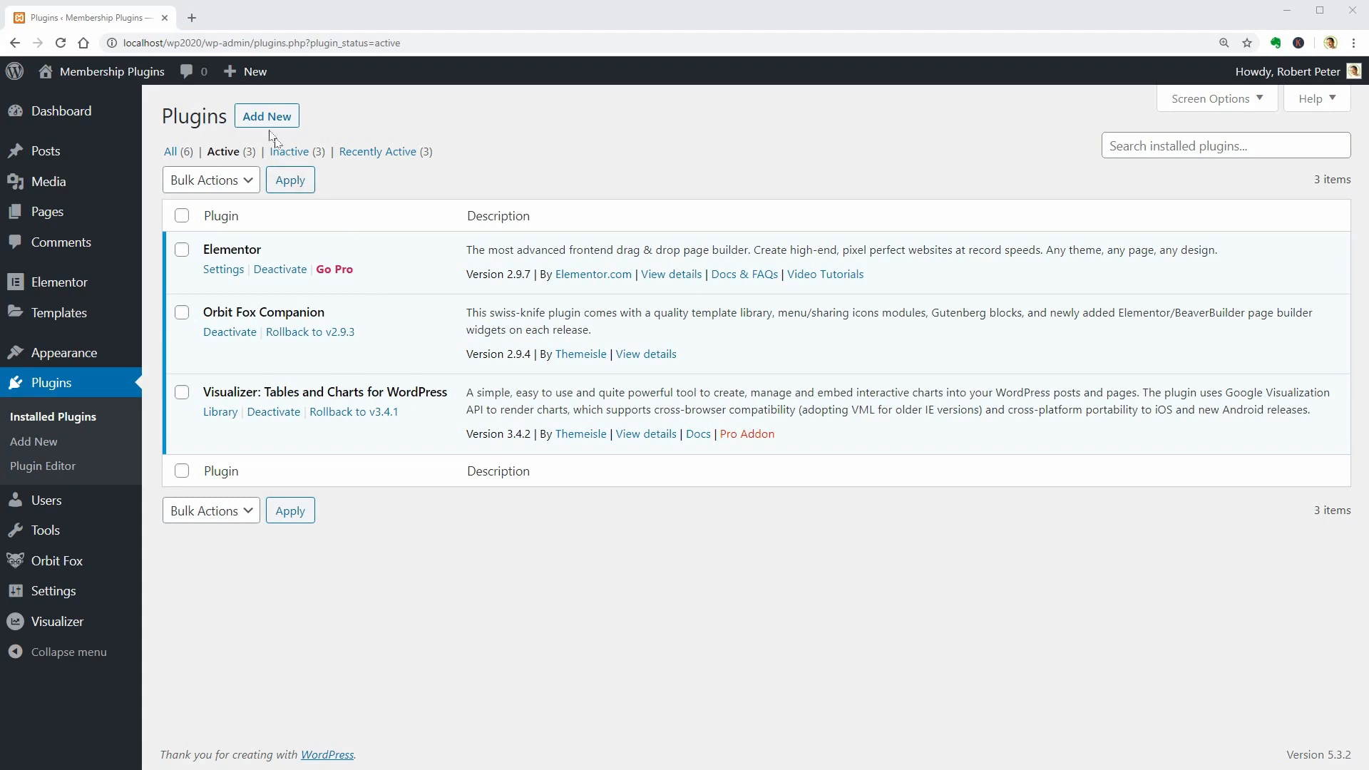
Step: Search the plugin directory for 'ultimate member' and activate Ultimate Member – User Profile & Membership Plugin
{"action": "left_click", "coordinate": [267, 116]}
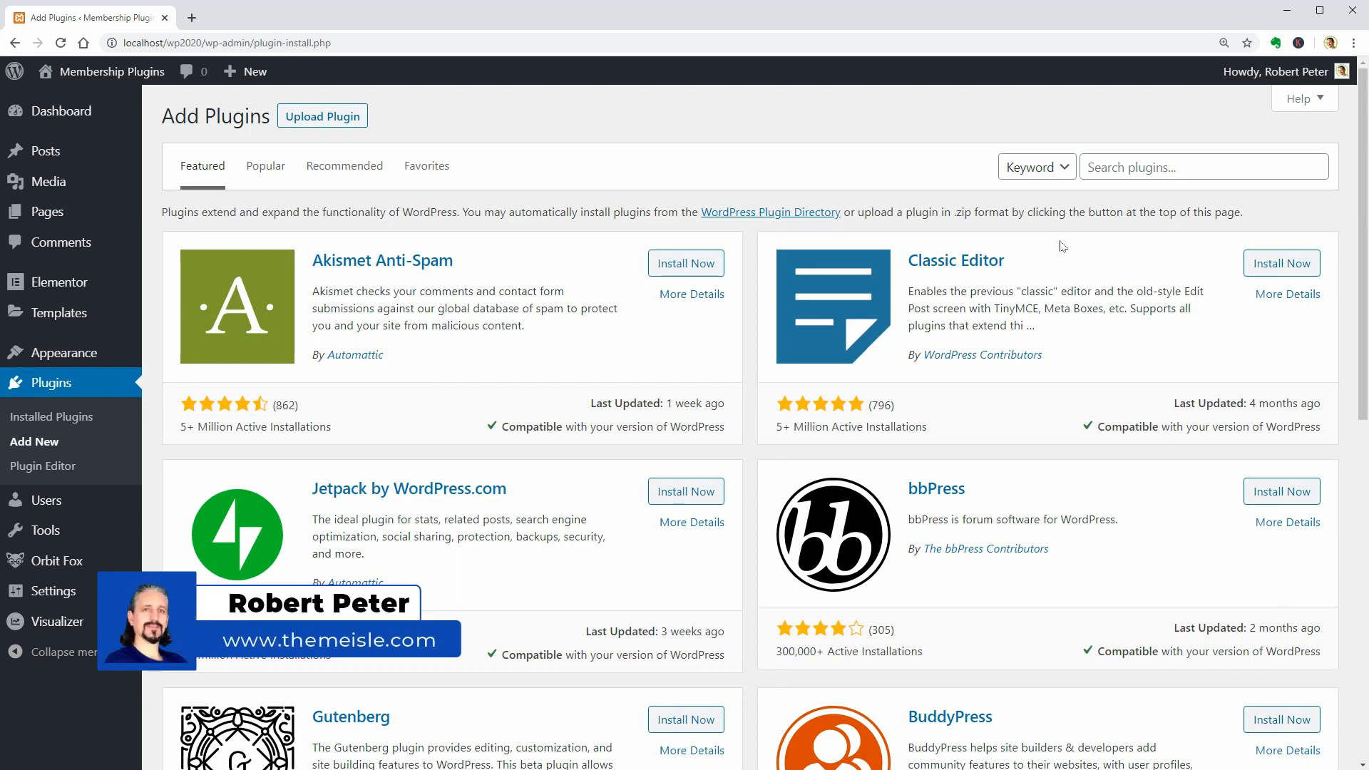
{"action": "left_click", "coordinate": [1204, 167]}
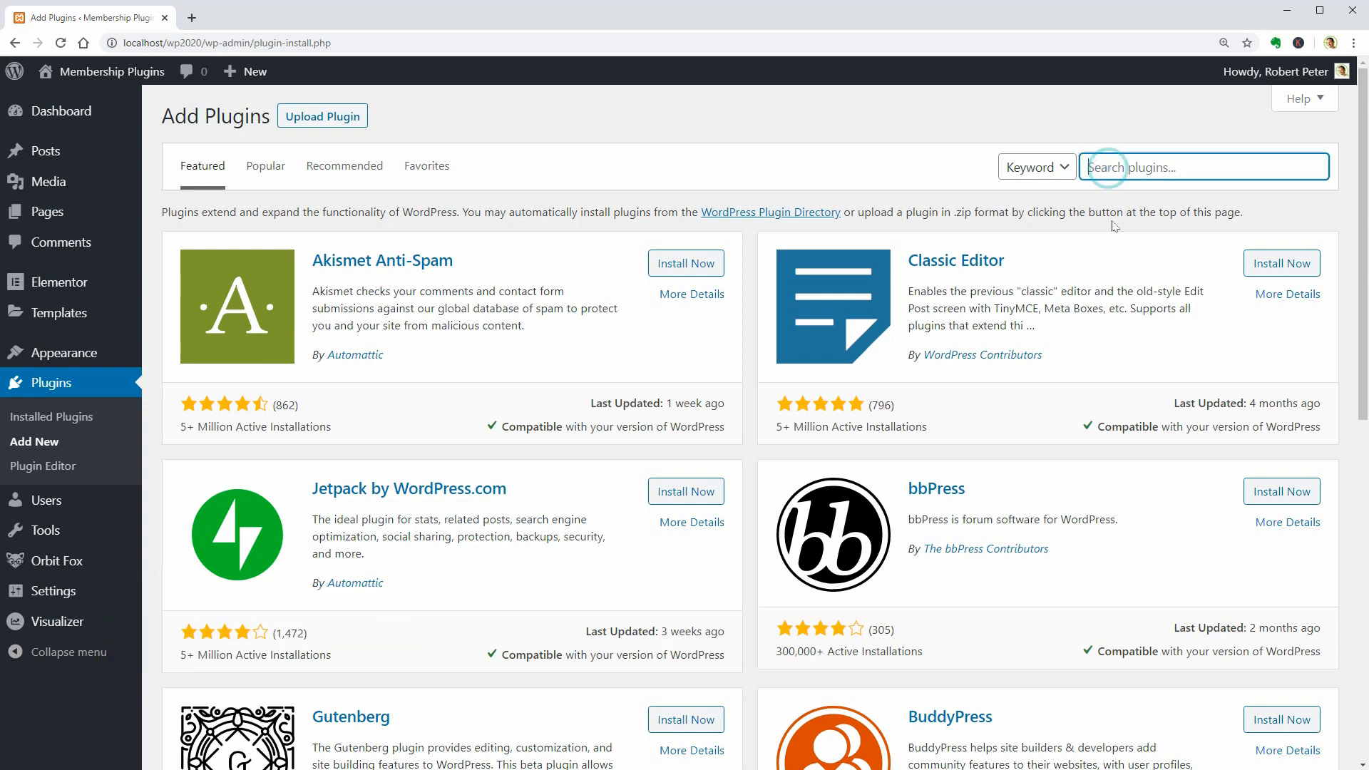
{"action": "type", "text": "ui"}
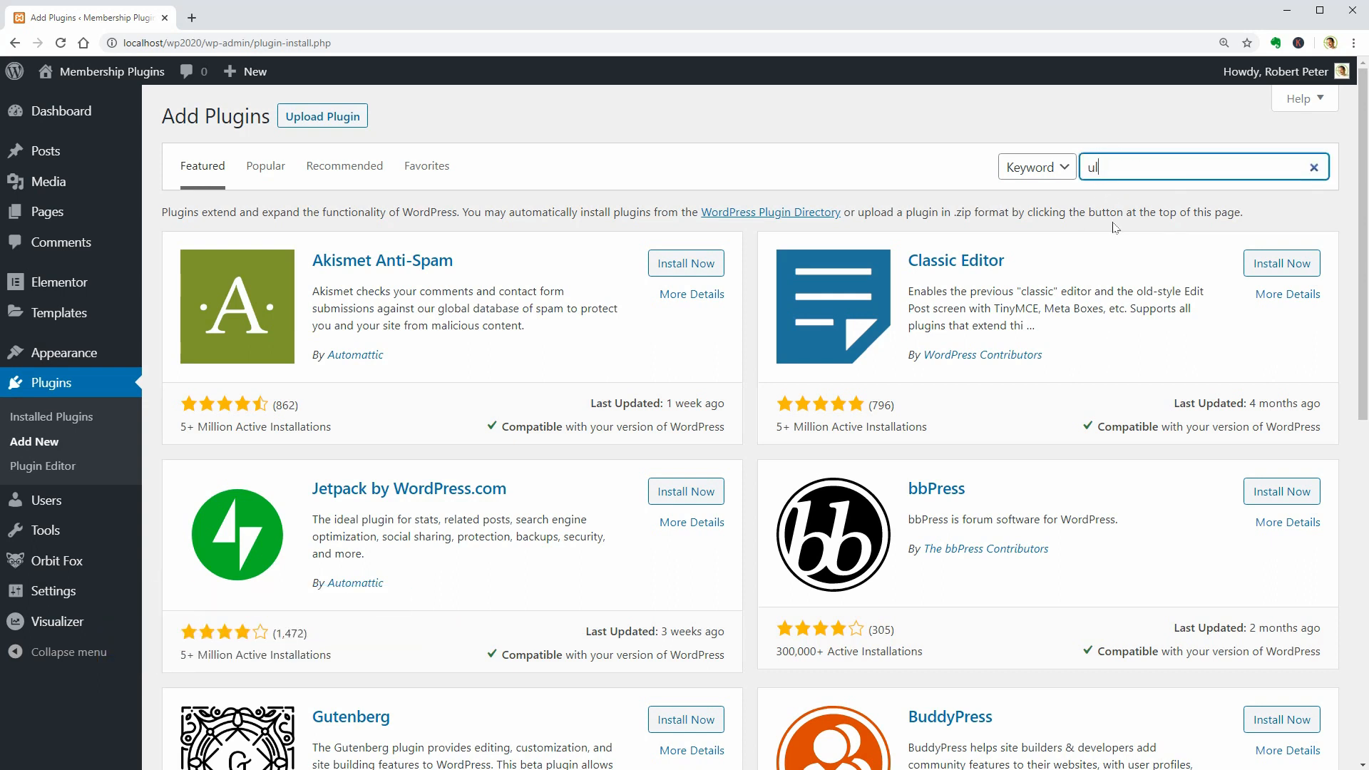
{"action": "type", "text": "ultimate member"}
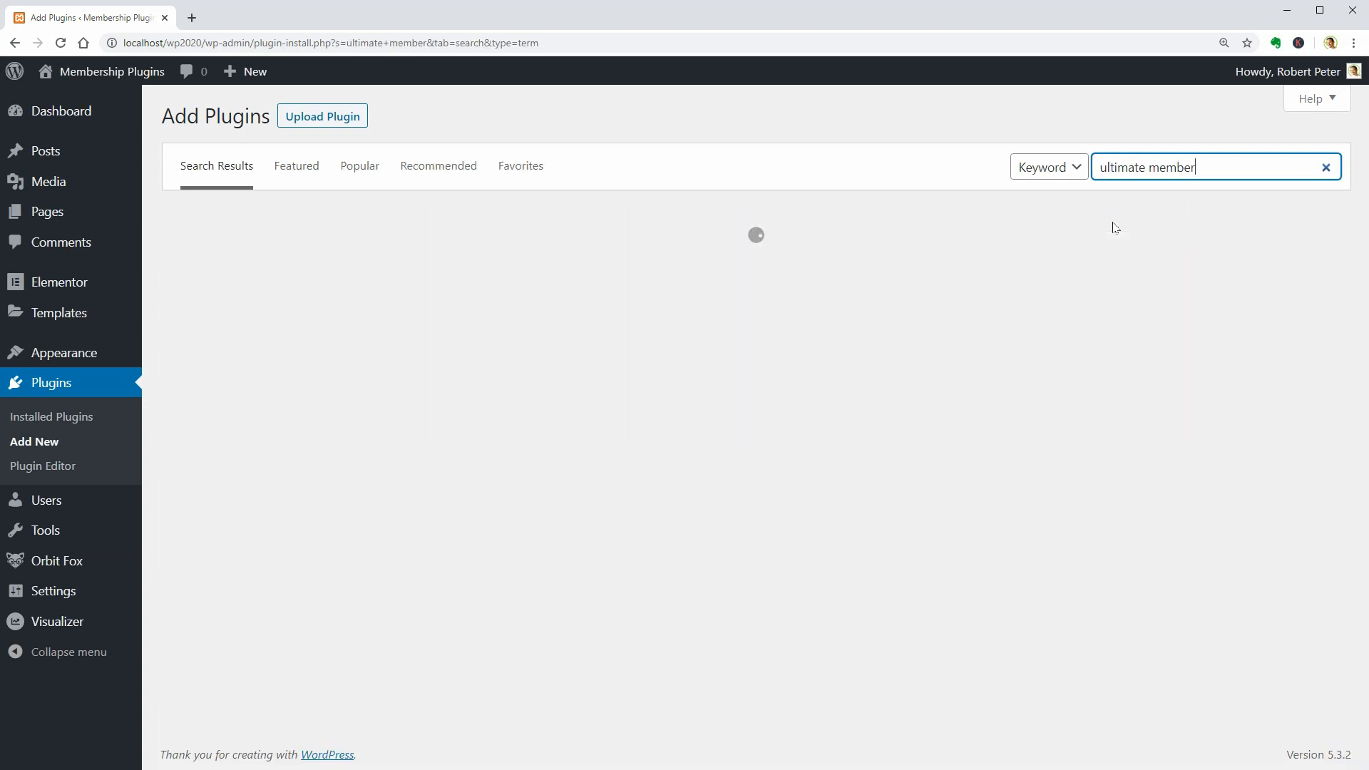
{"action": "key", "text": "Enter"}
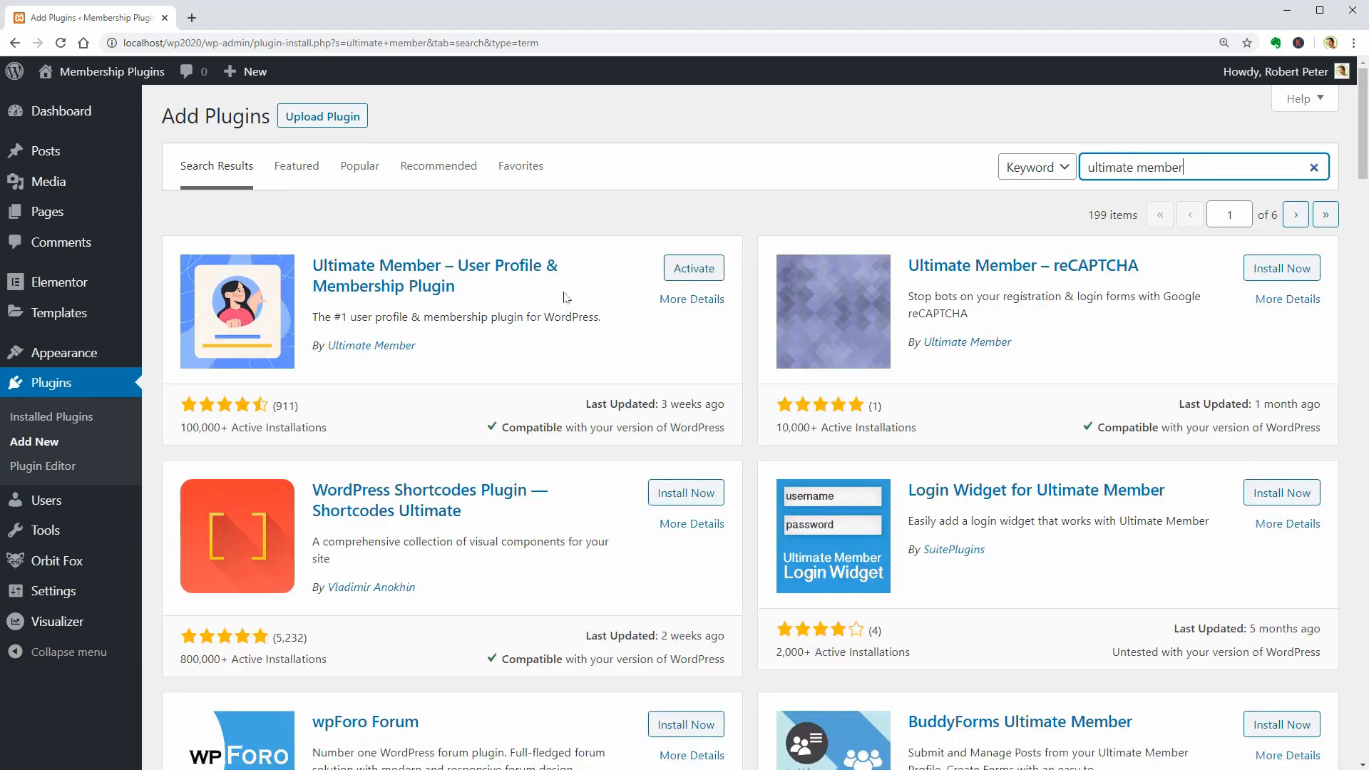
{"action": "left_click", "coordinate": [693, 267]}
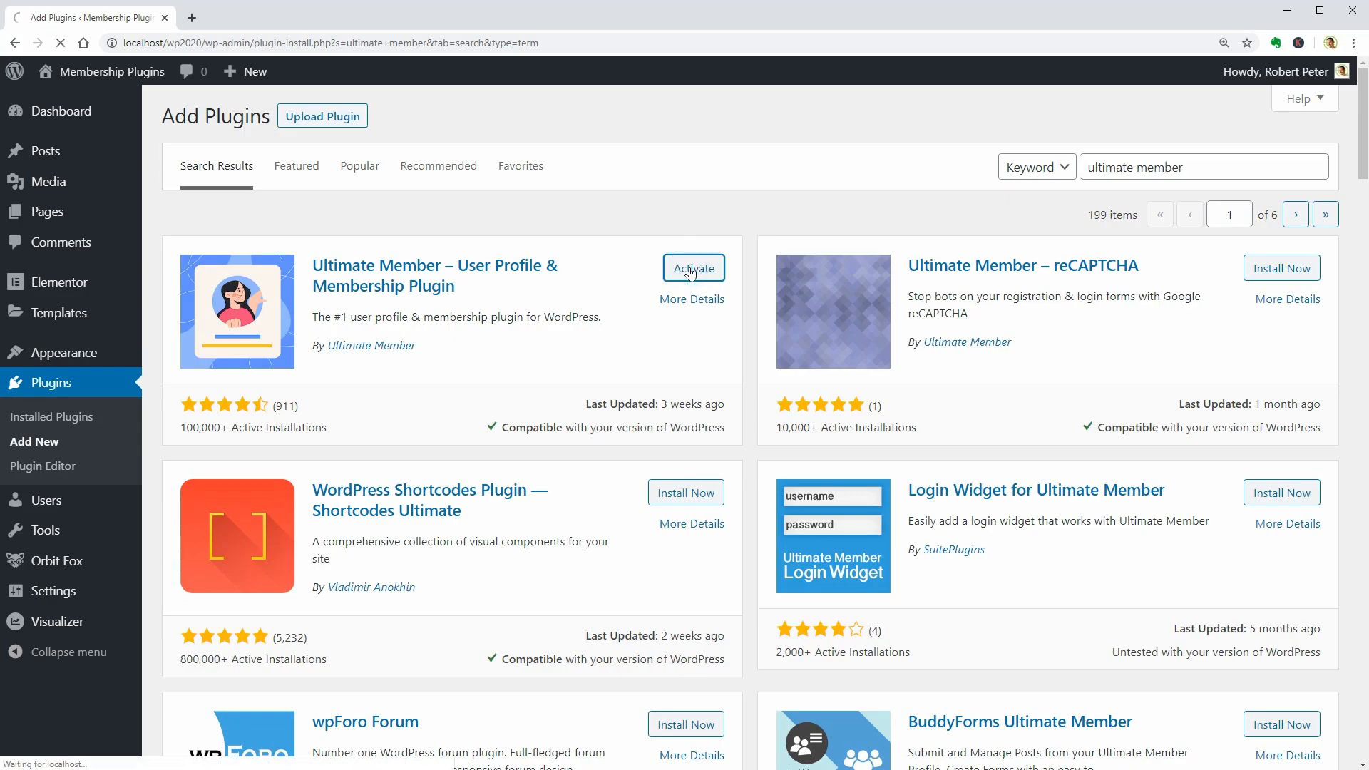
Step: Let Ultimate Member create its user, login, register, members, logout, account and password reset pages
{"action": "left_click", "coordinate": [694, 269]}
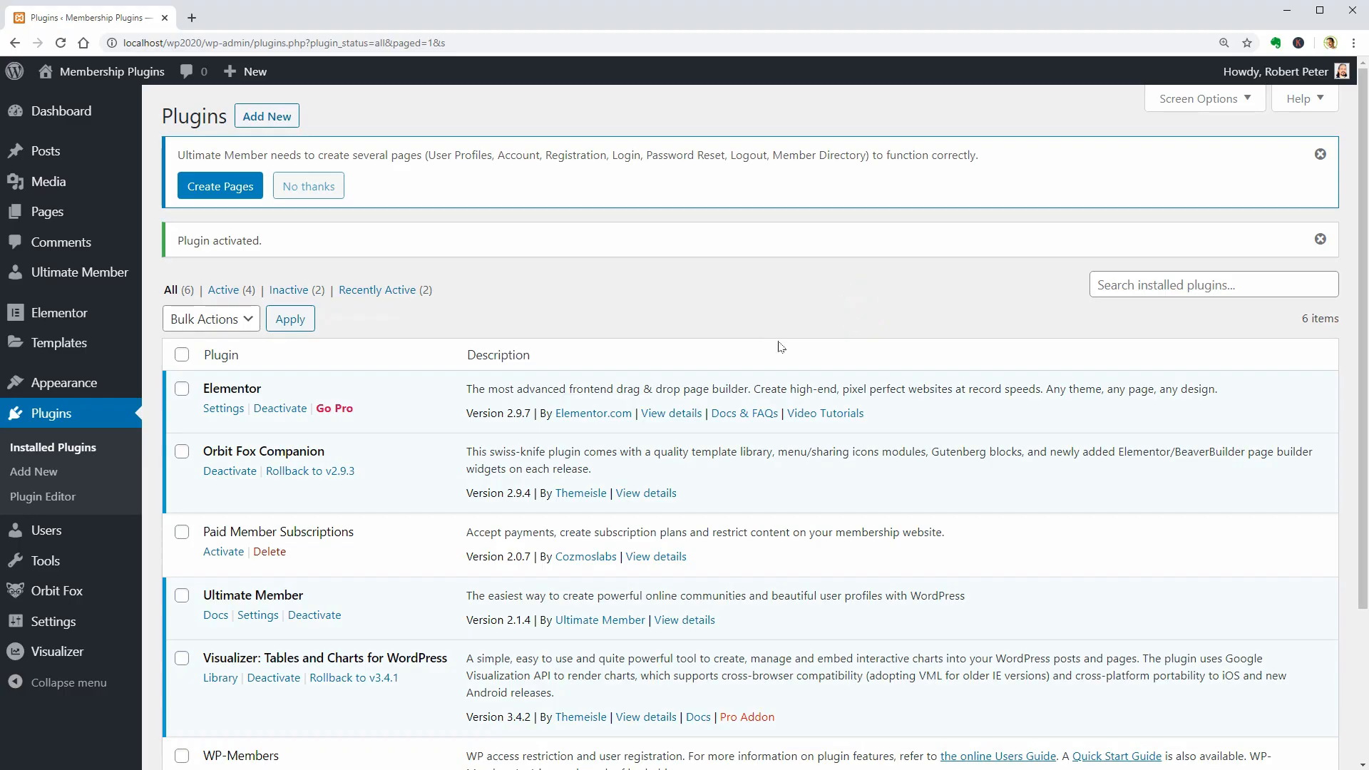
{"action": "mouse_move", "coordinate": [365, 336]}
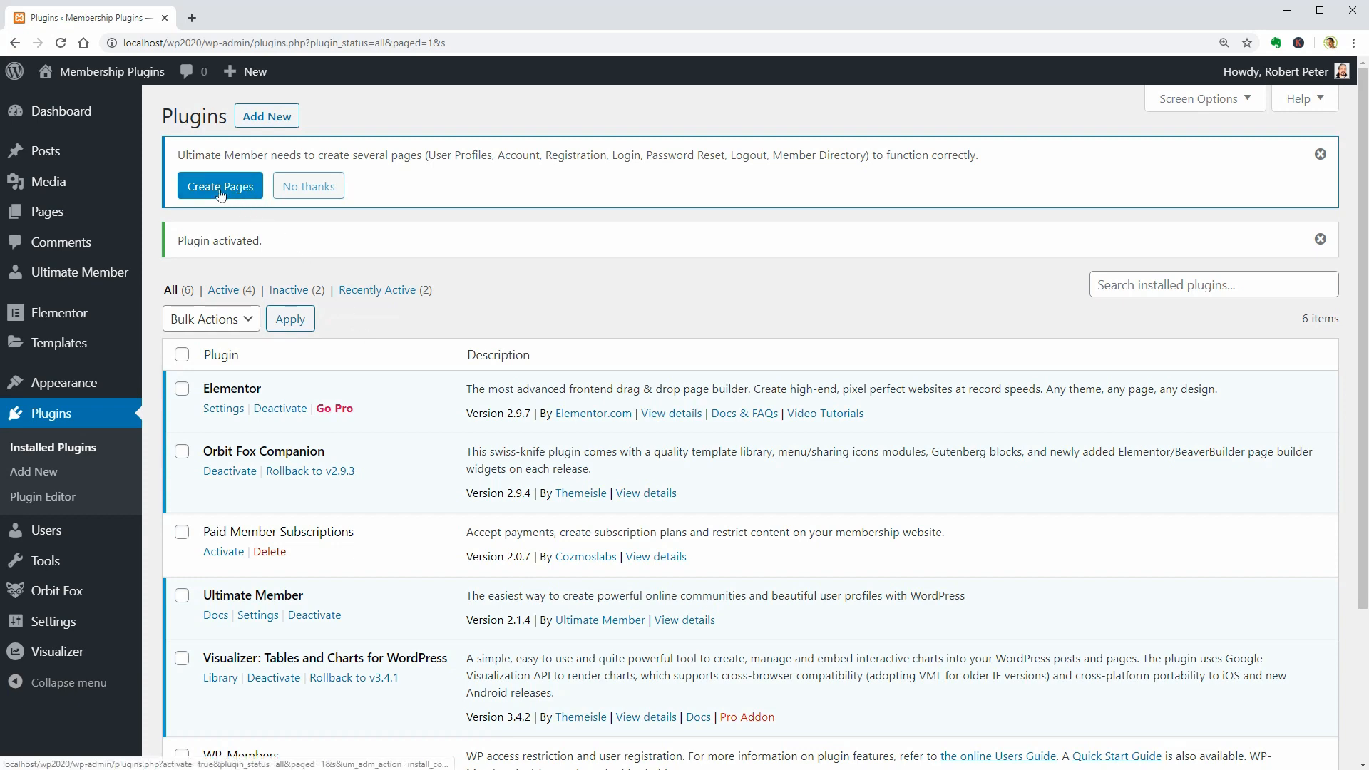
{"action": "left_click", "coordinate": [220, 186]}
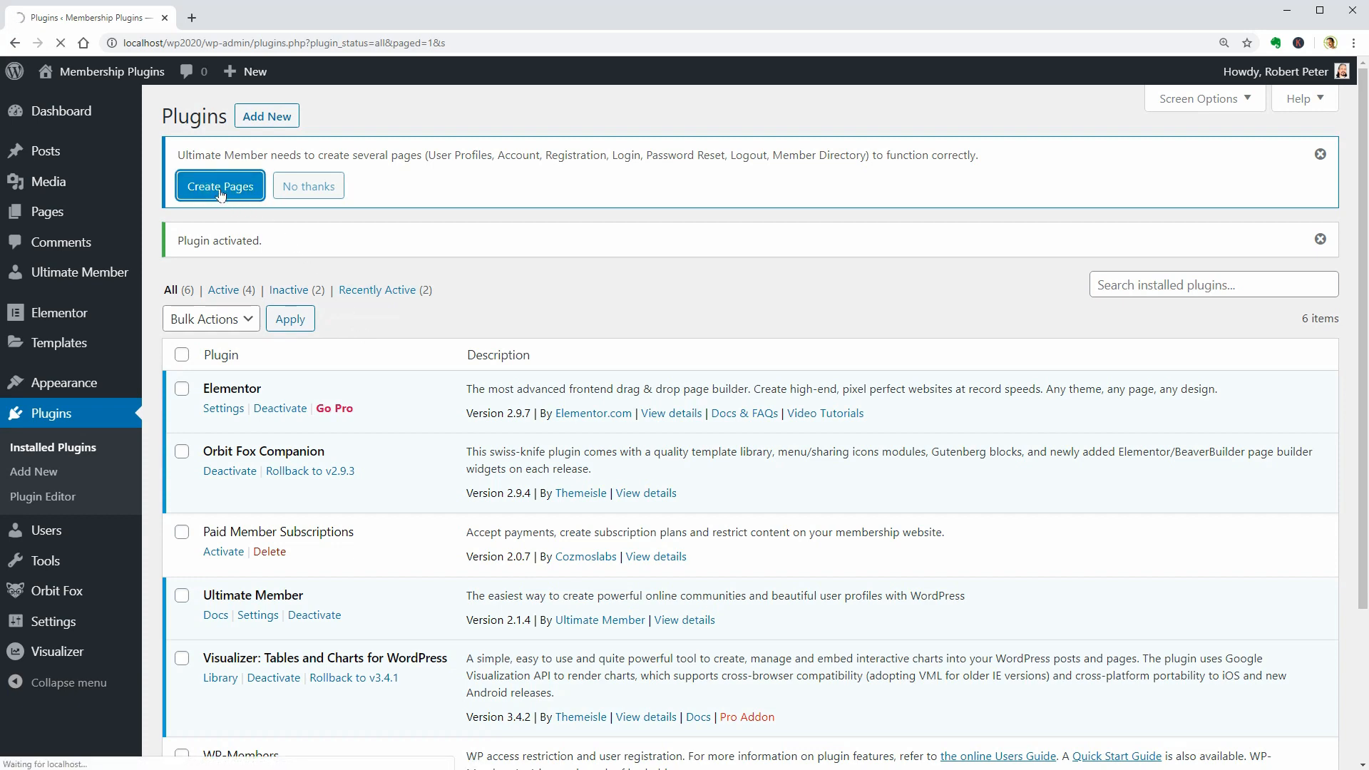
Step: Review Ultimate Member's General > Pages assignments, glance at the Access settings, and return to General
{"action": "left_click", "coordinate": [219, 185]}
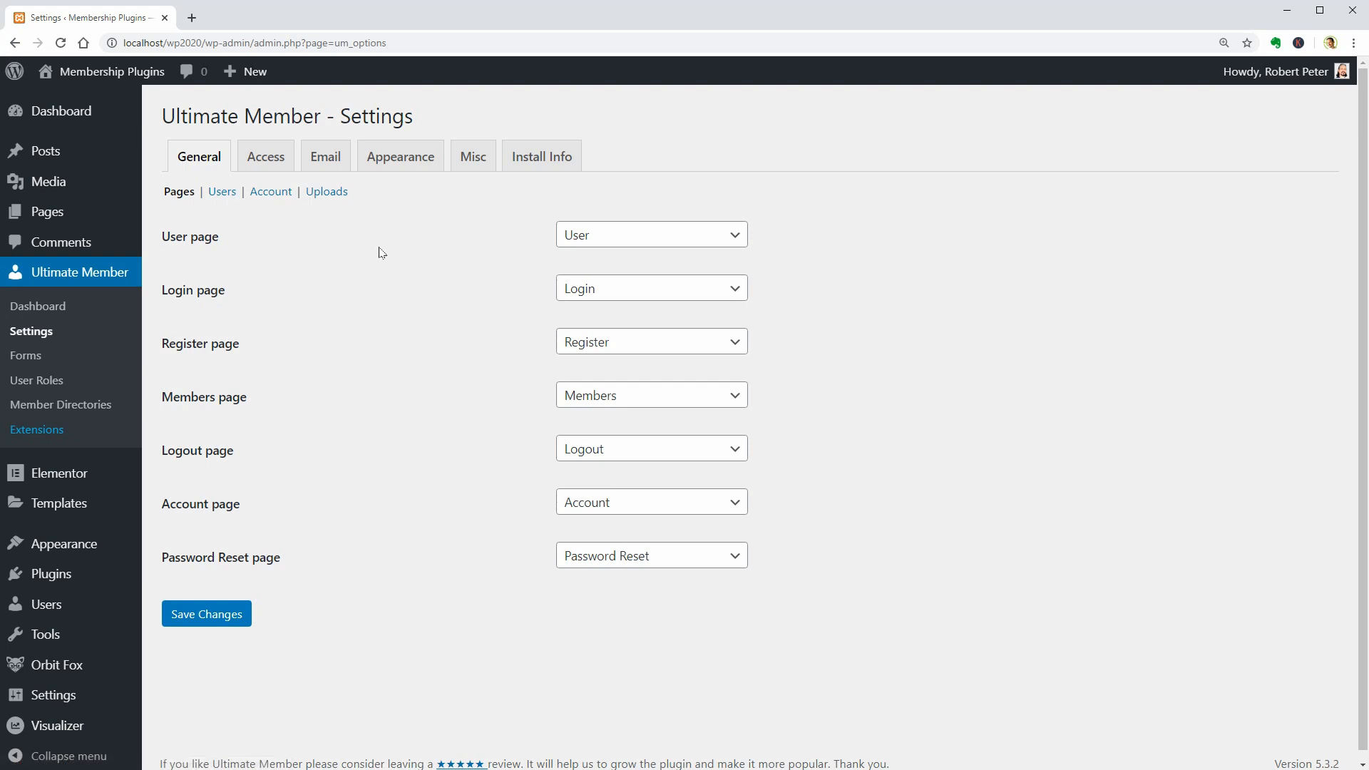
{"action": "mouse_move", "coordinate": [372, 302]}
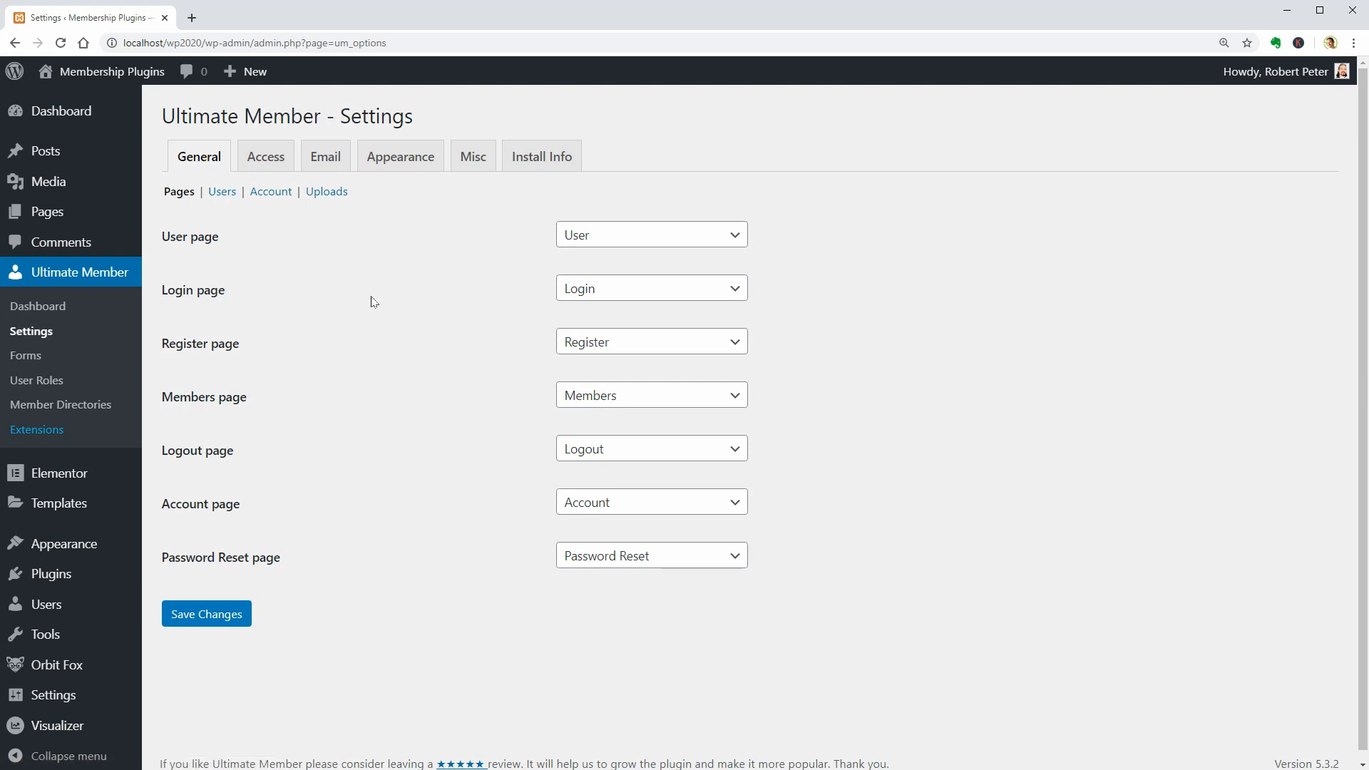
{"action": "mouse_move", "coordinate": [361, 461]}
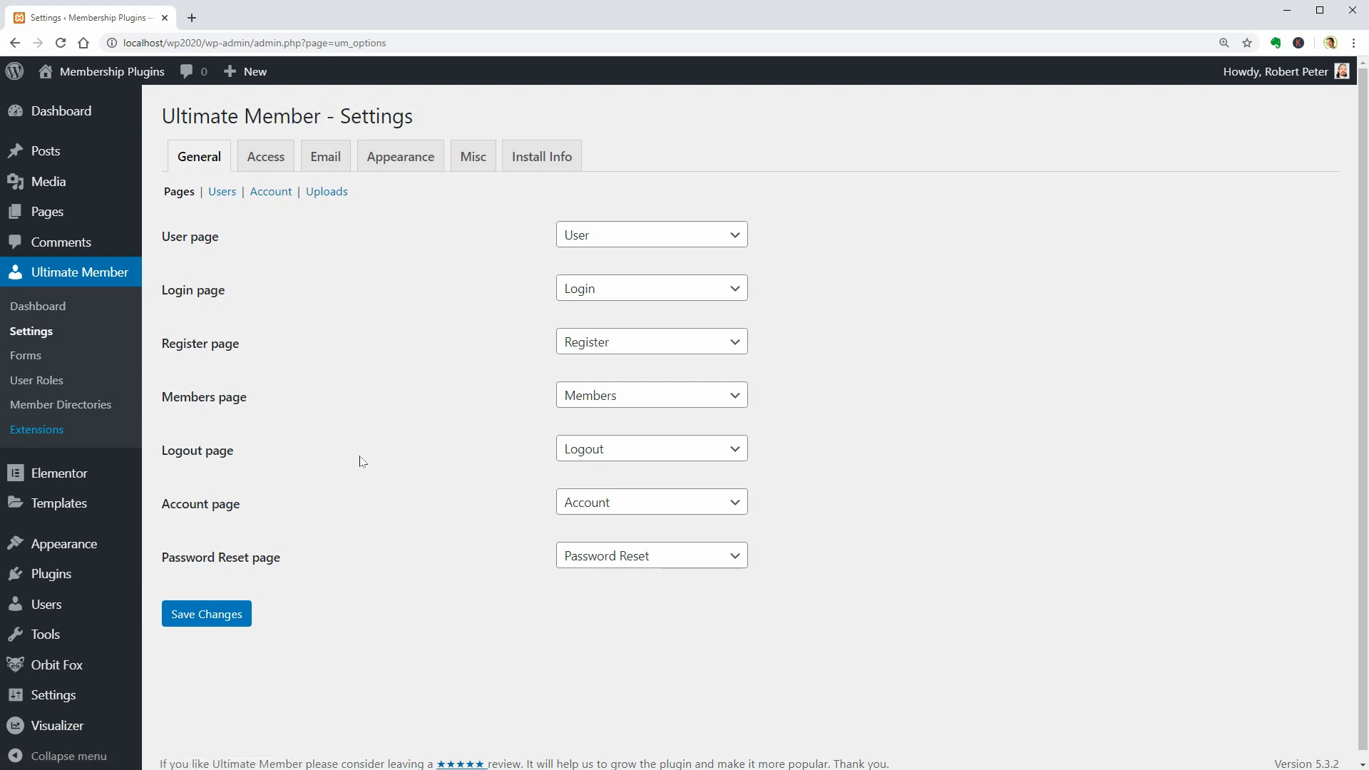
{"action": "mouse_move", "coordinate": [371, 558]}
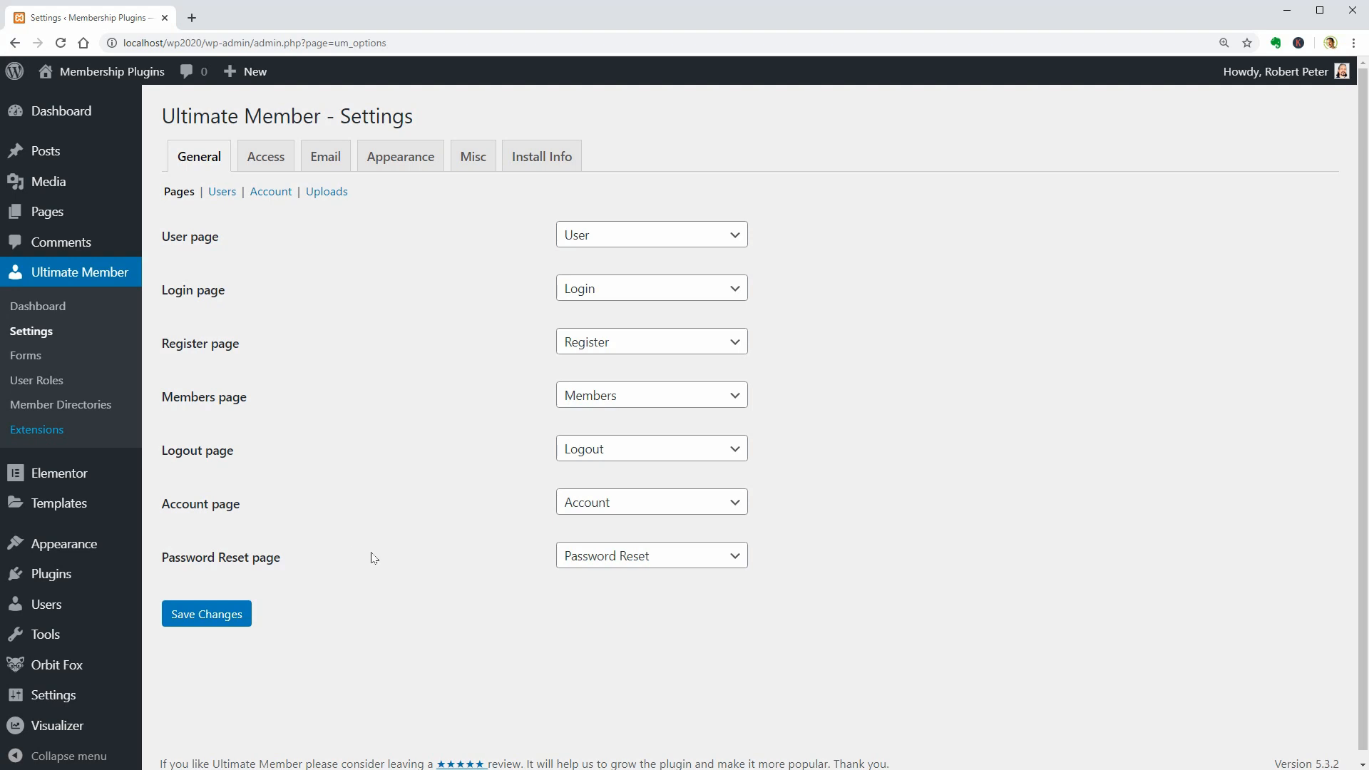
{"action": "left_click", "coordinate": [206, 613]}
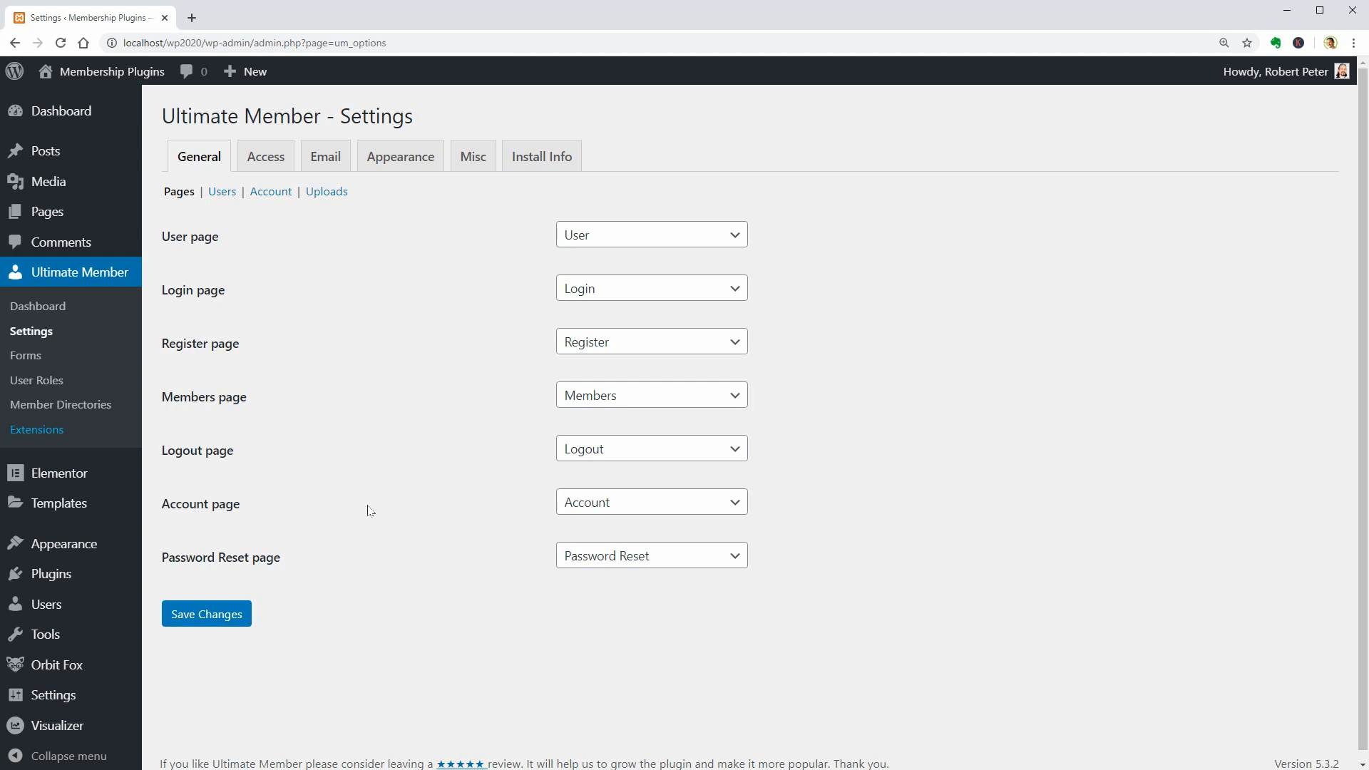
{"action": "mouse_move", "coordinate": [377, 254]}
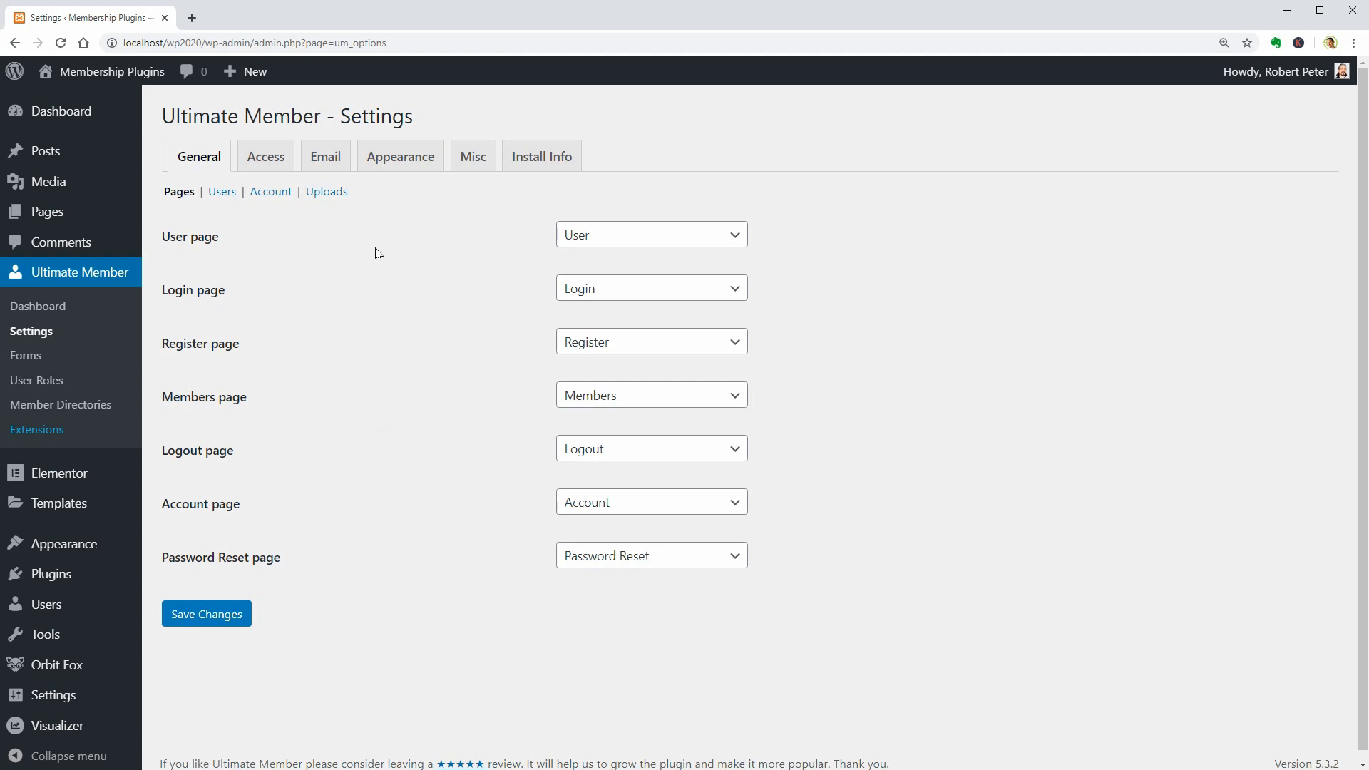
{"action": "left_click", "coordinate": [266, 155]}
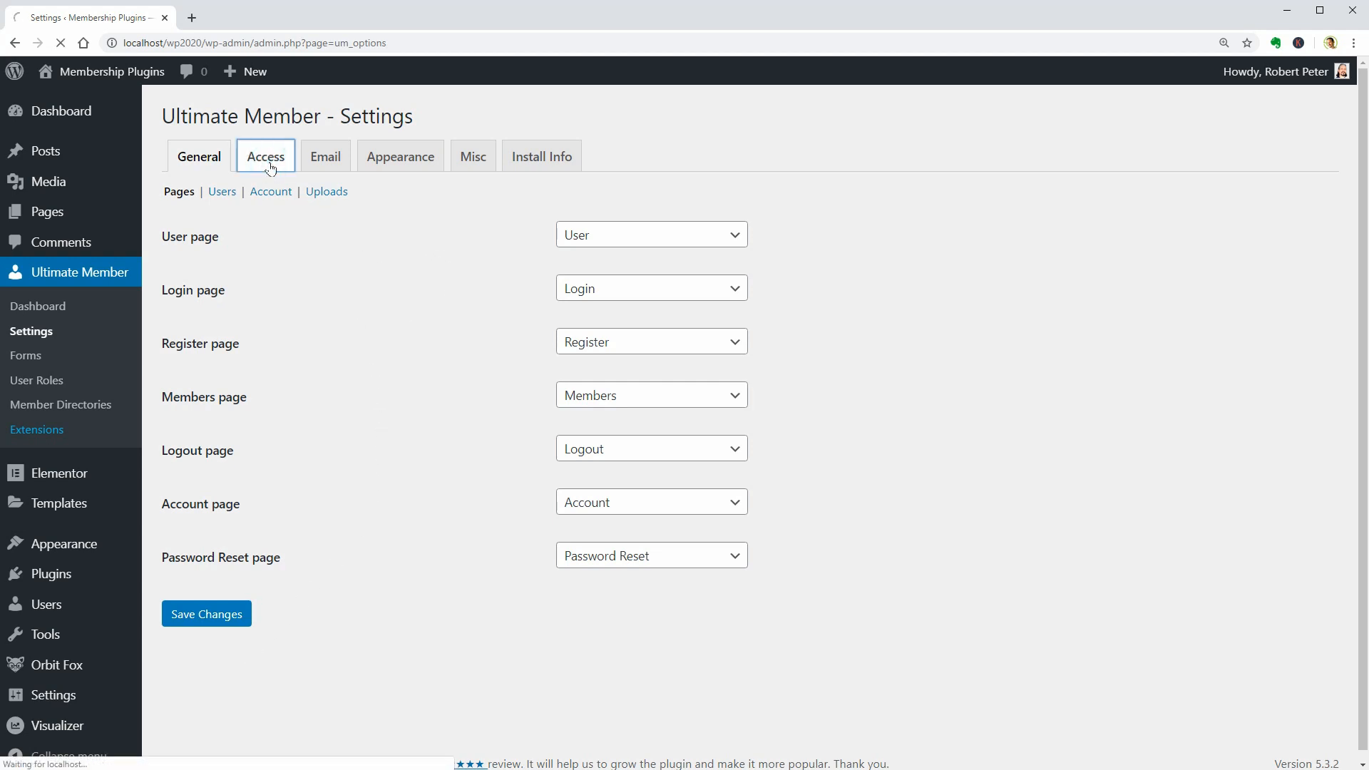
{"action": "left_click", "coordinate": [266, 157]}
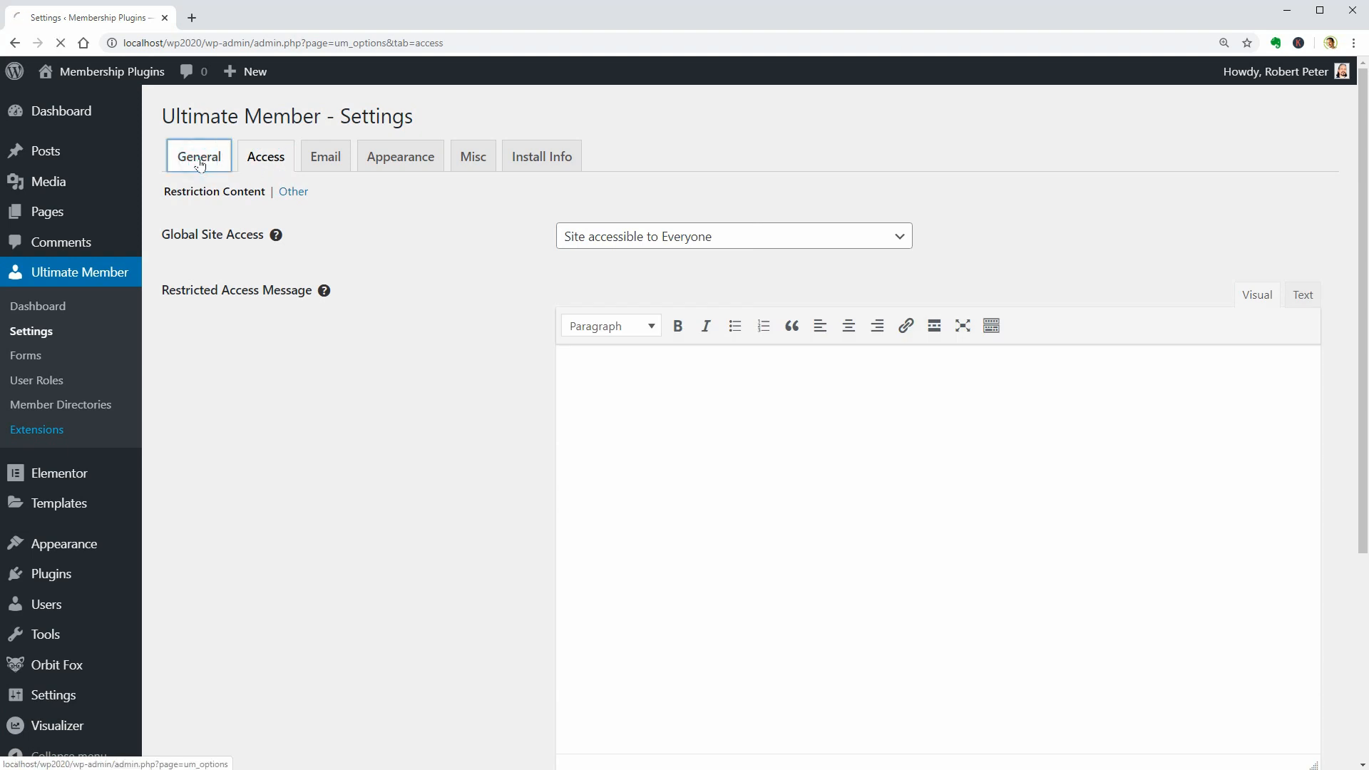
{"action": "left_click", "coordinate": [198, 157]}
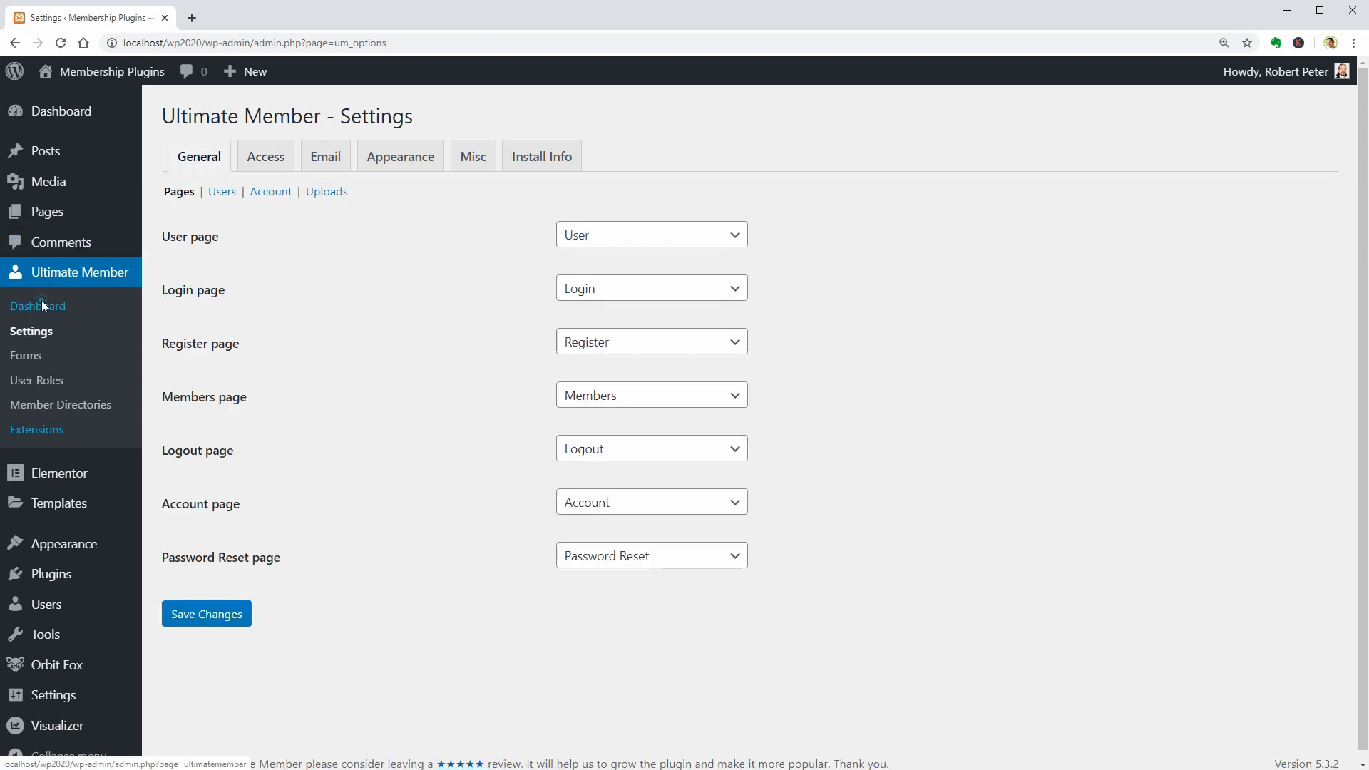
Step: View the Ultimate Member dashboard's Users Overview of 5 approved users, then head to Settings
{"action": "left_click", "coordinate": [37, 305]}
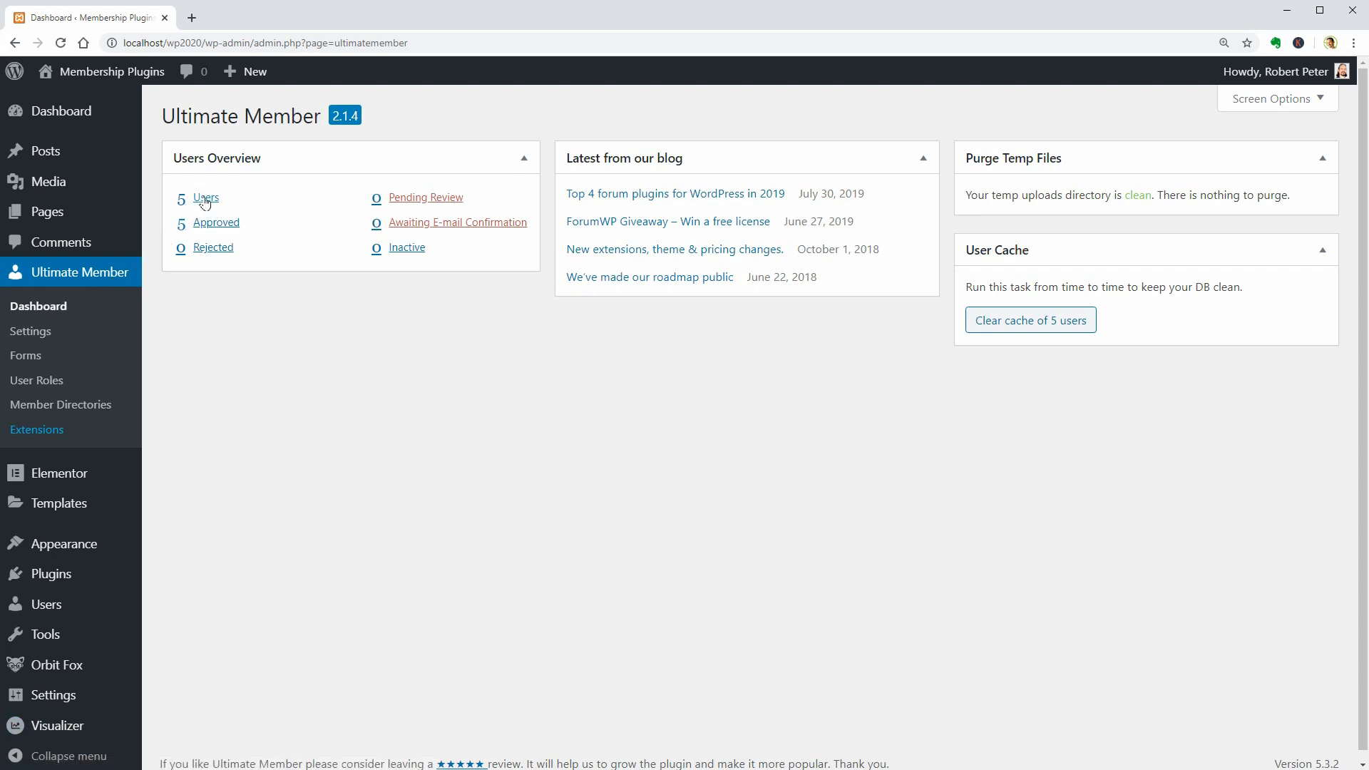
{"action": "mouse_move", "coordinate": [216, 223]}
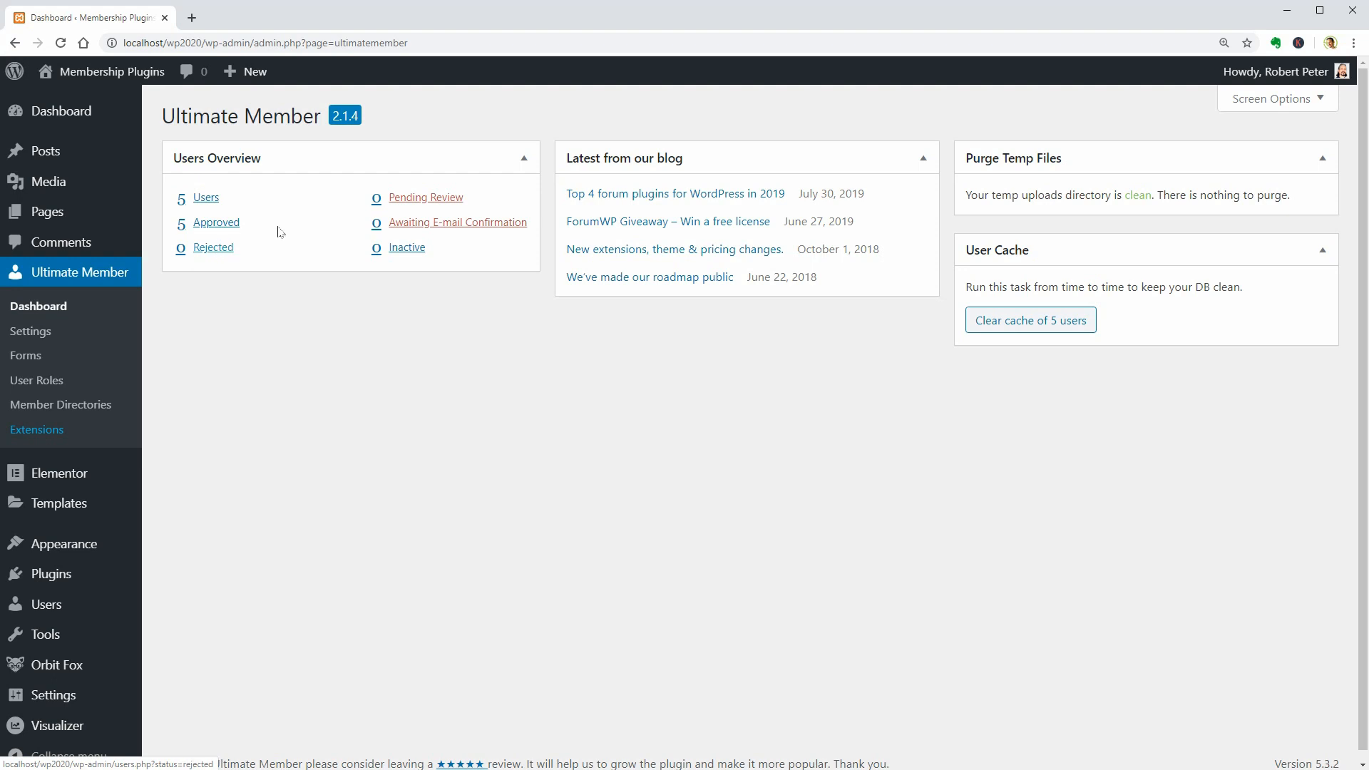
{"action": "mouse_move", "coordinate": [383, 281]}
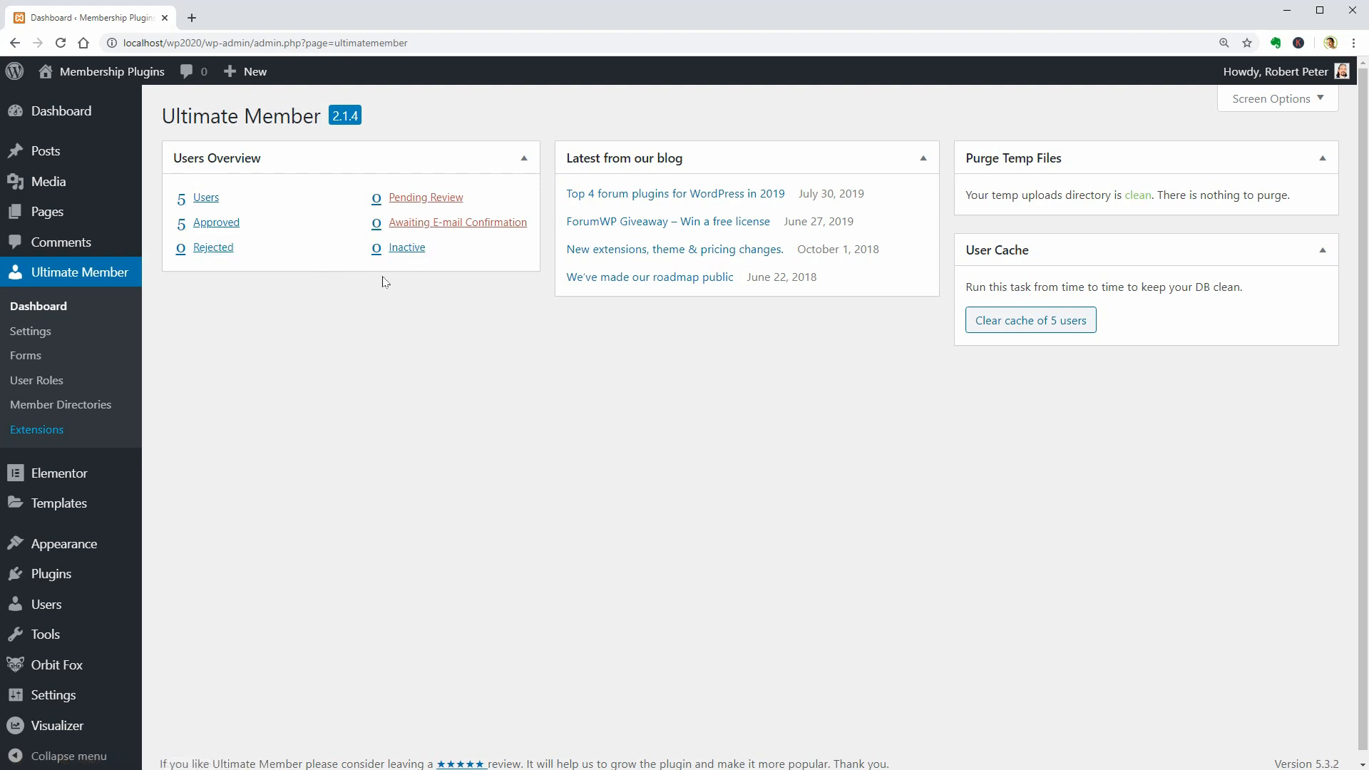
{"action": "left_click", "coordinate": [30, 331]}
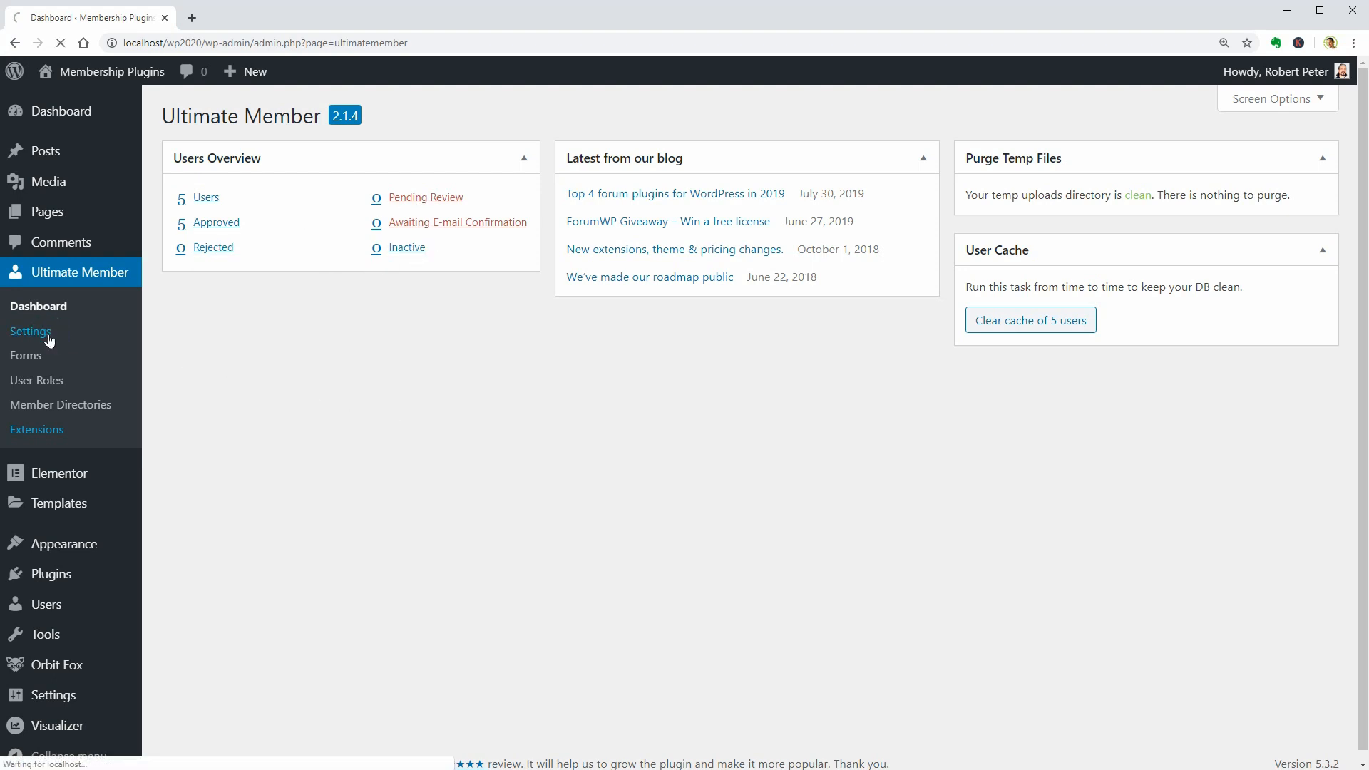
Step: Browse Ultimate Member's Users, Access, Email notification and Appearance profile settings
{"action": "left_click", "coordinate": [30, 331]}
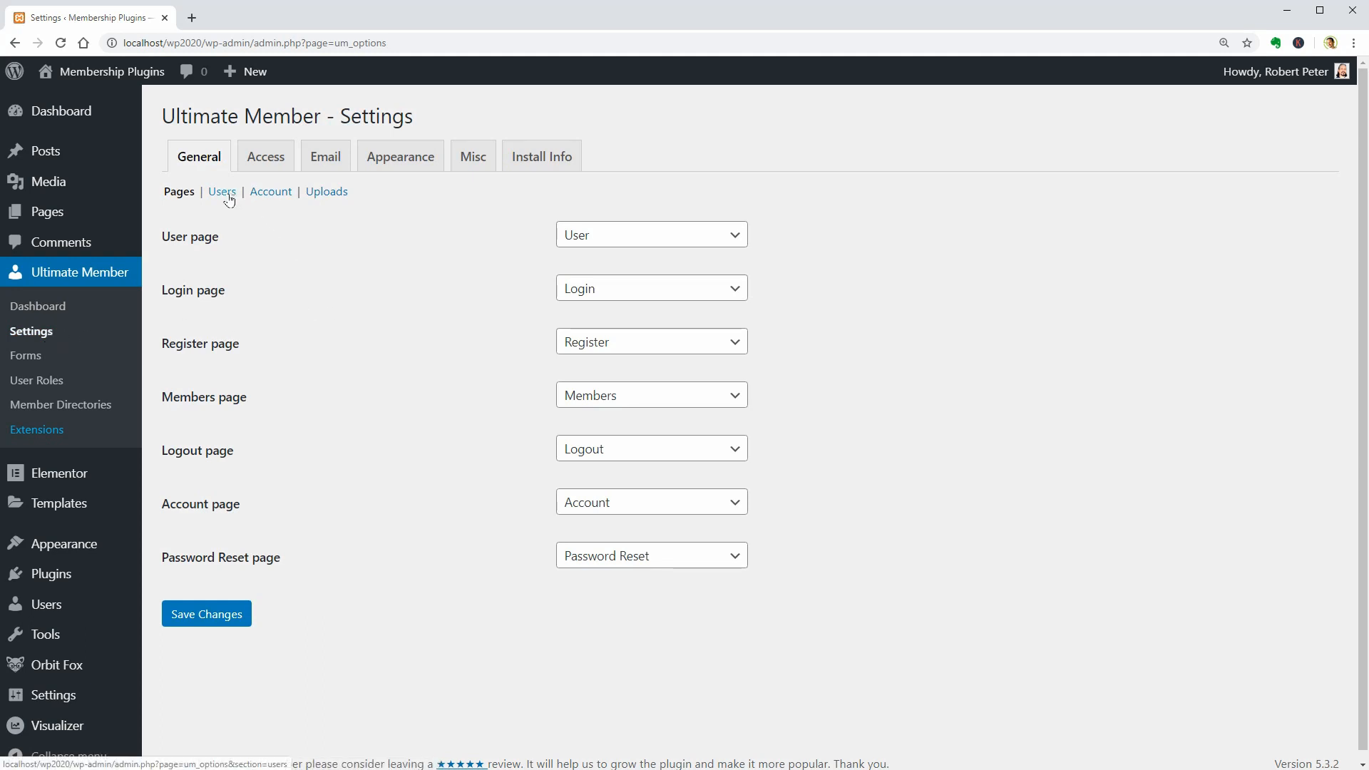
{"action": "left_click", "coordinate": [221, 191]}
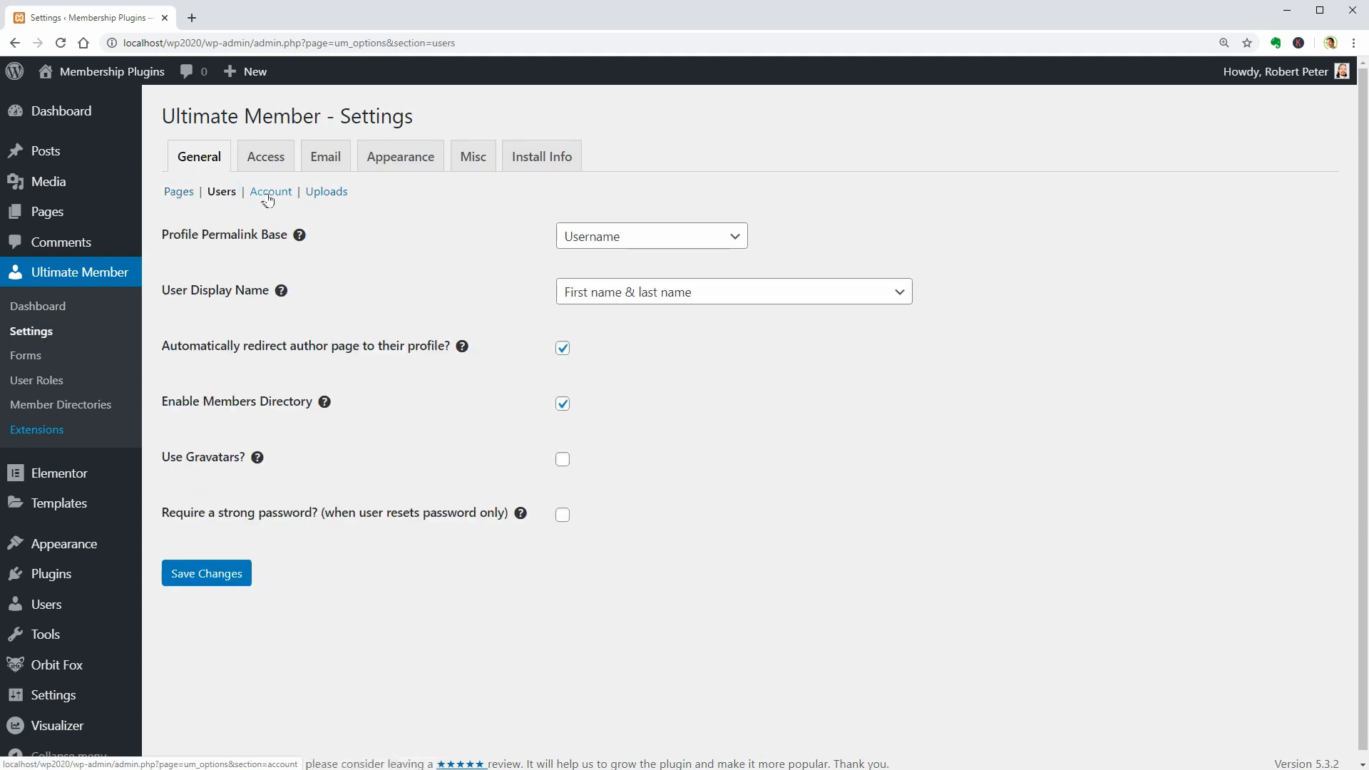
{"action": "left_click", "coordinate": [265, 157]}
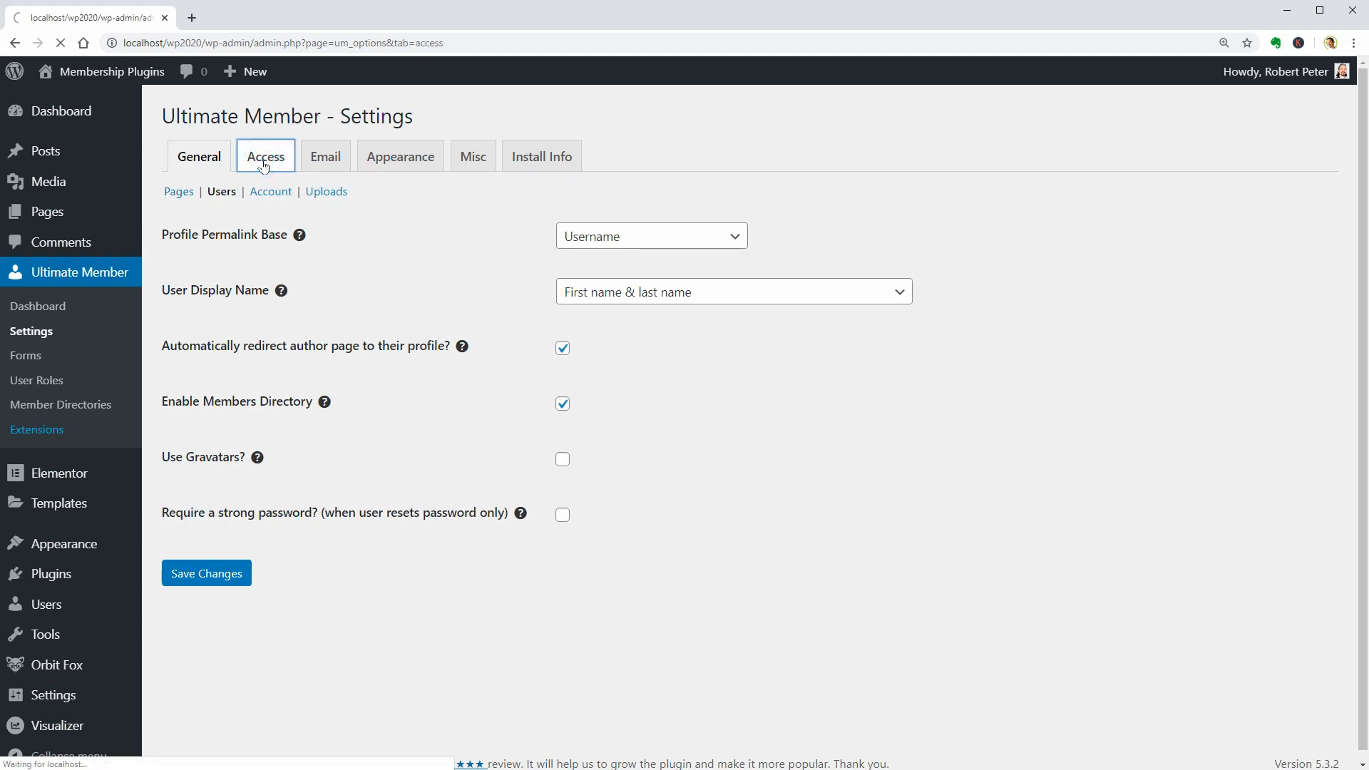
{"action": "left_click", "coordinate": [265, 157]}
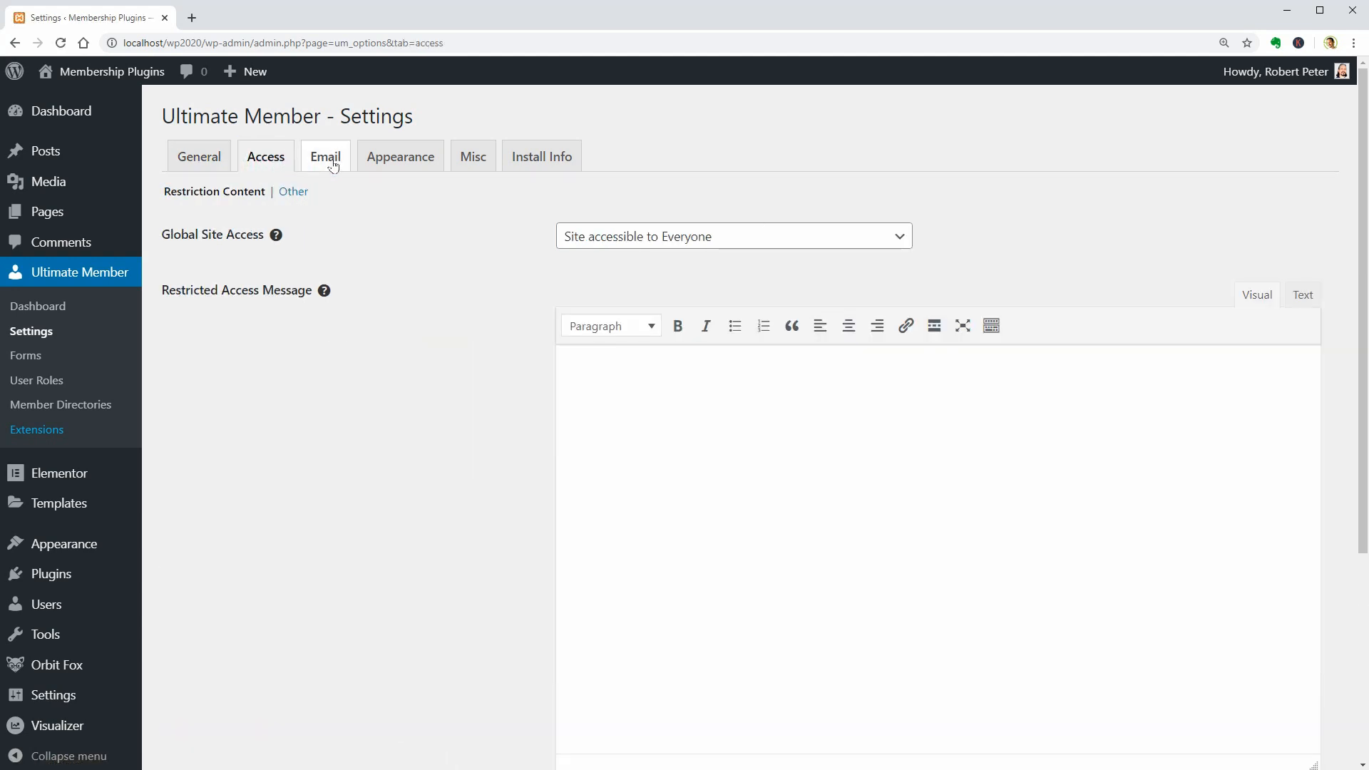
{"action": "left_click", "coordinate": [325, 157]}
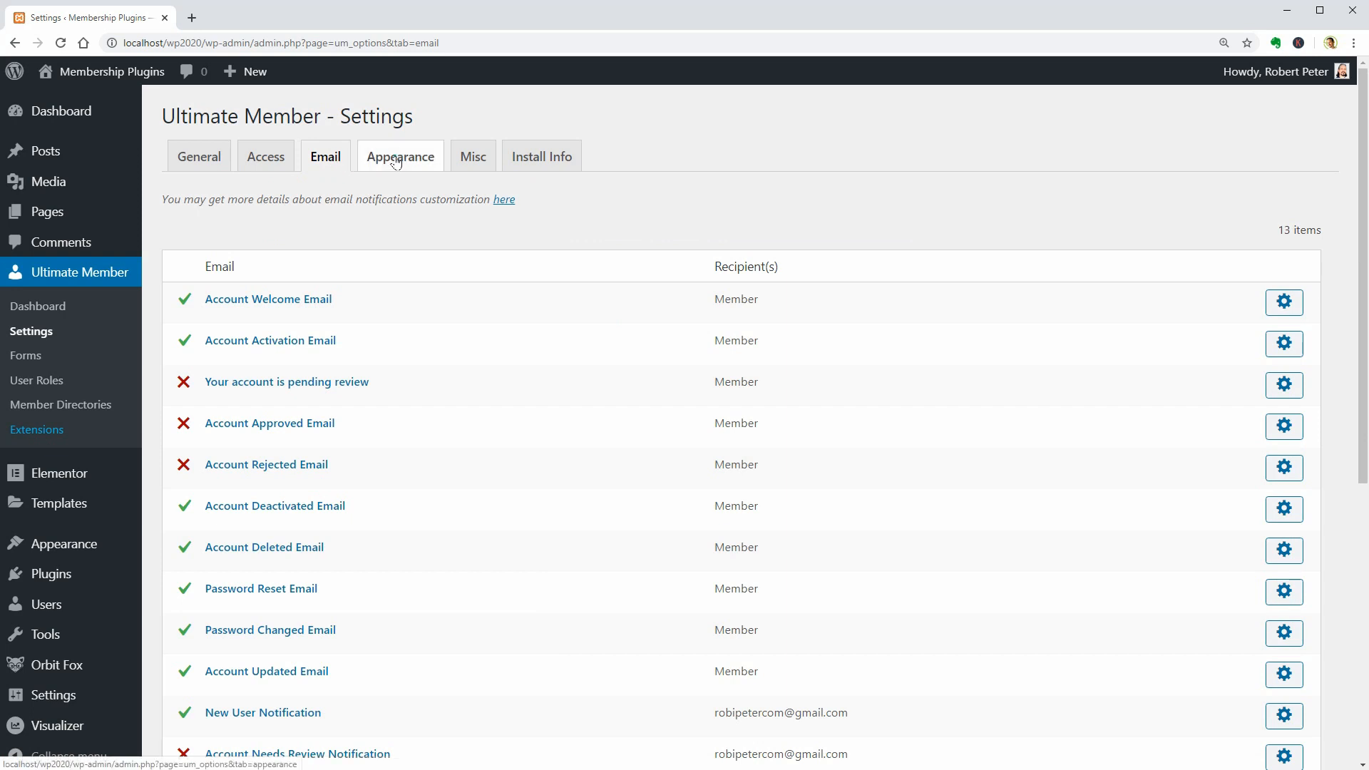
{"action": "left_click", "coordinate": [399, 157]}
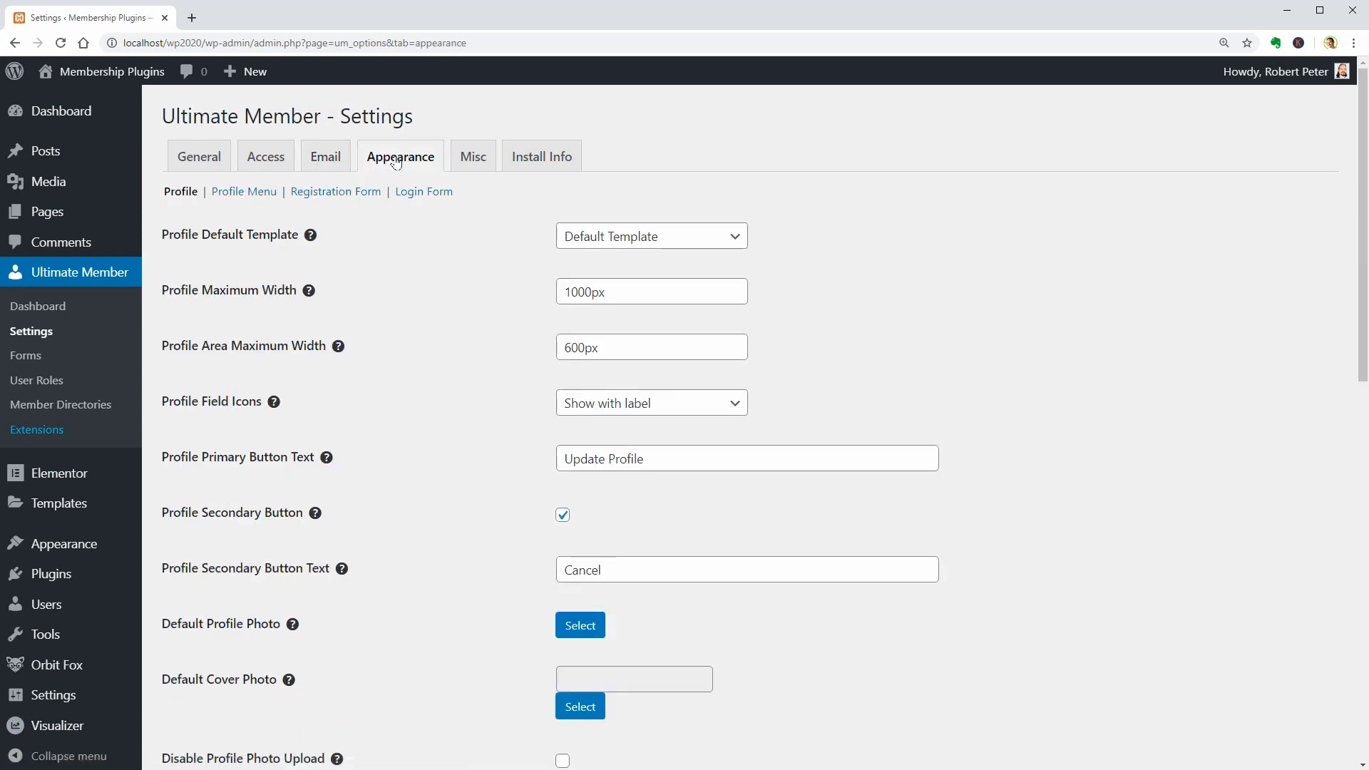
{"action": "left_click", "coordinate": [26, 358]}
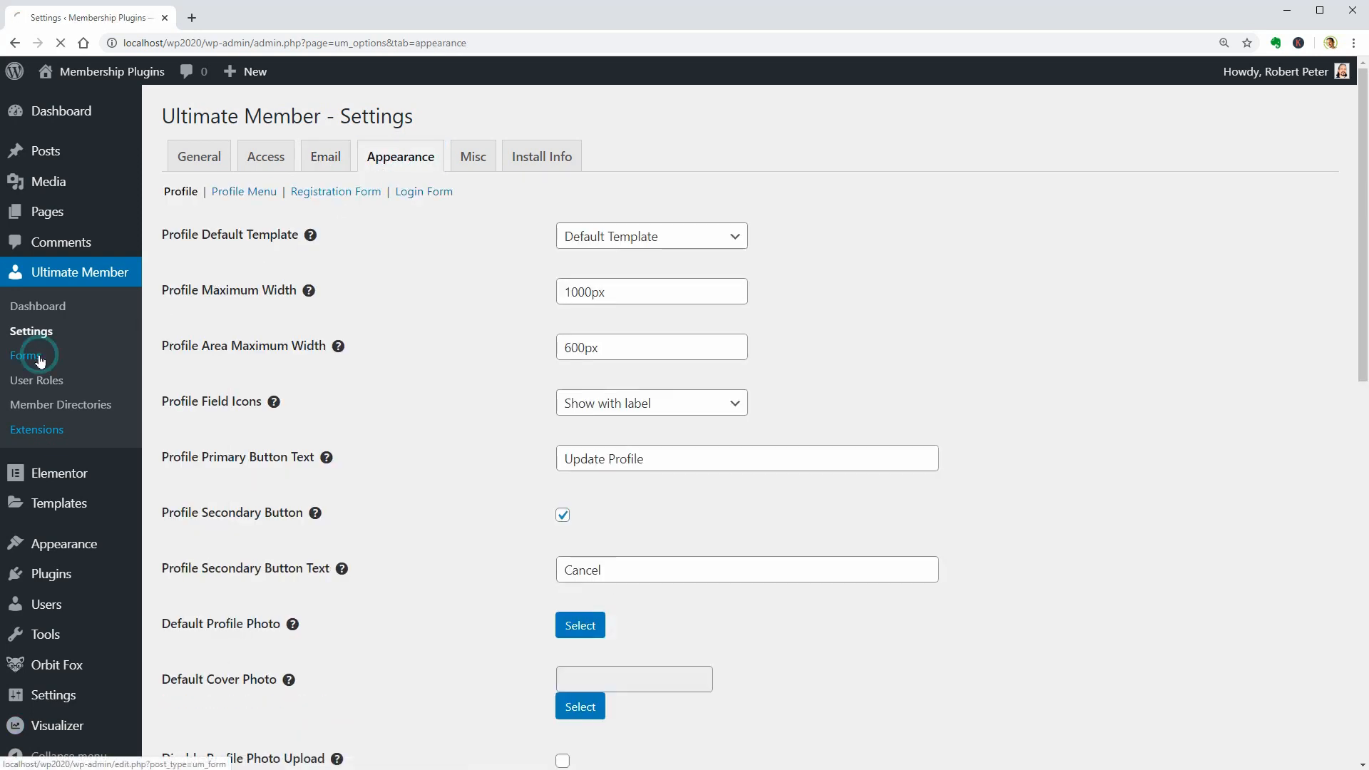
Step: Start a new Ultimate Member form, choosing Profile Form then Login Form as its type
{"action": "left_click", "coordinate": [27, 356]}
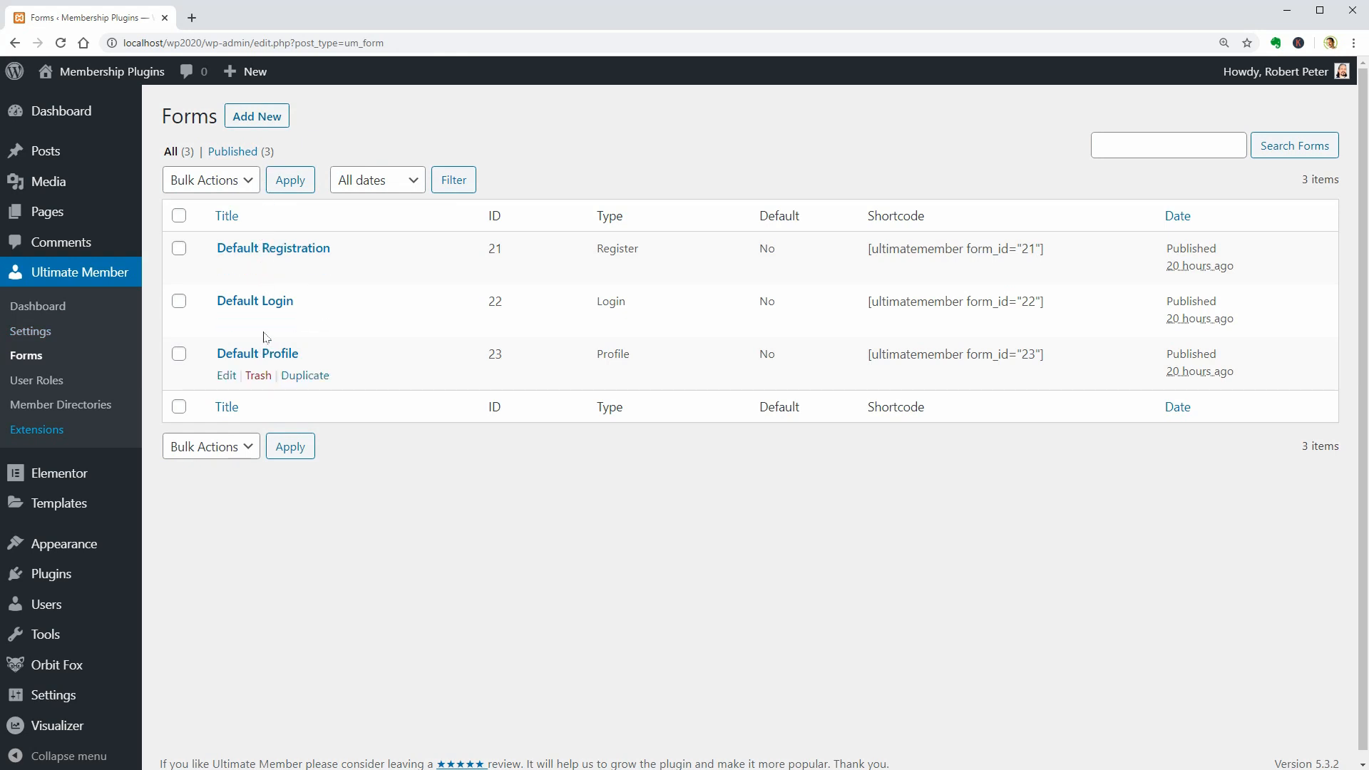
{"action": "left_click", "coordinate": [257, 115]}
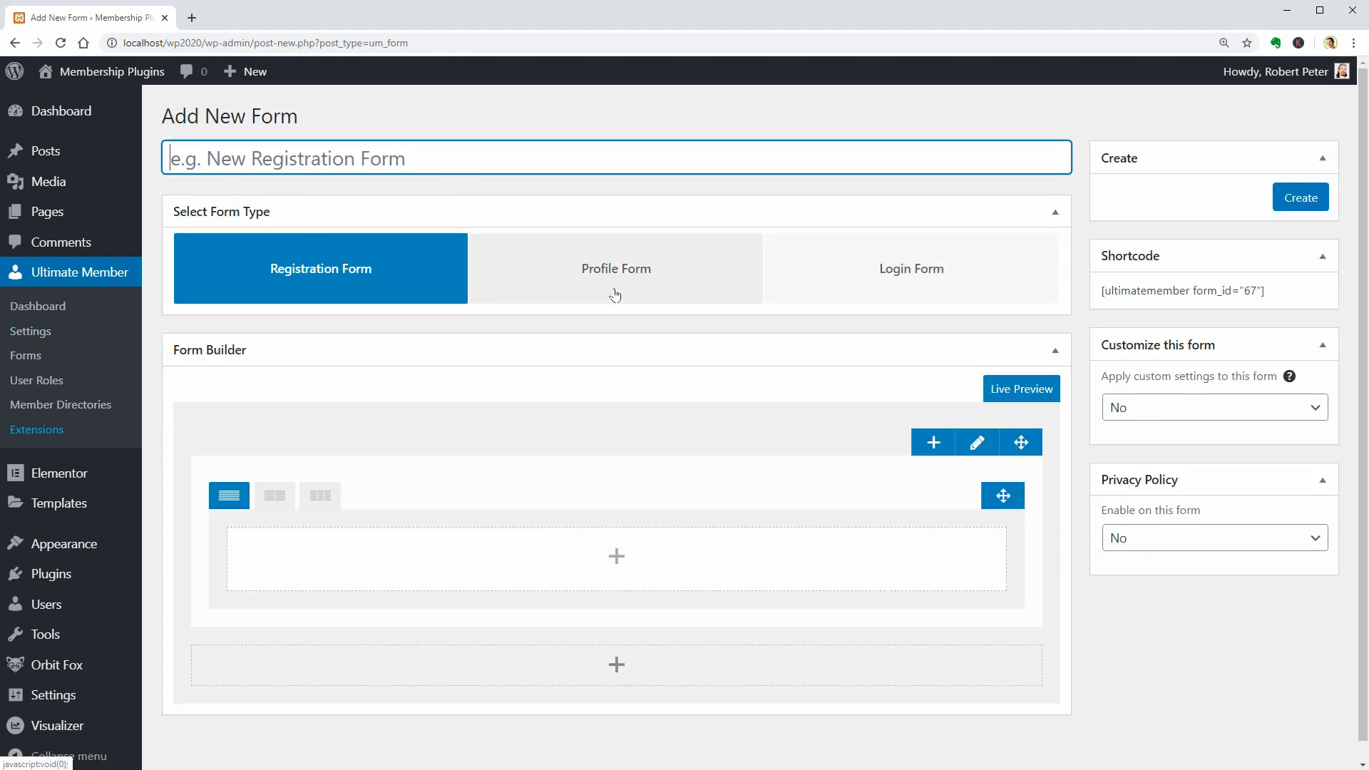
{"action": "left_click", "coordinate": [616, 269]}
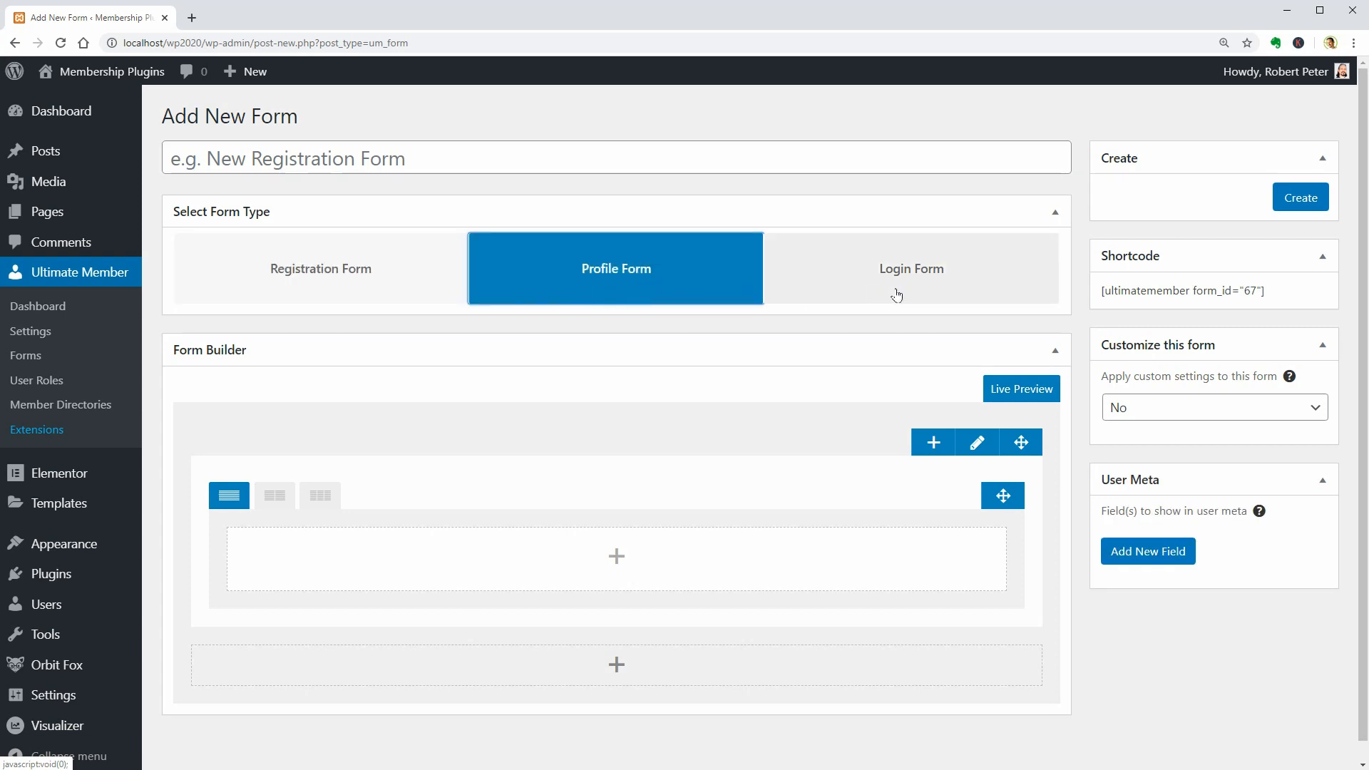
{"action": "left_click", "coordinate": [912, 268]}
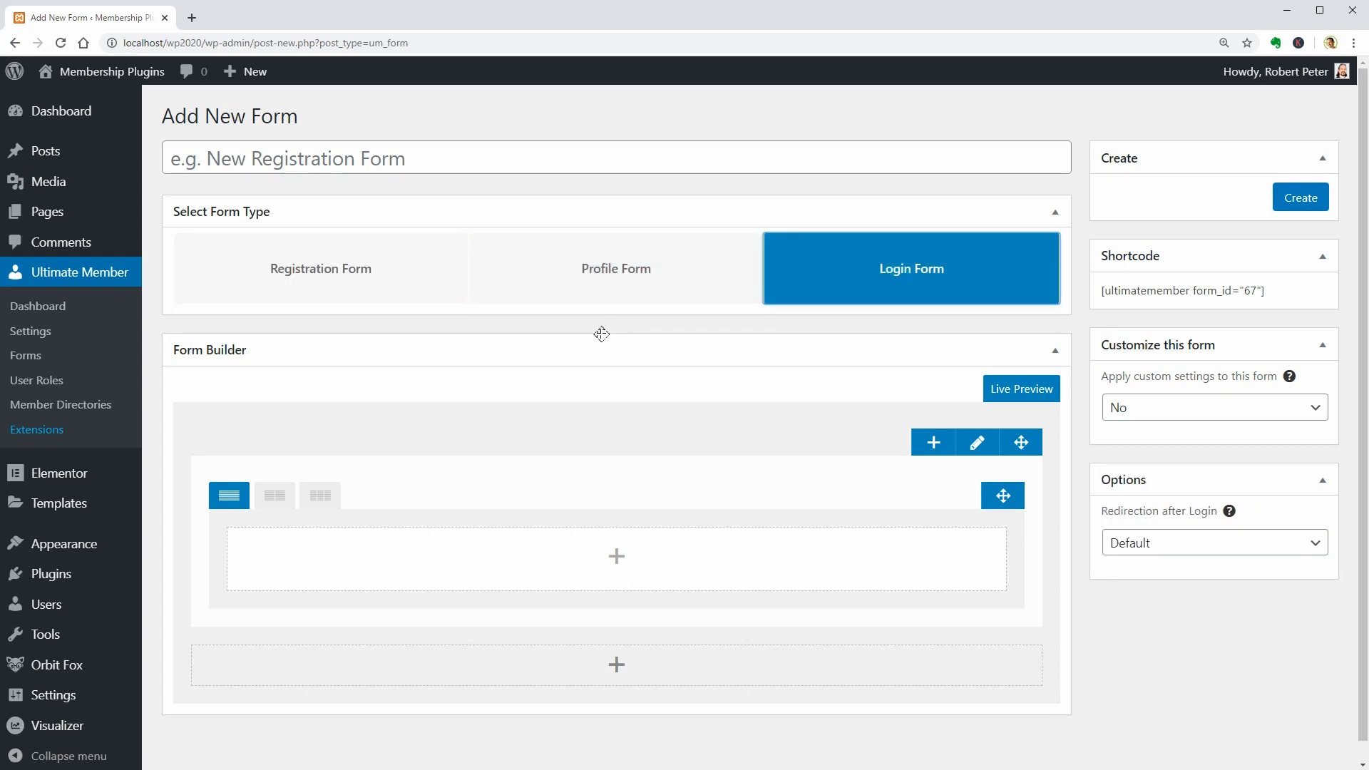
{"action": "left_click", "coordinate": [37, 379]}
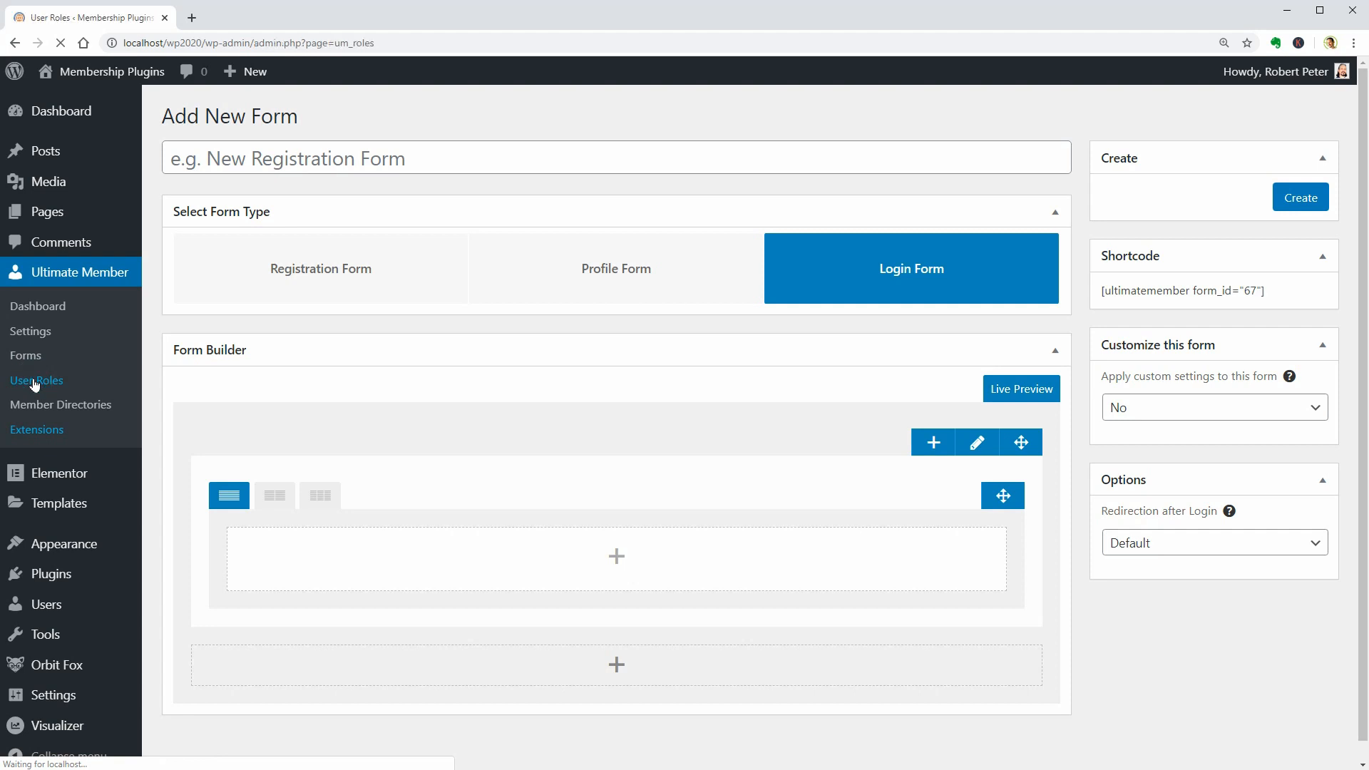
Step: Begin a new Ultimate Member user role and review its permission, redirect and WP Capabilities options
{"action": "left_click", "coordinate": [37, 379]}
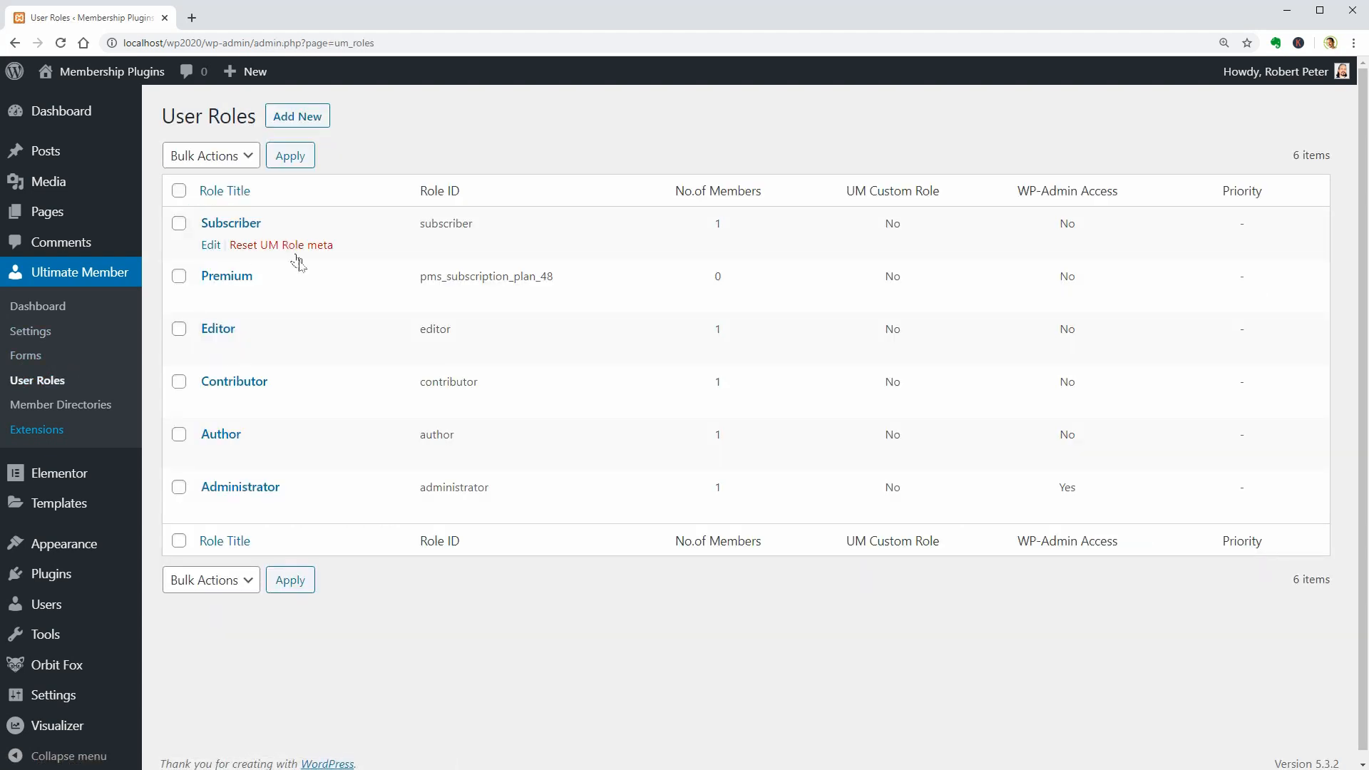
{"action": "mouse_move", "coordinate": [304, 486]}
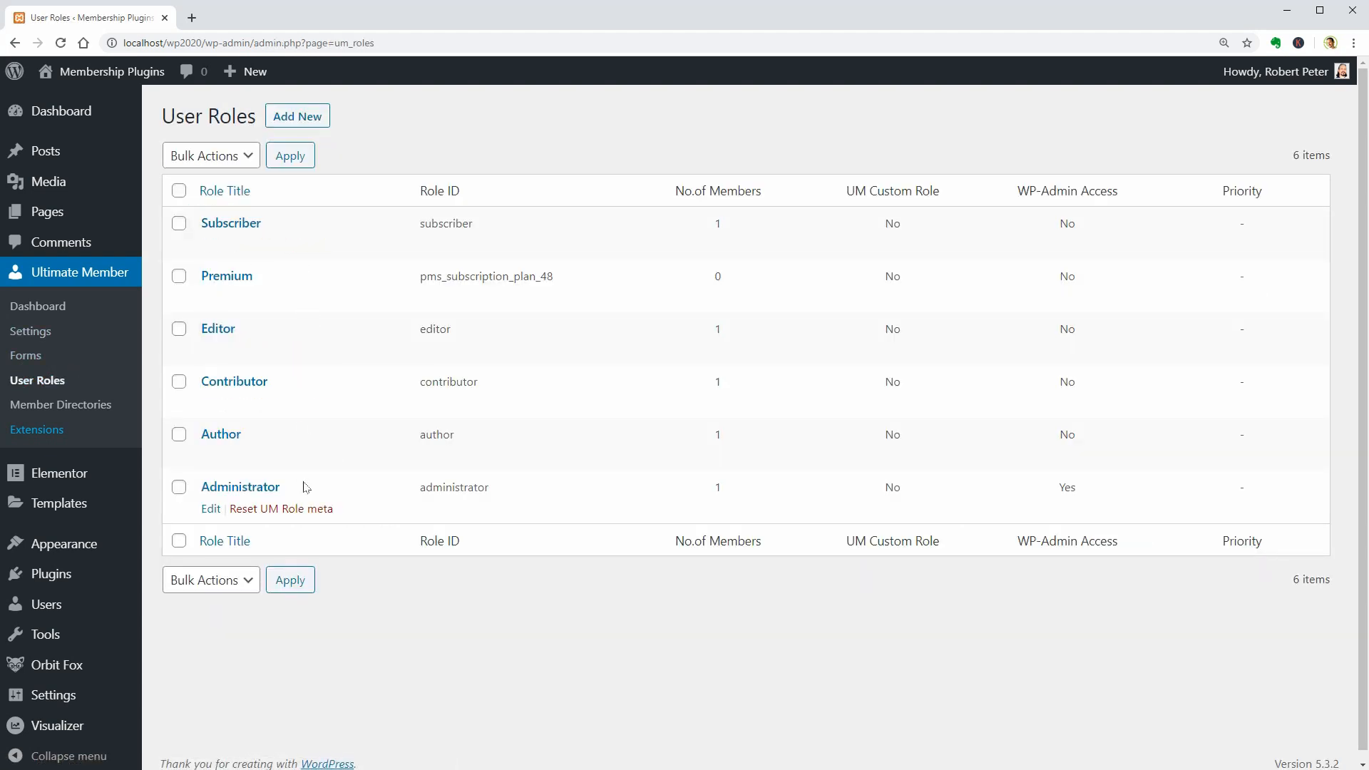
{"action": "left_click", "coordinate": [296, 116]}
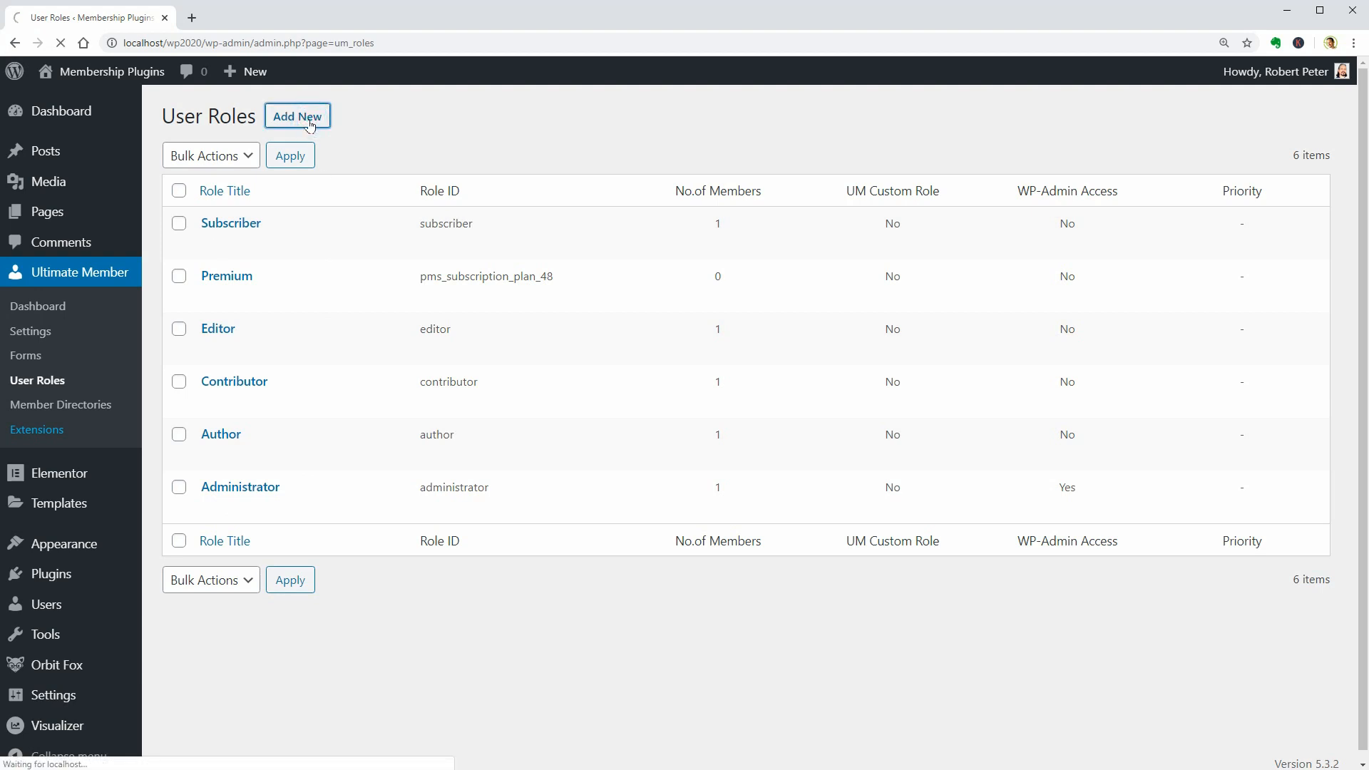
{"action": "left_click", "coordinate": [297, 115]}
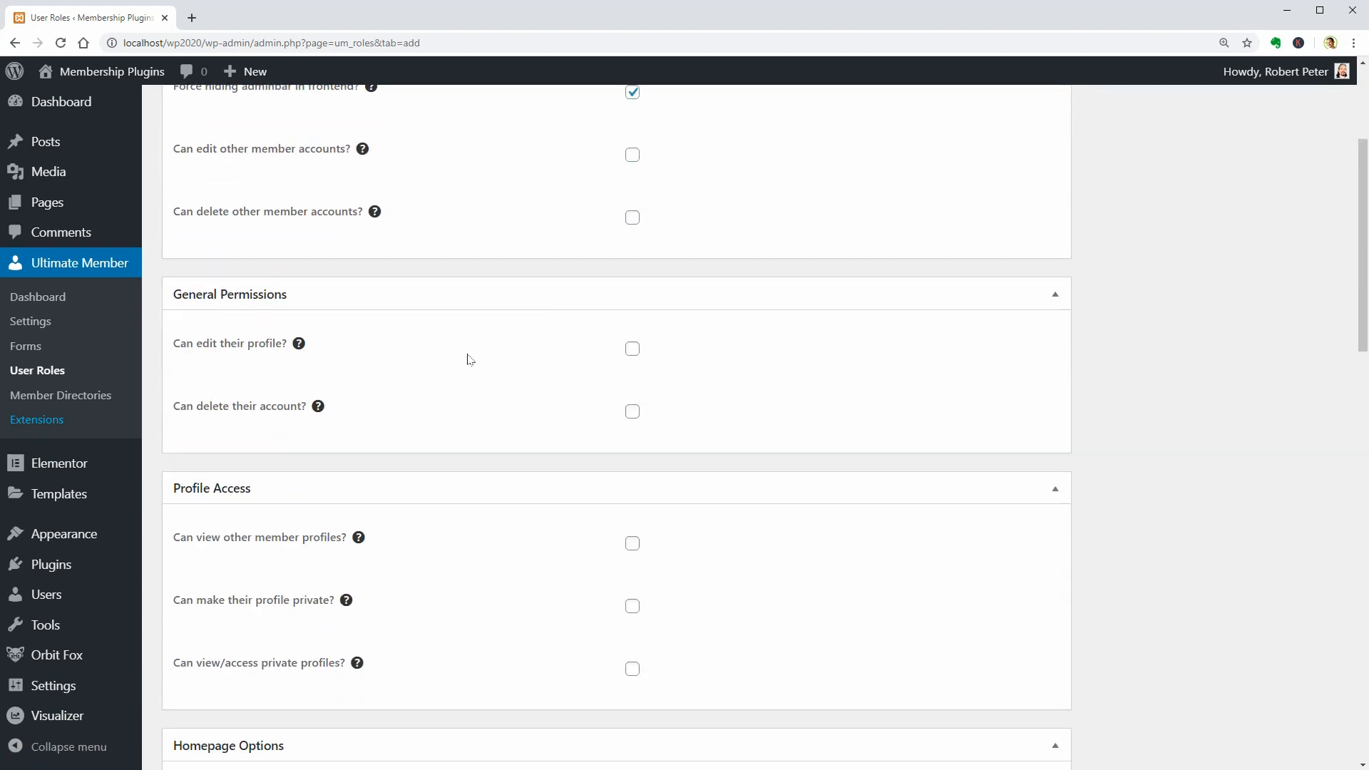
{"action": "scroll", "scroll_direction": "down", "scroll_amount": 3}
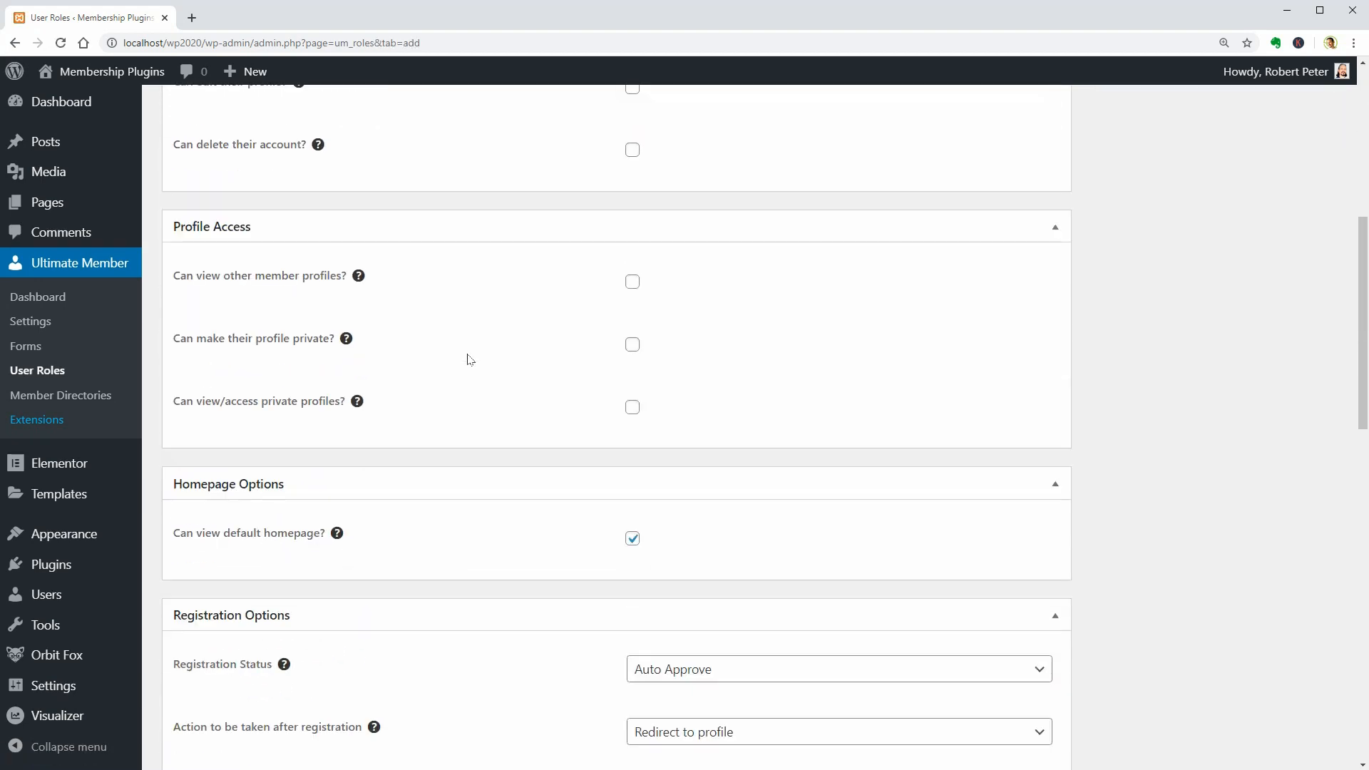
{"action": "scroll", "scroll_direction": "down", "scroll_amount": 3}
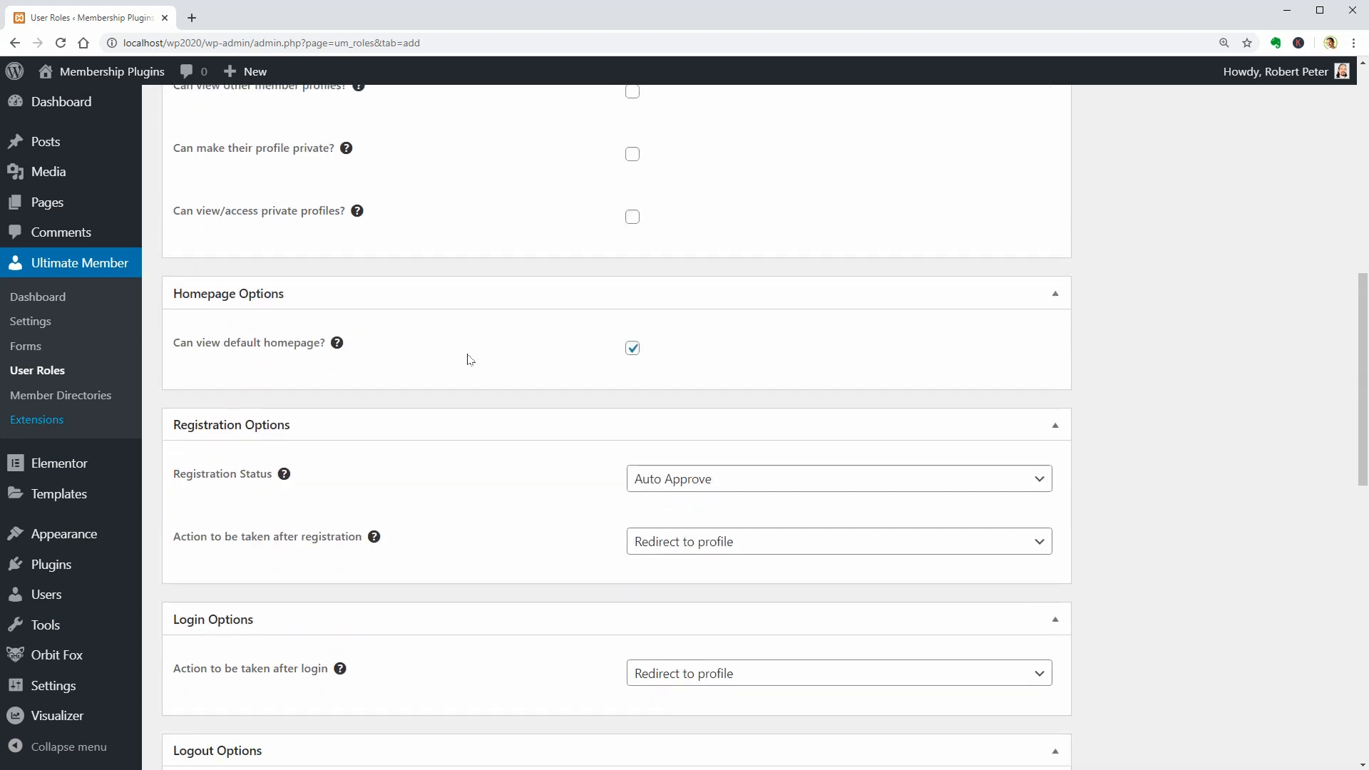
{"action": "scroll", "scroll_direction": "down", "scroll_amount": 3}
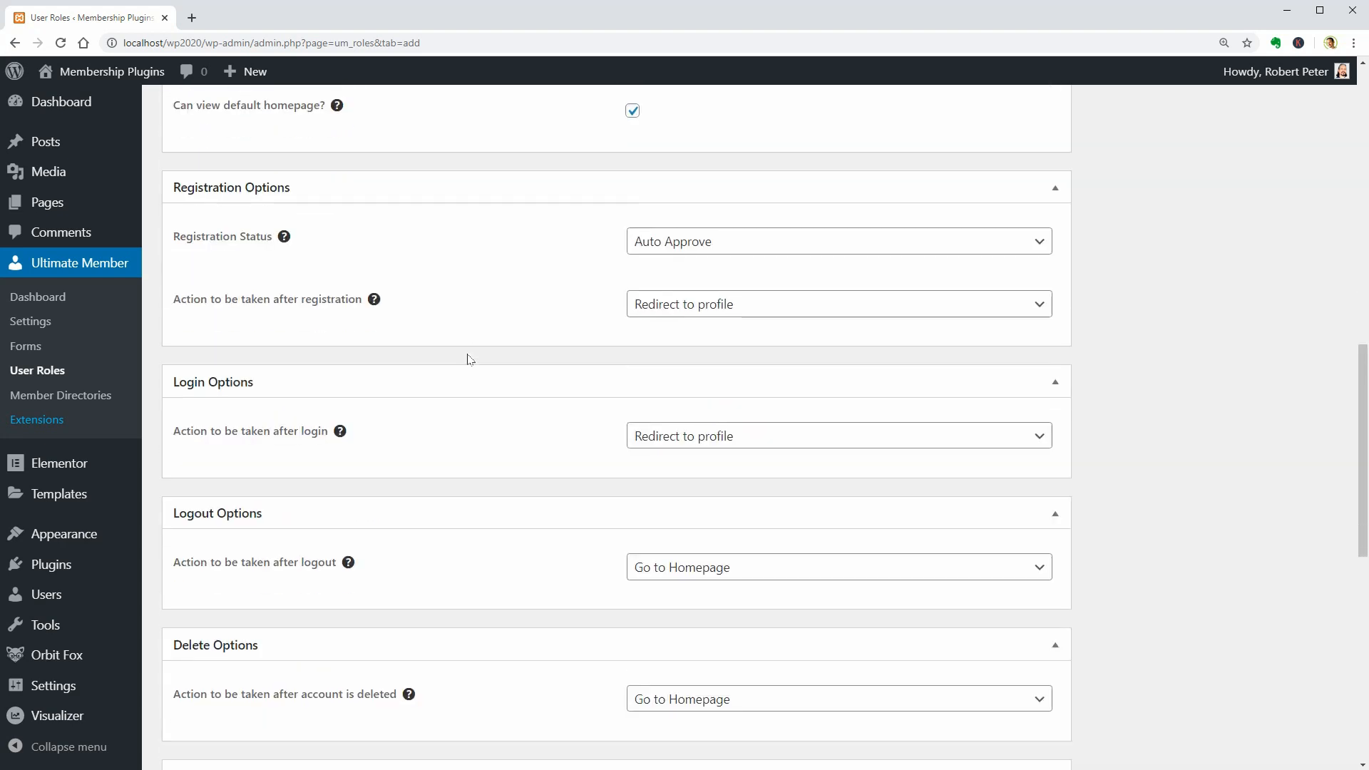
{"action": "scroll", "scroll_direction": "down", "scroll_amount": 3}
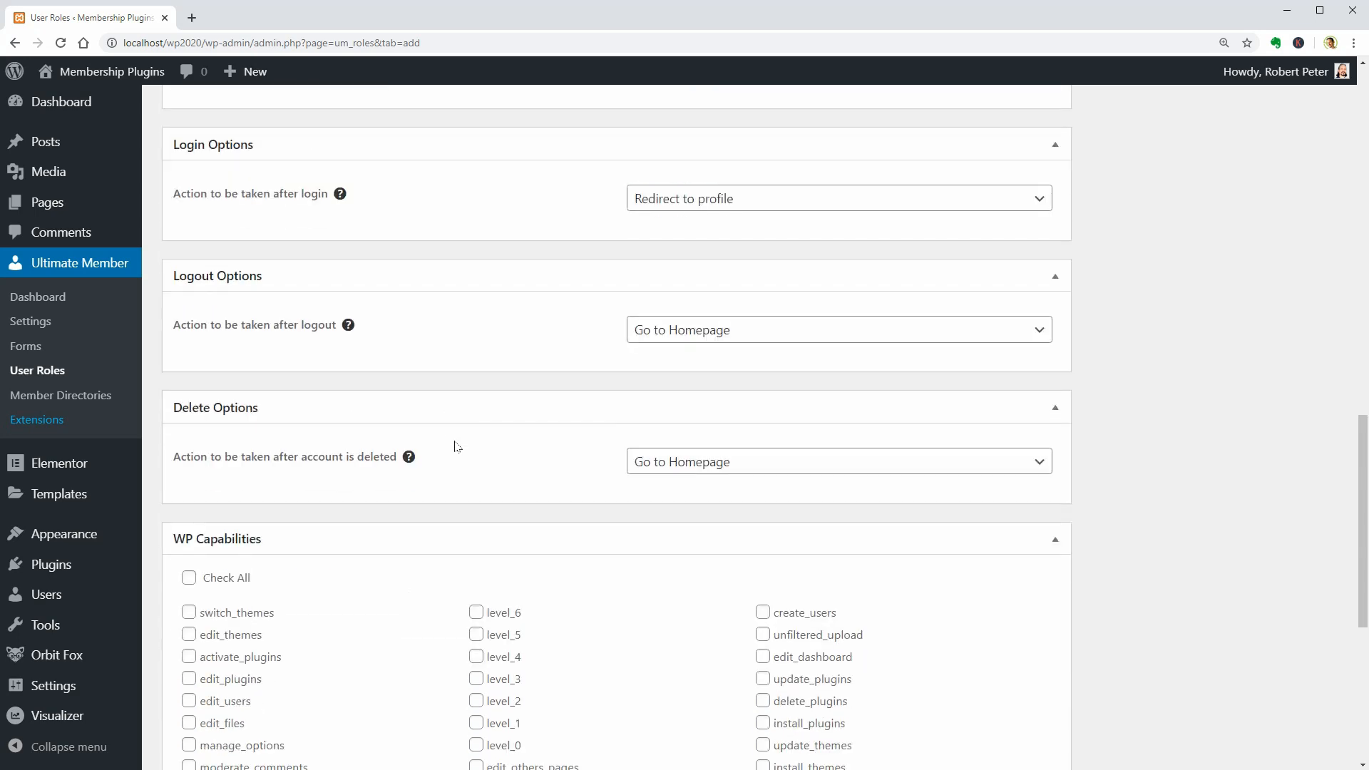
{"action": "scroll", "scroll_direction": "down", "scroll_amount": 3}
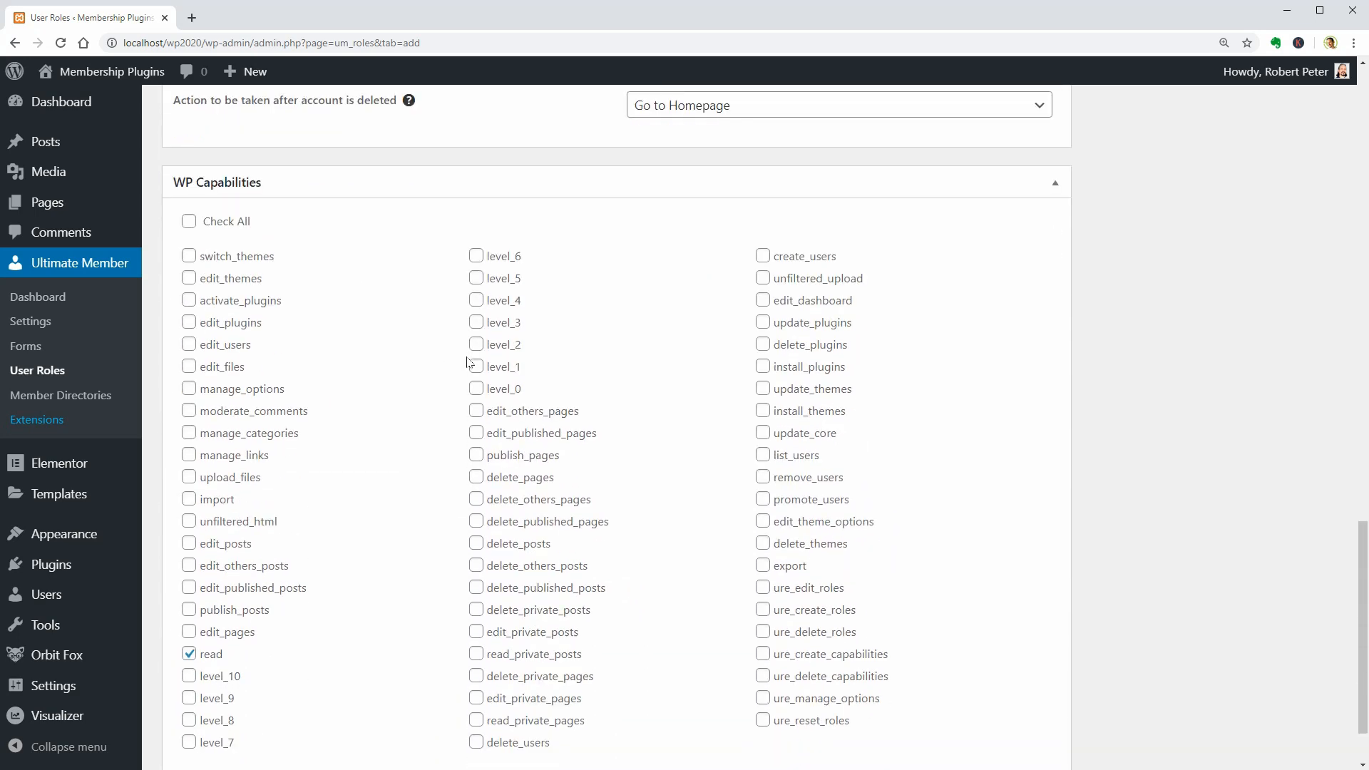
{"action": "scroll", "scroll_direction": "down", "scroll_amount": 3}
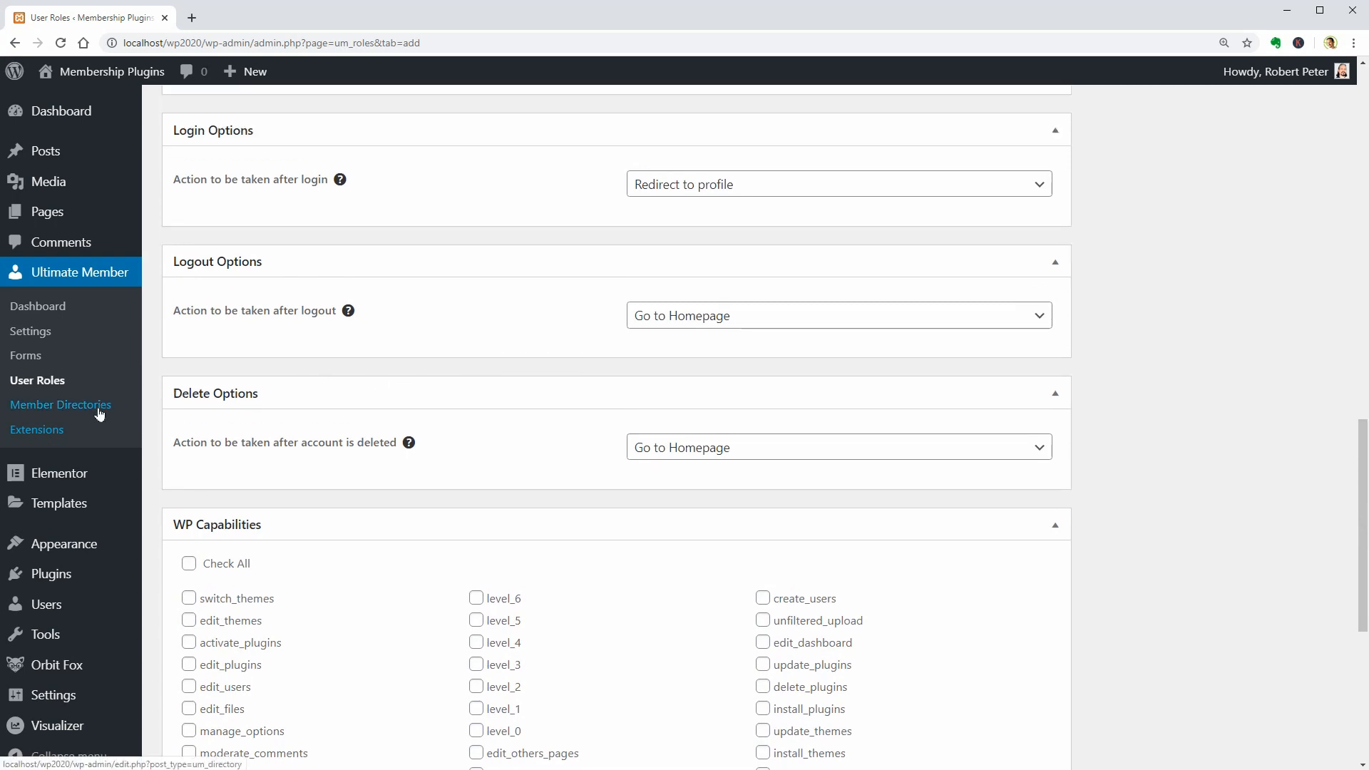
Step: Publish a new member directory named test and select its shortcode
{"action": "left_click", "coordinate": [60, 404]}
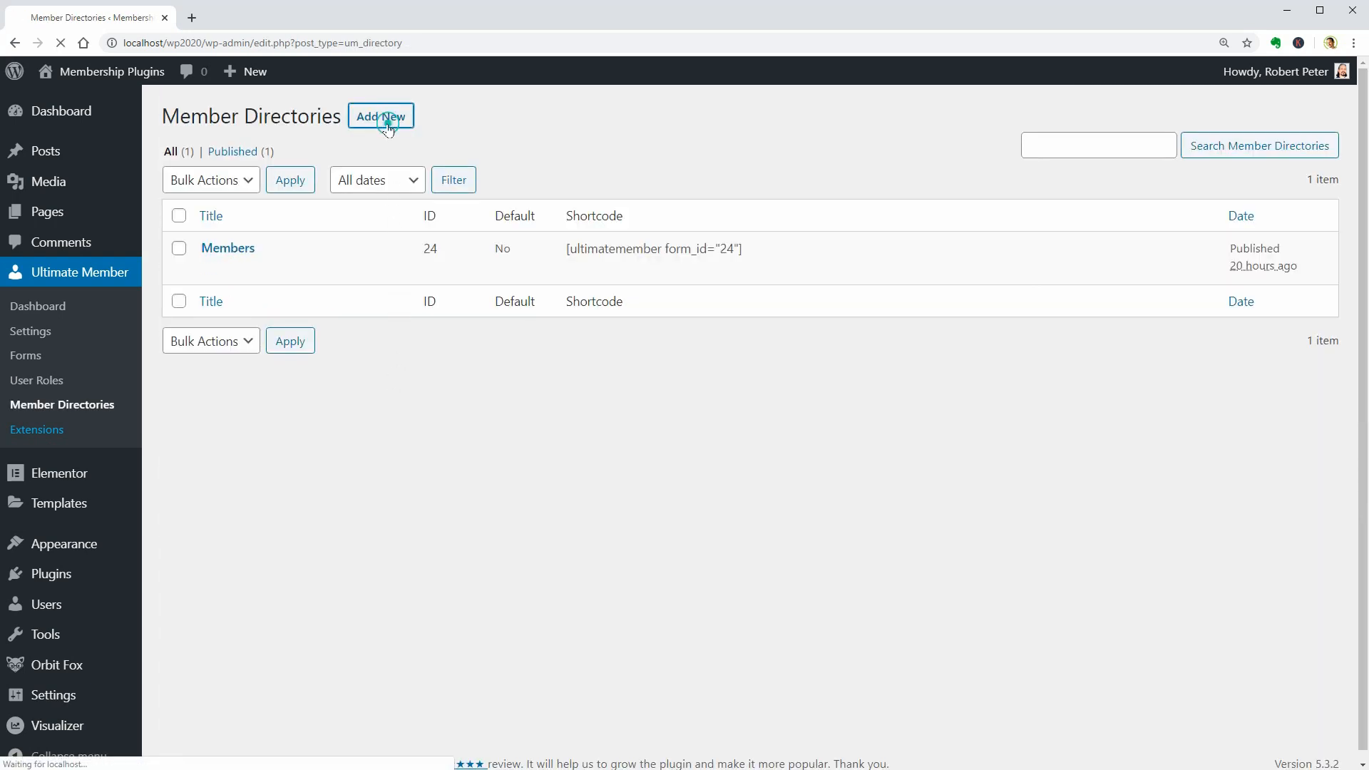
{"action": "left_click", "coordinate": [381, 116]}
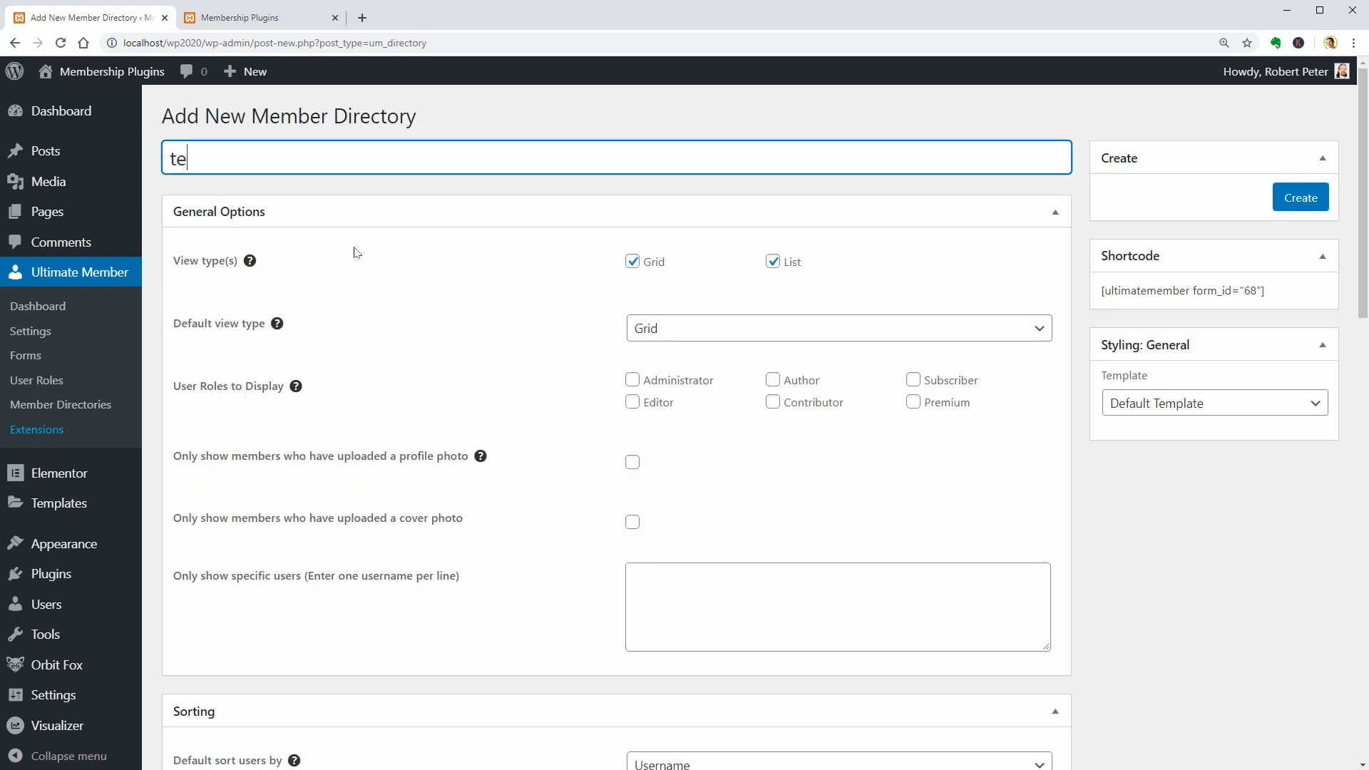
{"action": "left_click", "coordinate": [1299, 196]}
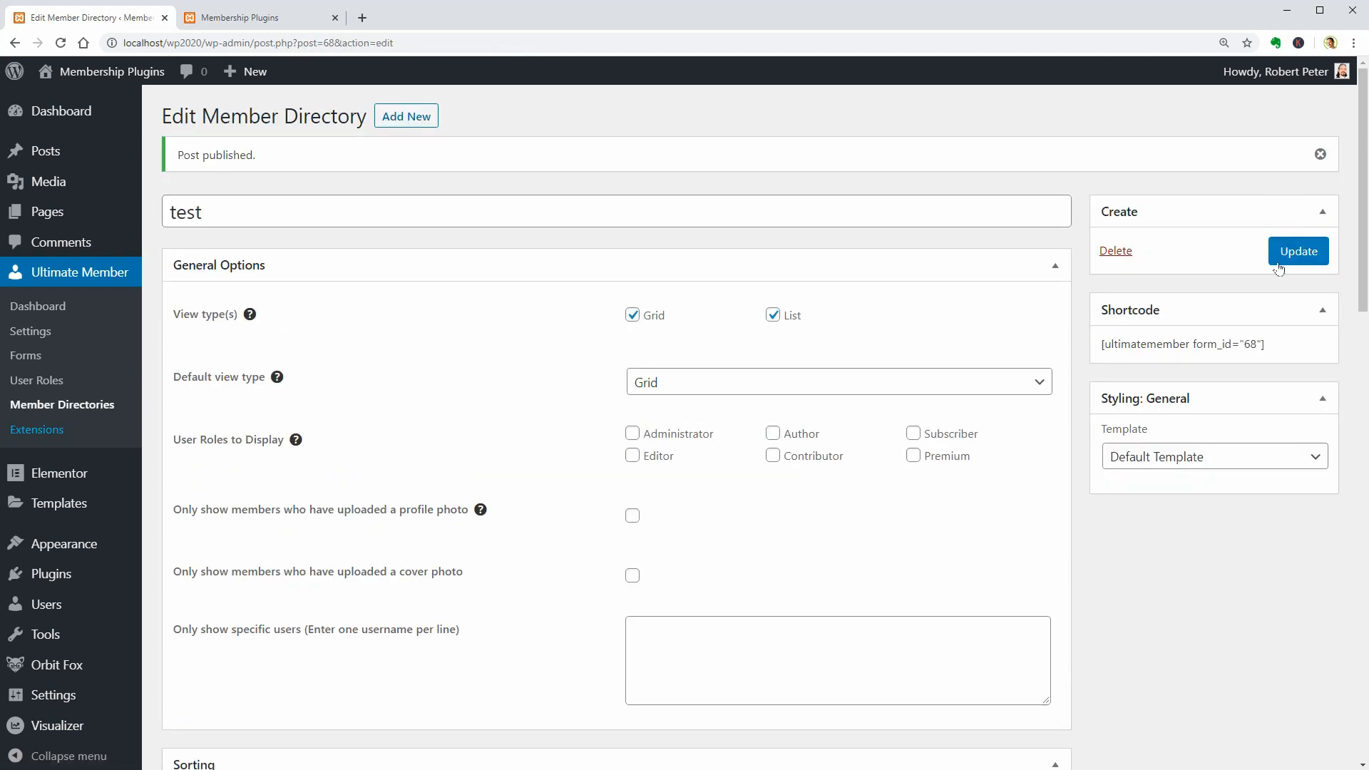
{"action": "triple_click", "coordinate": [1181, 344]}
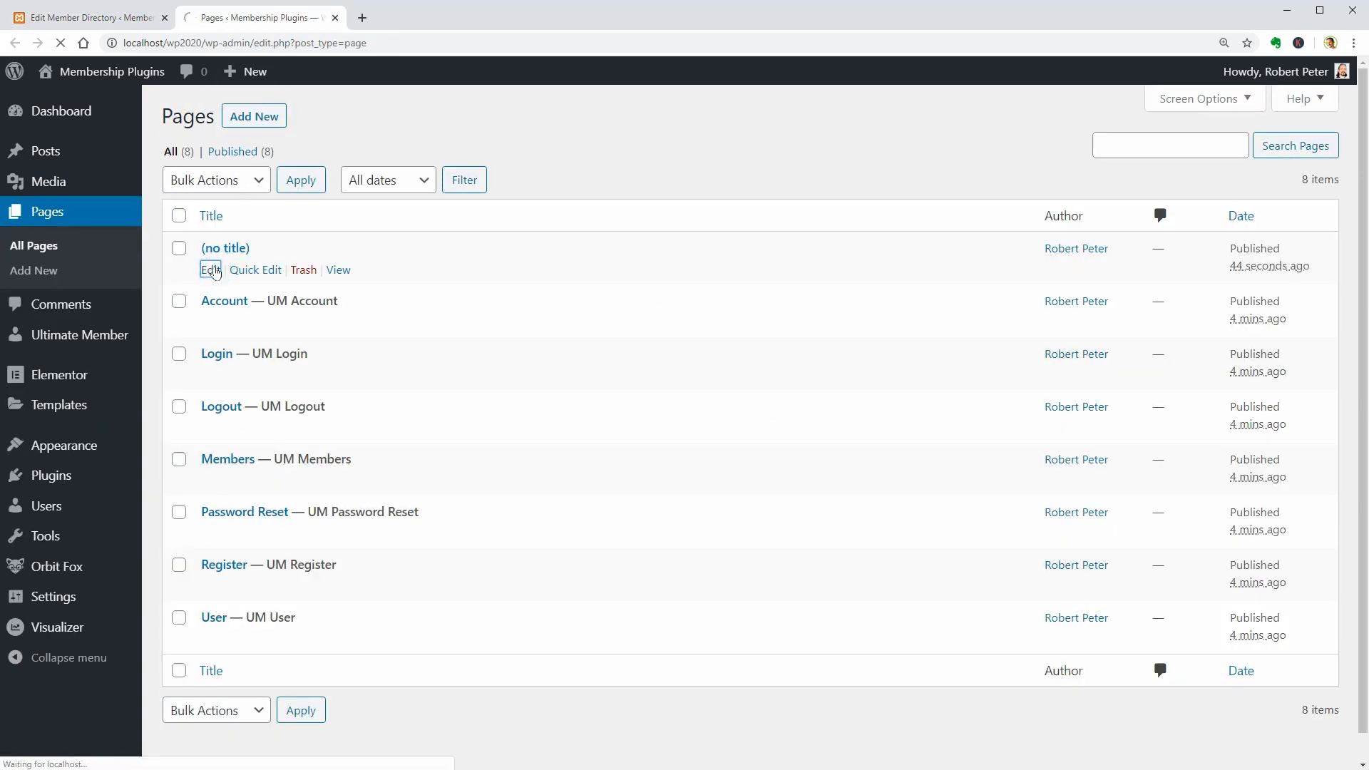
Step: Edit the untitled page holding the directory shortcode and preview its member profile cards
{"action": "left_click", "coordinate": [210, 270]}
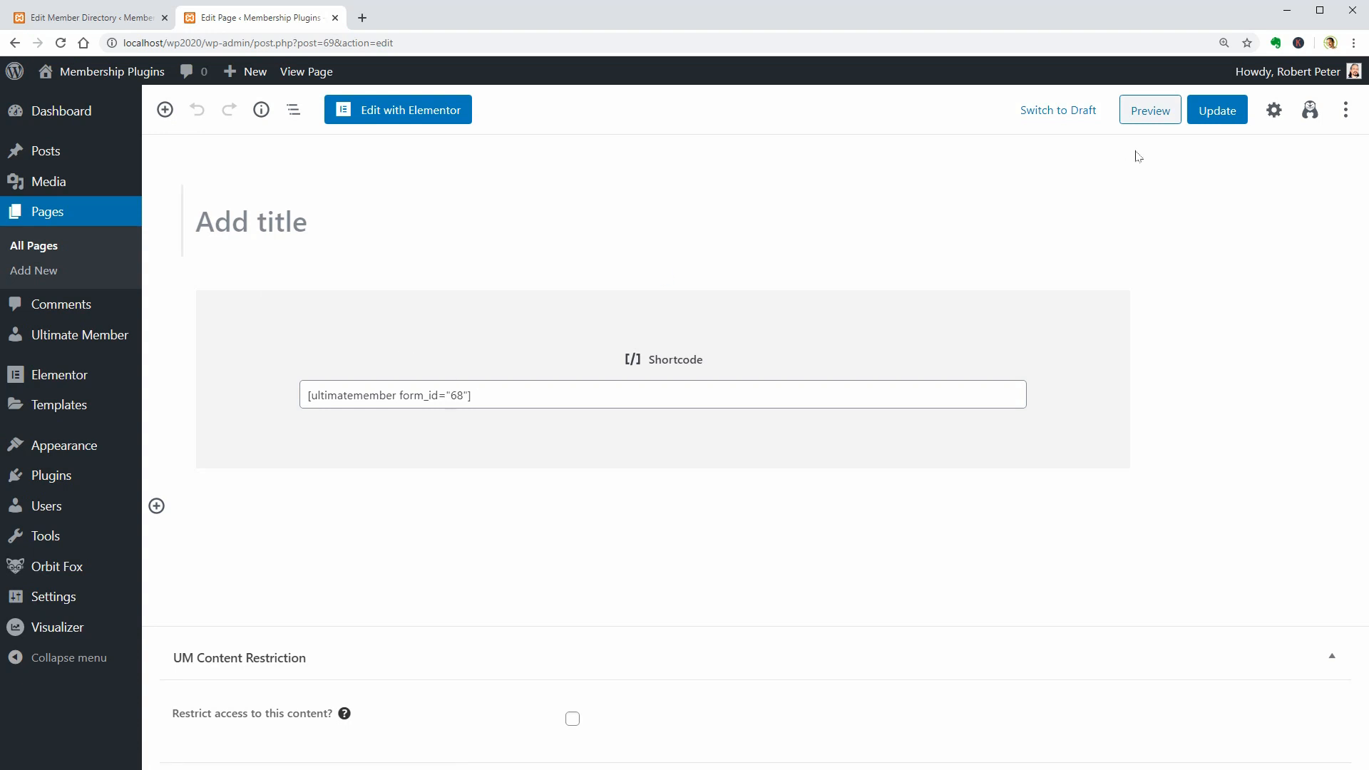
{"action": "left_click", "coordinate": [1150, 110]}
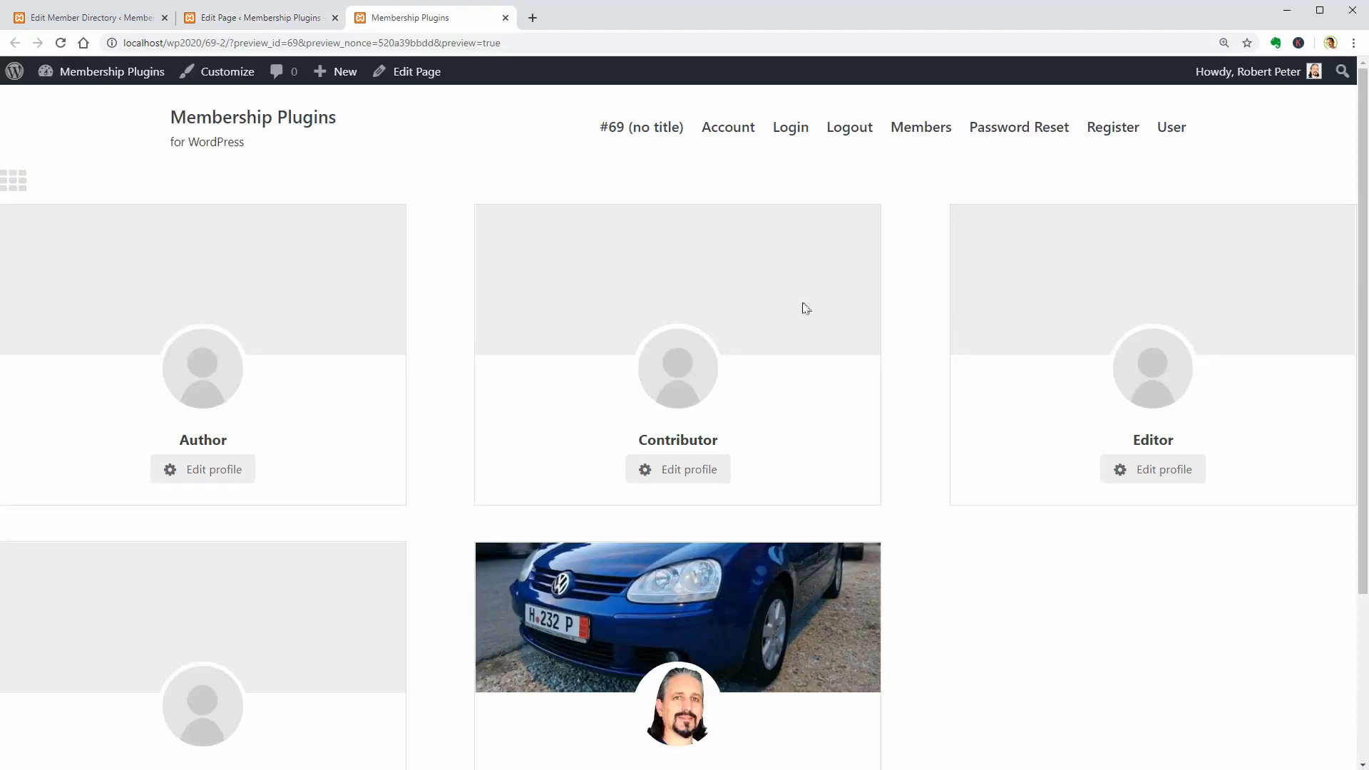
{"action": "left_click", "coordinate": [505, 17]}
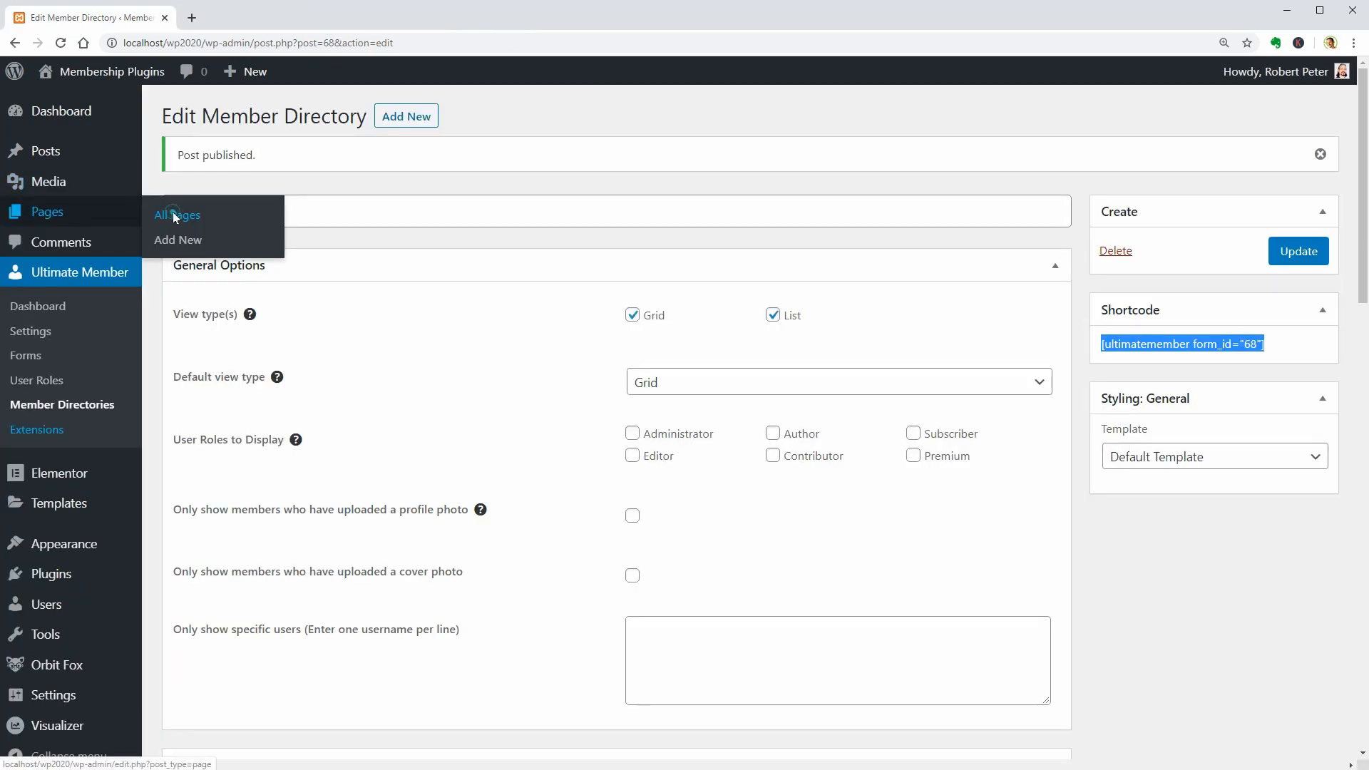
Step: Show Ultimate Member's Account settings listing the enabled account tabs and name fields
{"action": "left_click", "coordinate": [177, 216]}
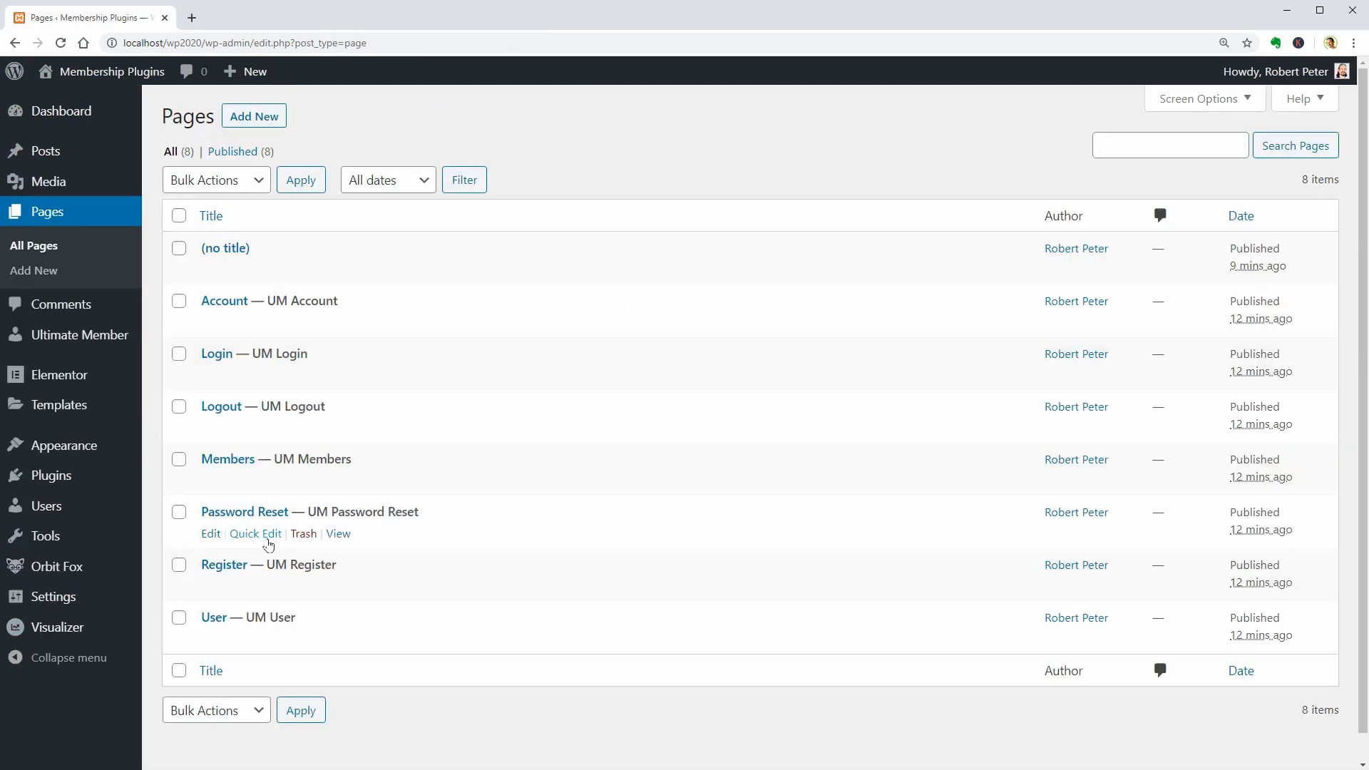
{"action": "mouse_move", "coordinate": [79, 334]}
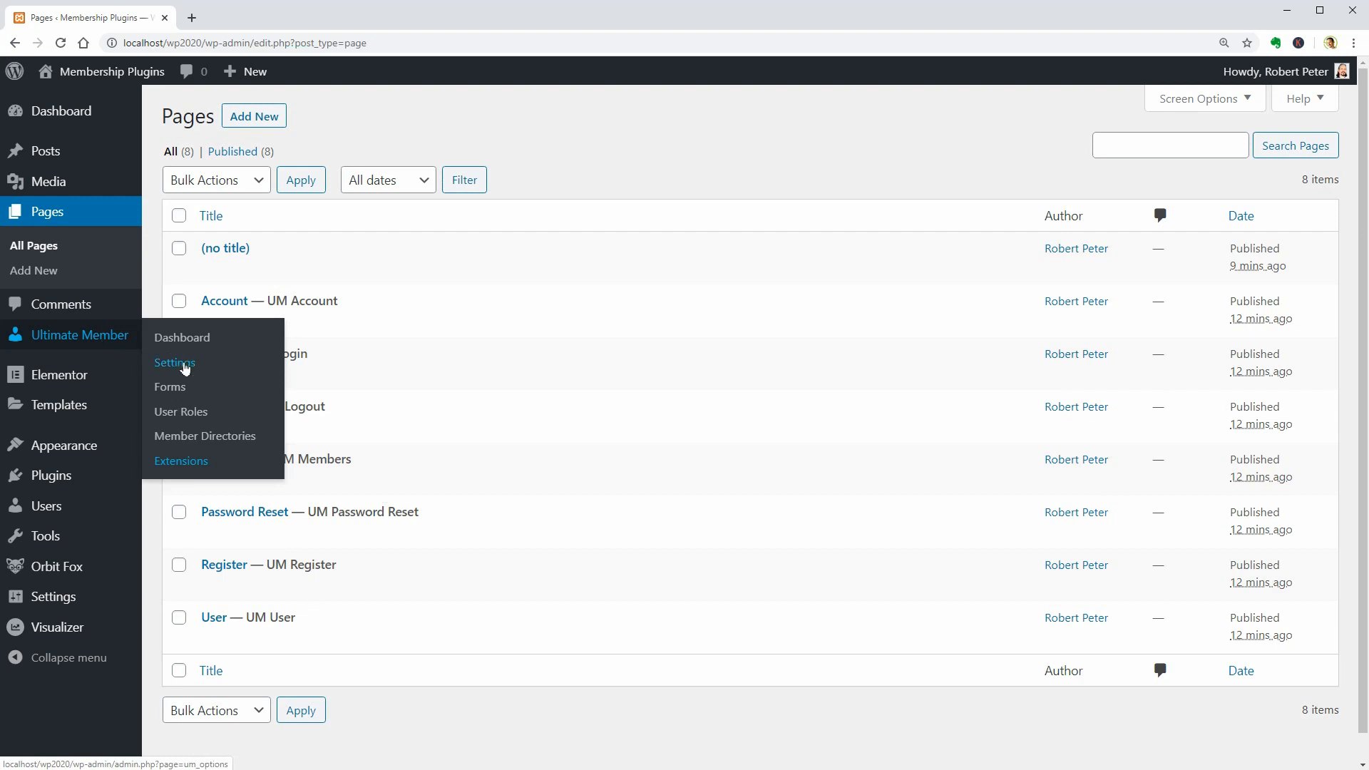
{"action": "left_click", "coordinate": [174, 364]}
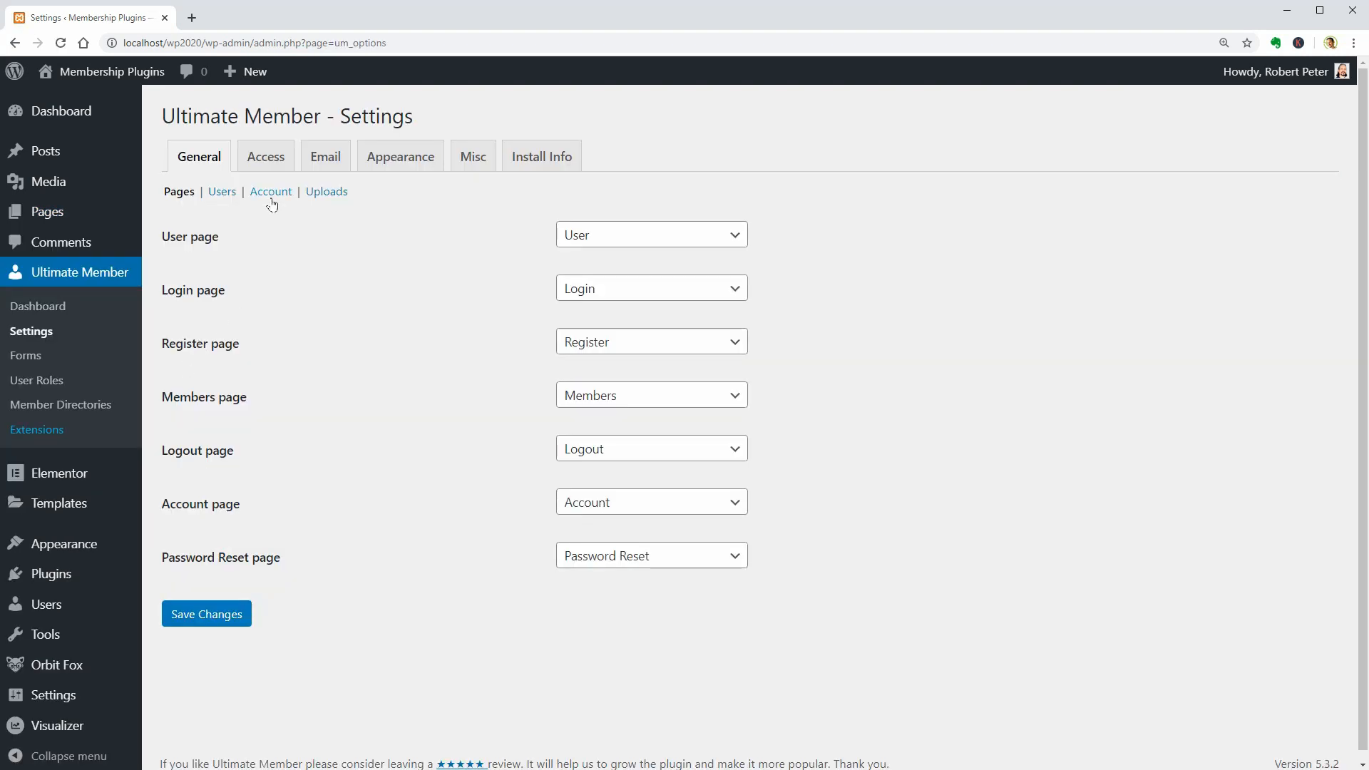
{"action": "left_click", "coordinate": [271, 191]}
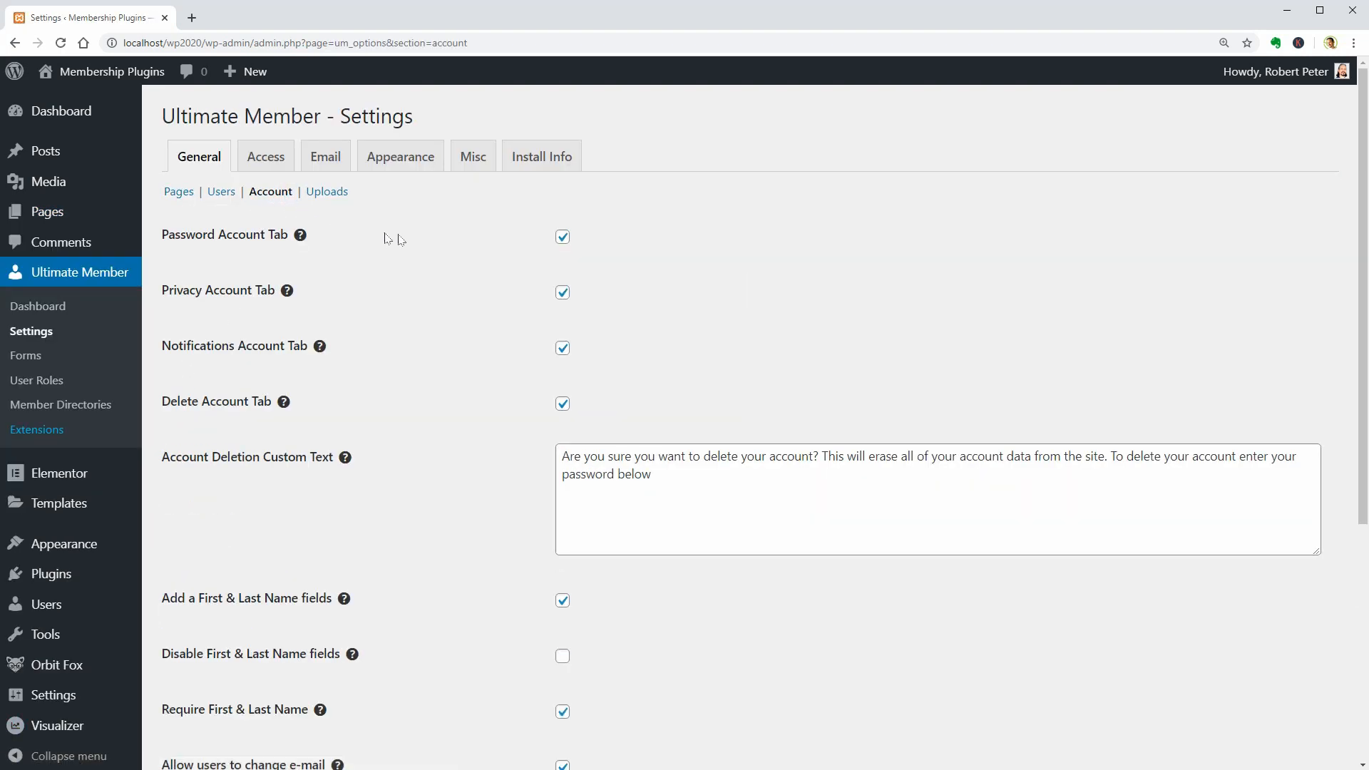
{"action": "scroll", "scroll_direction": "down", "scroll_amount": 3}
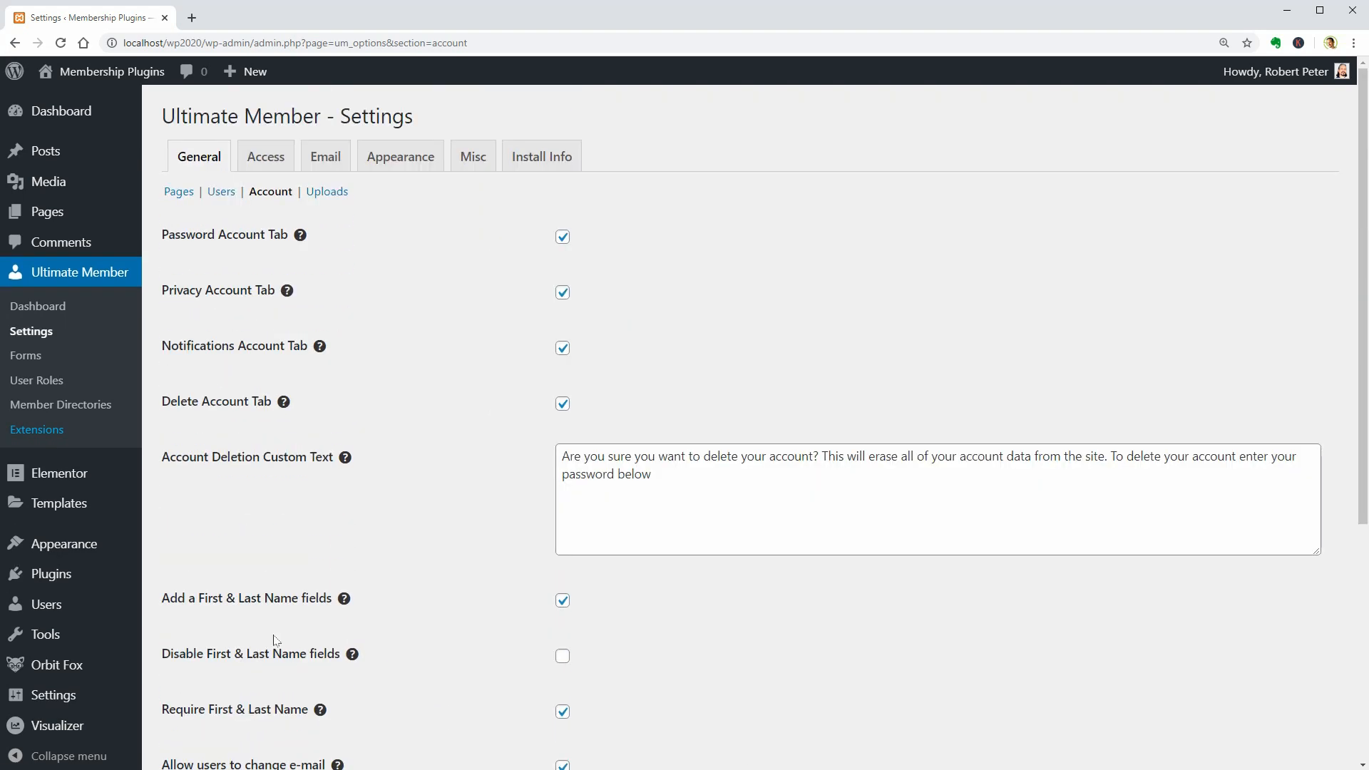
{"action": "mouse_move", "coordinate": [52, 574]}
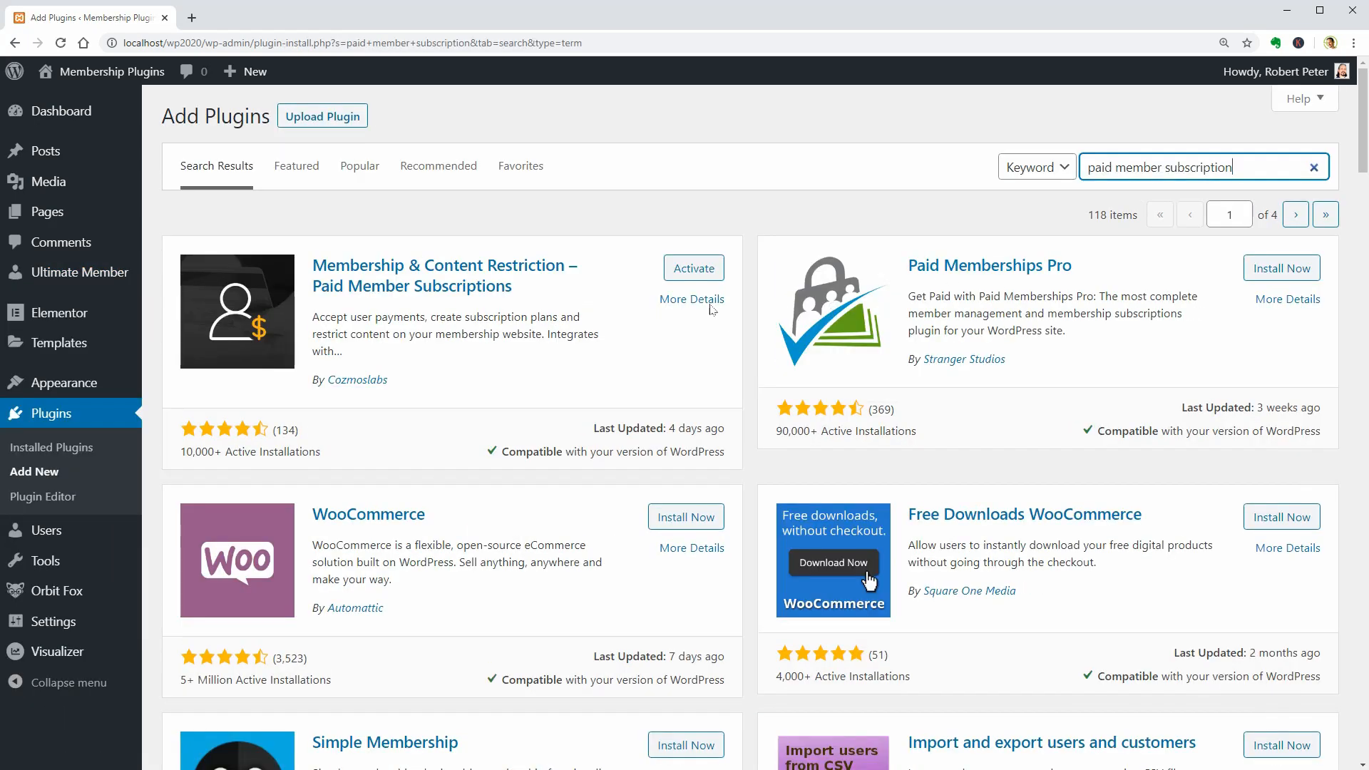
Step: Activate Paid Member Subscriptions, launching its setup wizard at the Membership Pages step
{"action": "left_click", "coordinate": [694, 268]}
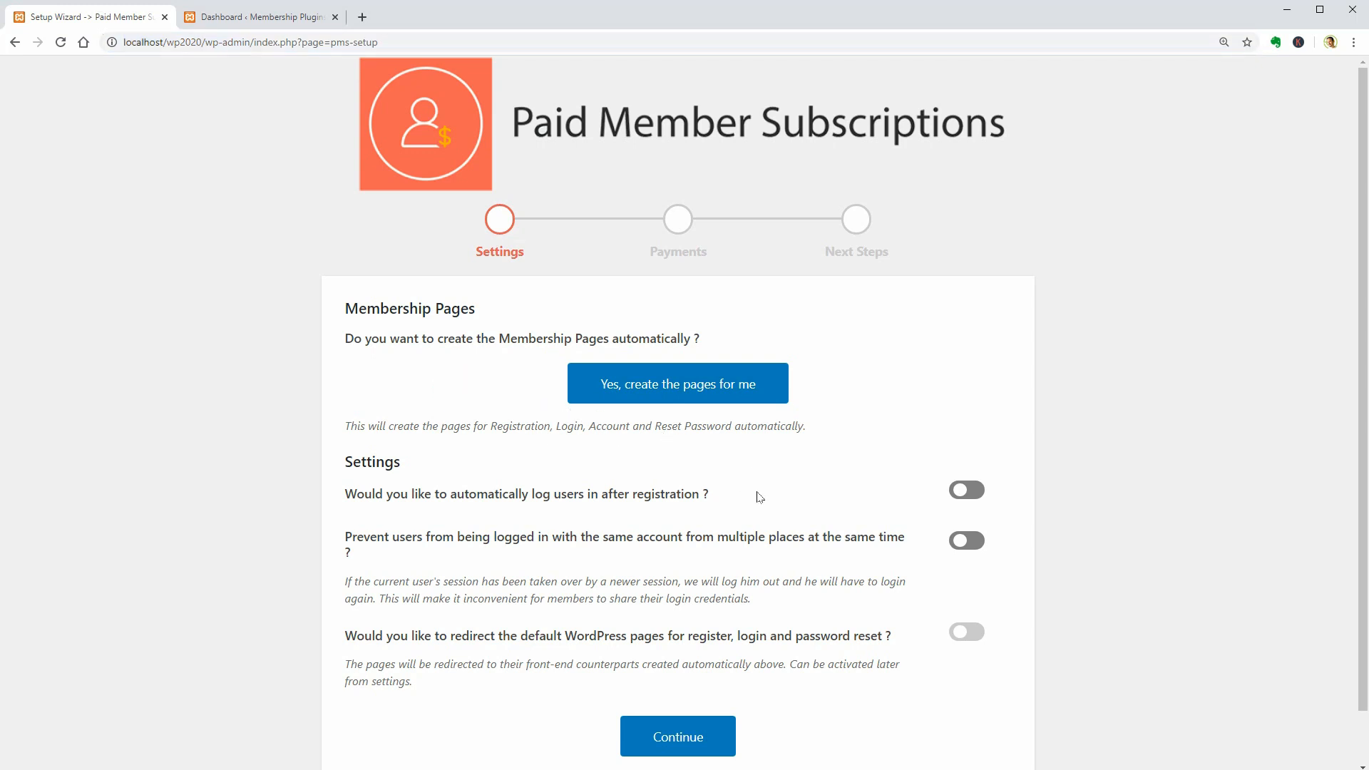
{"action": "mouse_move", "coordinate": [540, 312]}
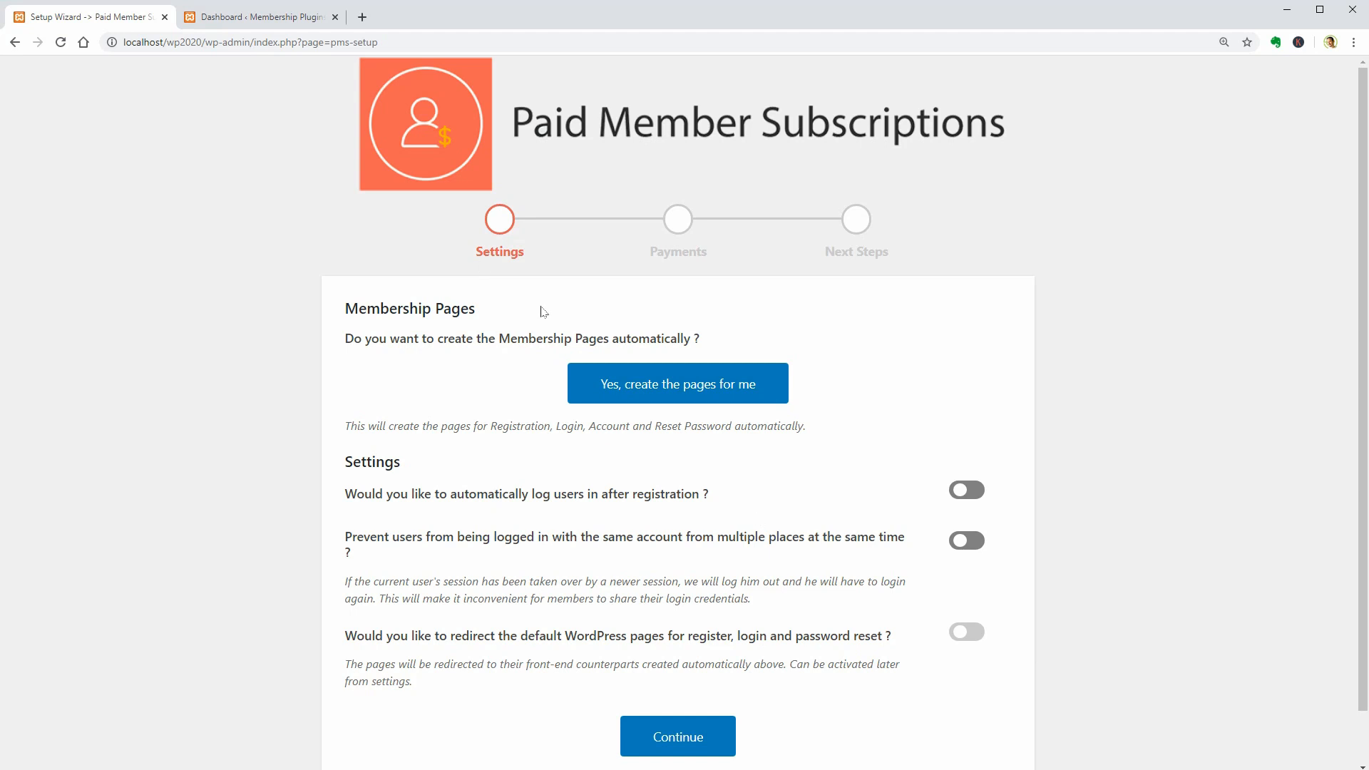
{"action": "mouse_move", "coordinate": [706, 486]}
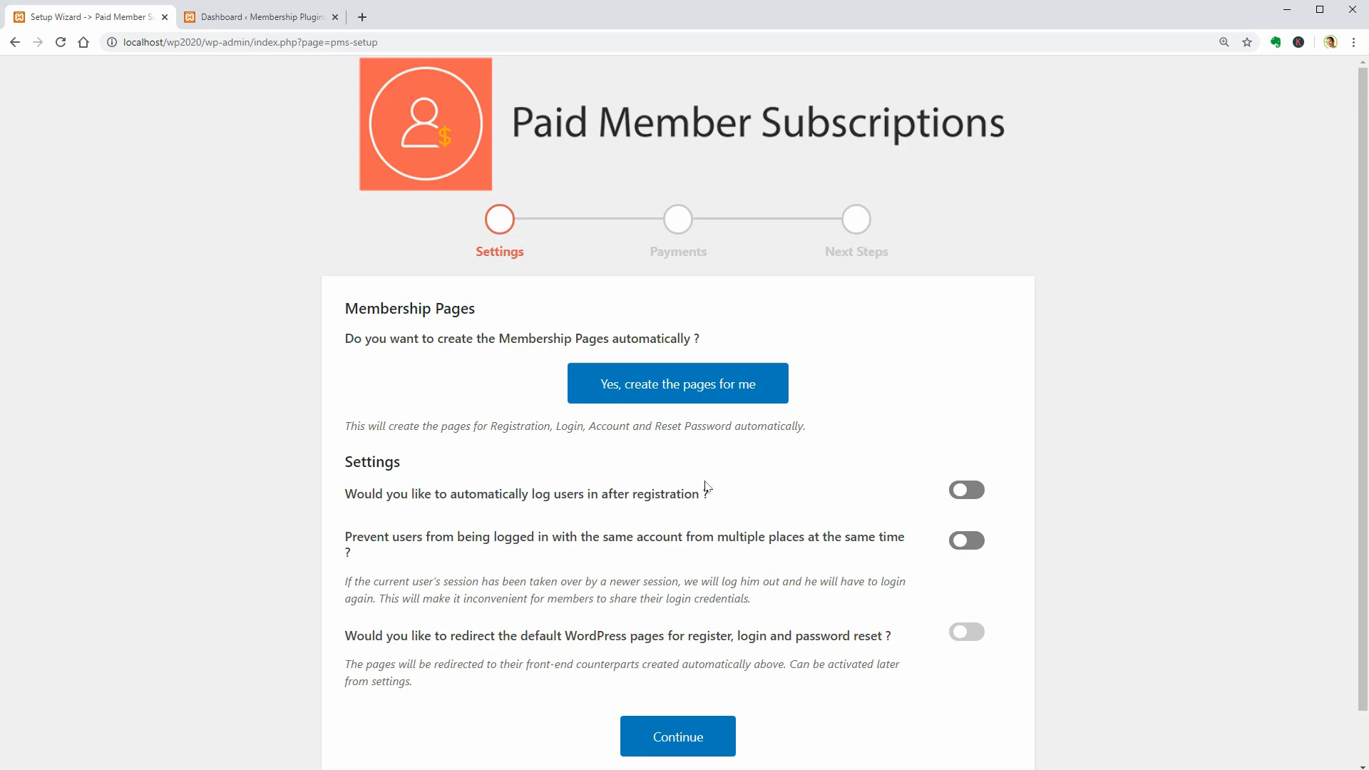
Step: Enable 'Anyone can register' in General Settings and save the changes
{"action": "left_click", "coordinate": [259, 17]}
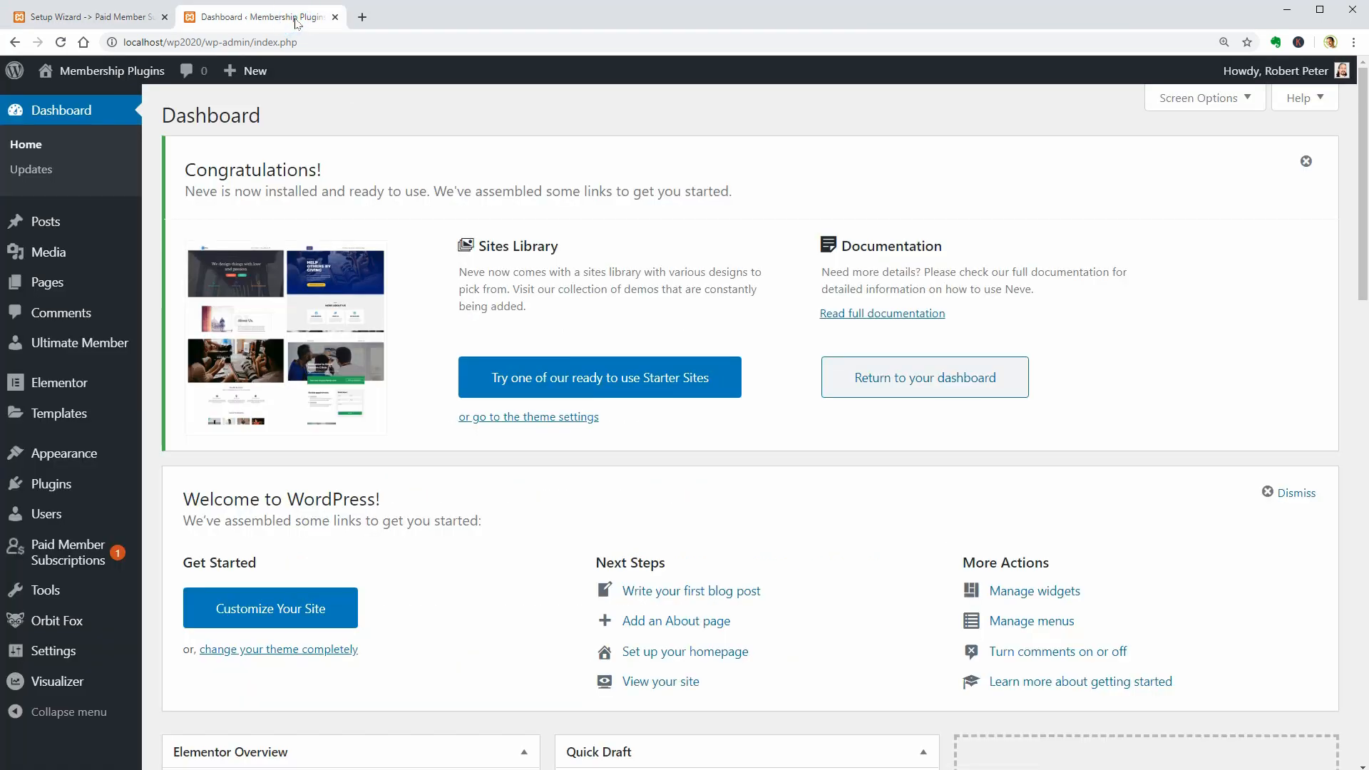
{"action": "mouse_move", "coordinate": [53, 651]}
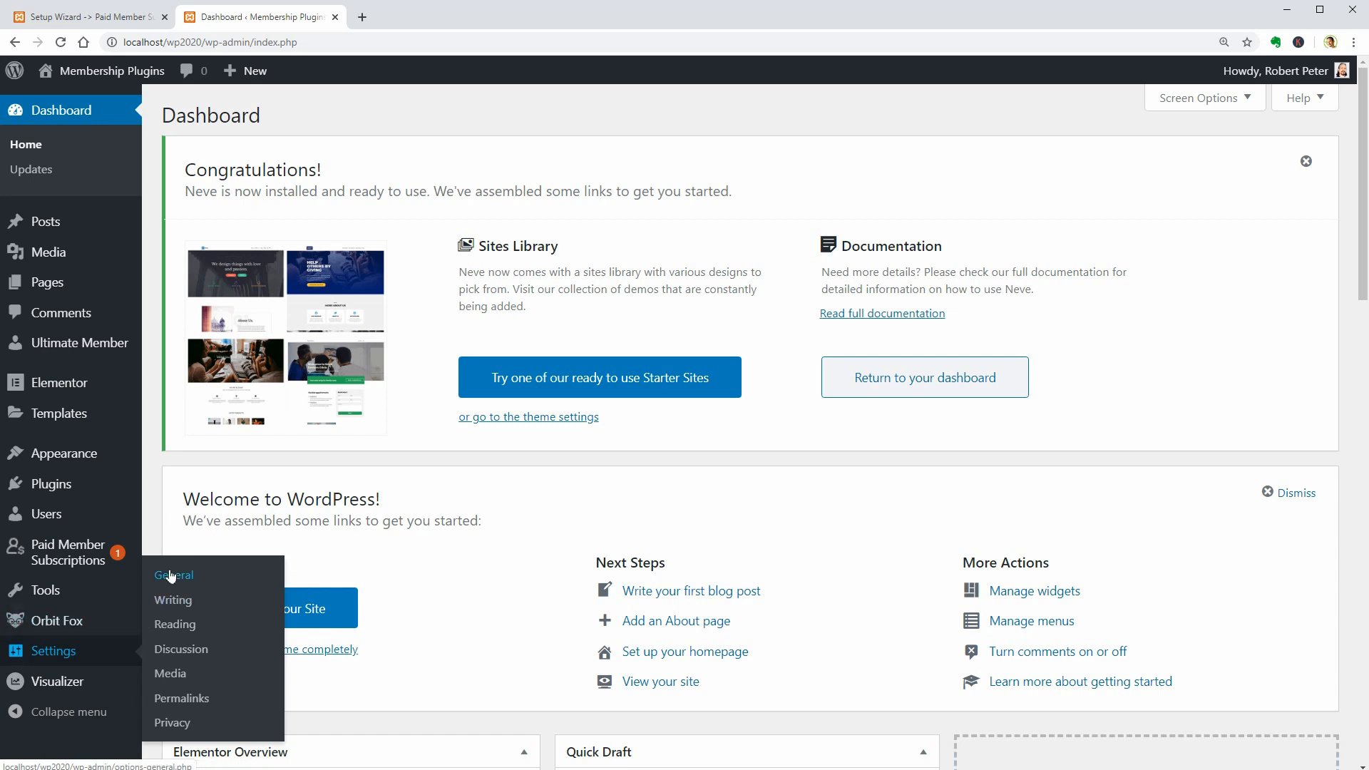
{"action": "left_click", "coordinate": [174, 575]}
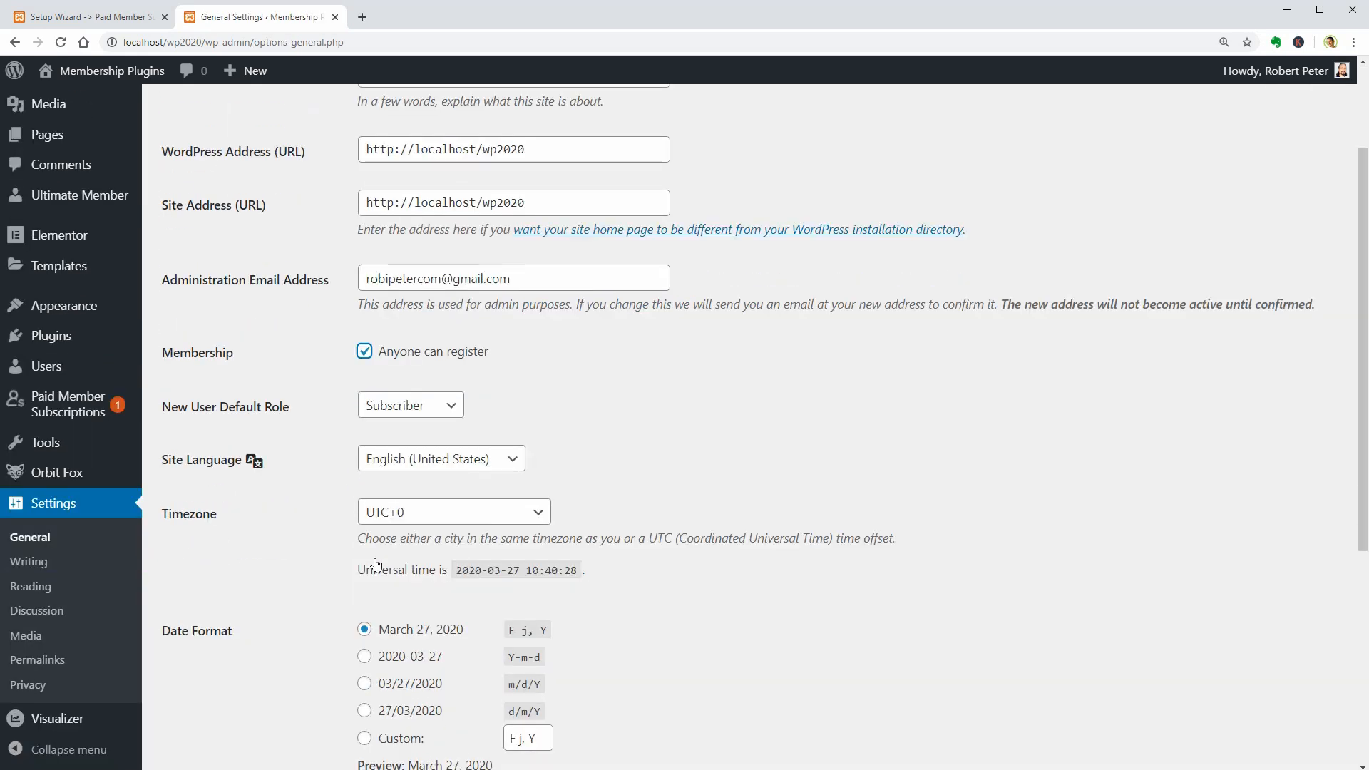
{"action": "left_click", "coordinate": [206, 682]}
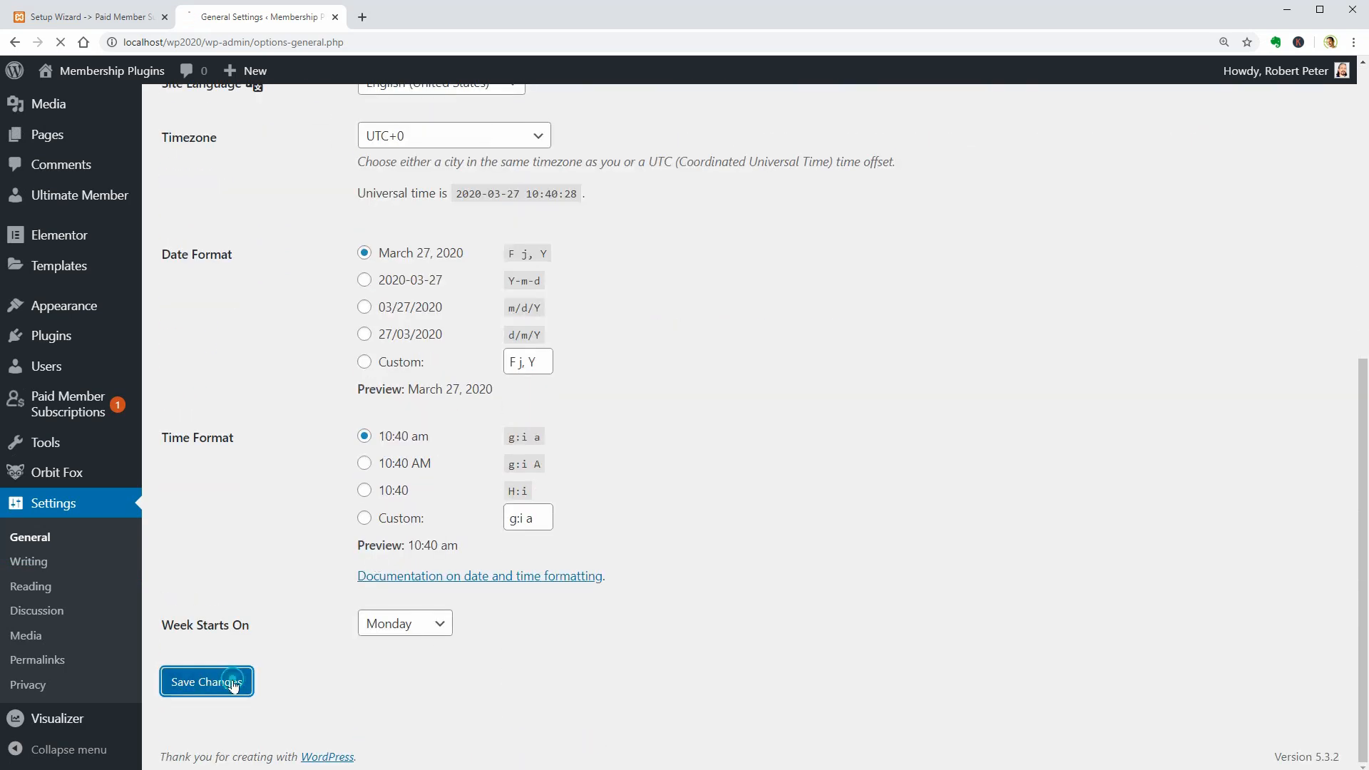
{"action": "left_click", "coordinate": [206, 682]}
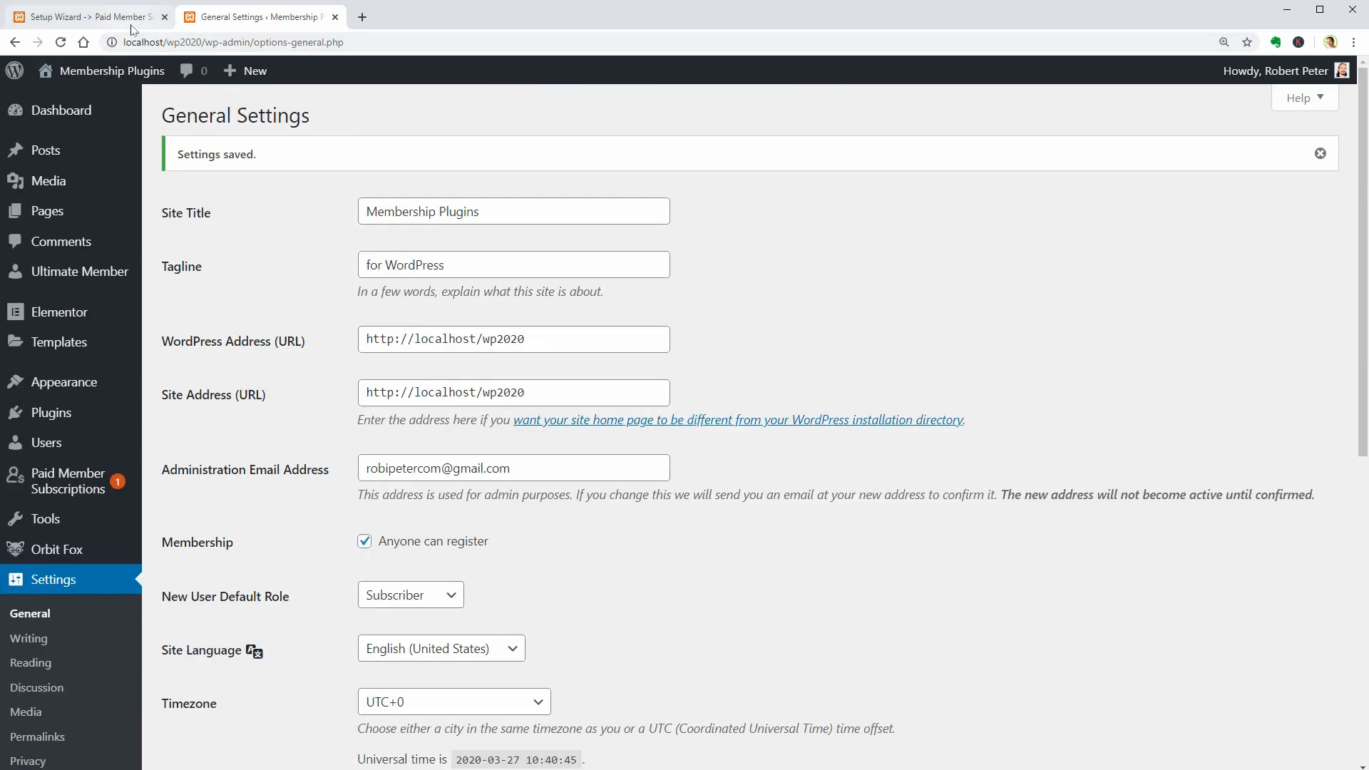
Step: Check the setup wizard tab, then return to the saved General Settings
{"action": "left_click", "coordinate": [83, 17]}
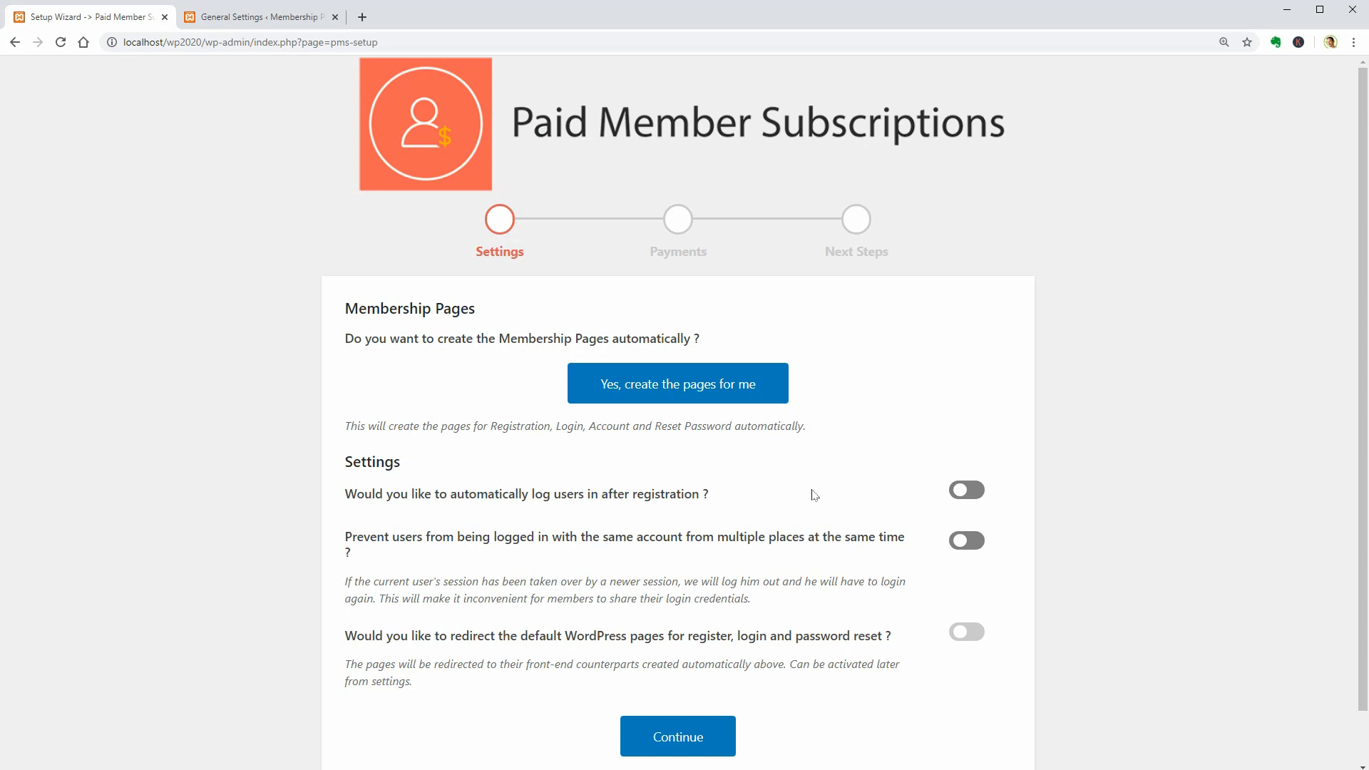
{"action": "left_click", "coordinate": [254, 17]}
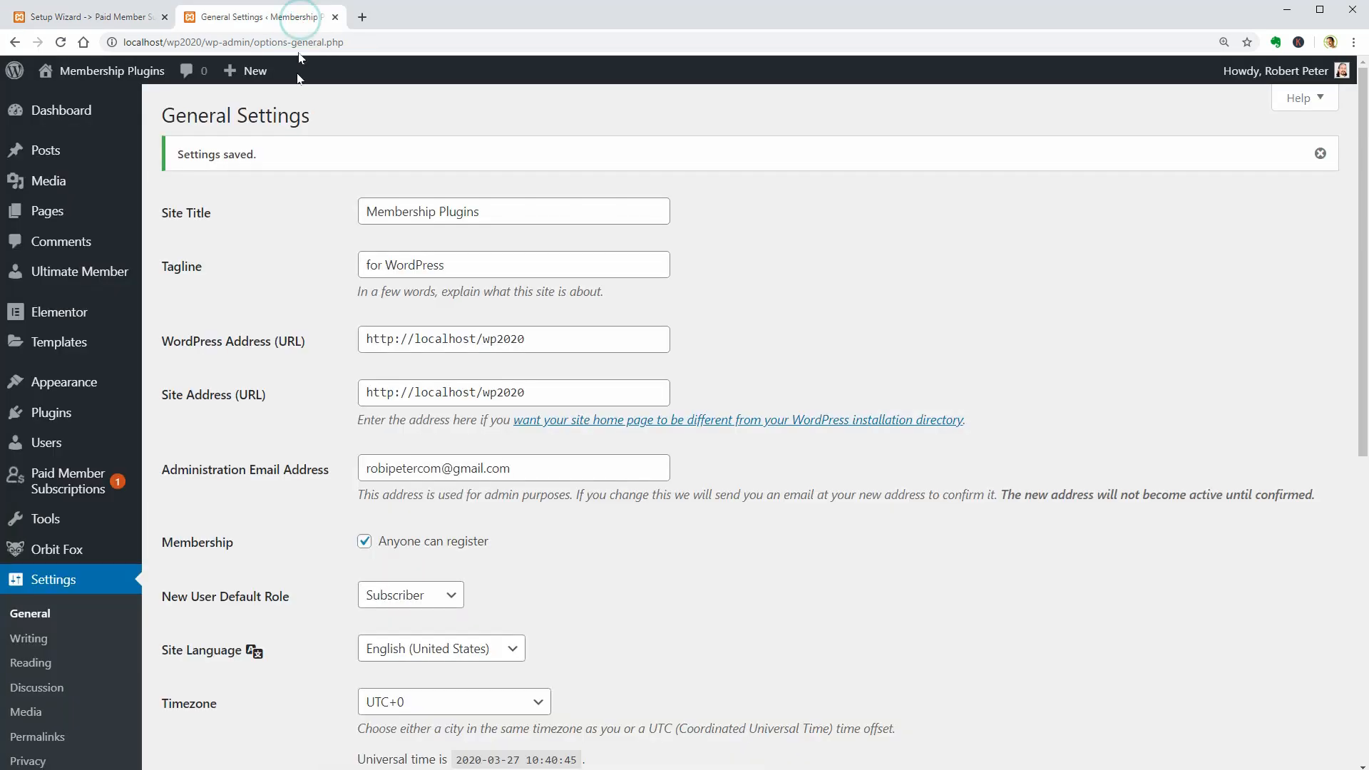
{"action": "mouse_move", "coordinate": [50, 412]}
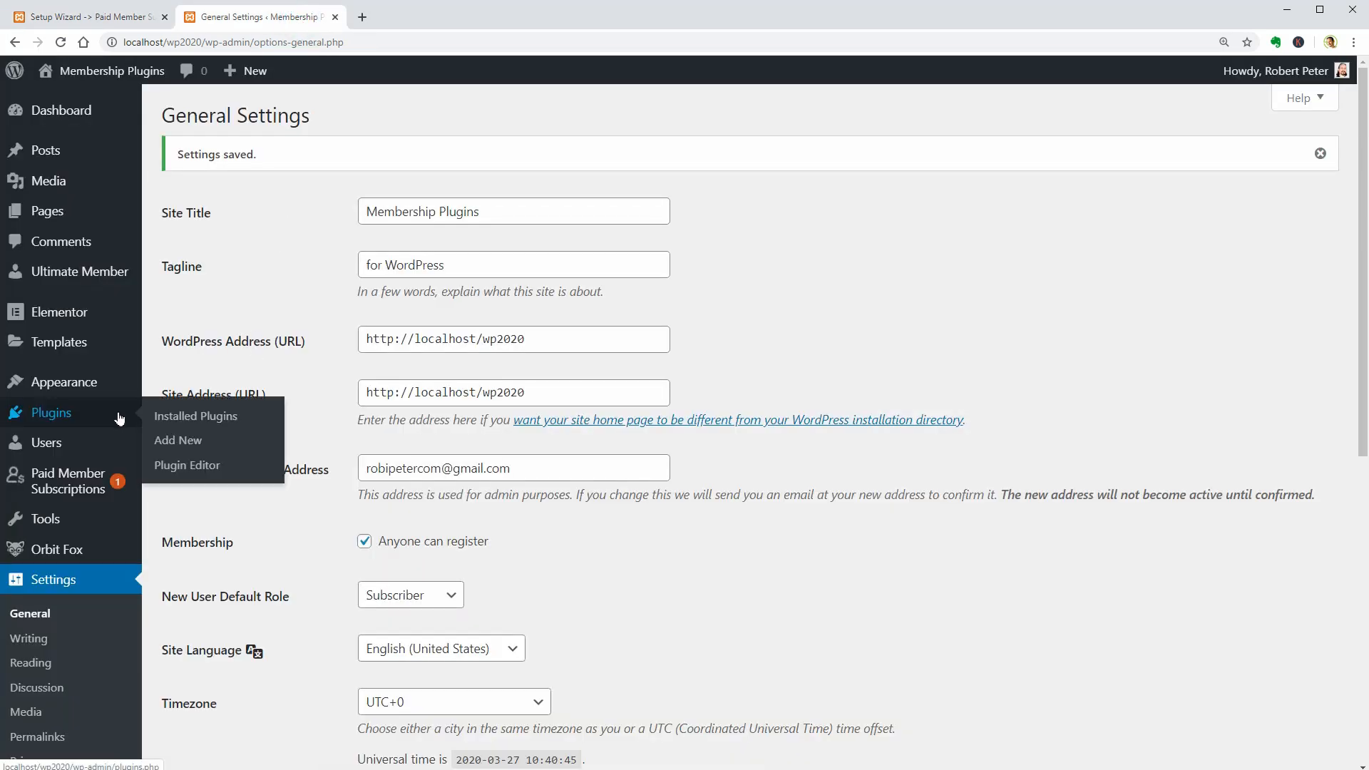
Step: View the Paid Member Subscriptions details (v2.0.7, 10,000+ installs) from Installed Plugins and close them
{"action": "left_click", "coordinate": [195, 415]}
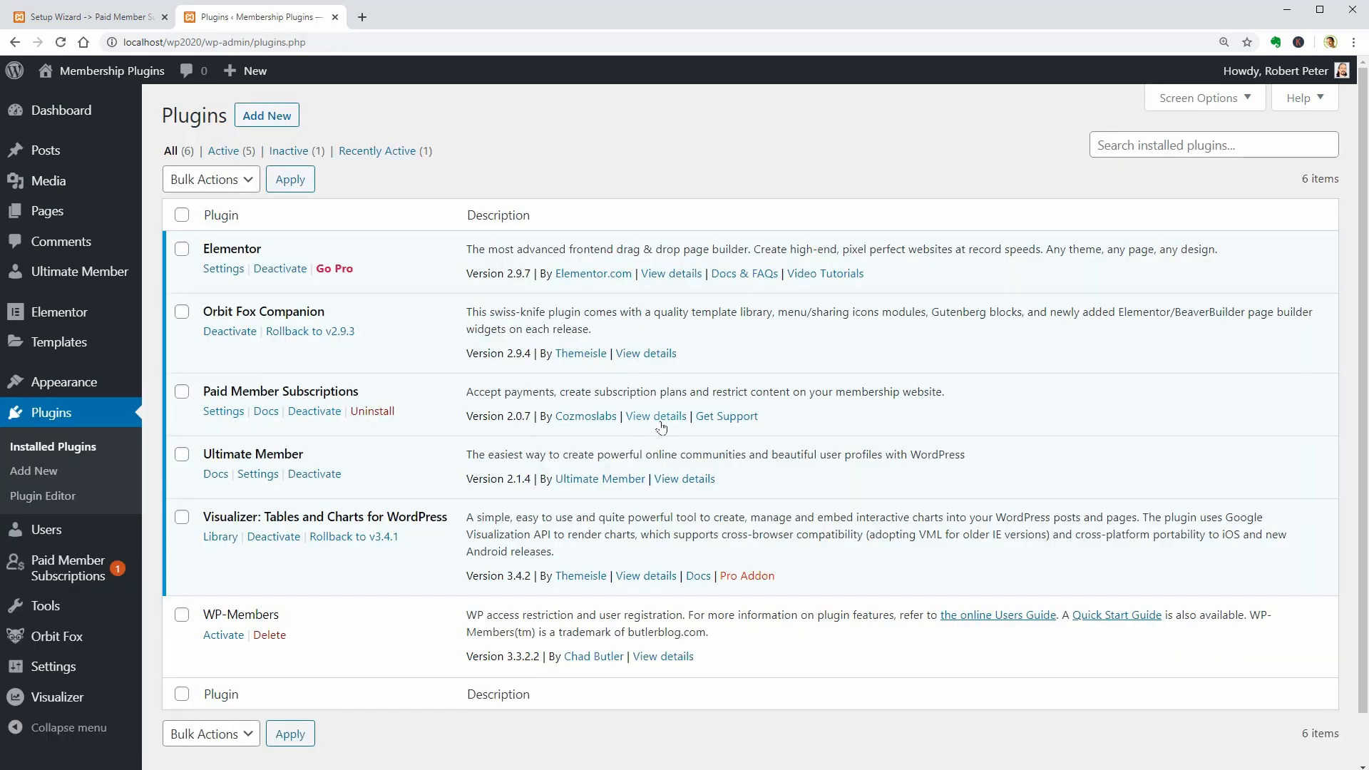
{"action": "left_click", "coordinate": [656, 415]}
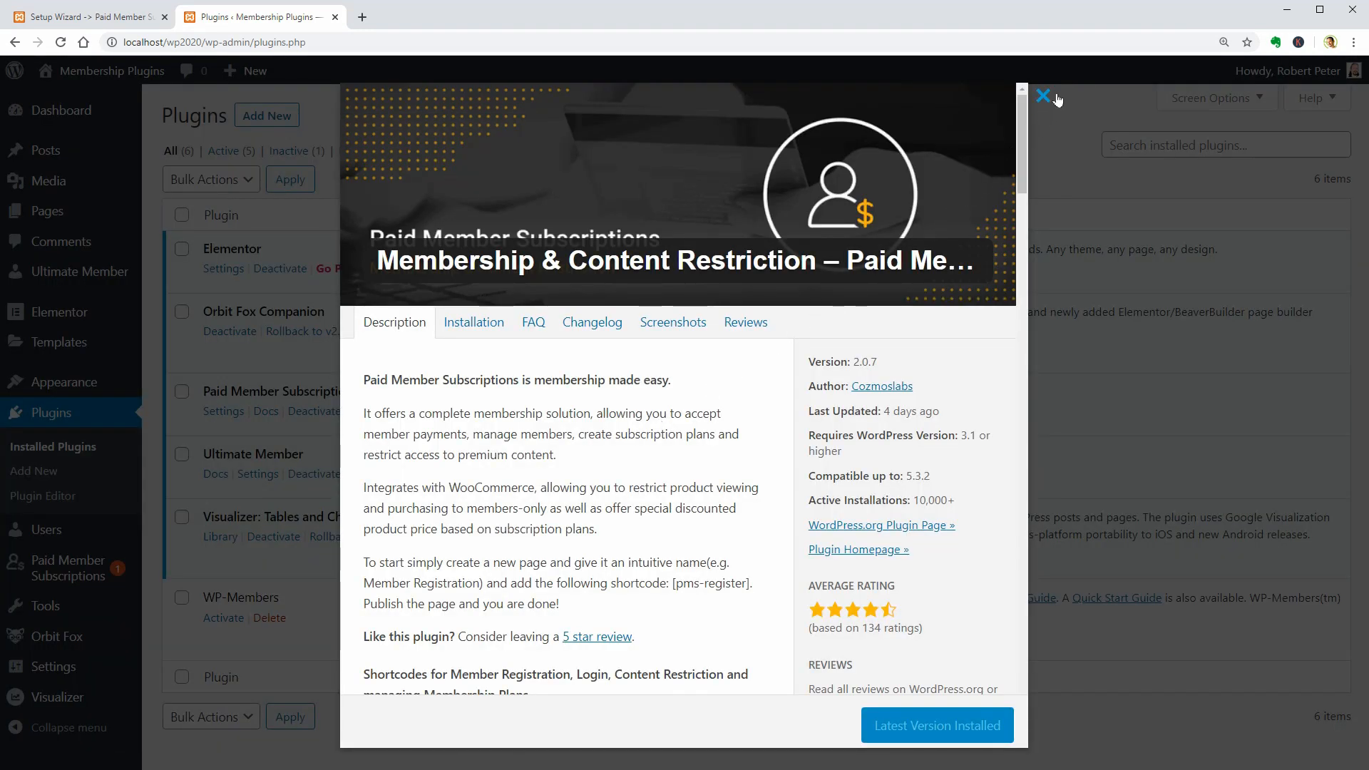
{"action": "left_click", "coordinate": [1041, 95]}
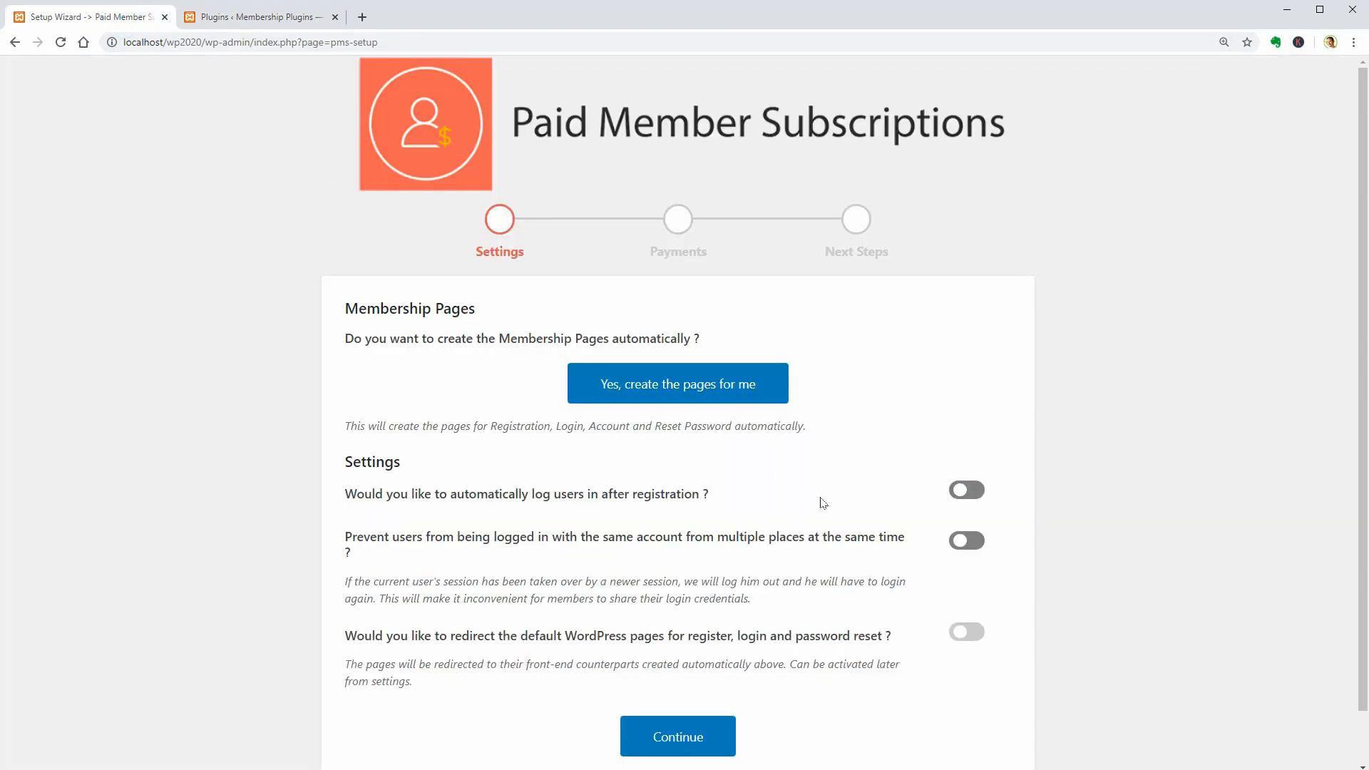
{"action": "mouse_move", "coordinate": [687, 391]}
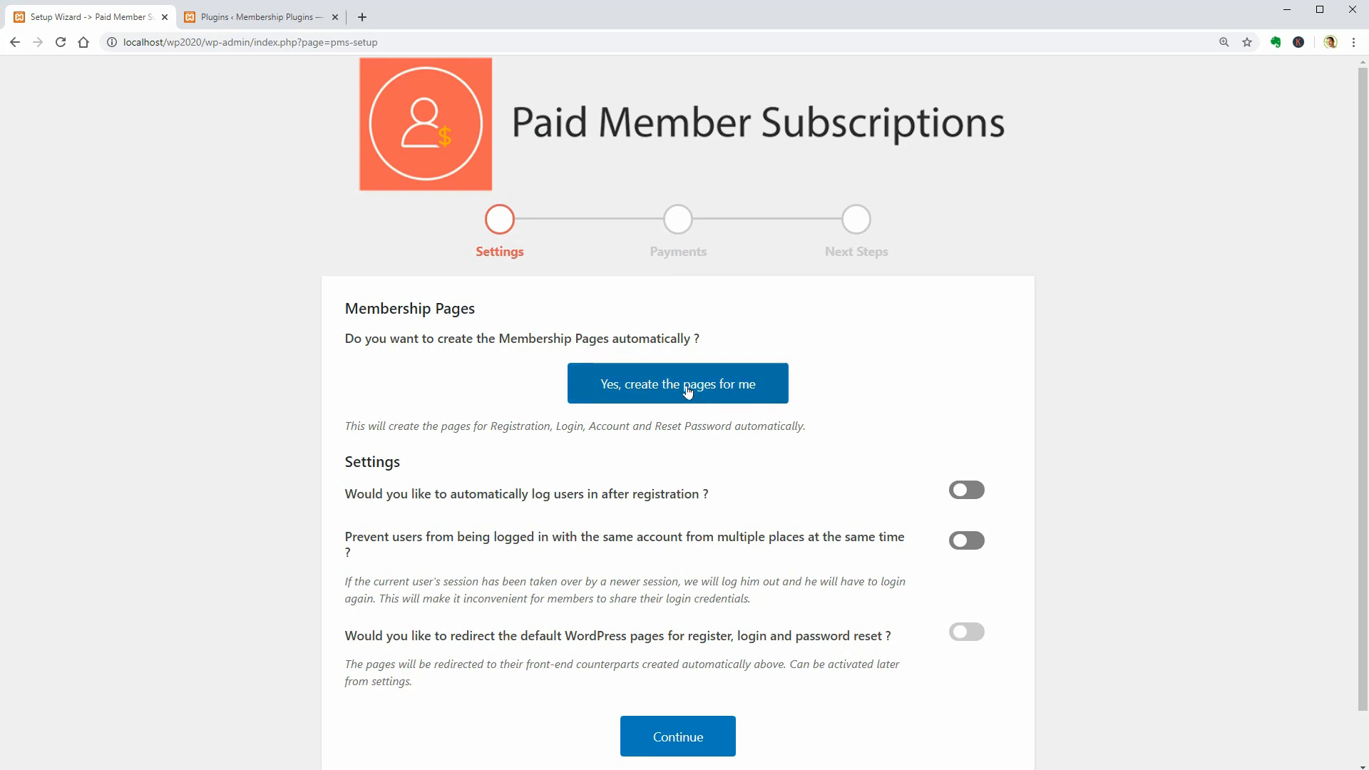
Step: Let the wizard create the membership pages automatically
{"action": "left_click", "coordinate": [678, 382]}
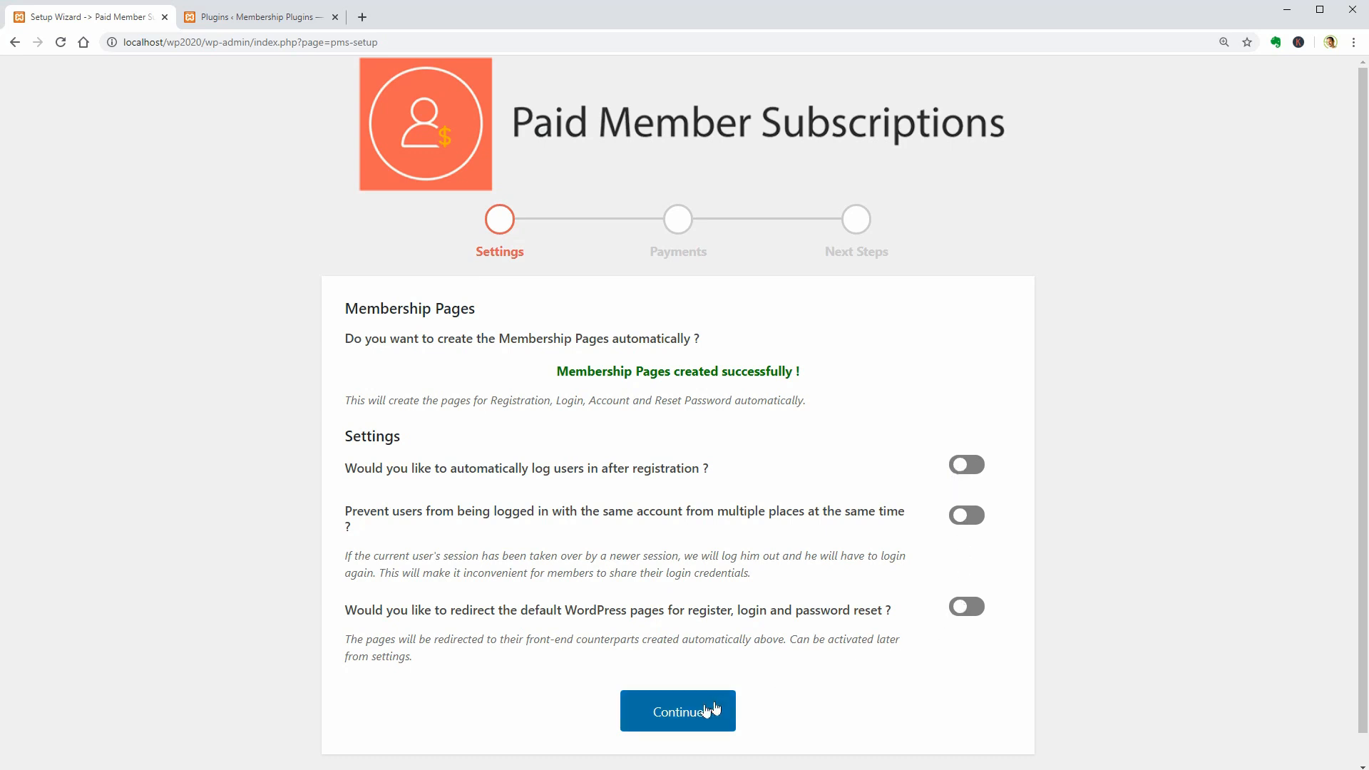
{"action": "left_click", "coordinate": [678, 711]}
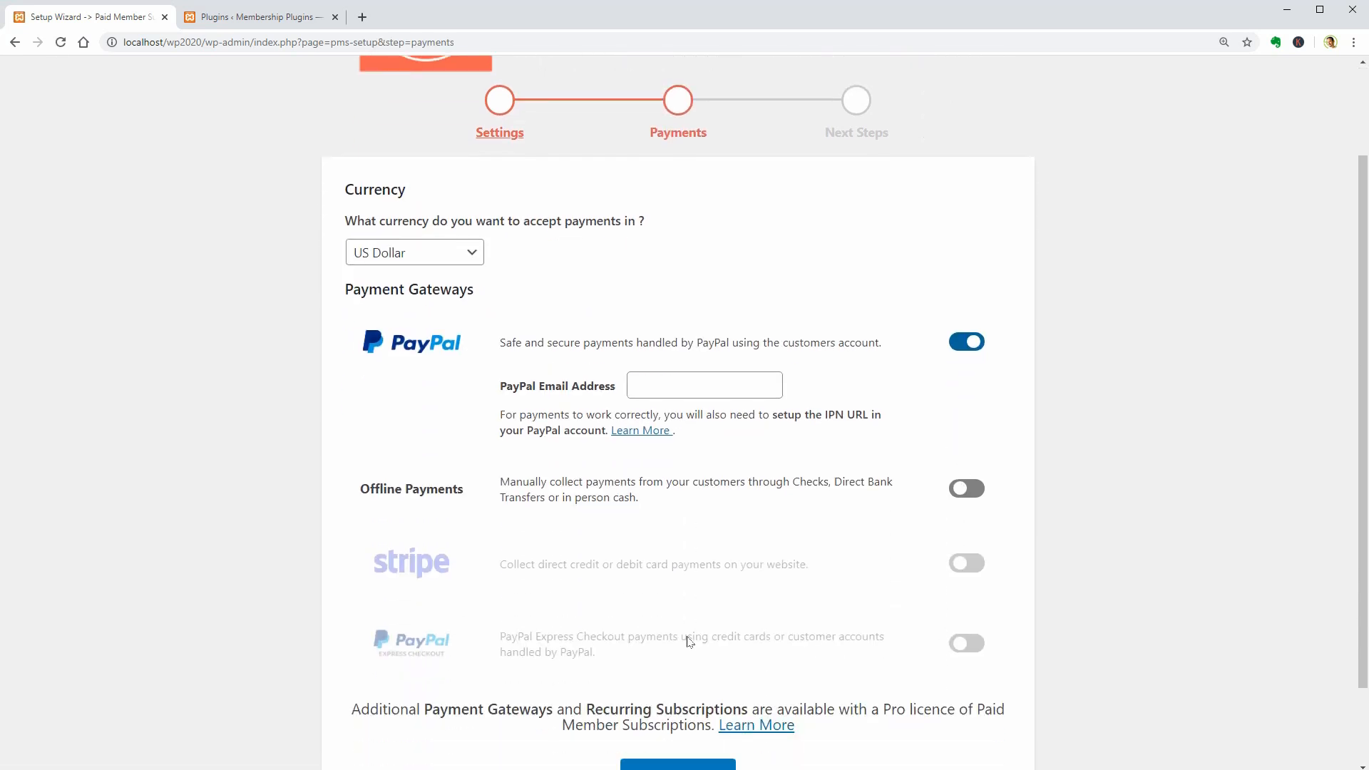
{"action": "scroll", "scroll_direction": "down", "scroll_amount": 3}
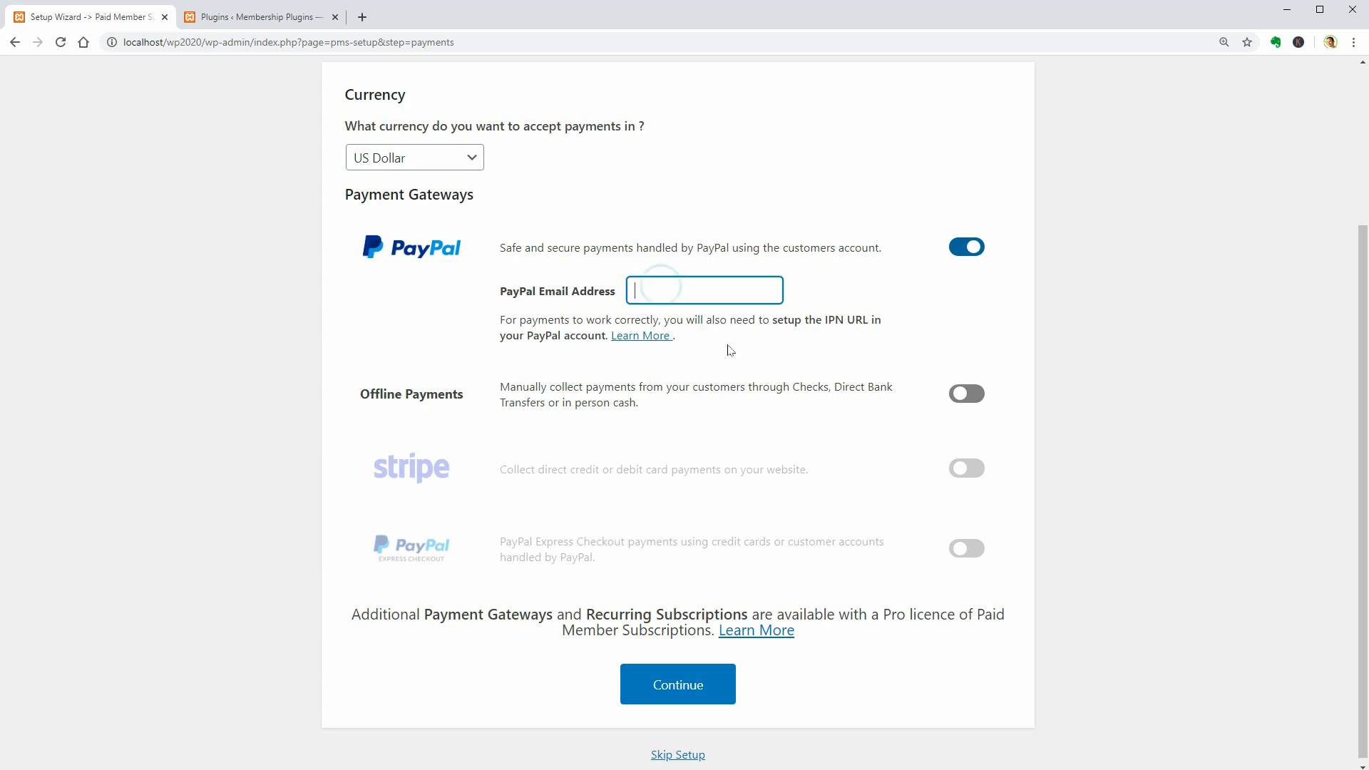
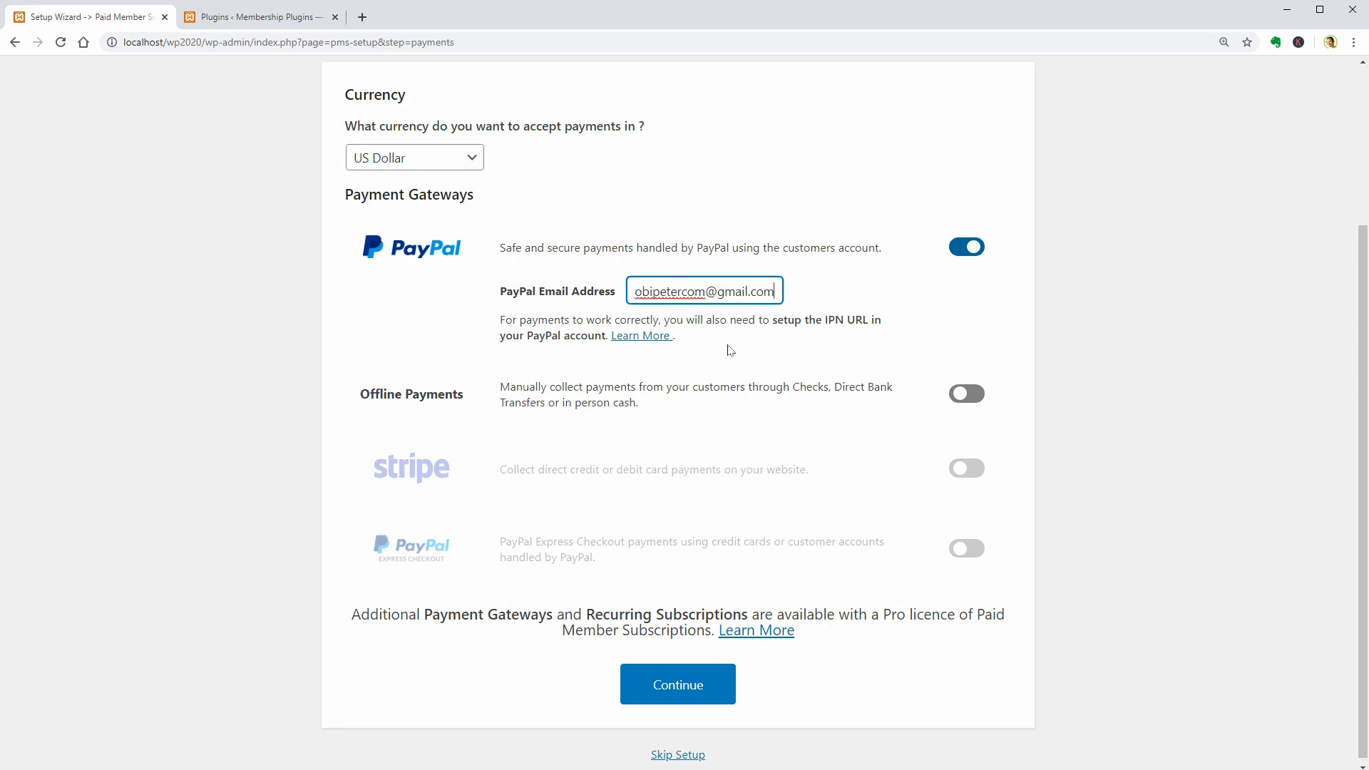
{"action": "mouse_move", "coordinate": [602, 212]}
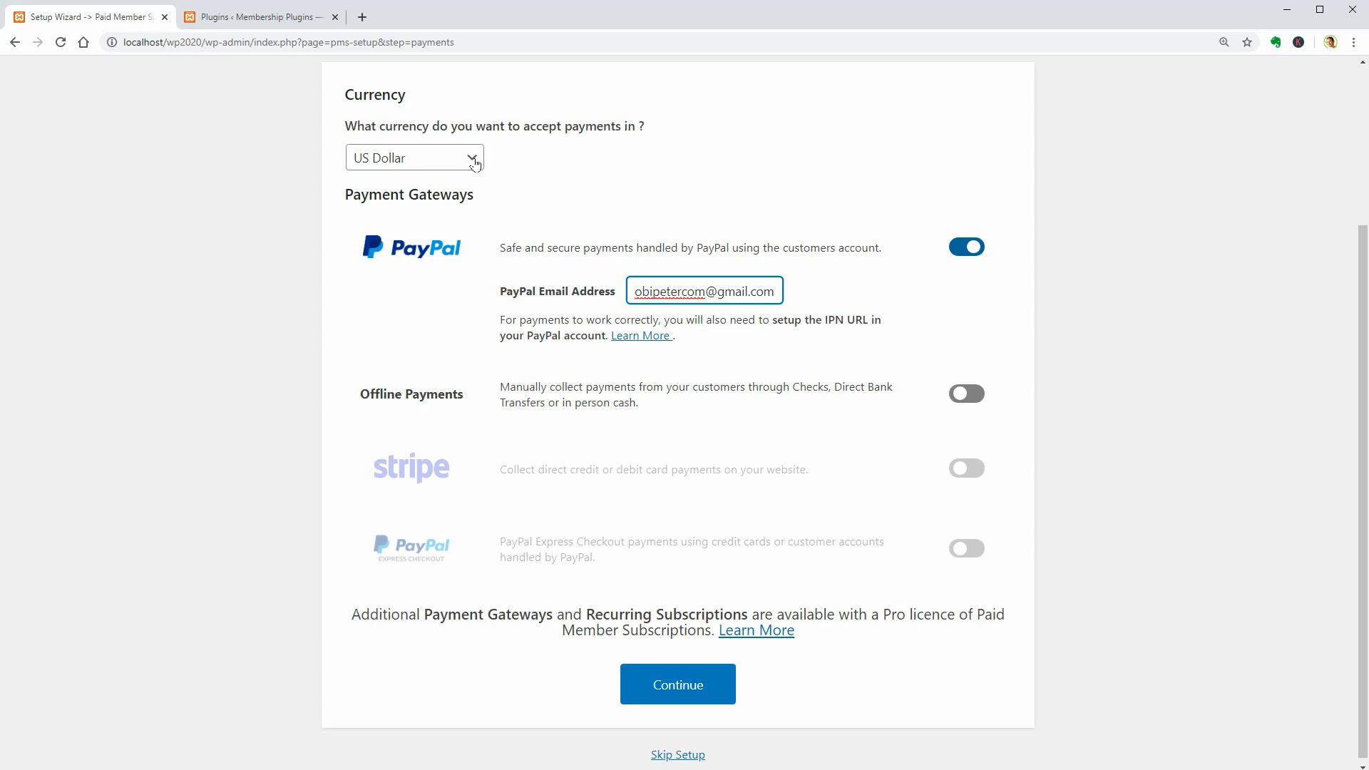
Step: Keep US Dollar as the currency and continue through to the Next Steps screen
{"action": "left_click", "coordinate": [414, 157]}
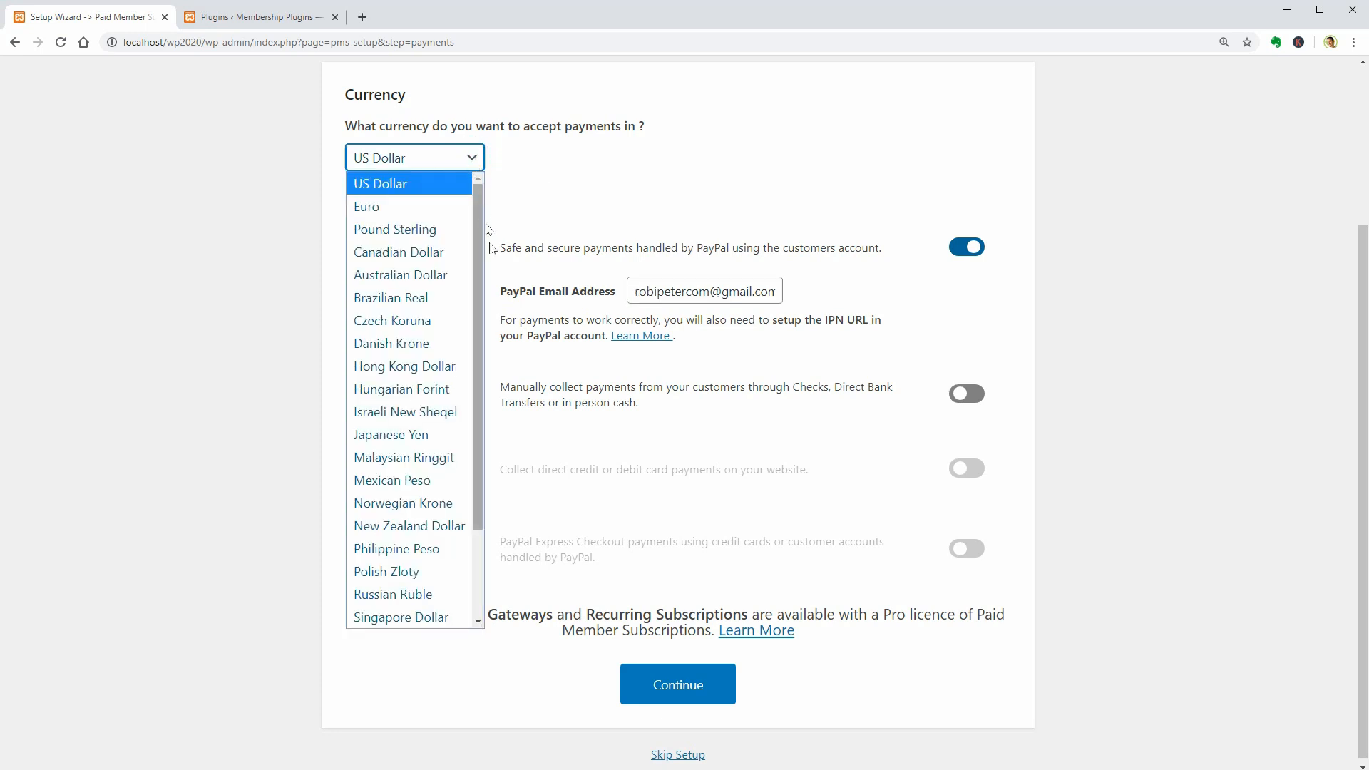
{"action": "left_click", "coordinate": [380, 184]}
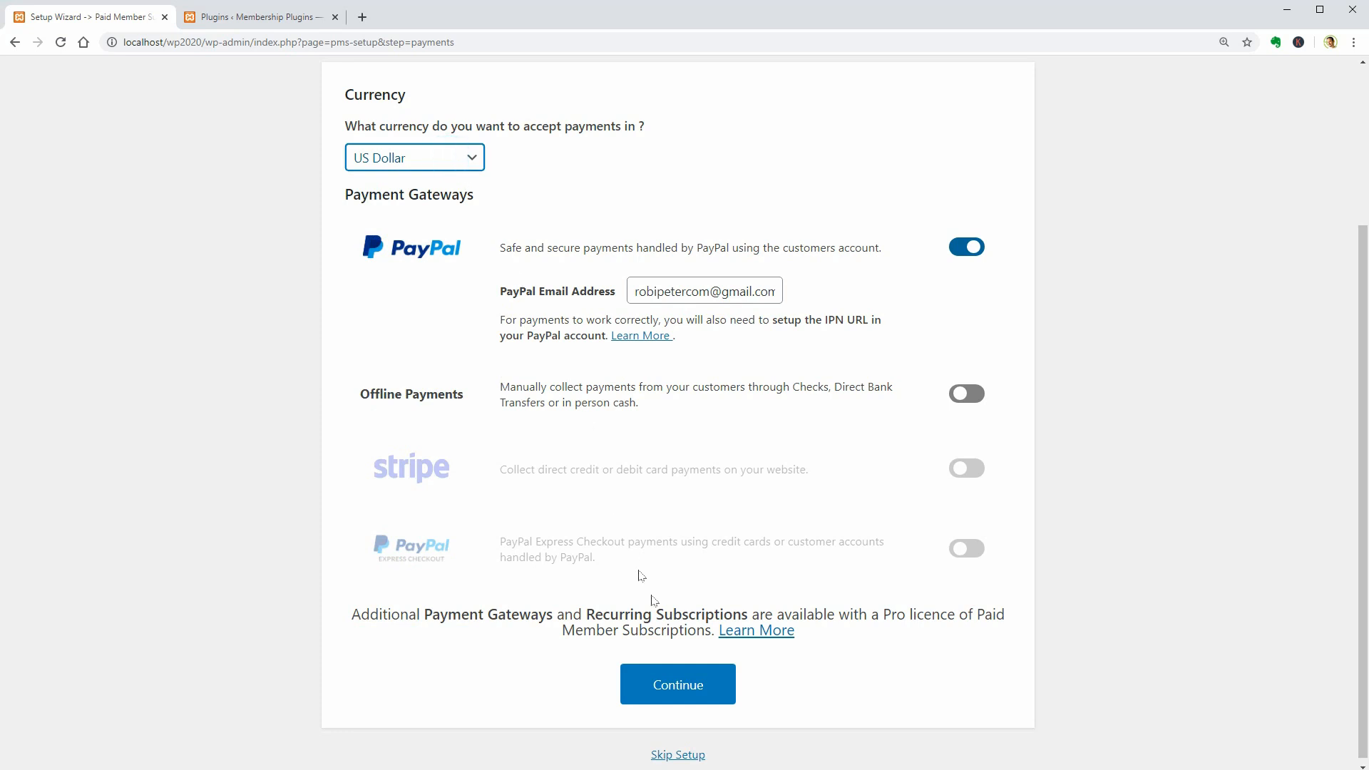
{"action": "left_click", "coordinate": [678, 683]}
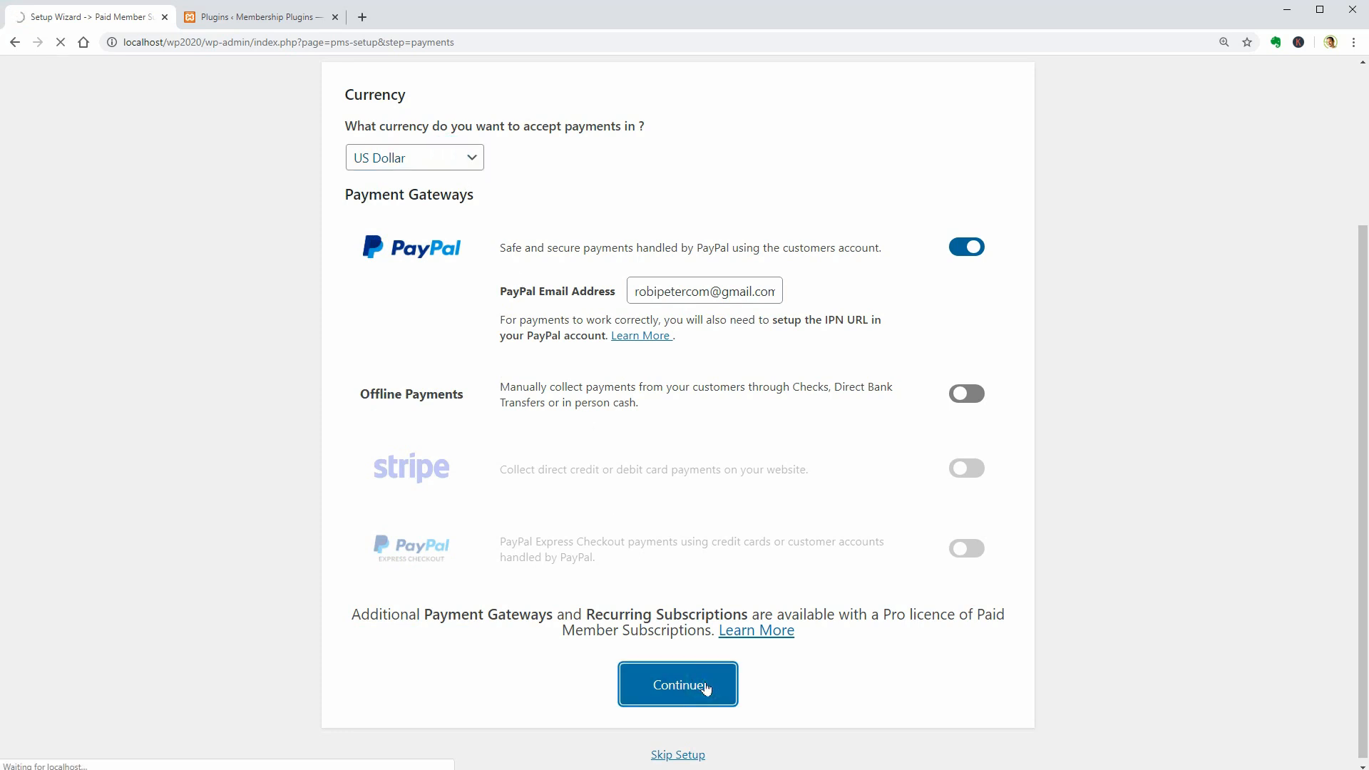
{"action": "left_click", "coordinate": [676, 683]}
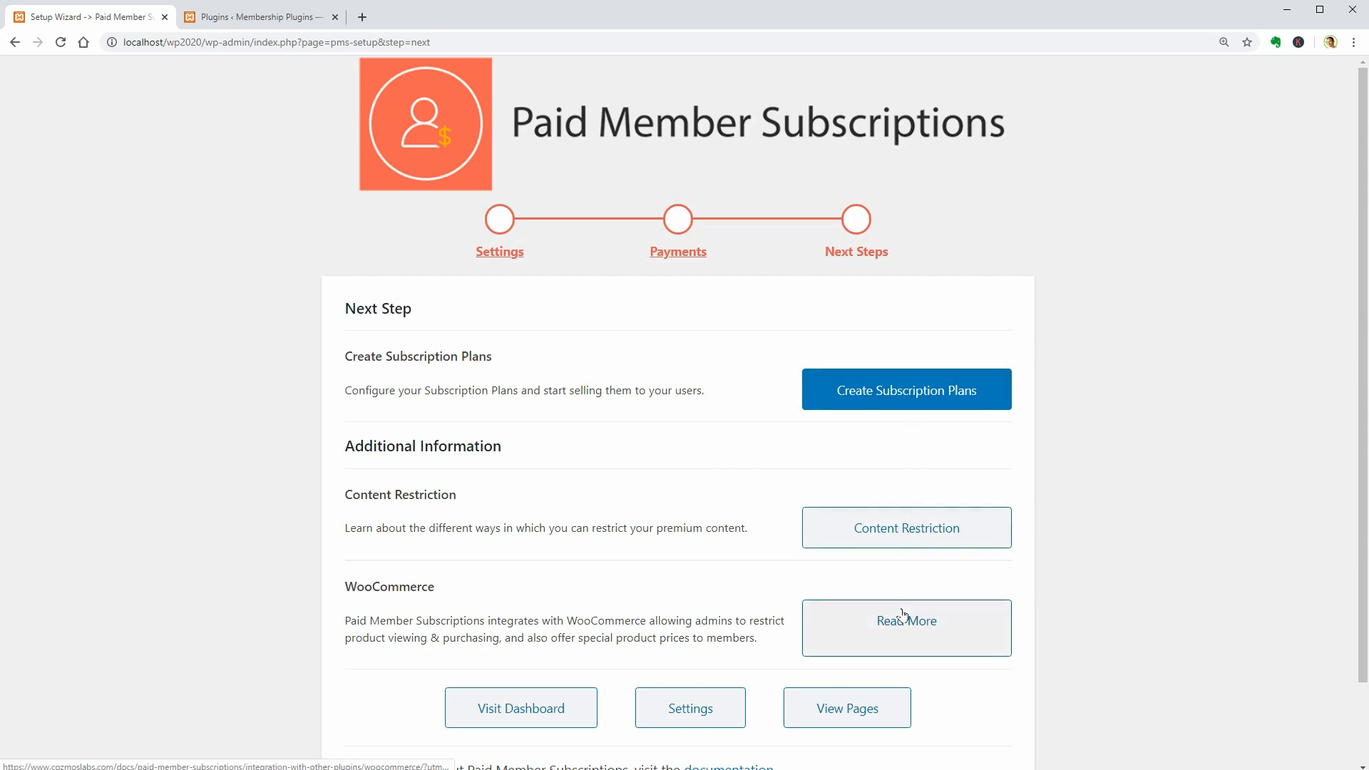
Step: Show the empty Subscription Plans list under Paid Member Subscriptions
{"action": "left_click", "coordinate": [258, 17]}
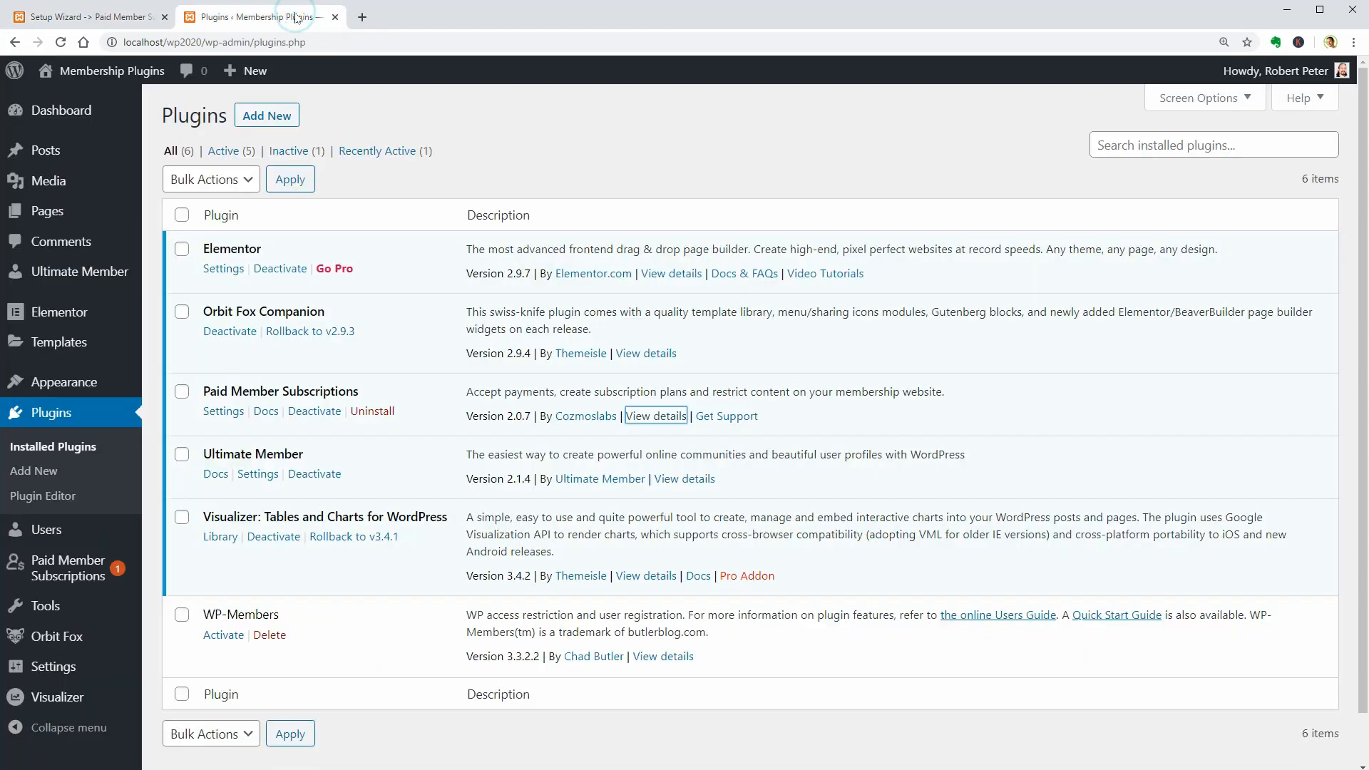
{"action": "mouse_move", "coordinate": [67, 568]}
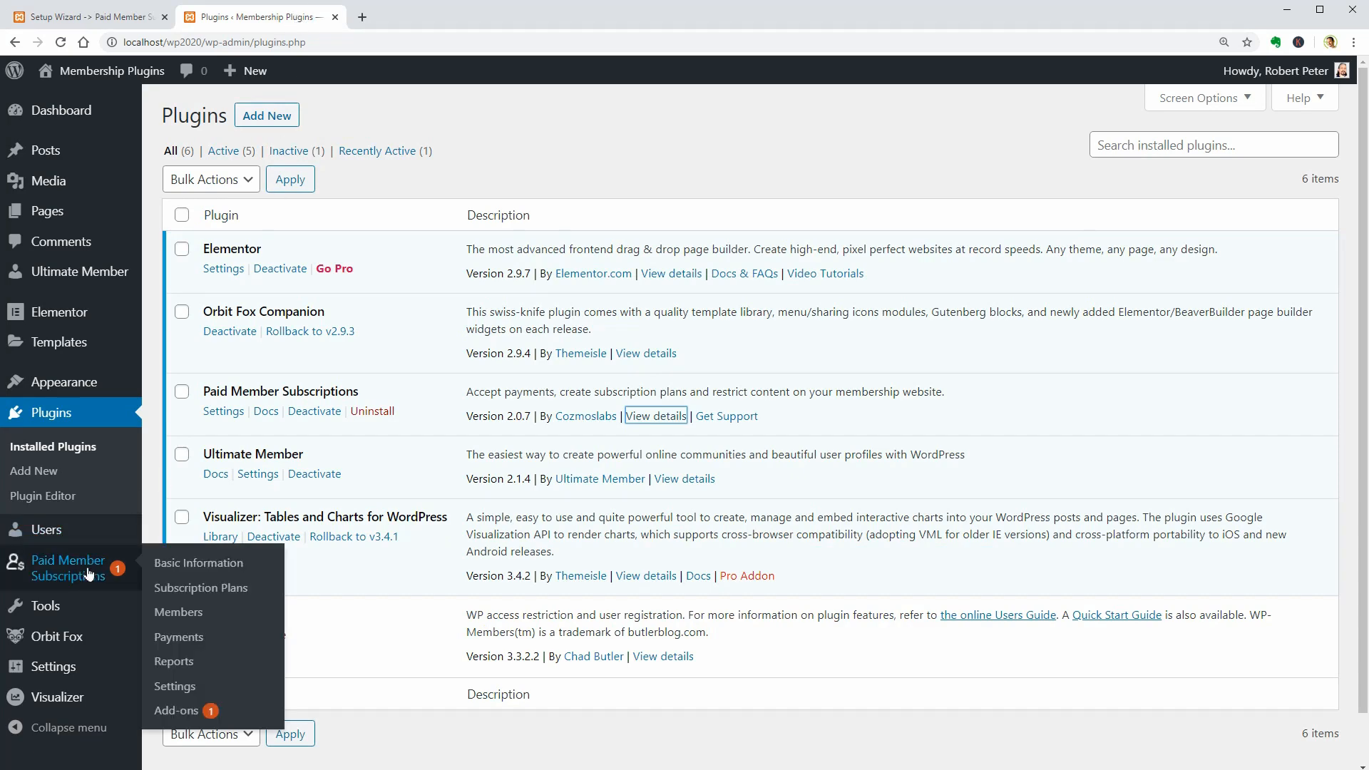
{"action": "left_click", "coordinate": [200, 588]}
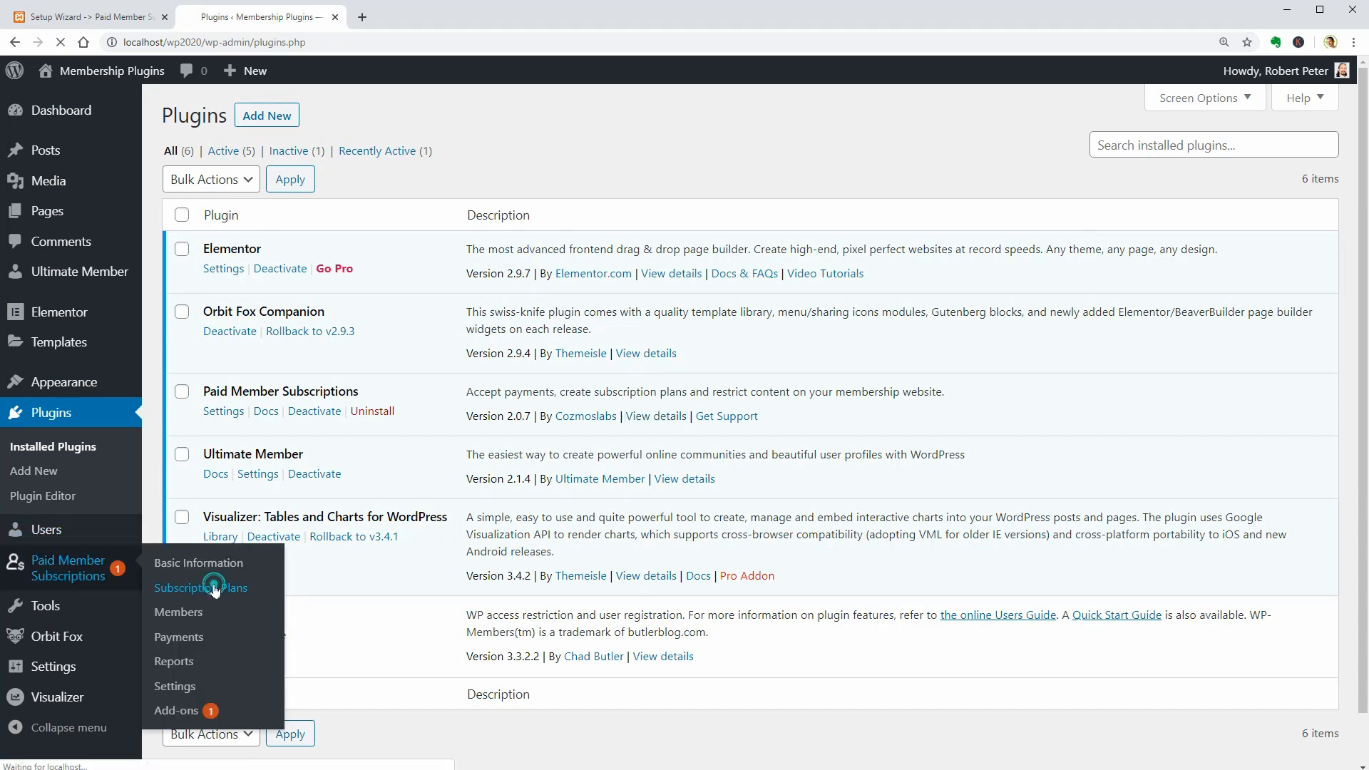
{"action": "left_click", "coordinate": [200, 588]}
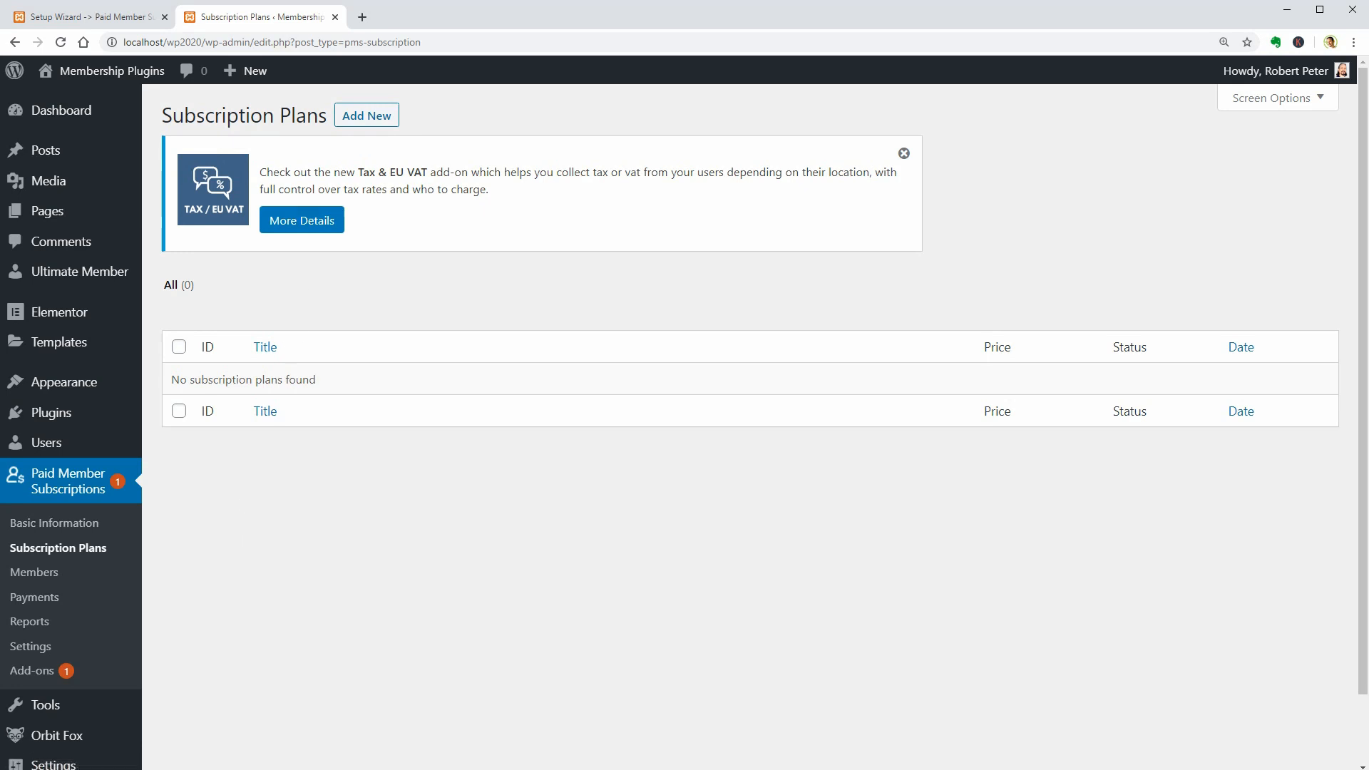
Step: Add a new plan named 'Premium' with description 'this is a premium content' and price 70
{"action": "left_click", "coordinate": [366, 114]}
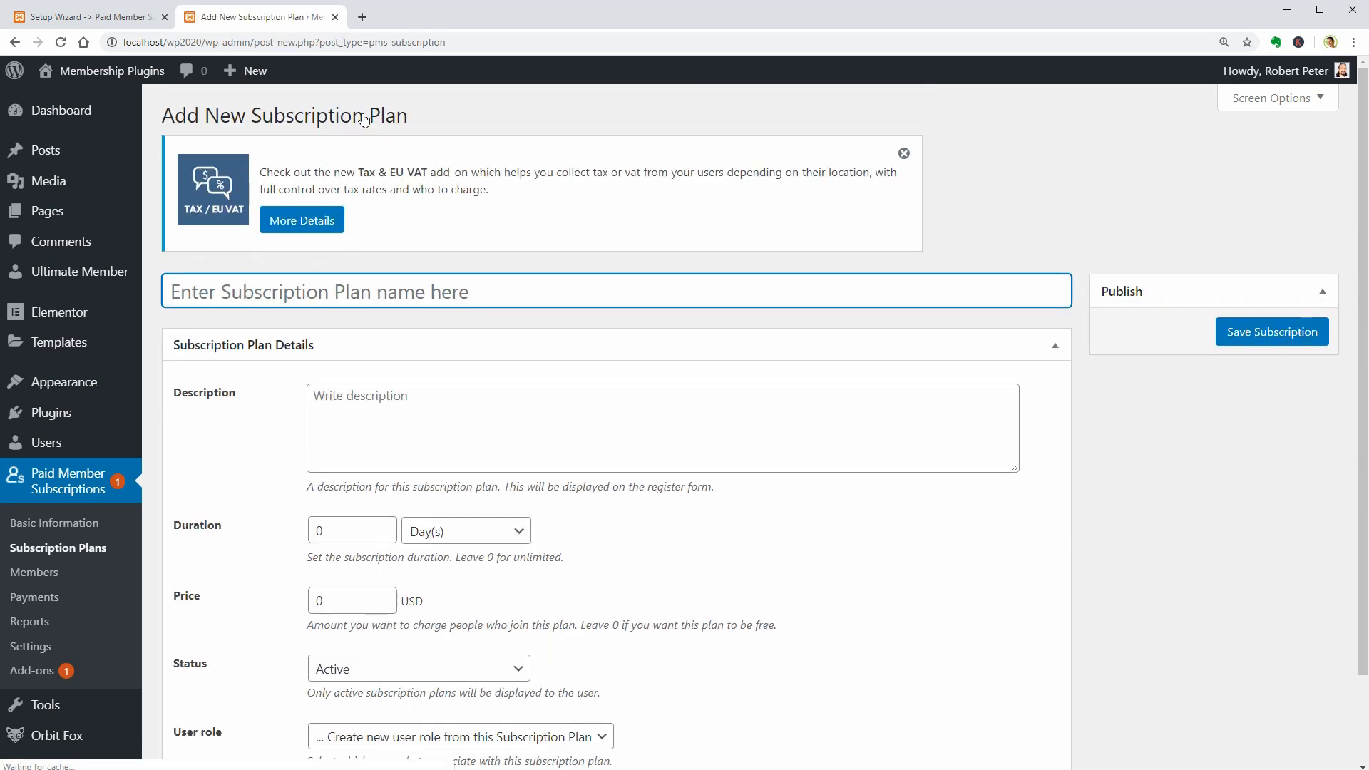
{"action": "left_click", "coordinate": [340, 291]}
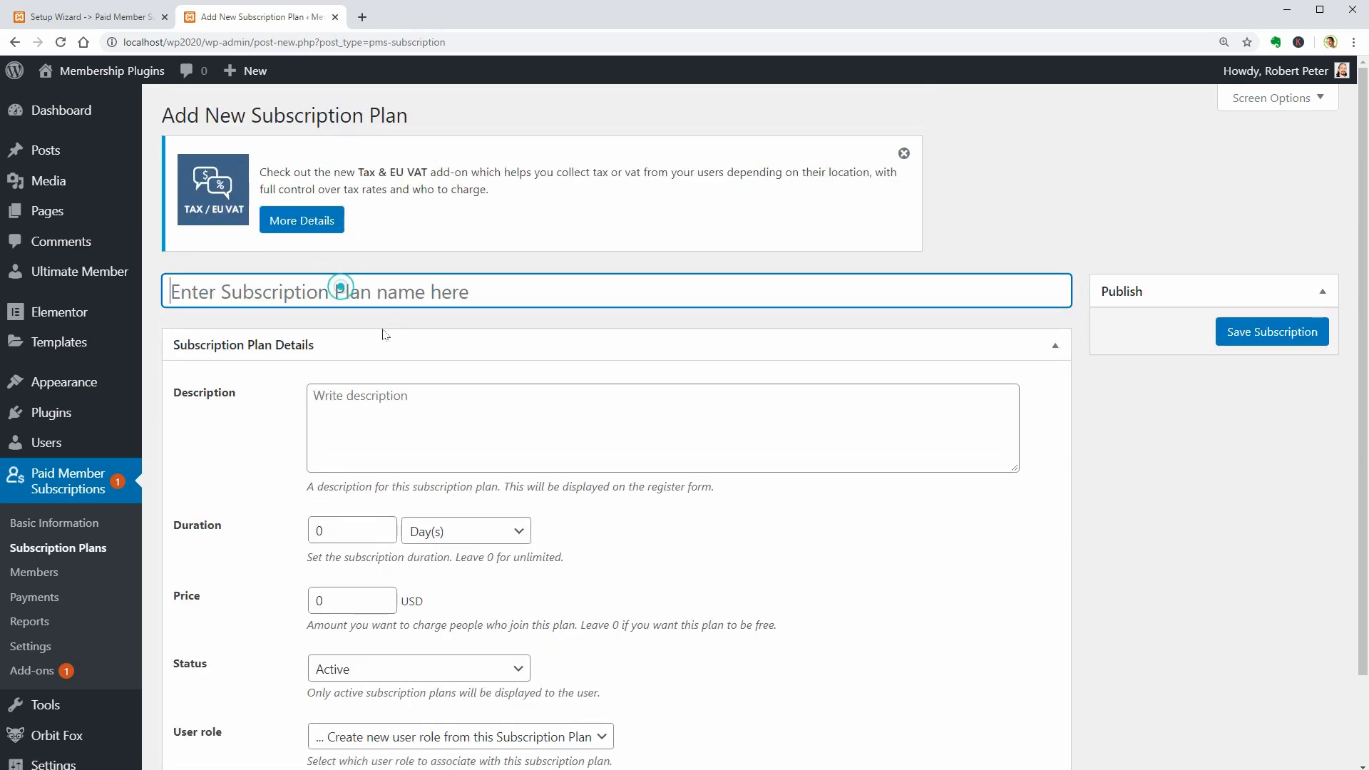
{"action": "type", "text": "Premium"}
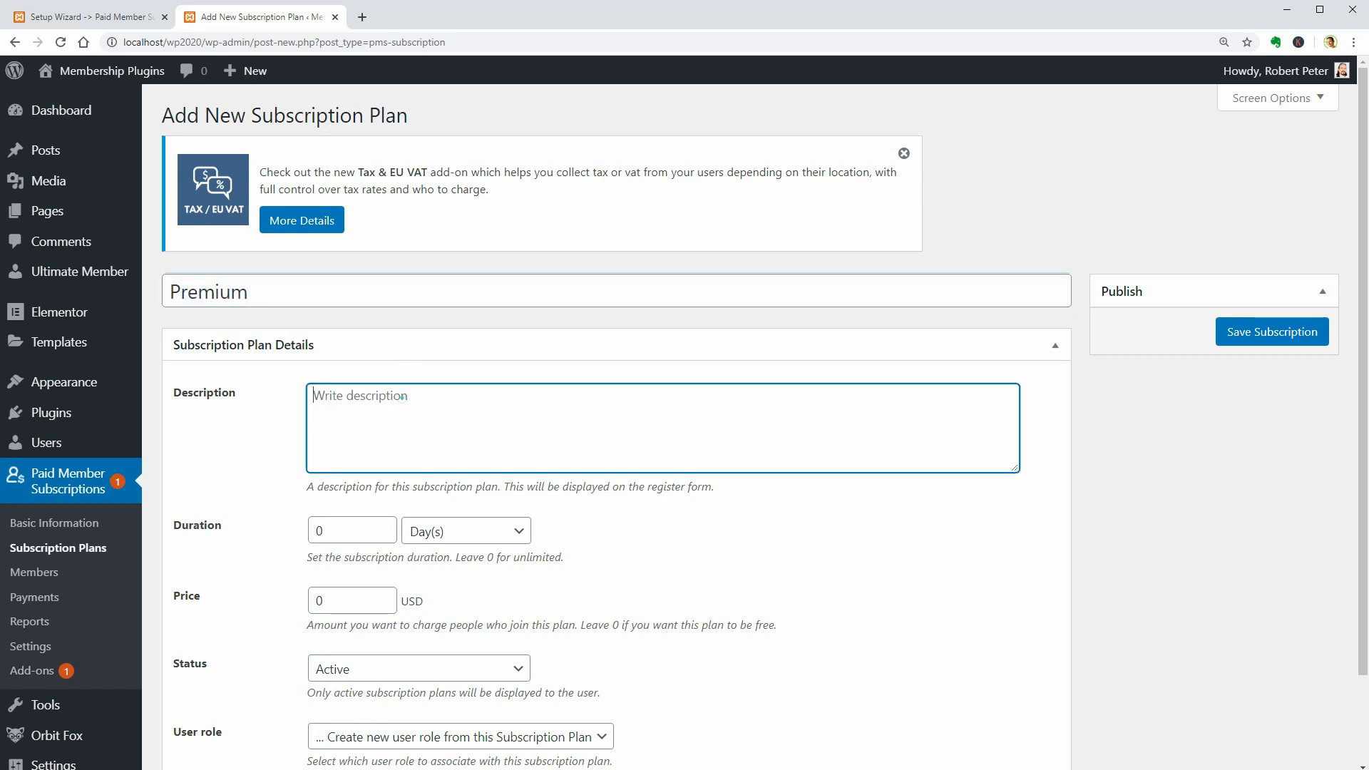
{"action": "type", "text": "this is a premium content"}
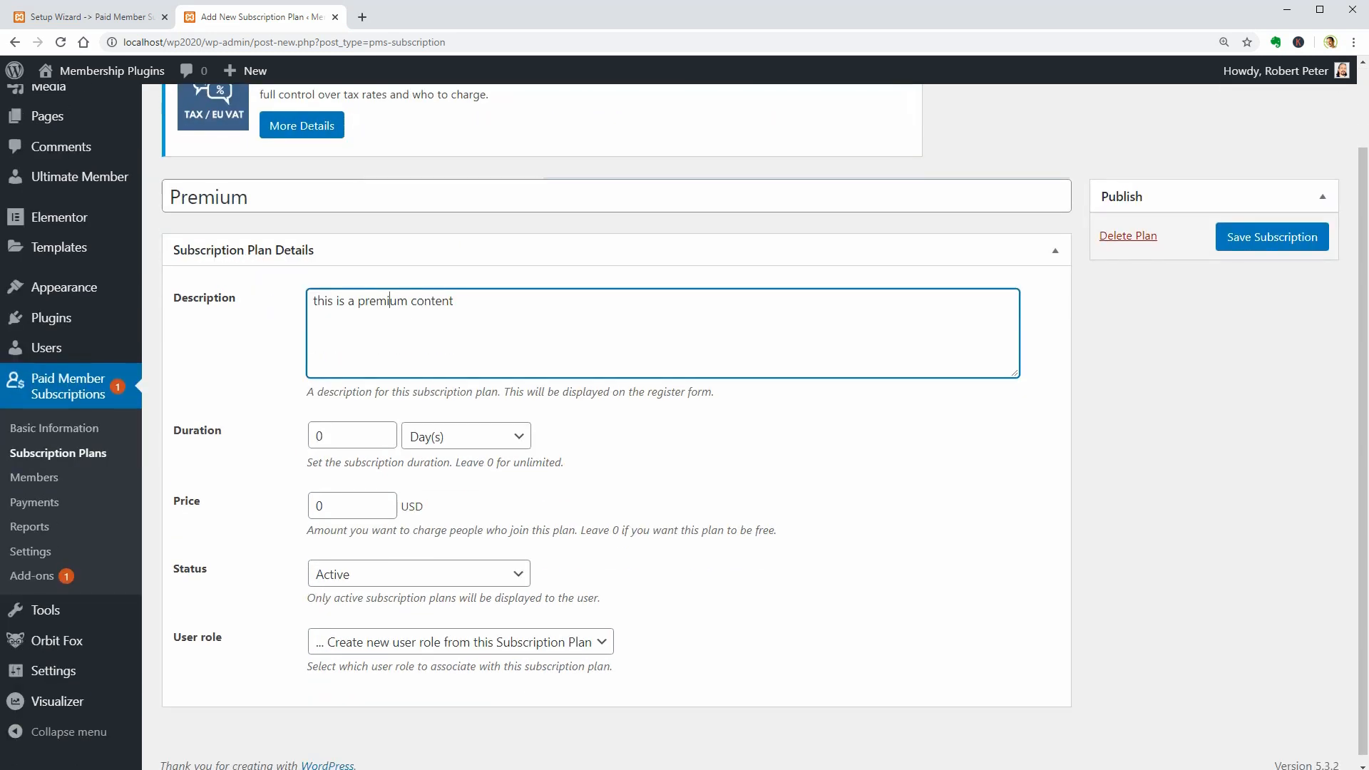
{"action": "type", "text": "70"}
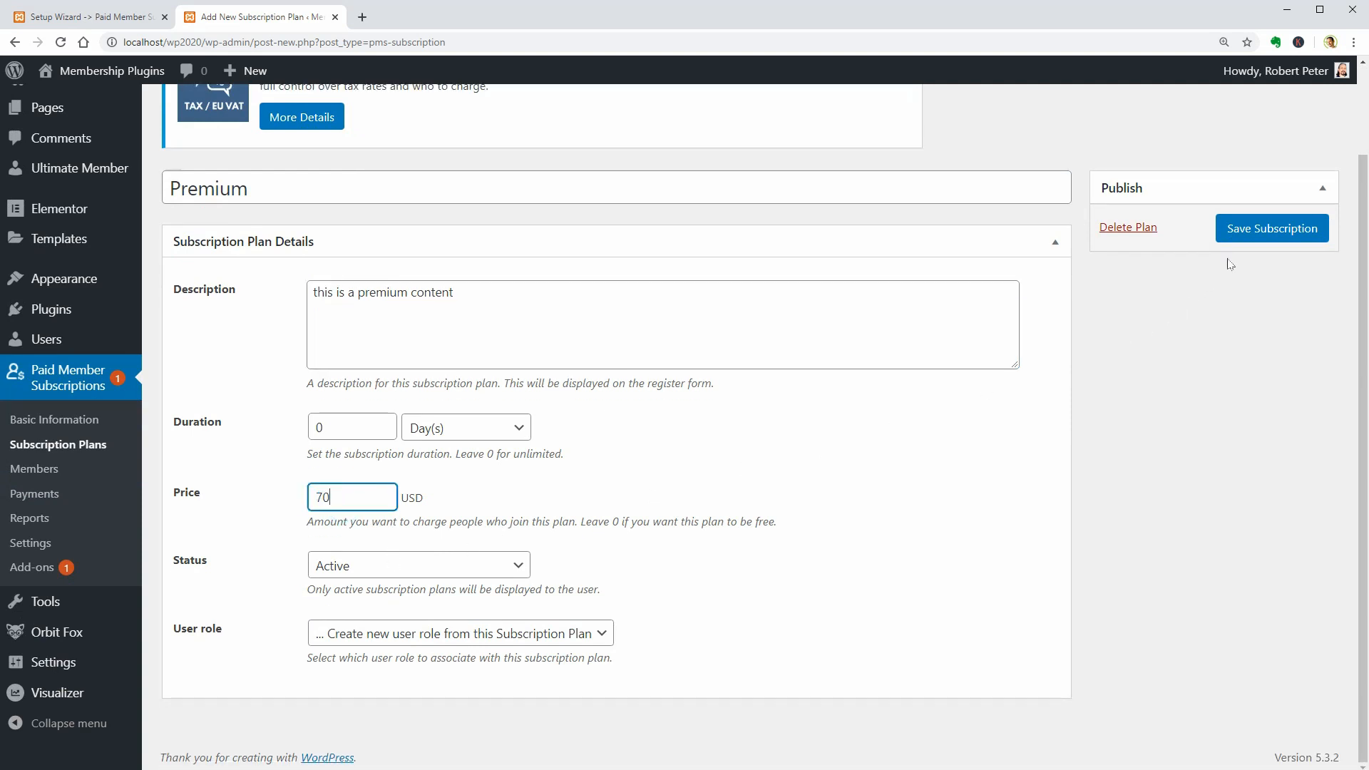
Step: Save the Premium subscription plan
{"action": "left_click", "coordinate": [1271, 228]}
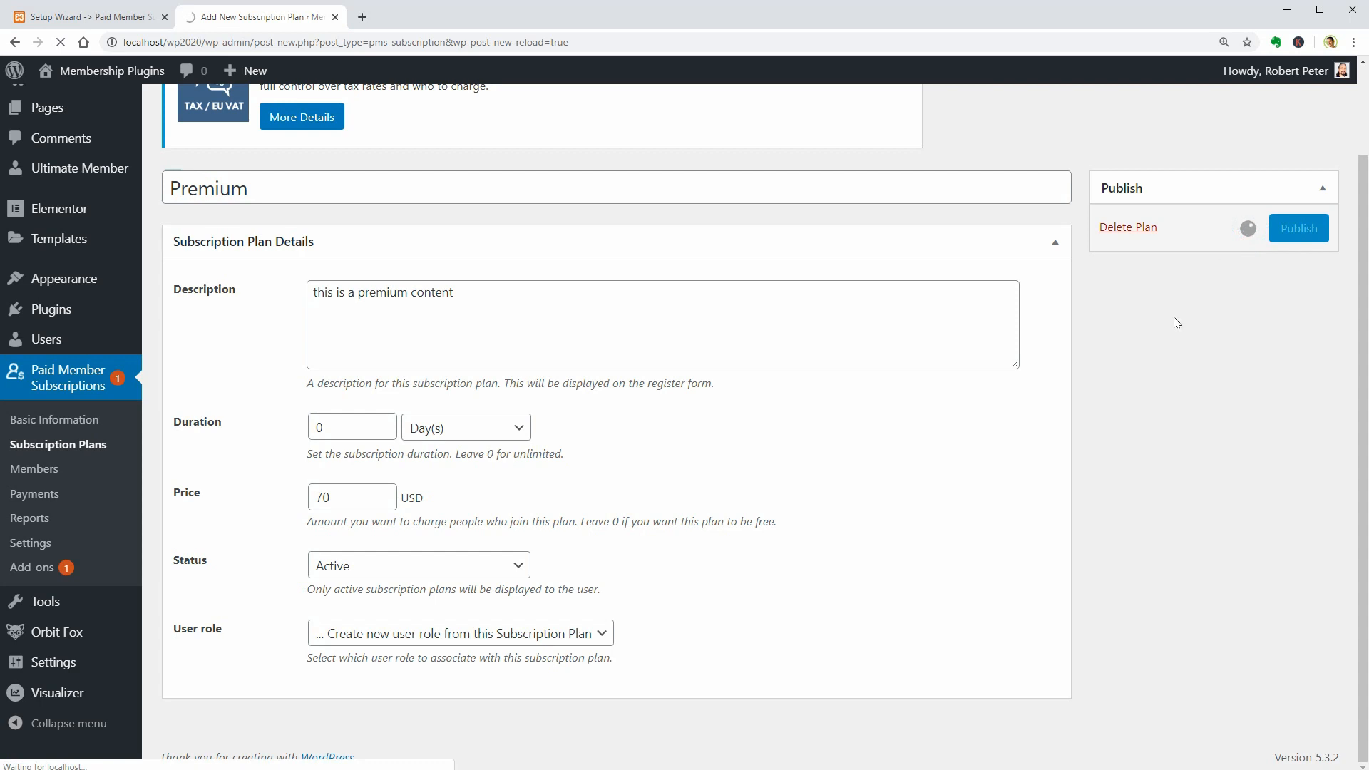
{"action": "left_click", "coordinate": [1298, 229]}
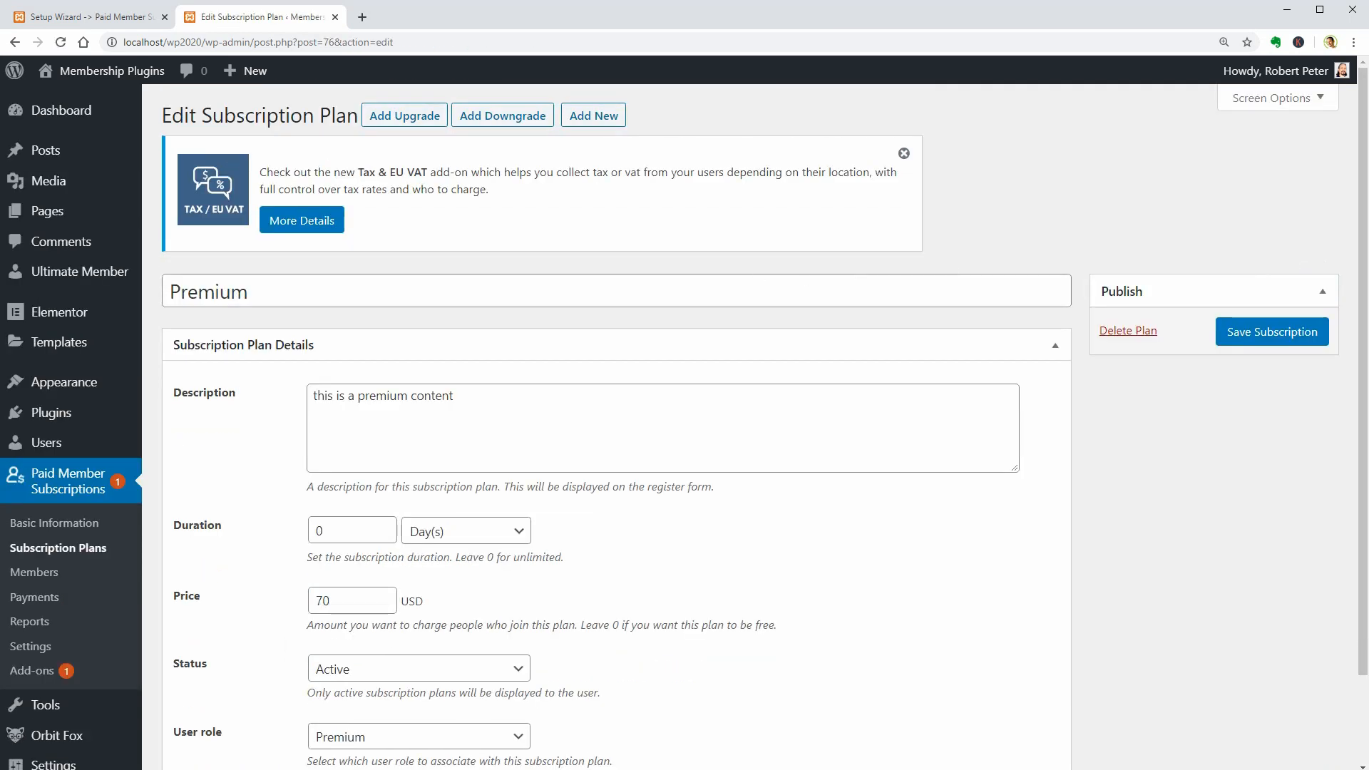
{"action": "mouse_move", "coordinate": [37, 211]}
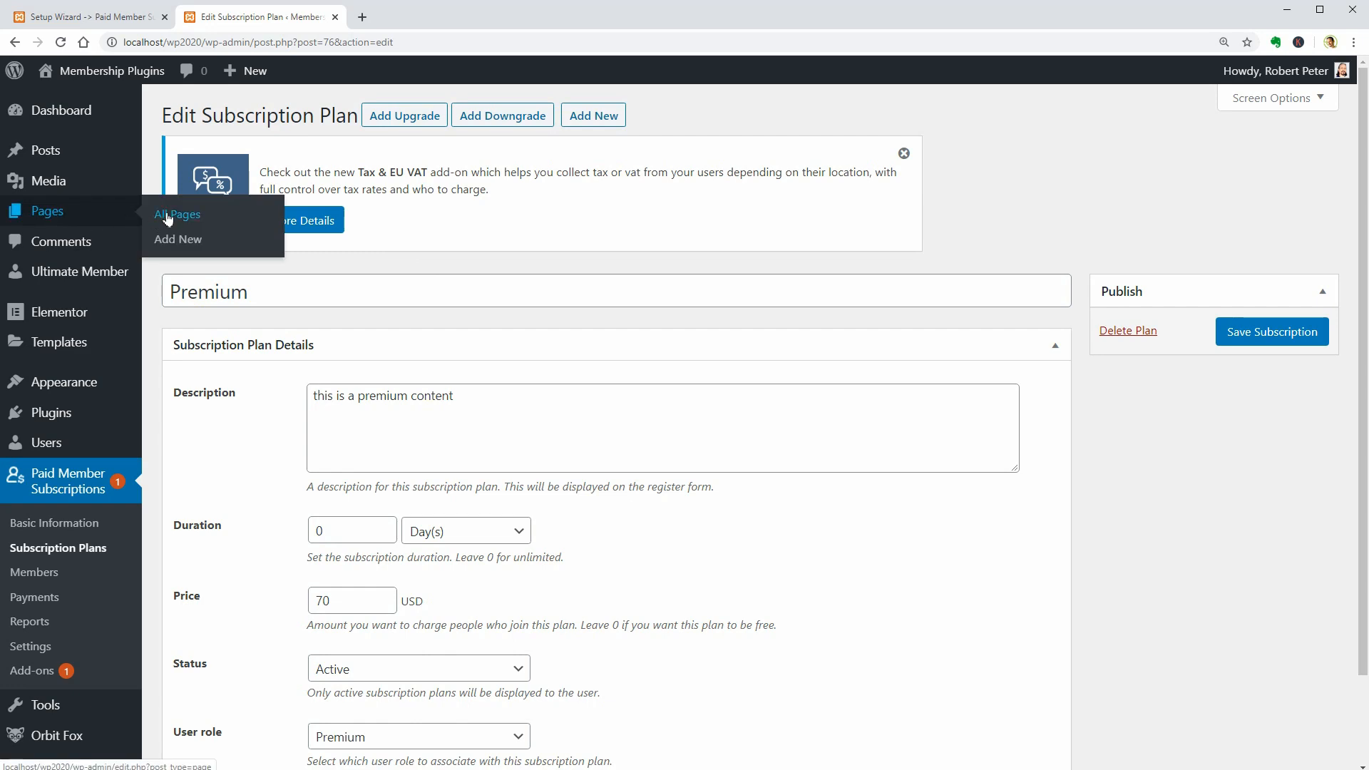
Step: Edit the Premium Content page and scroll to its Content Restriction box
{"action": "left_click", "coordinate": [177, 215]}
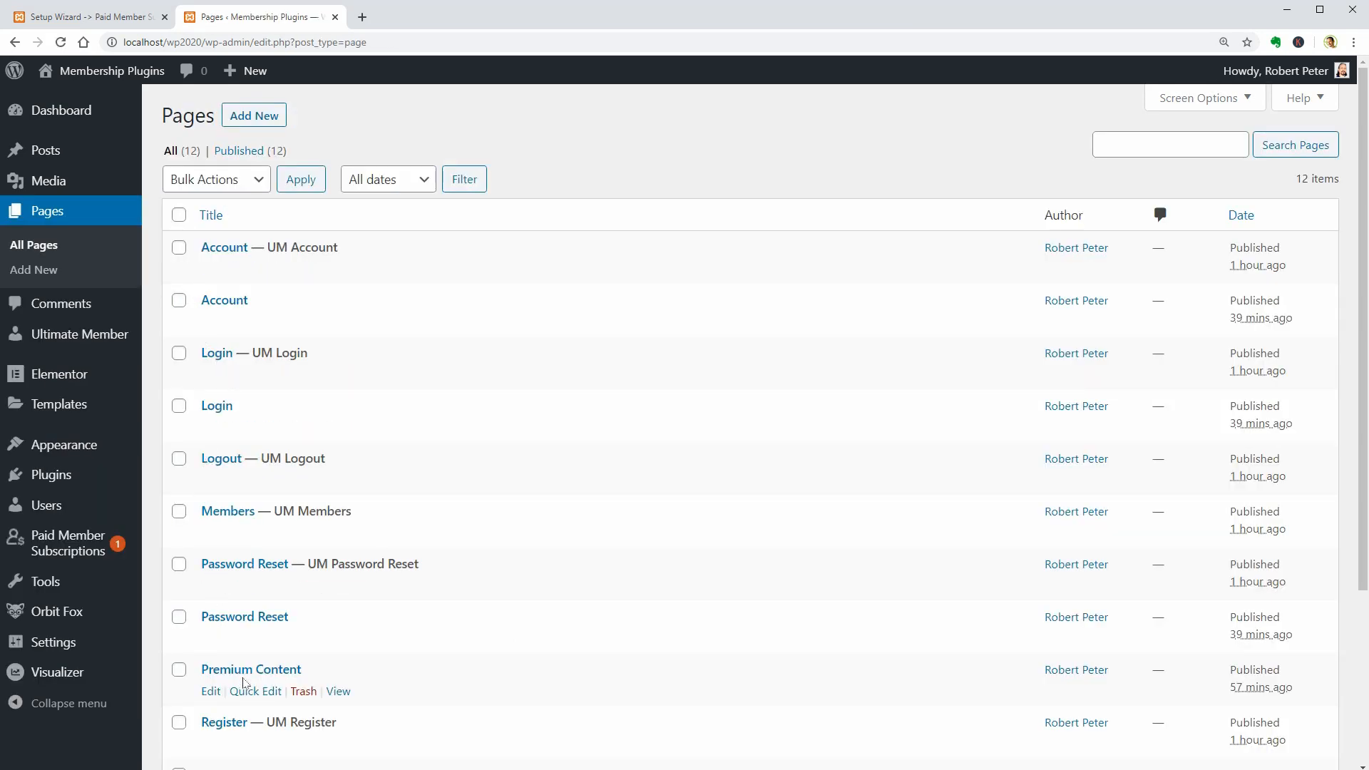
{"action": "left_click", "coordinate": [251, 669]}
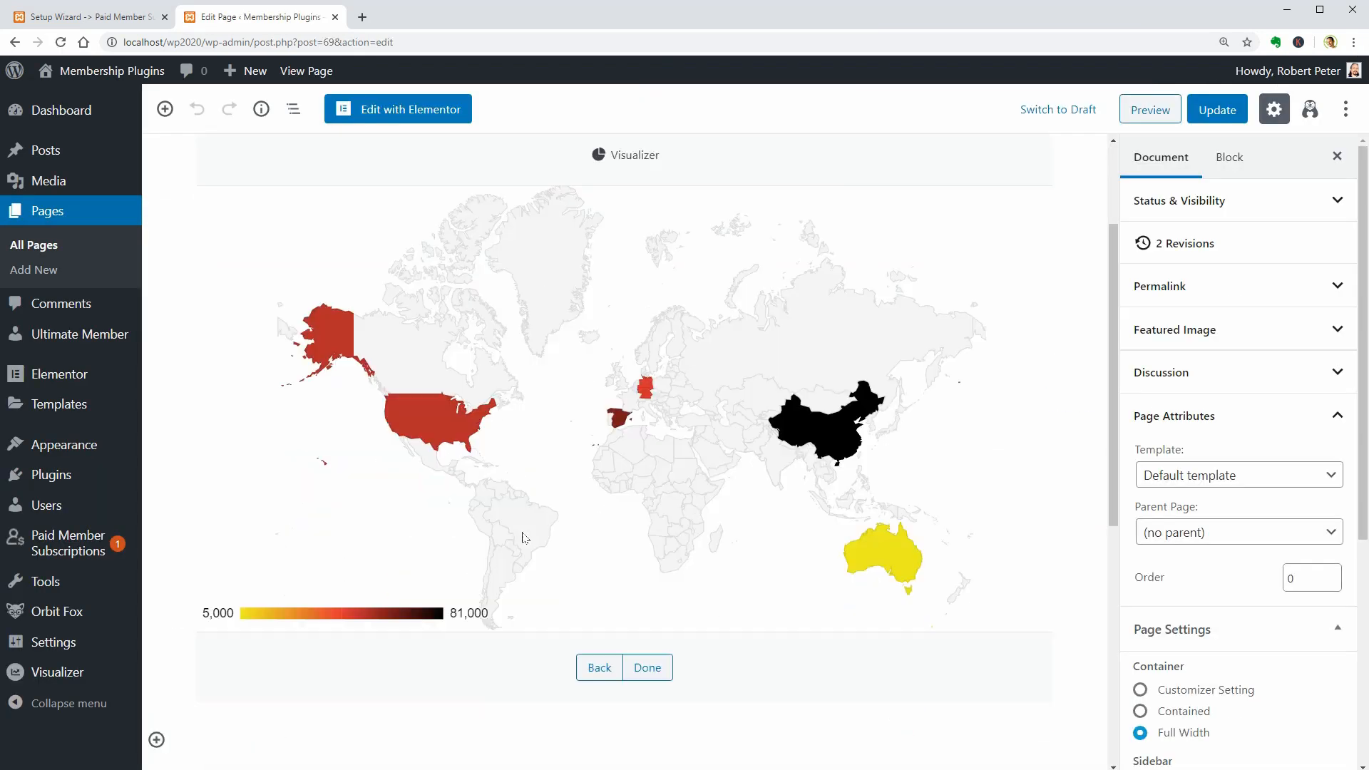
{"action": "scroll", "scroll_direction": "down", "scroll_amount": 3}
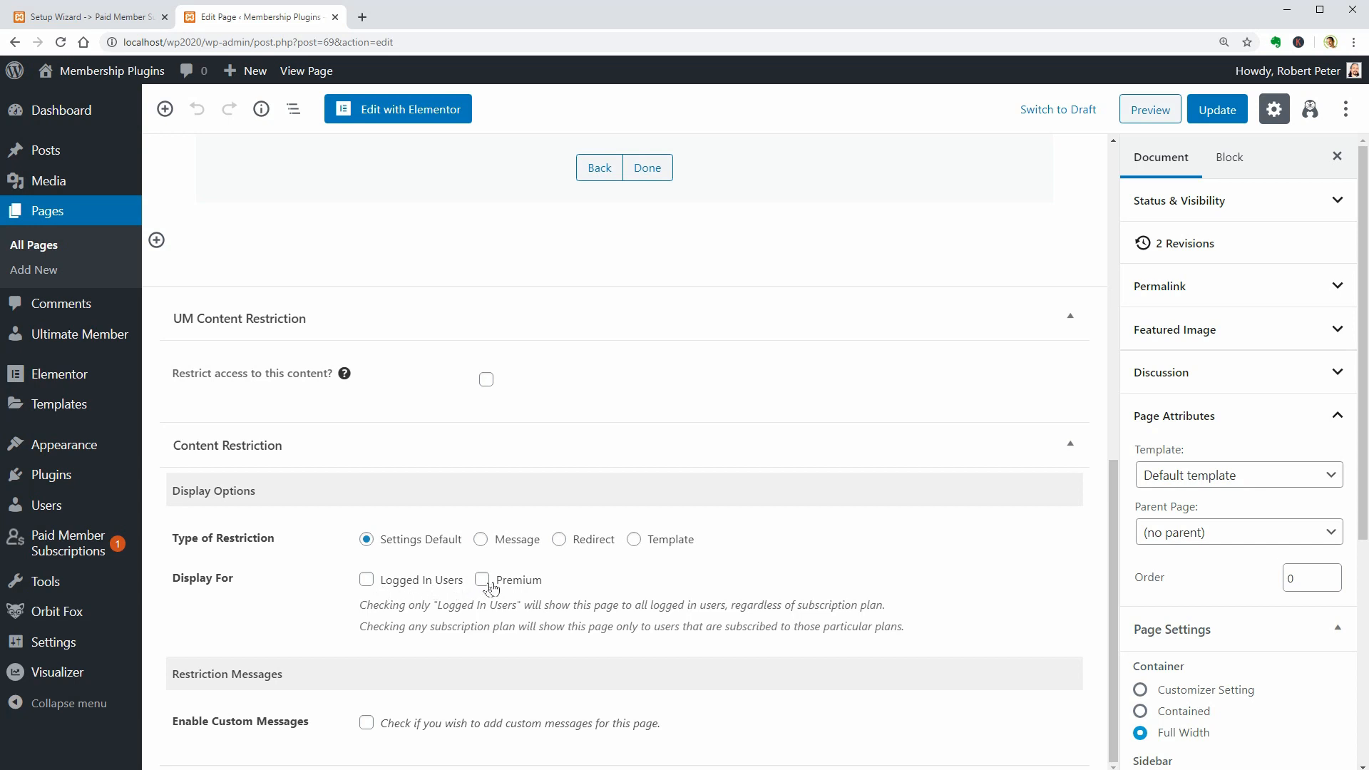
Step: Restrict the page to Premium subscribers, enable custom messages, and go back to All Pages
{"action": "left_click", "coordinate": [482, 581]}
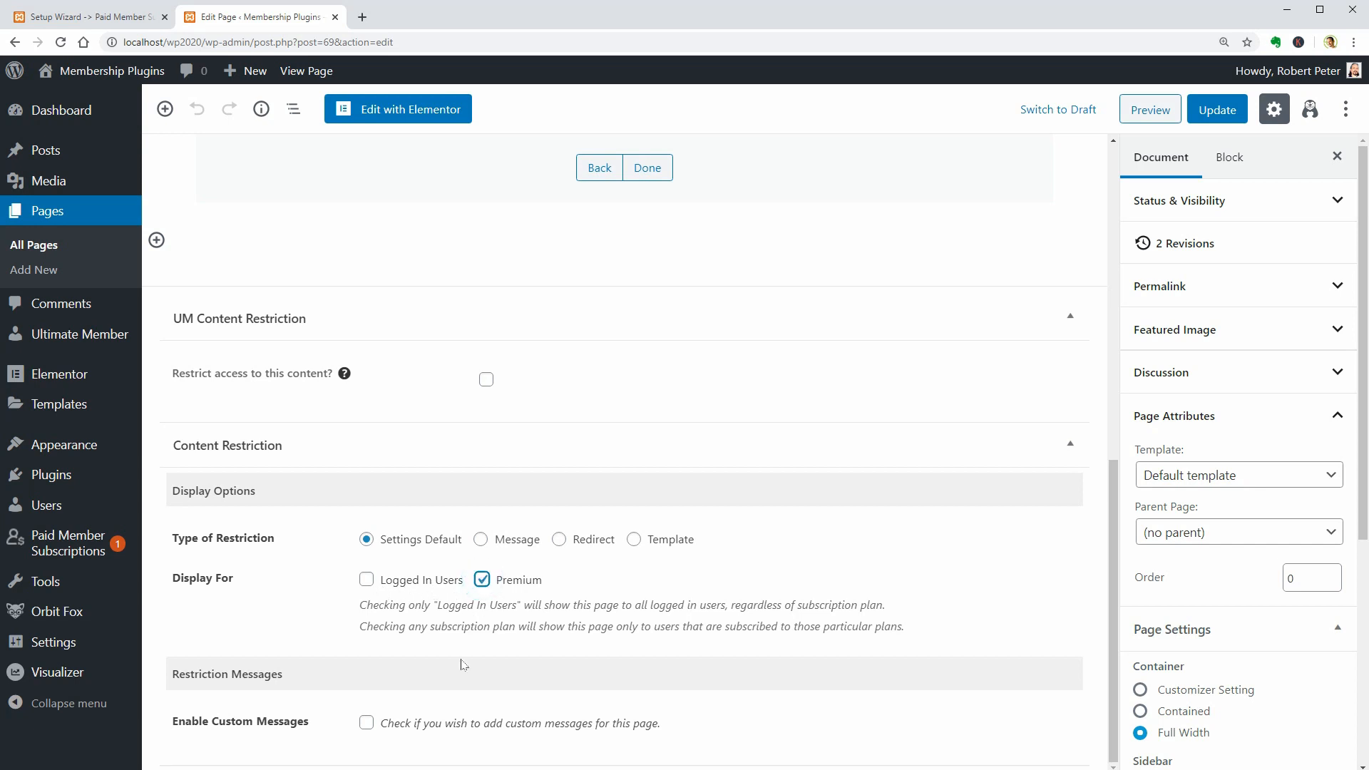
{"action": "mouse_move", "coordinate": [376, 726]}
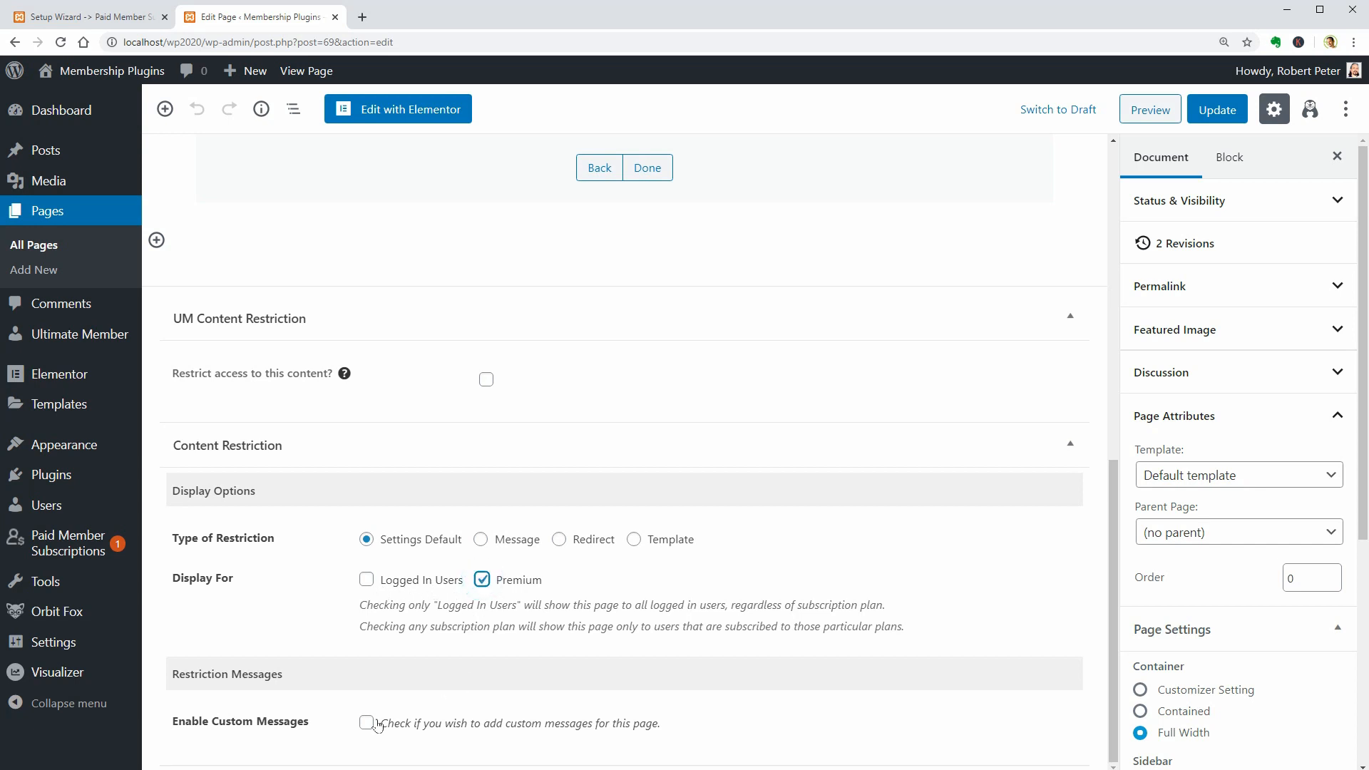
{"action": "left_click", "coordinate": [367, 723]}
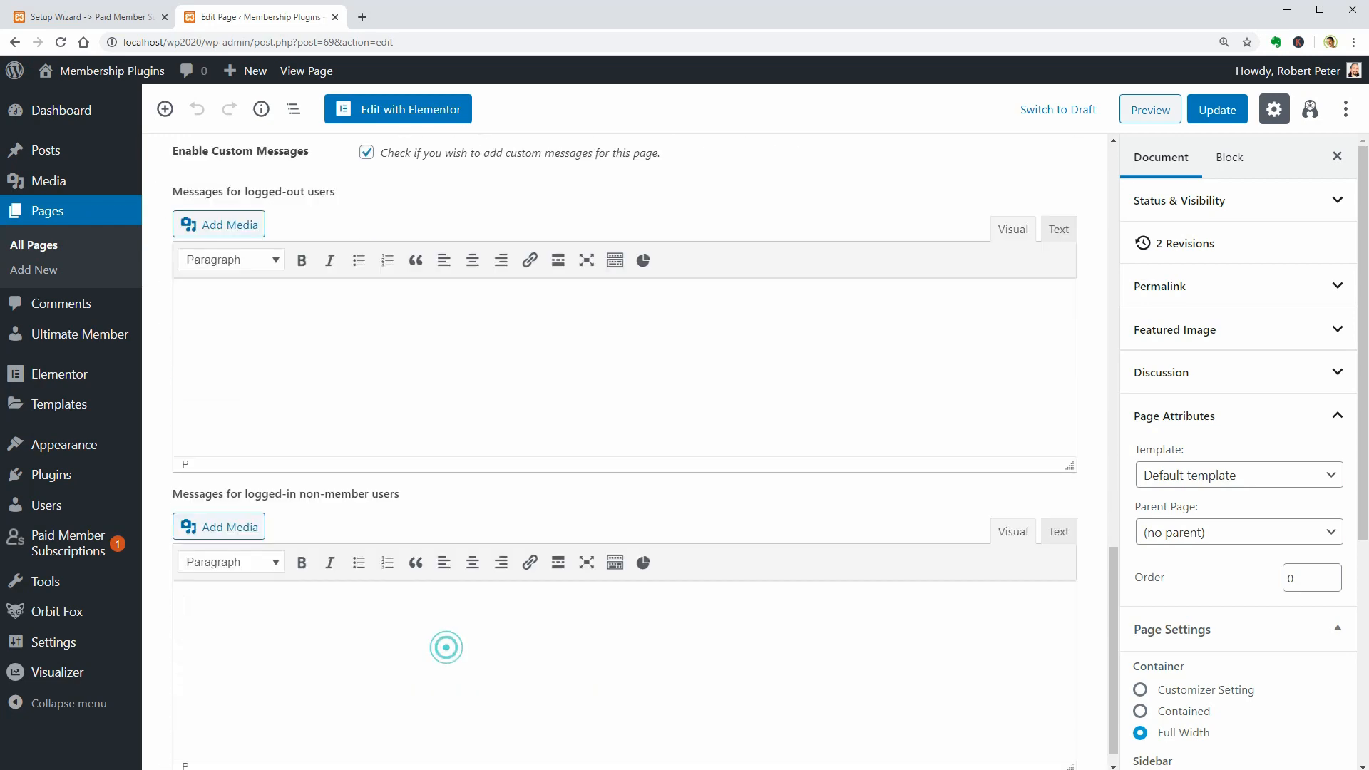
{"action": "left_click", "coordinate": [1216, 110]}
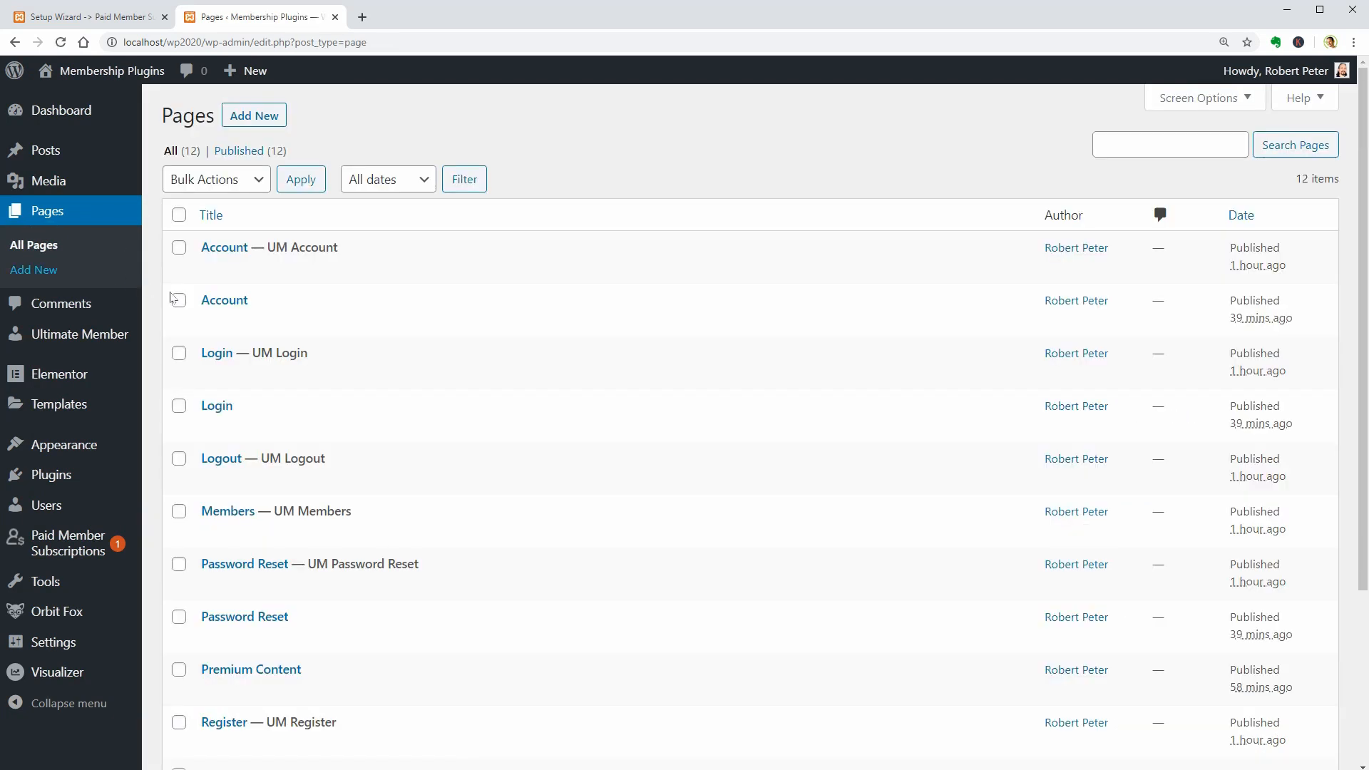
Step: Check the Account page's [pms-account] shortcode, then review the plugin's shortcode list in Installed Plugins
{"action": "left_click", "coordinate": [224, 300]}
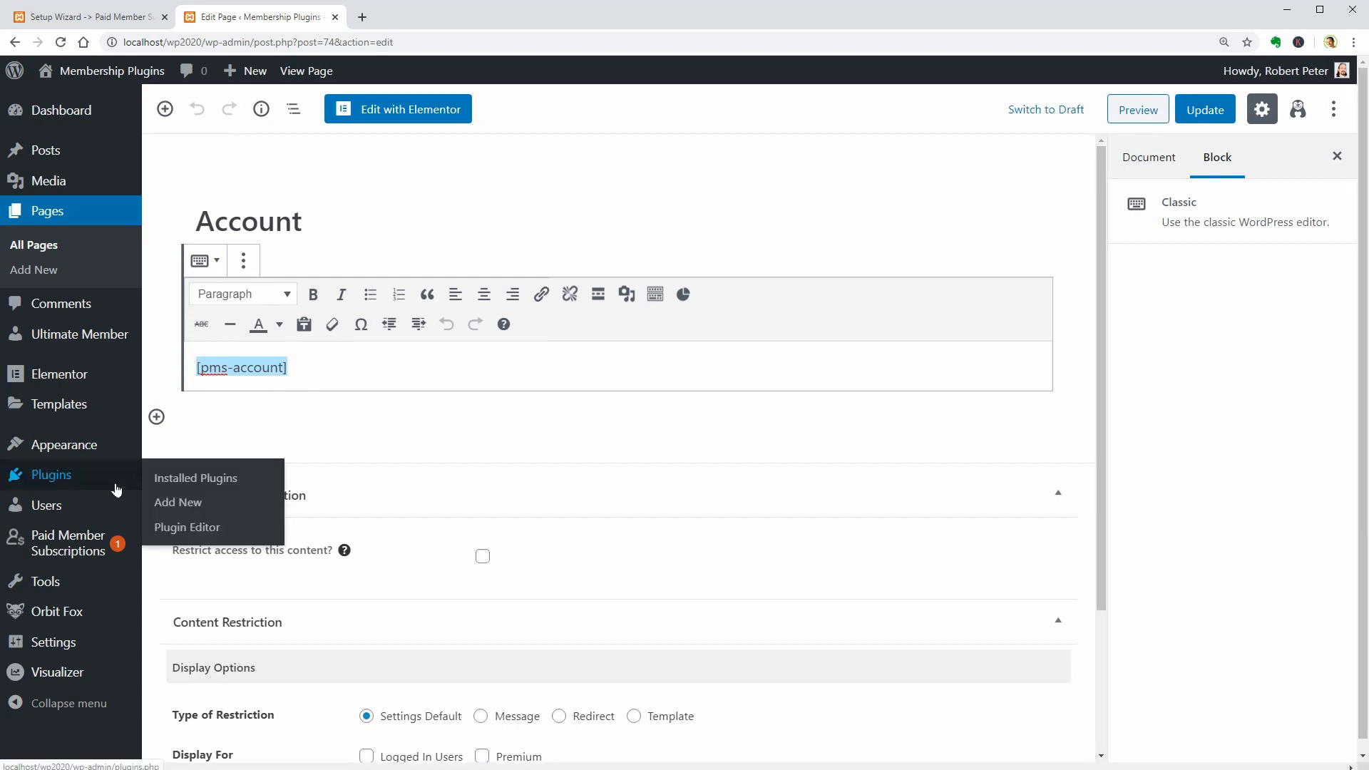
{"action": "left_click", "coordinate": [195, 478]}
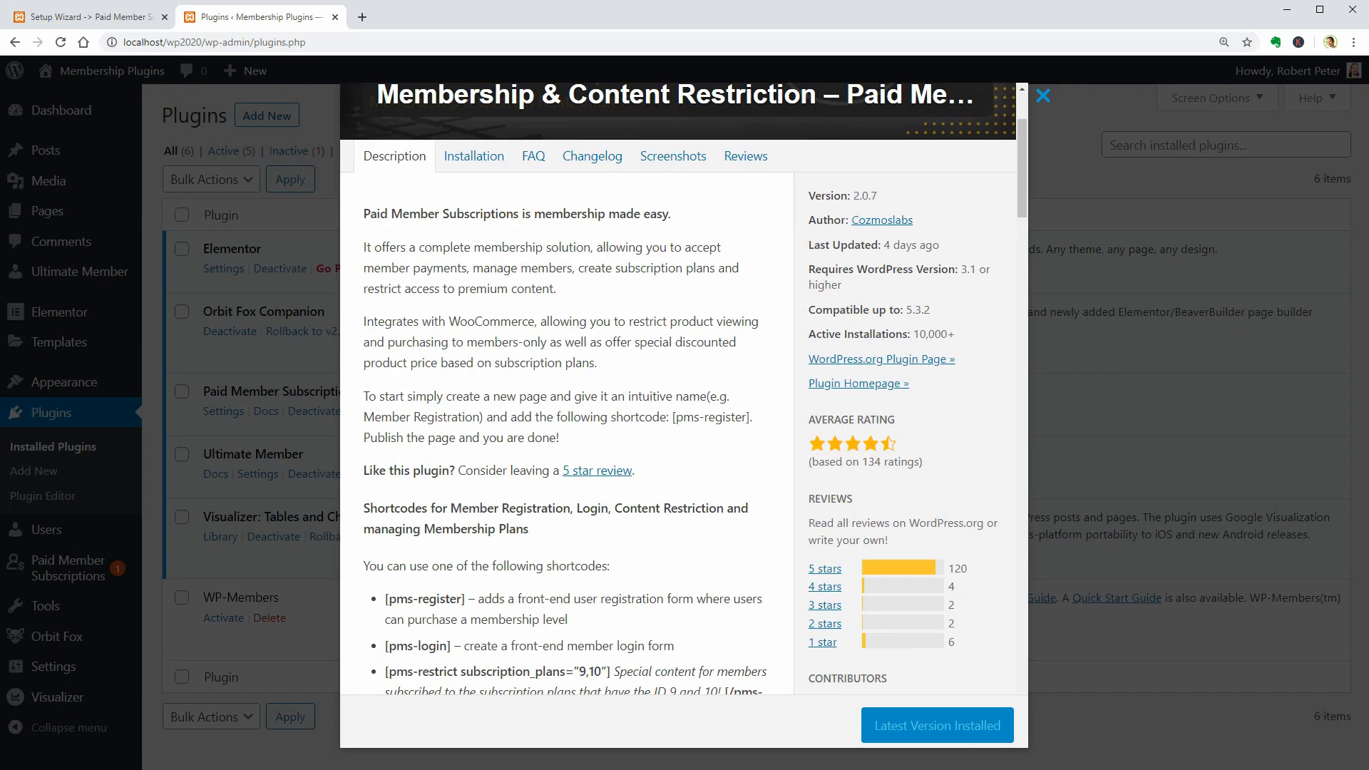
{"action": "scroll", "scroll_direction": "down", "scroll_amount": 3}
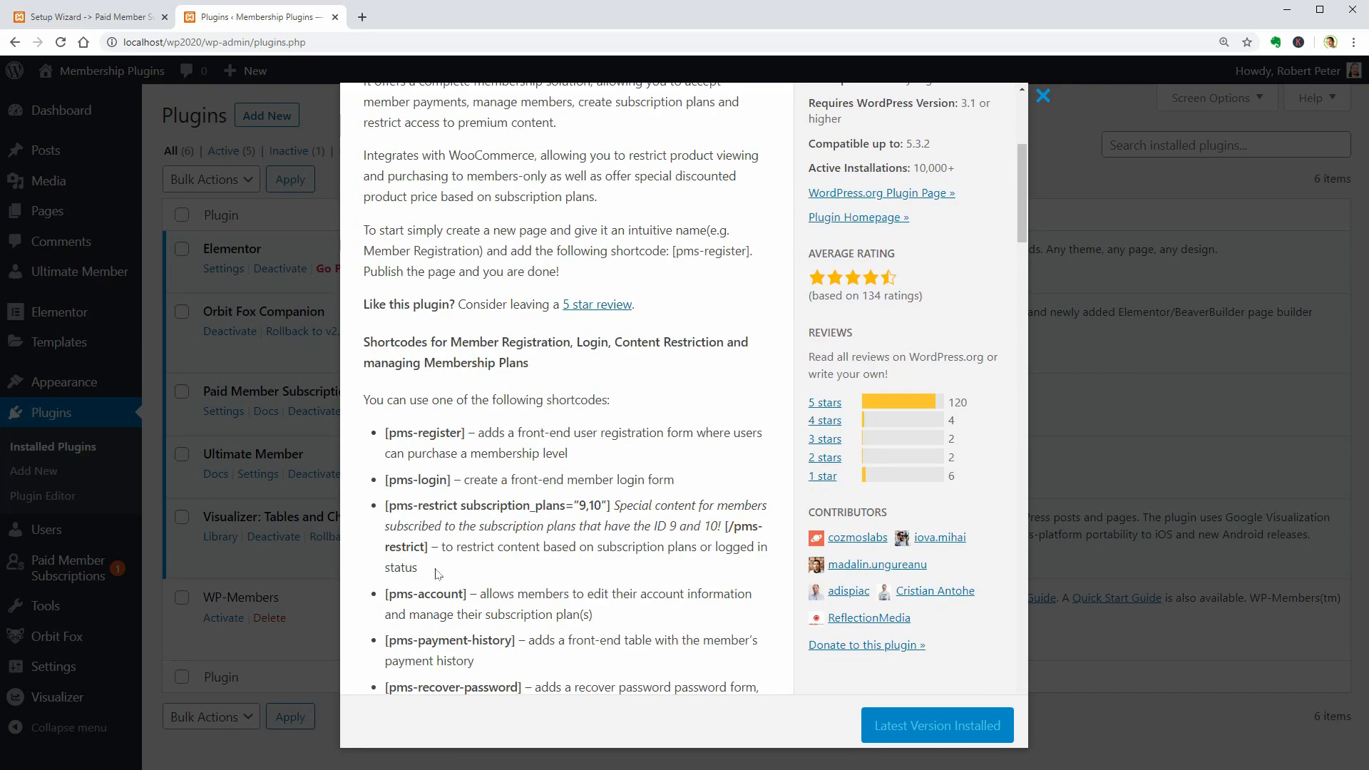
{"action": "scroll", "scroll_direction": "down", "scroll_amount": 3}
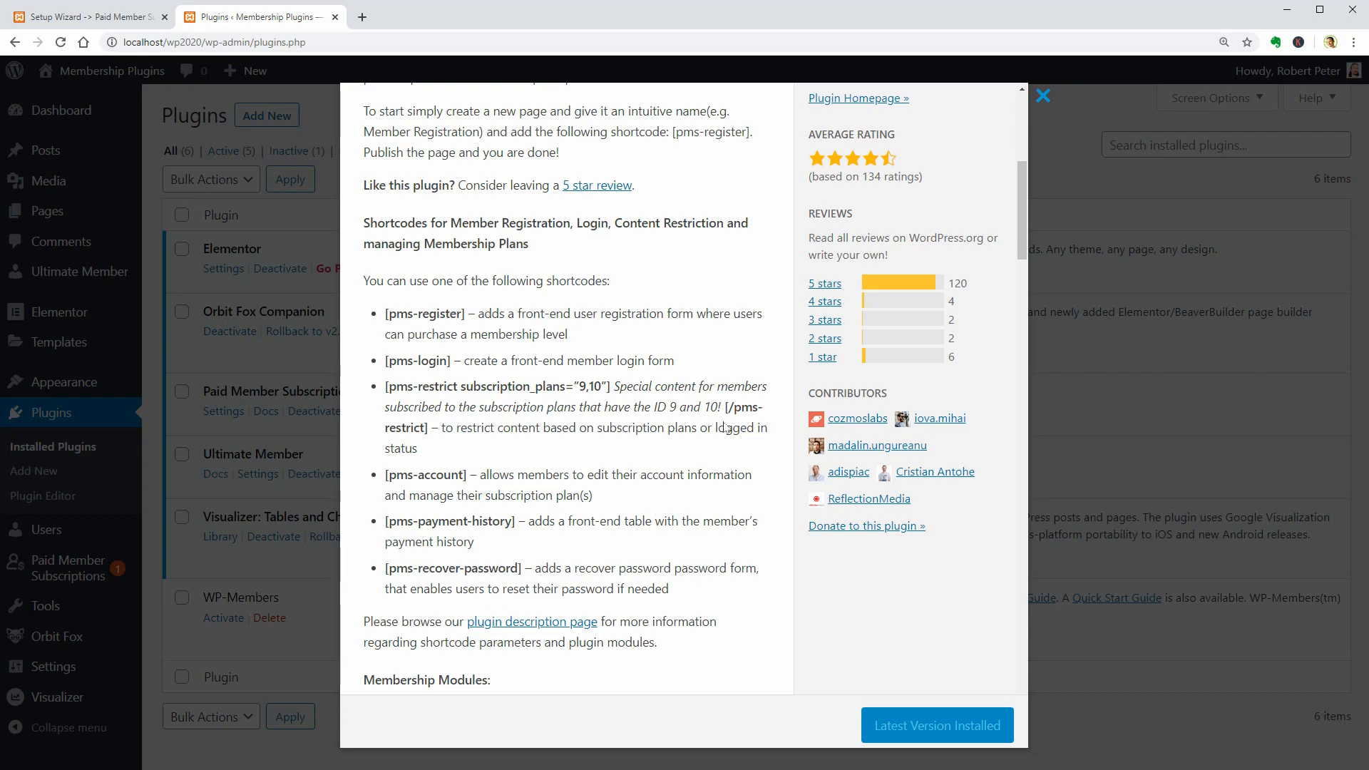
Step: Search Add New Plugin for 'wp-member'
{"action": "left_click", "coordinate": [1042, 96]}
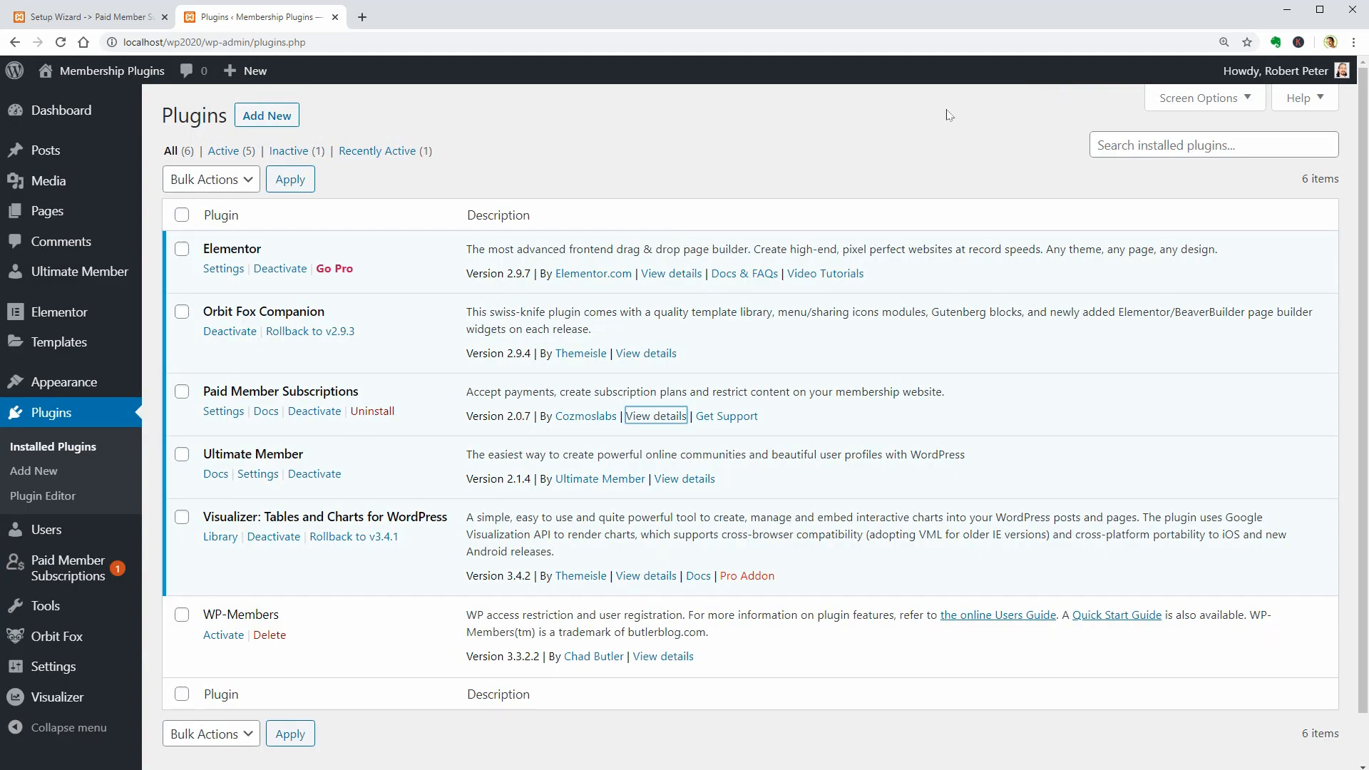
{"action": "left_click", "coordinate": [267, 114]}
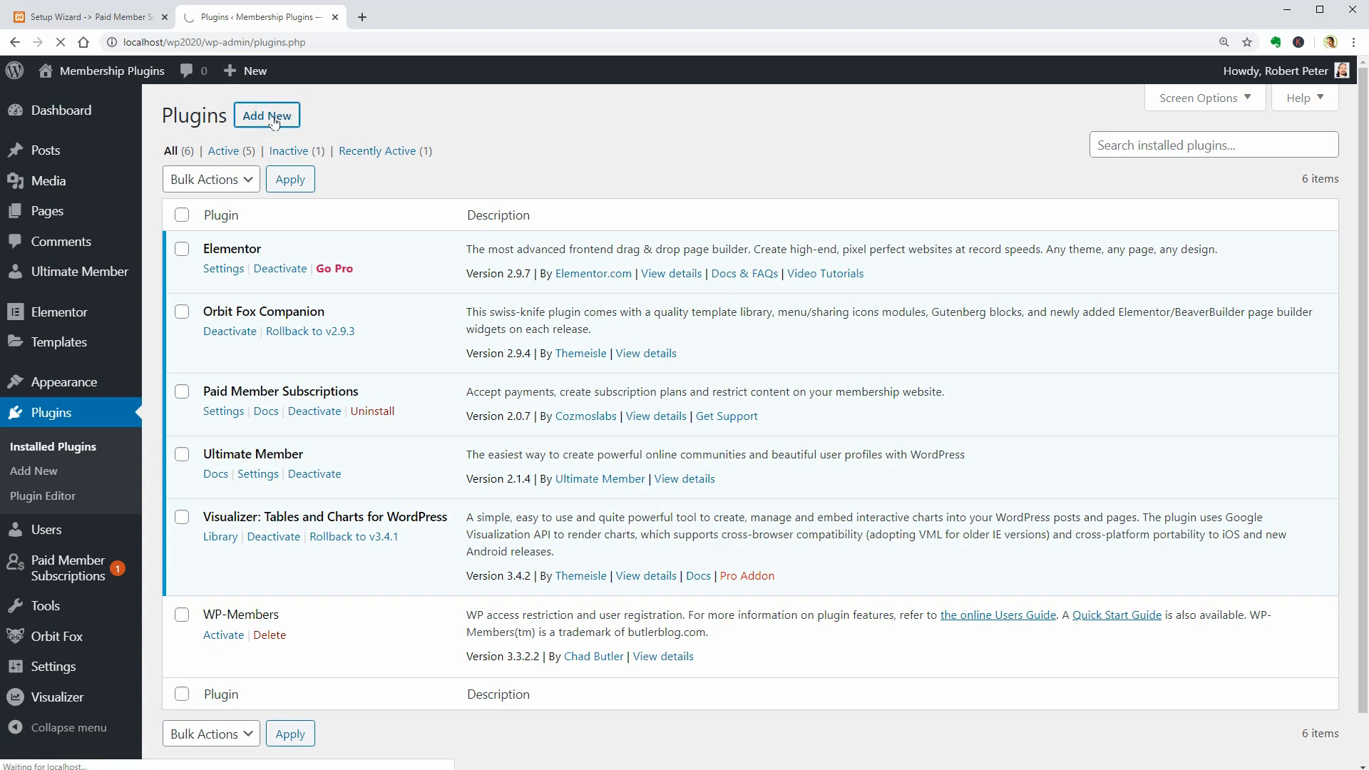
{"action": "left_click", "coordinate": [267, 115]}
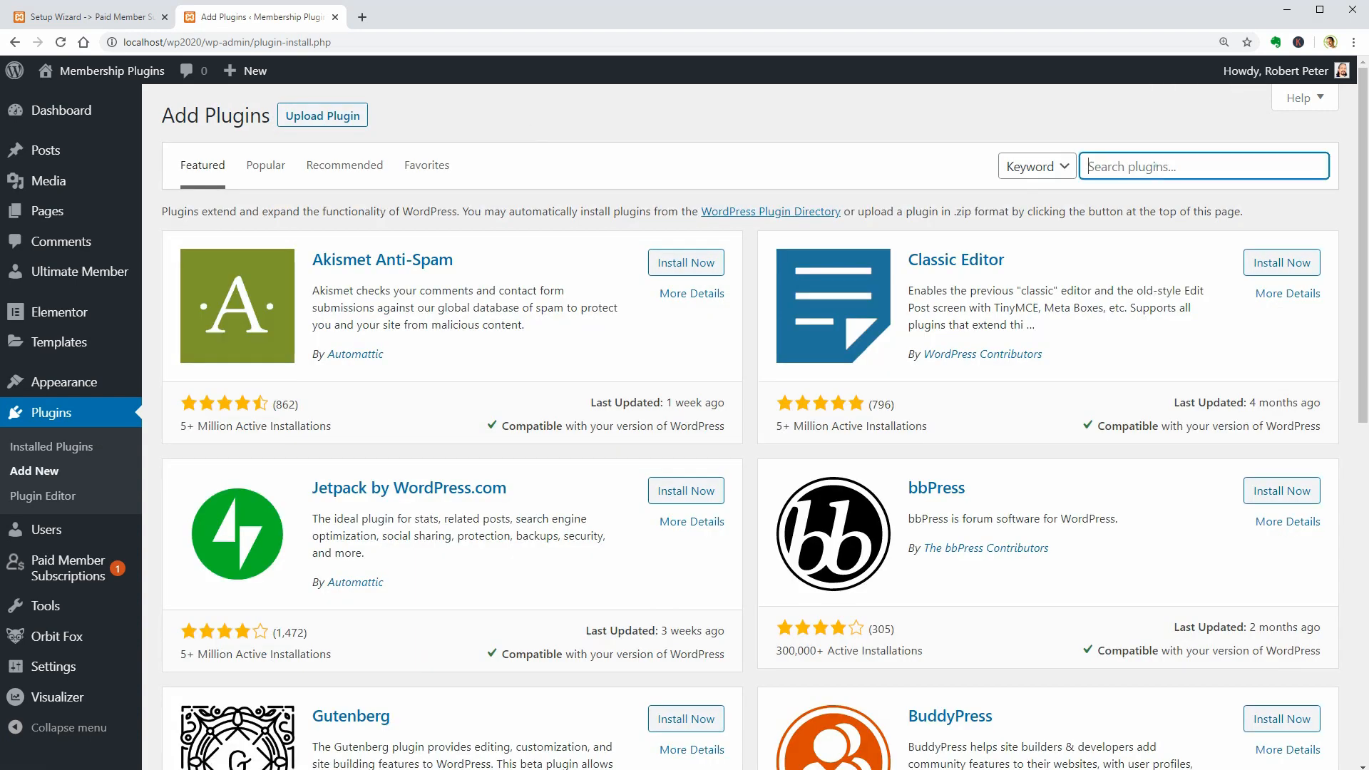
{"action": "type", "text": "wp-member"}
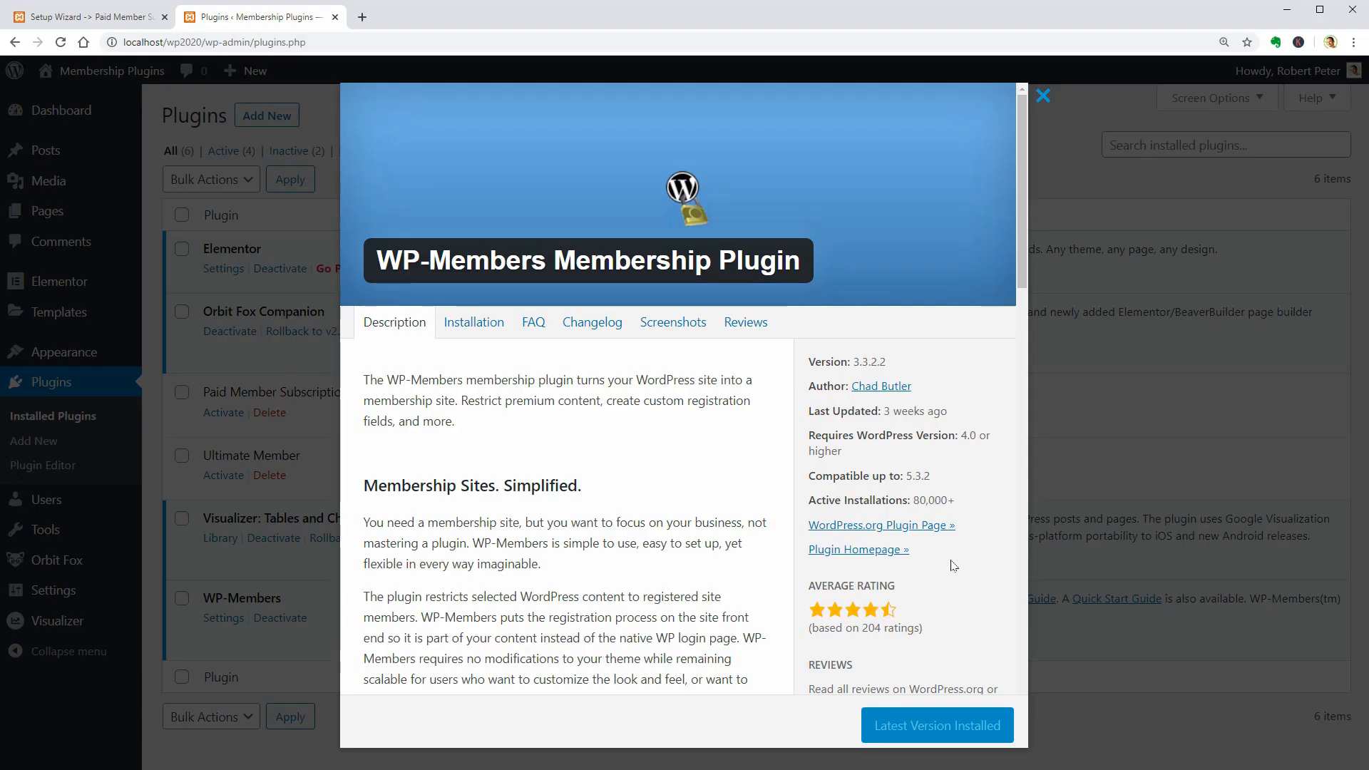
Step: Note WP-Members' last updated date in its details and close the modal
{"action": "double_click", "coordinate": [916, 411]}
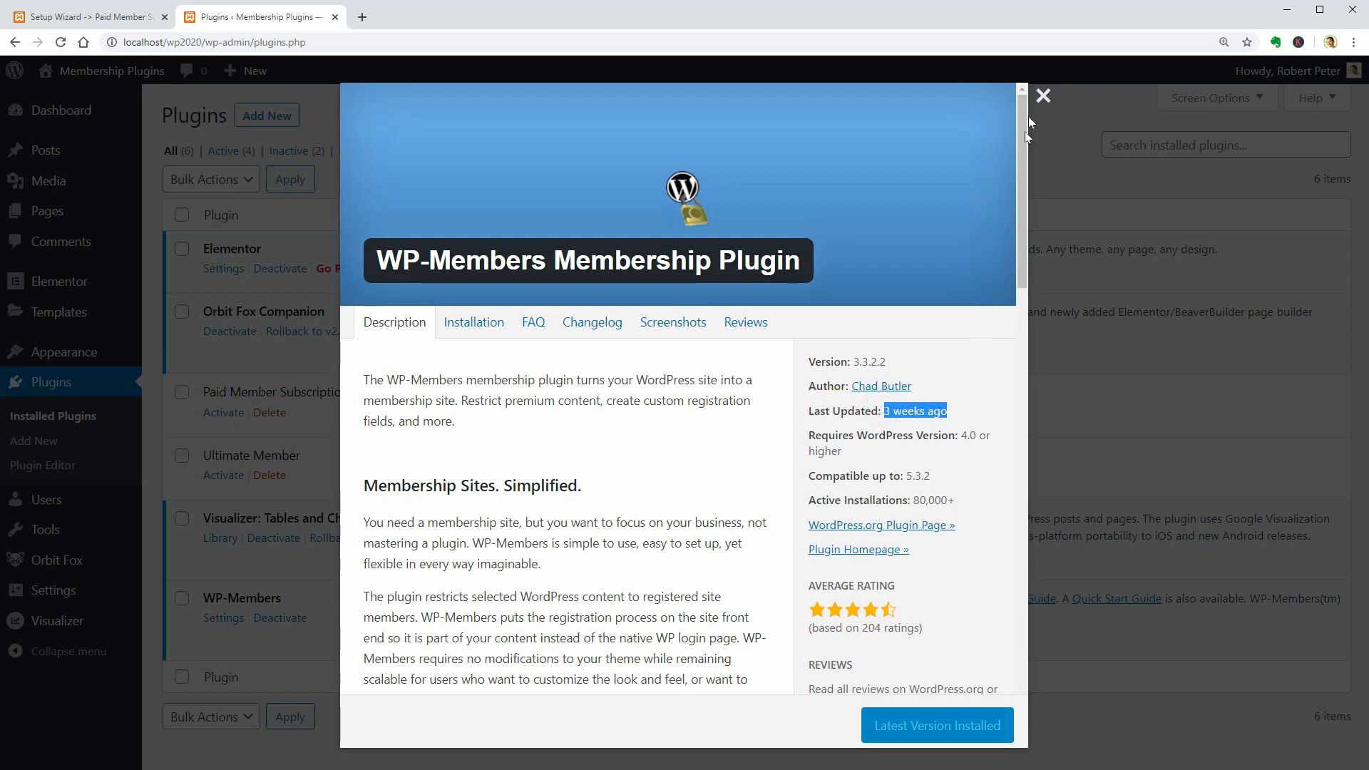
{"action": "left_click", "coordinate": [1042, 95]}
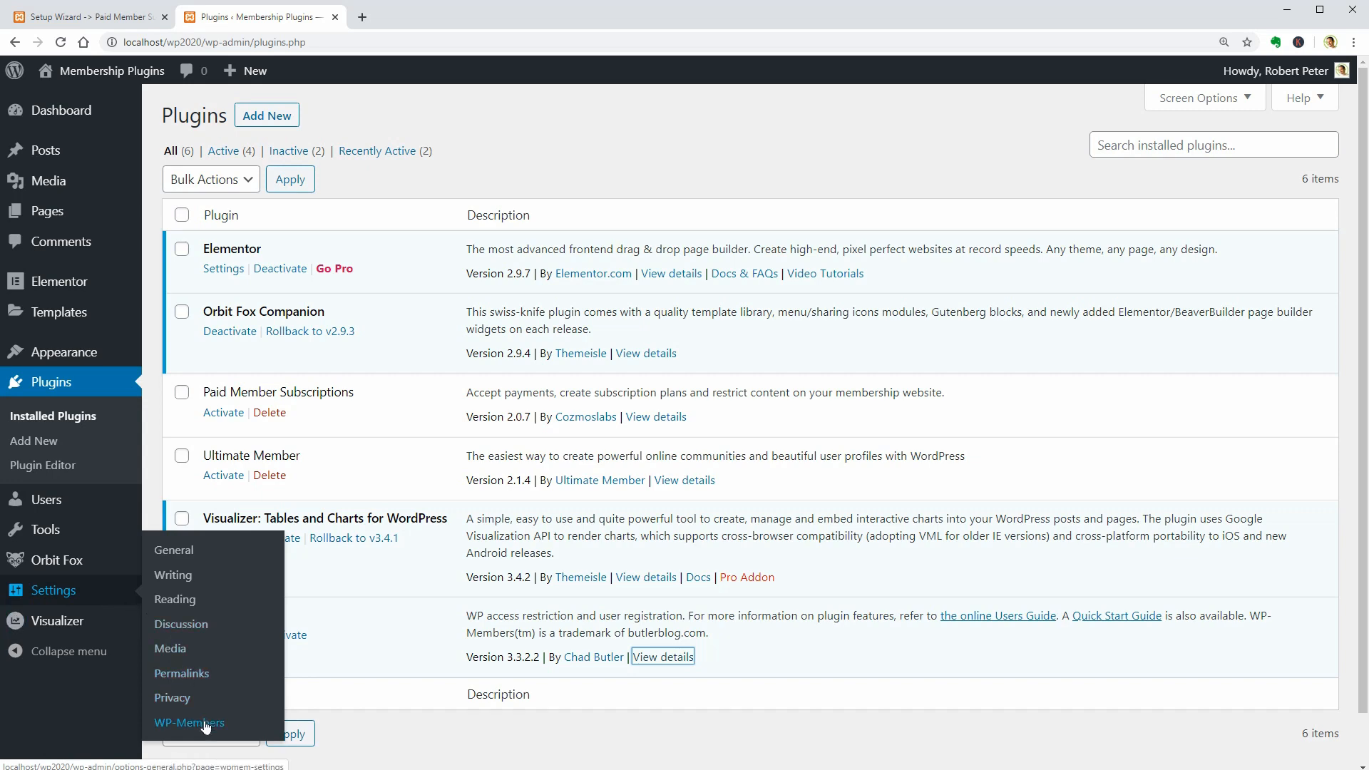
Step: From WP-Members settings, turn off 'Anyone can register' and save General Settings
{"action": "left_click", "coordinate": [188, 723]}
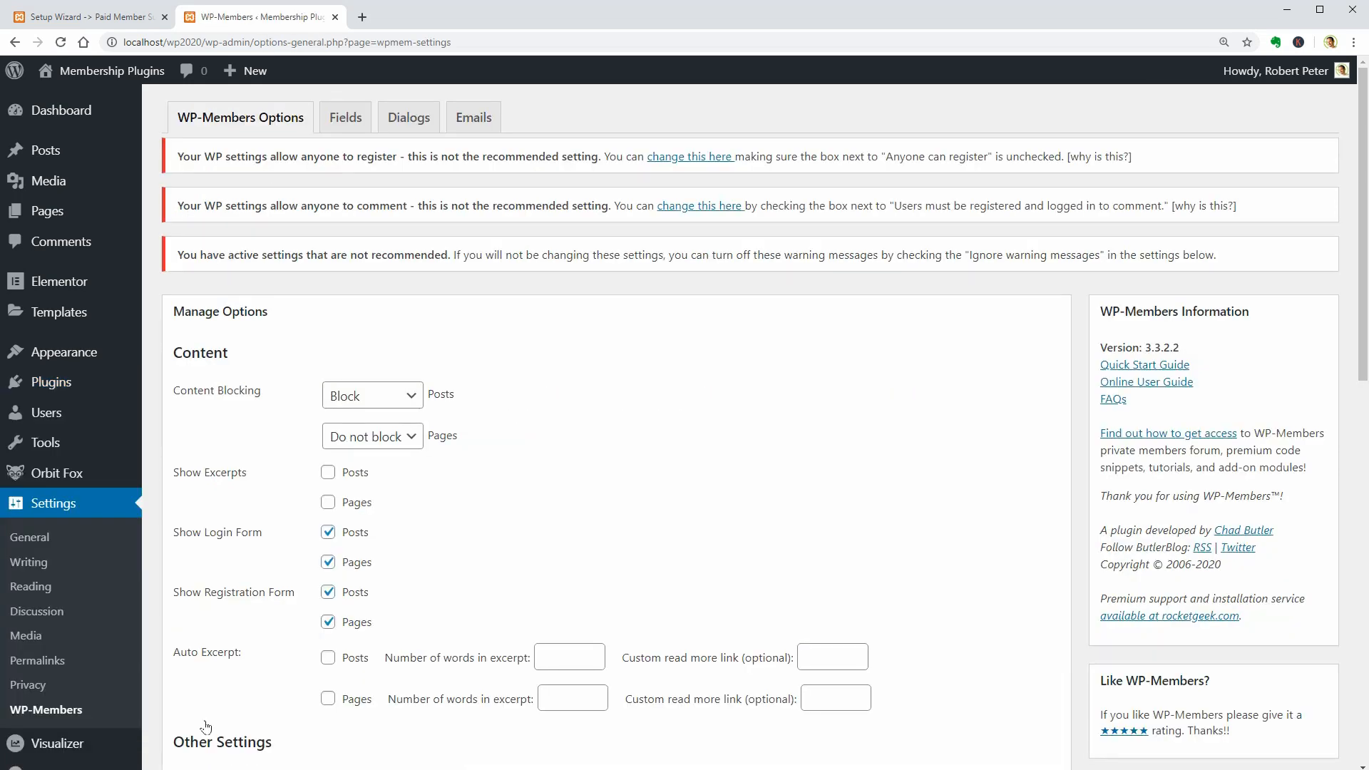
{"action": "mouse_move", "coordinate": [676, 177]}
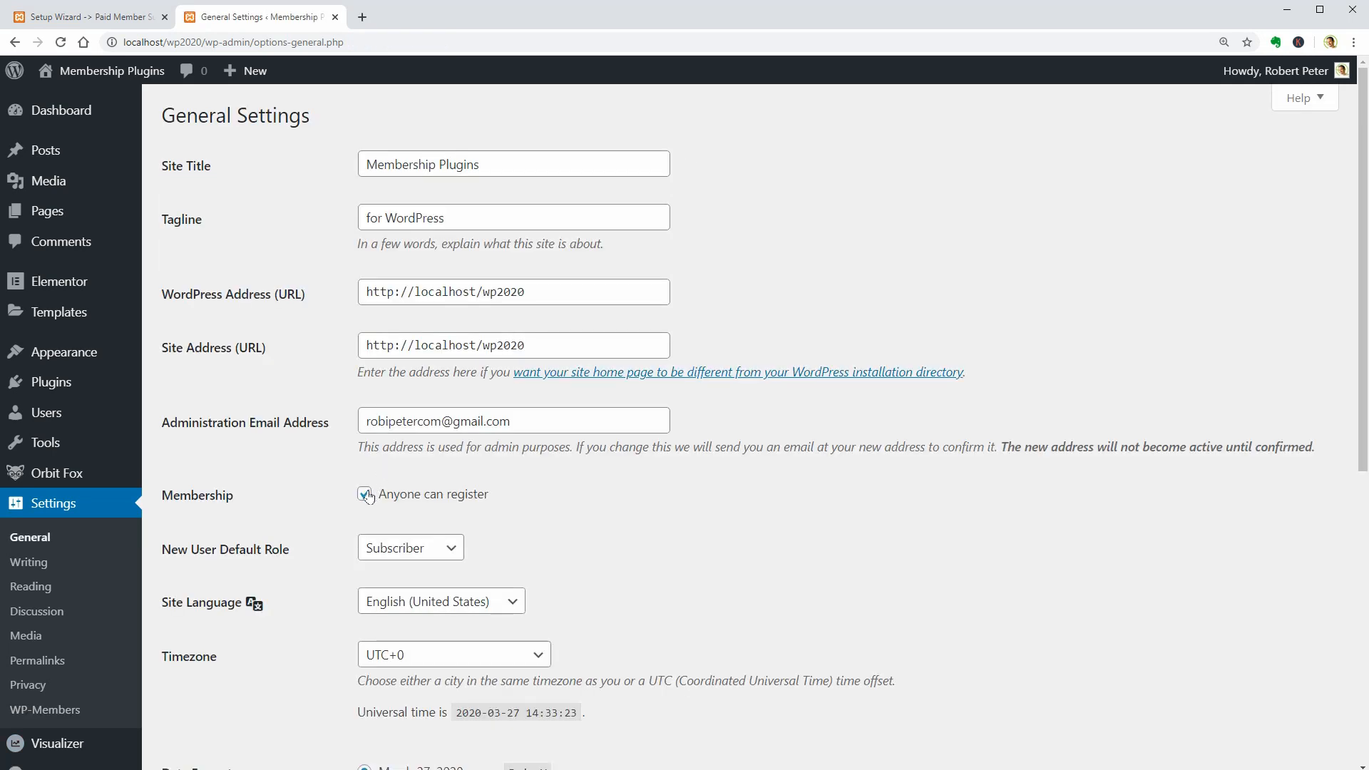
{"action": "scroll", "scroll_direction": "down", "scroll_amount": 3}
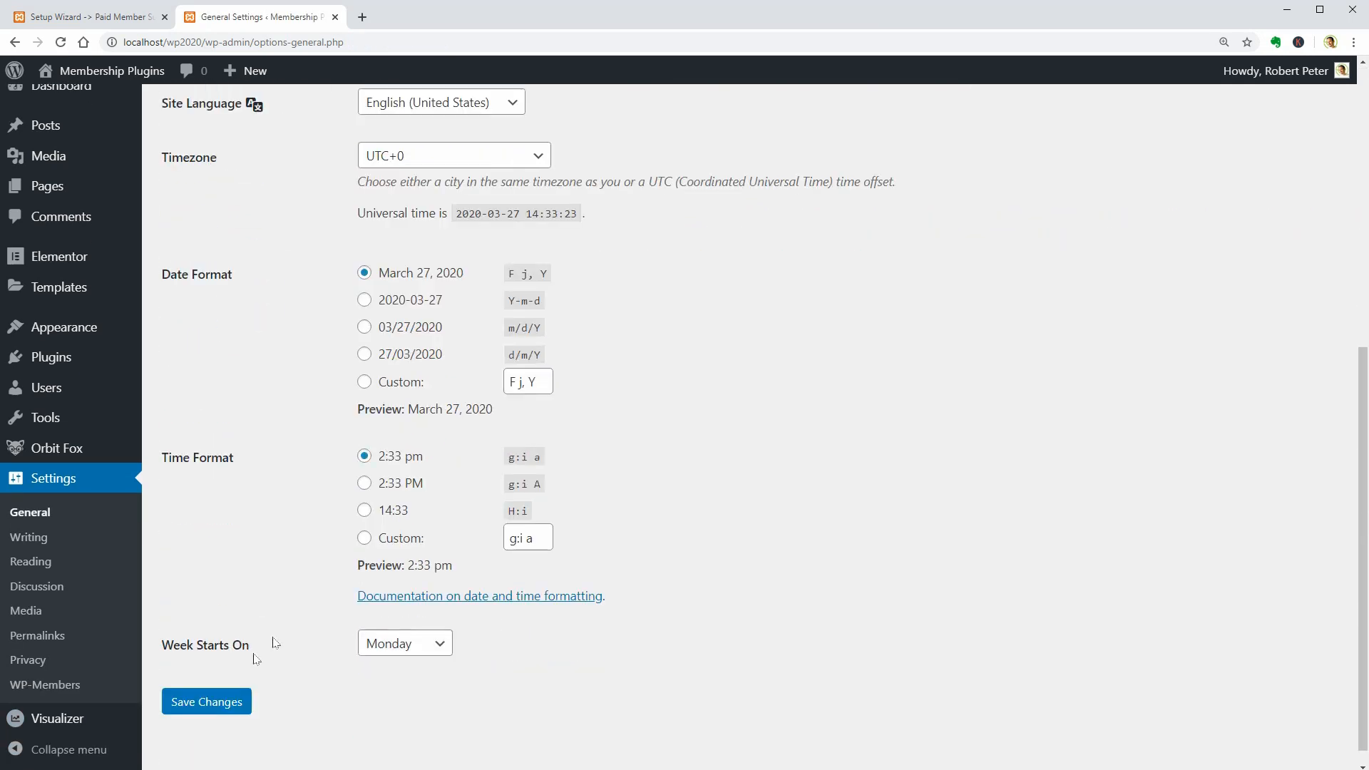
{"action": "left_click", "coordinate": [205, 702]}
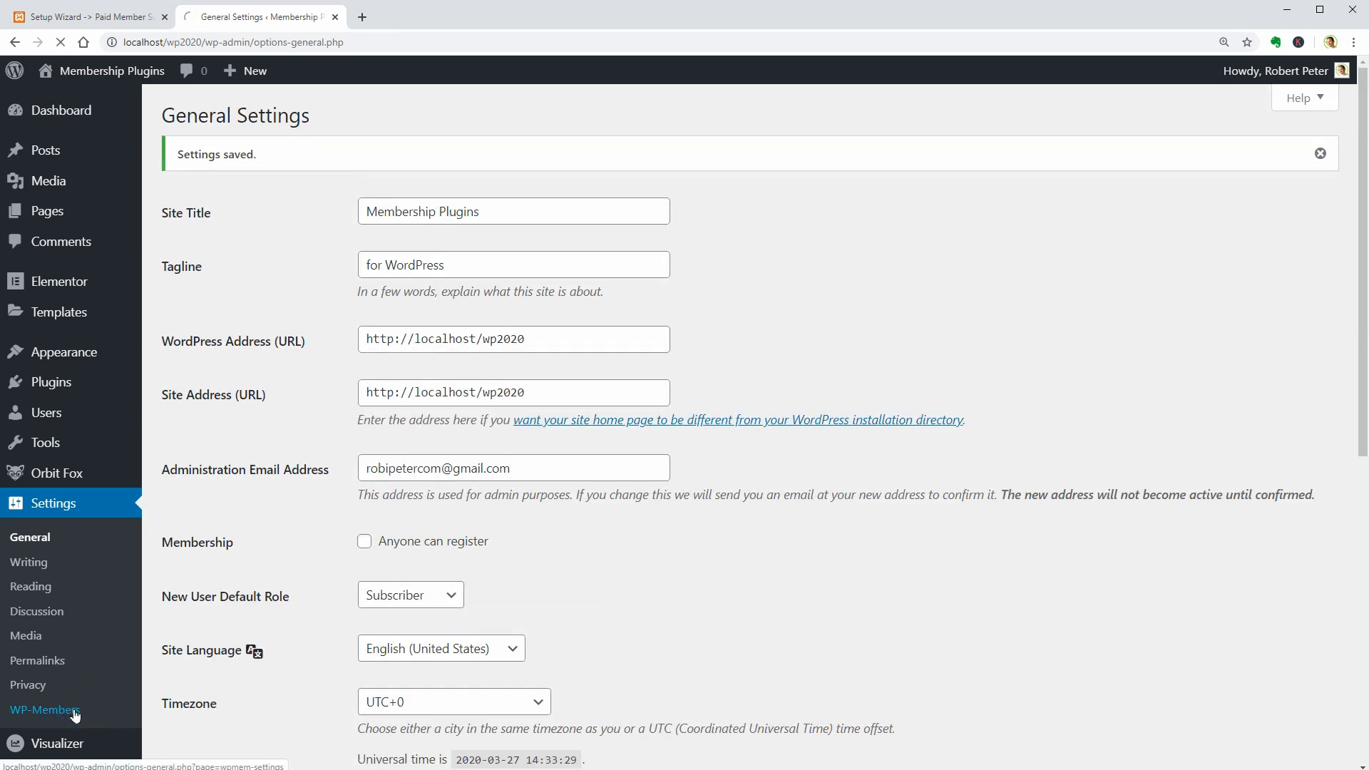
Step: Enable 'Users must be registered and logged in to comment' in Discussion Settings, save, and return to WP-Members
{"action": "left_click", "coordinate": [46, 711]}
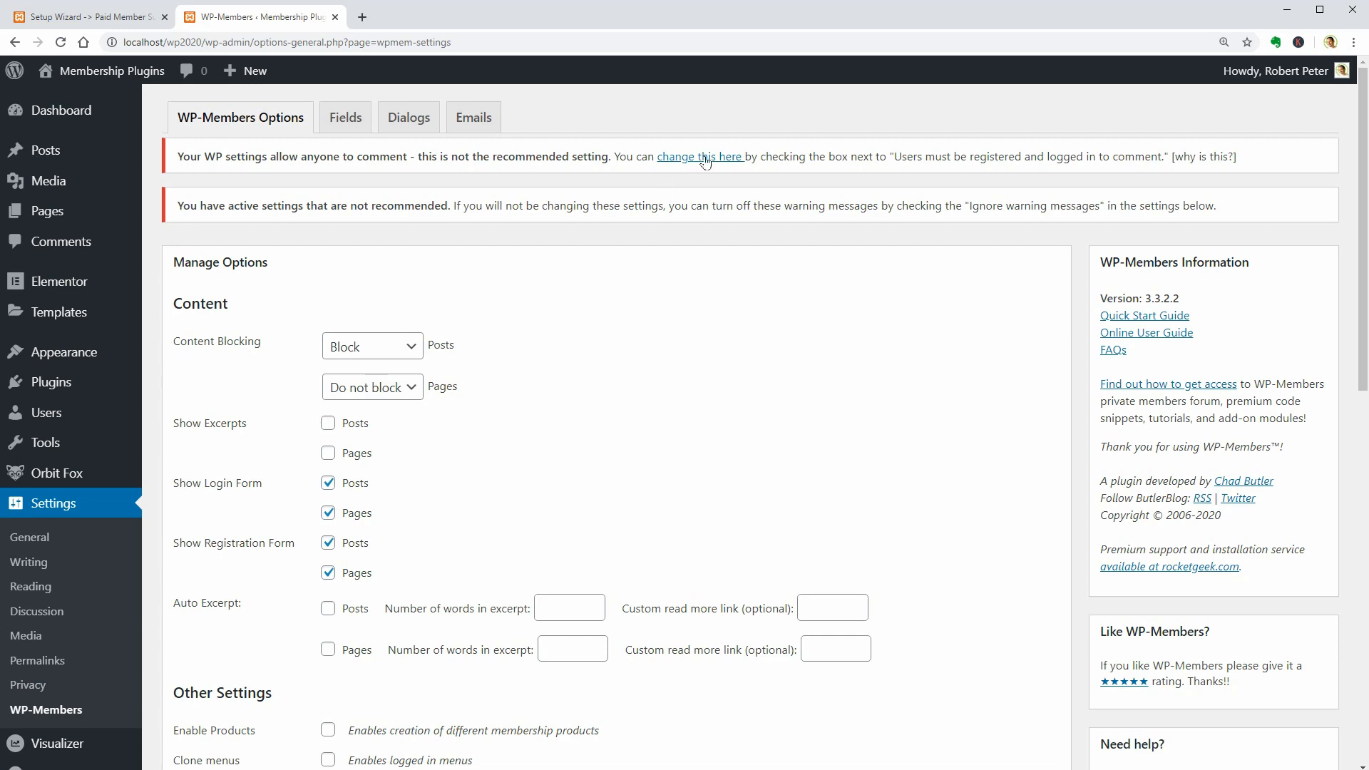
{"action": "left_click", "coordinate": [702, 157]}
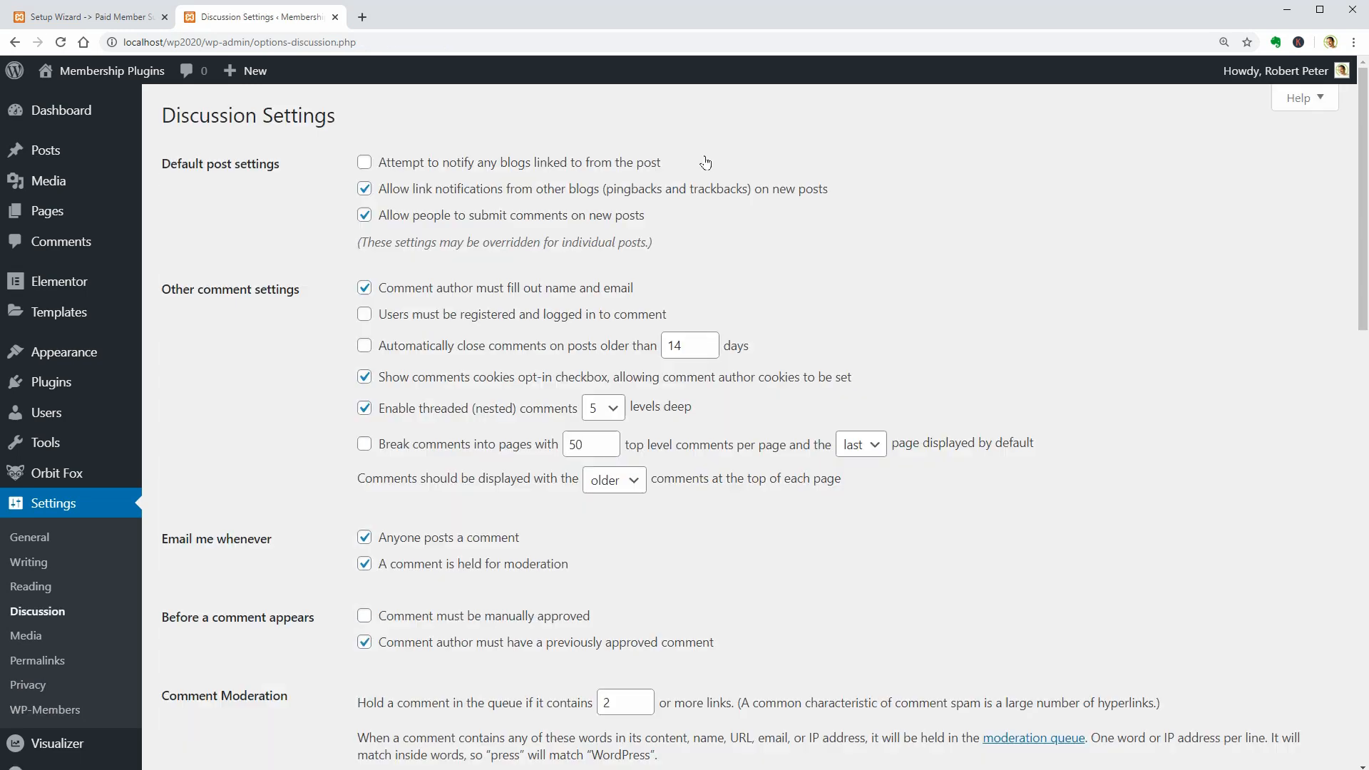
{"action": "left_click", "coordinate": [364, 314]}
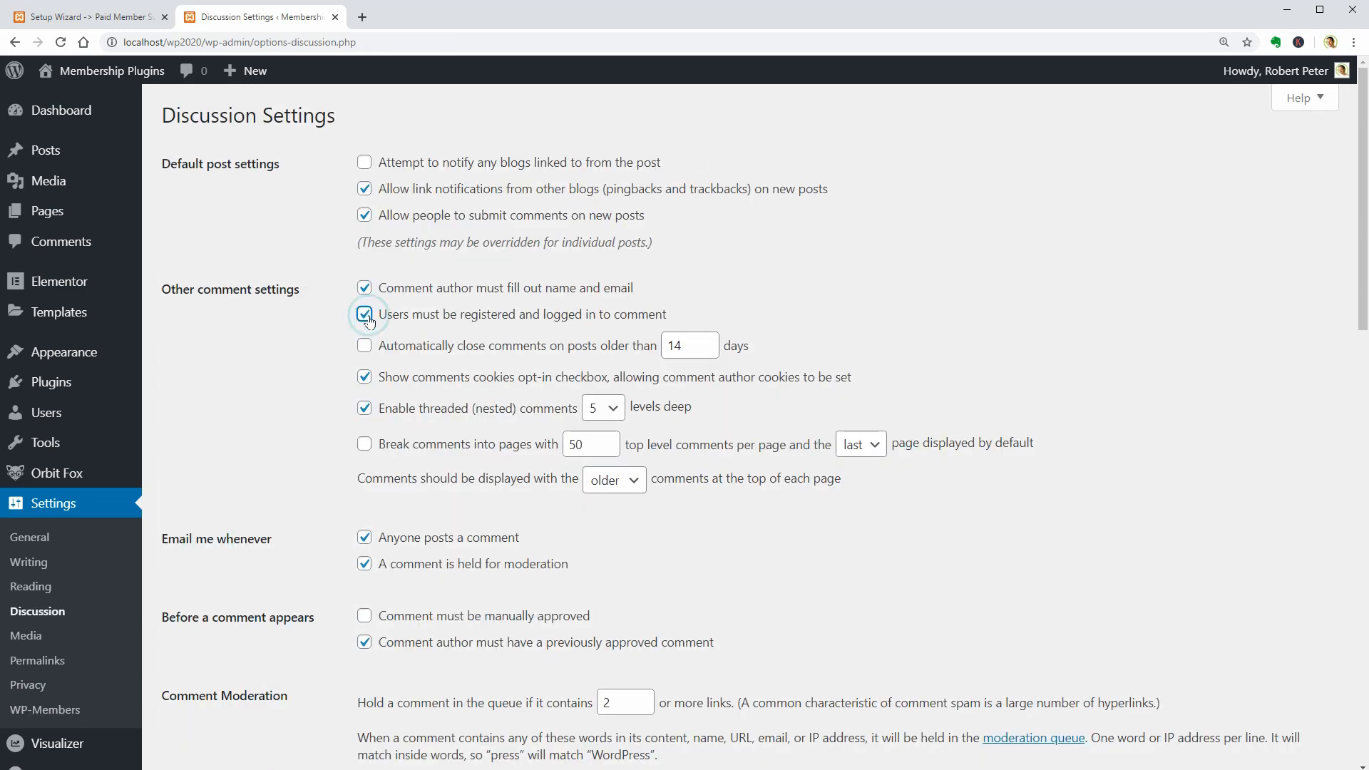
{"action": "scroll", "scroll_direction": "down", "scroll_amount": 3}
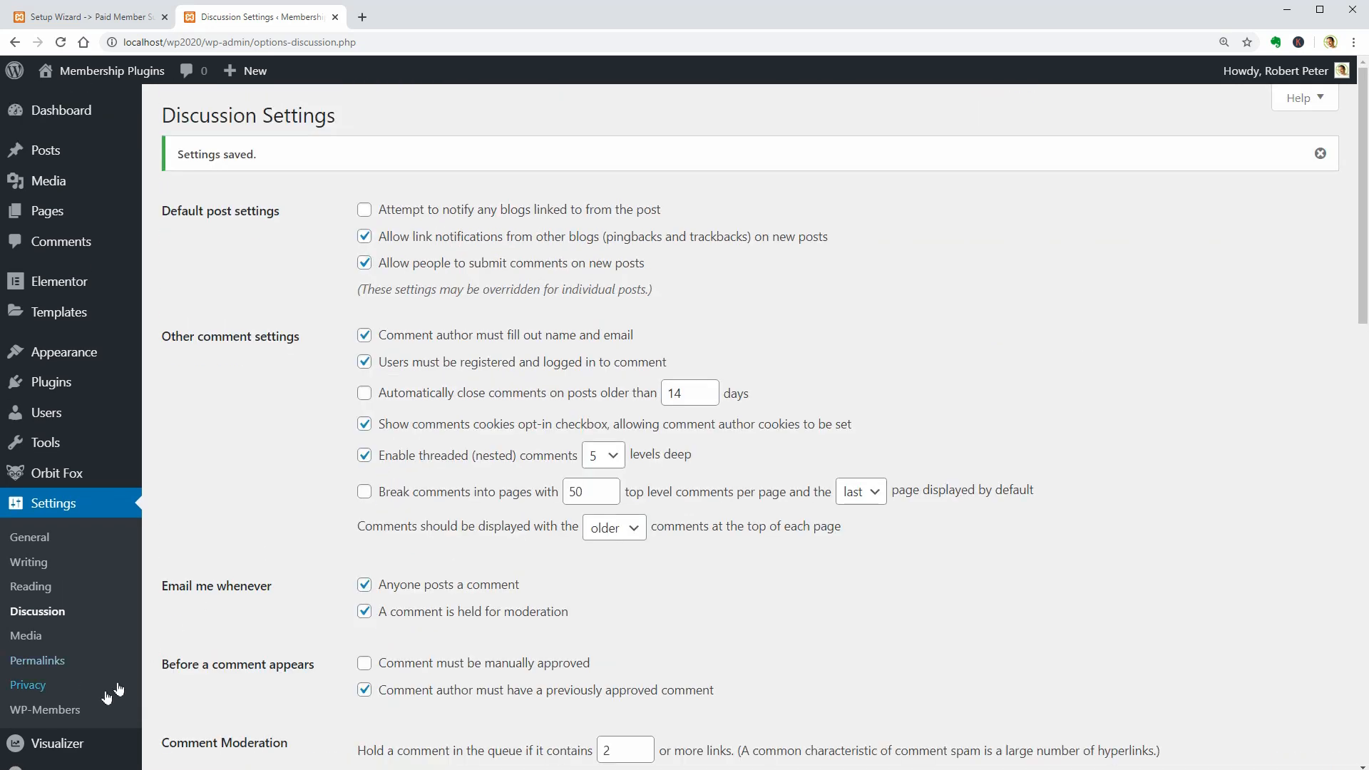
{"action": "left_click", "coordinate": [46, 709]}
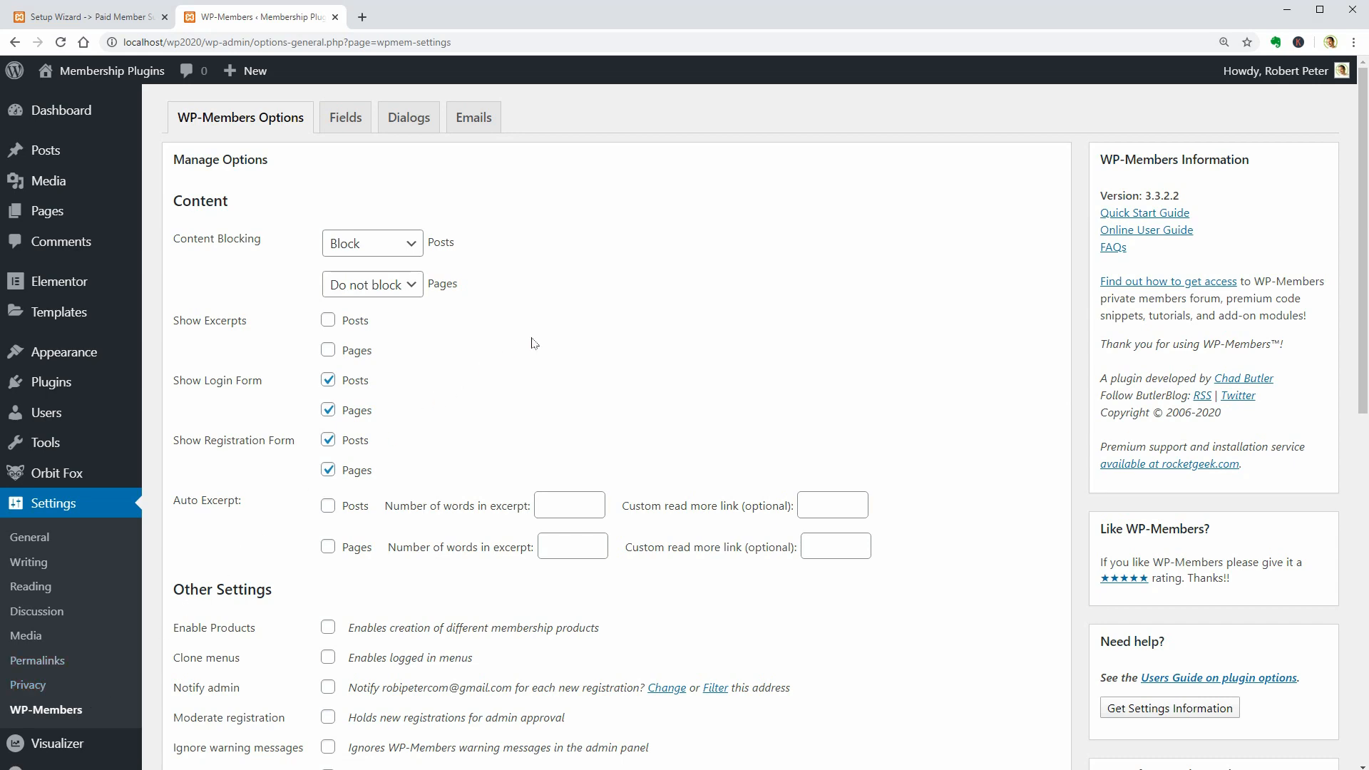
Step: Assign Login as the Login Page and Register as the Register Page in WP-Members options and update settings
{"action": "scroll", "scroll_direction": "down", "scroll_amount": 3}
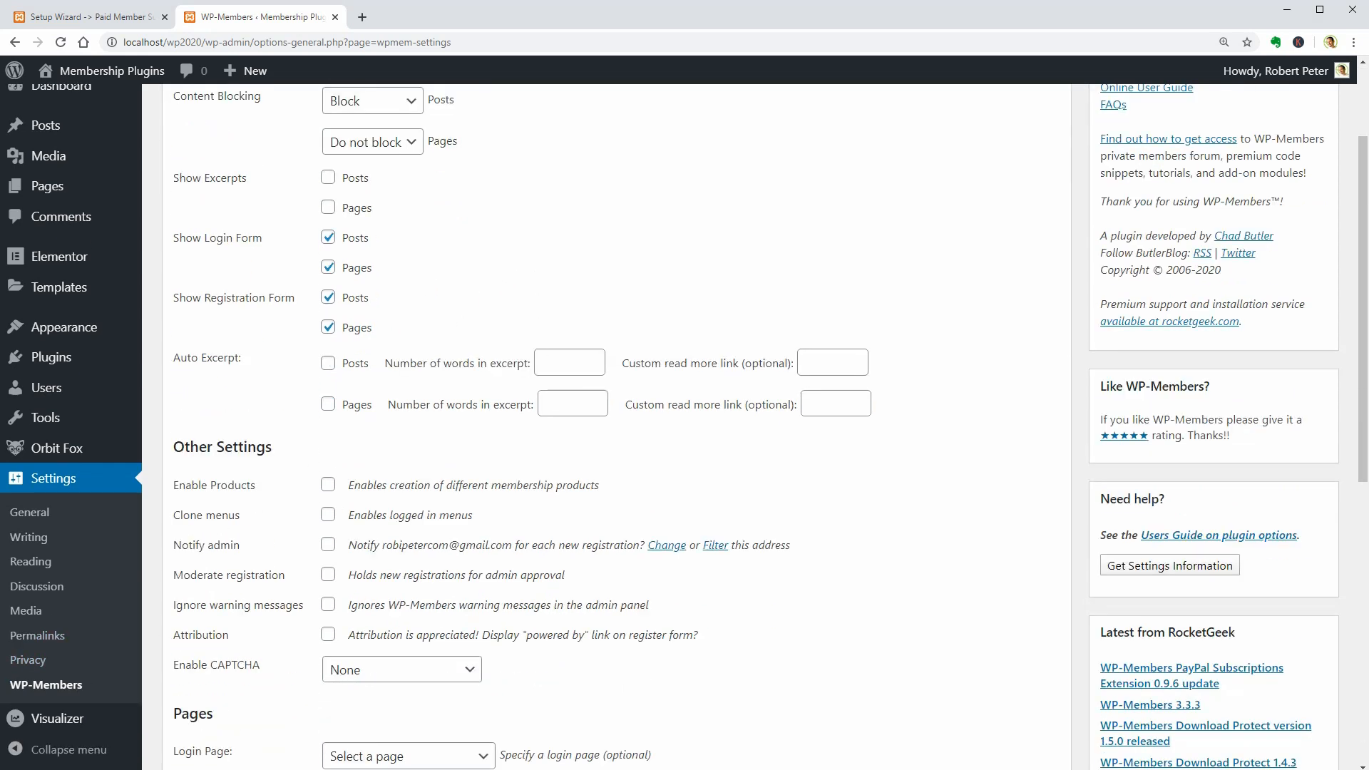
{"action": "scroll", "scroll_direction": "down", "scroll_amount": 3}
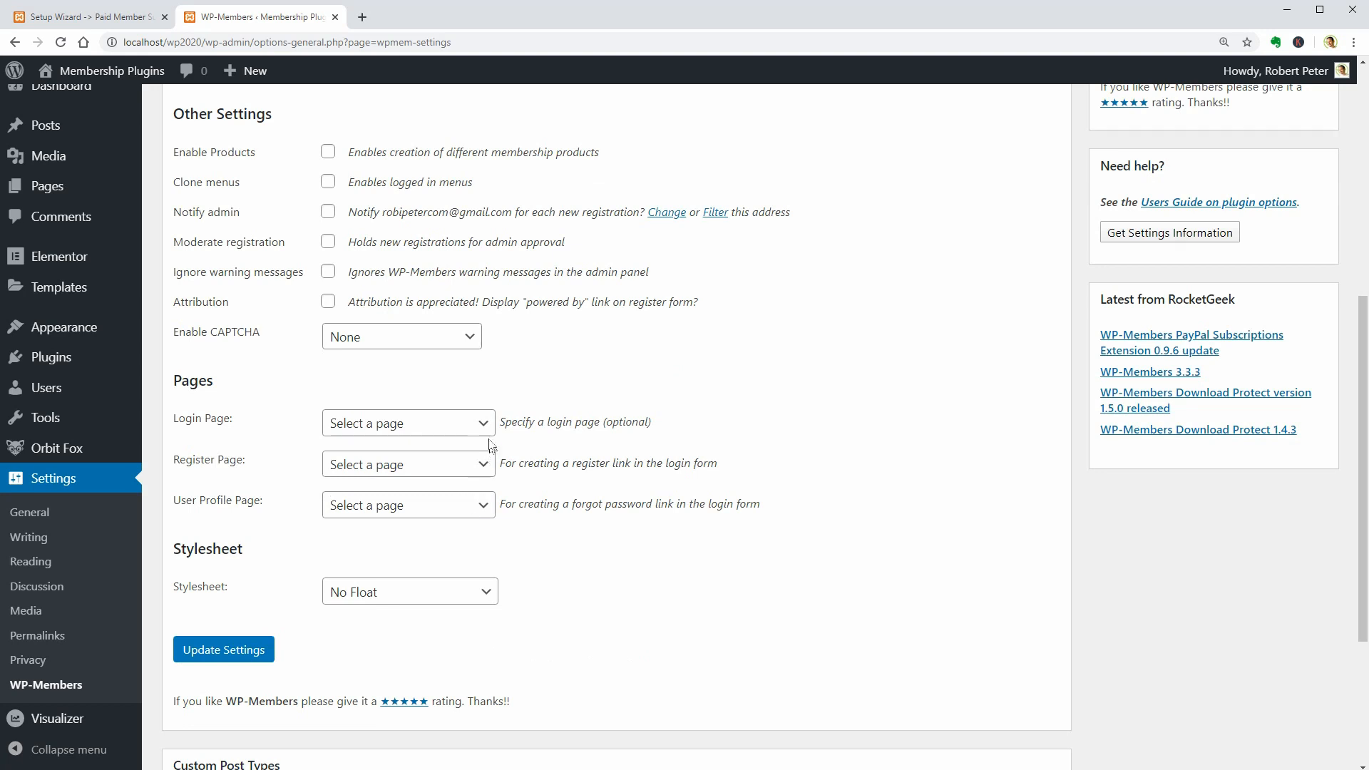
{"action": "mouse_move", "coordinate": [417, 434]}
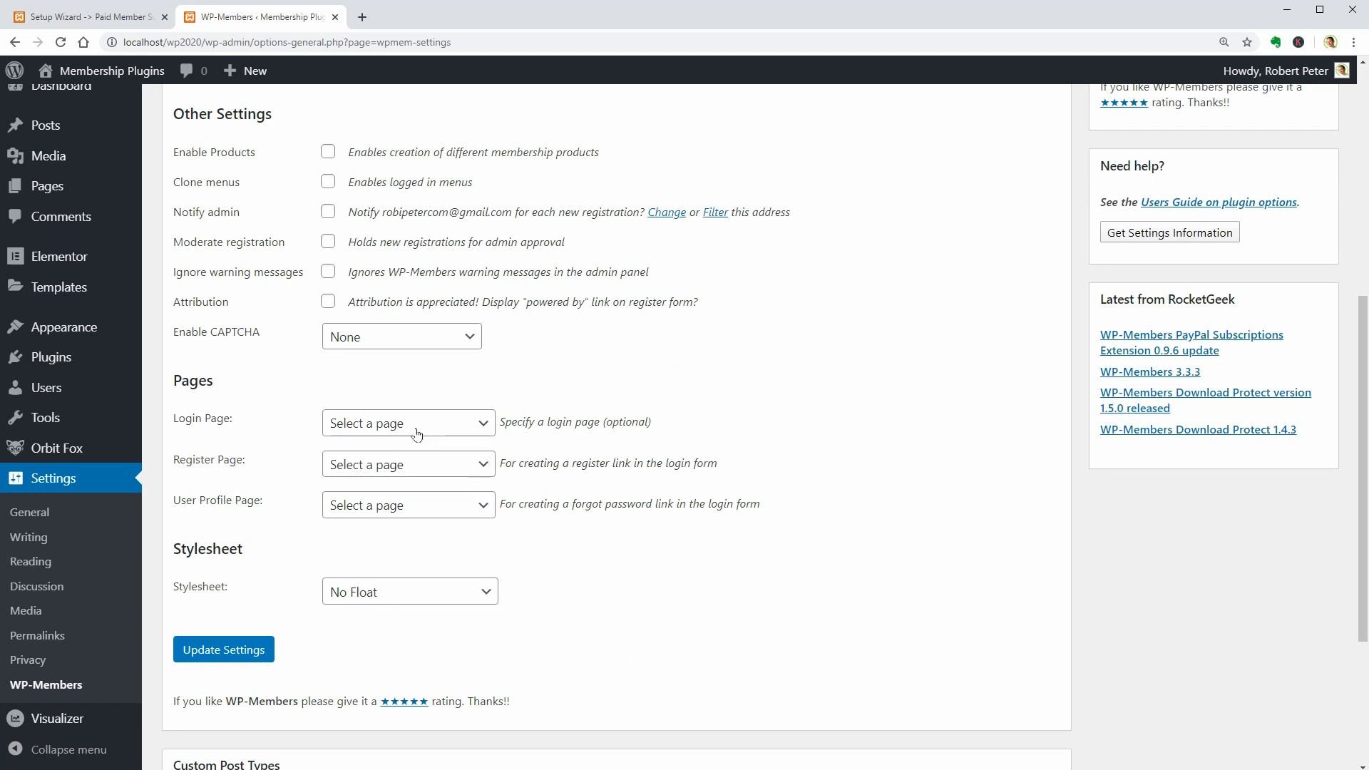
{"action": "mouse_move", "coordinate": [429, 516]}
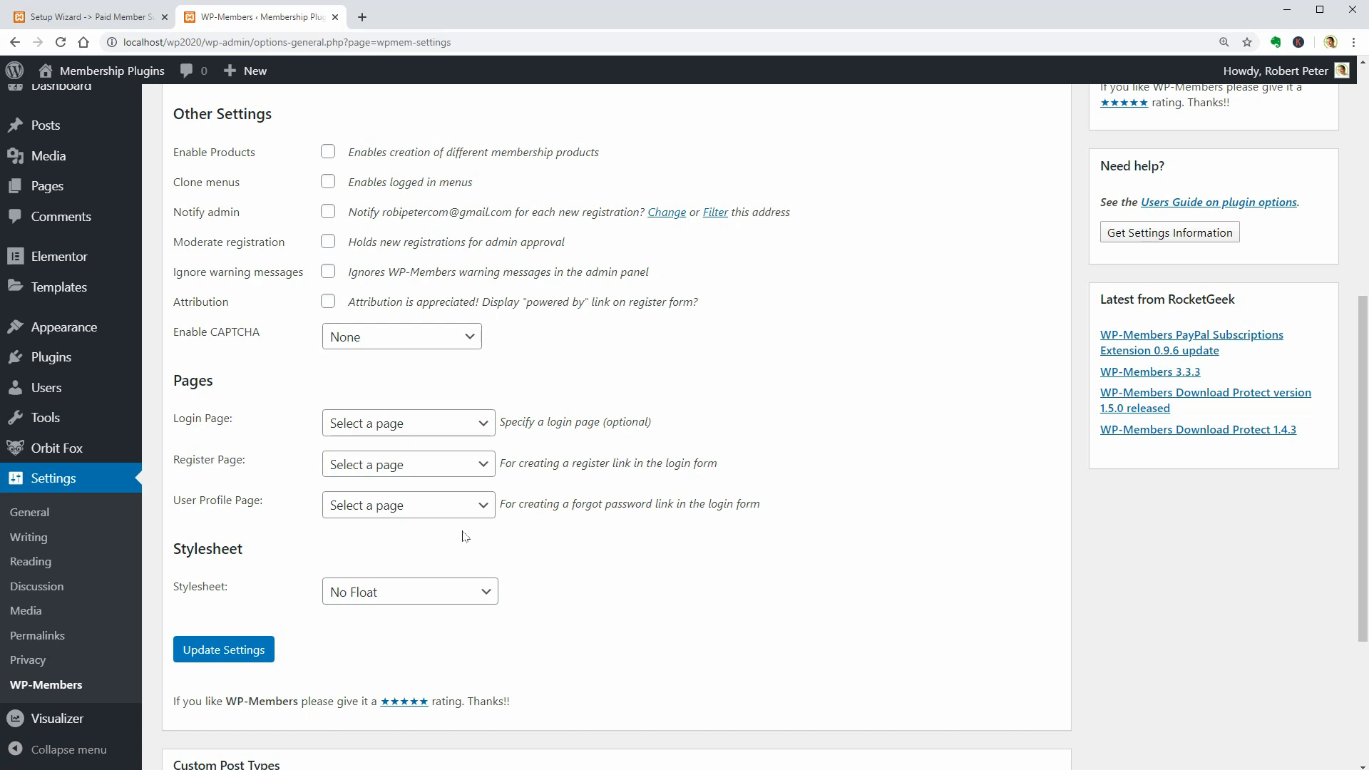
{"action": "mouse_move", "coordinate": [475, 510]}
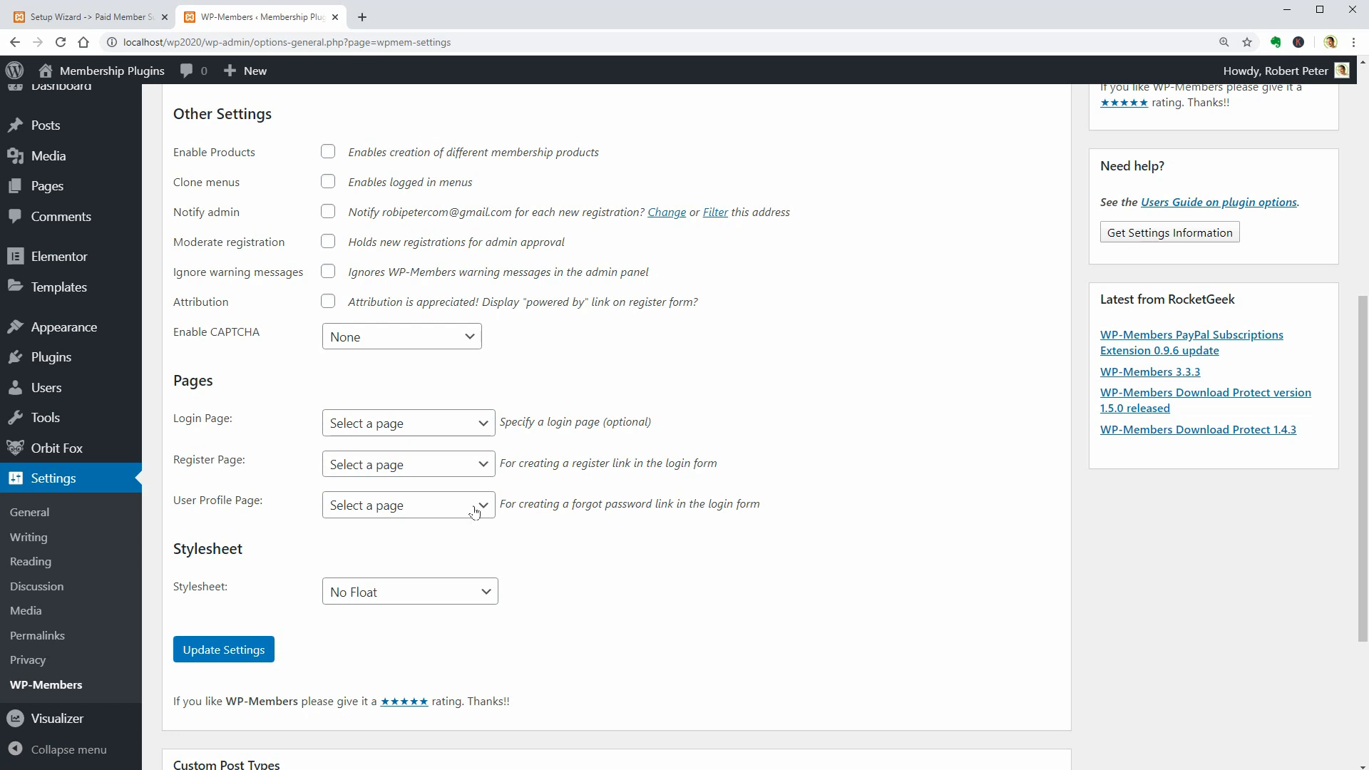
{"action": "left_click", "coordinate": [407, 422]}
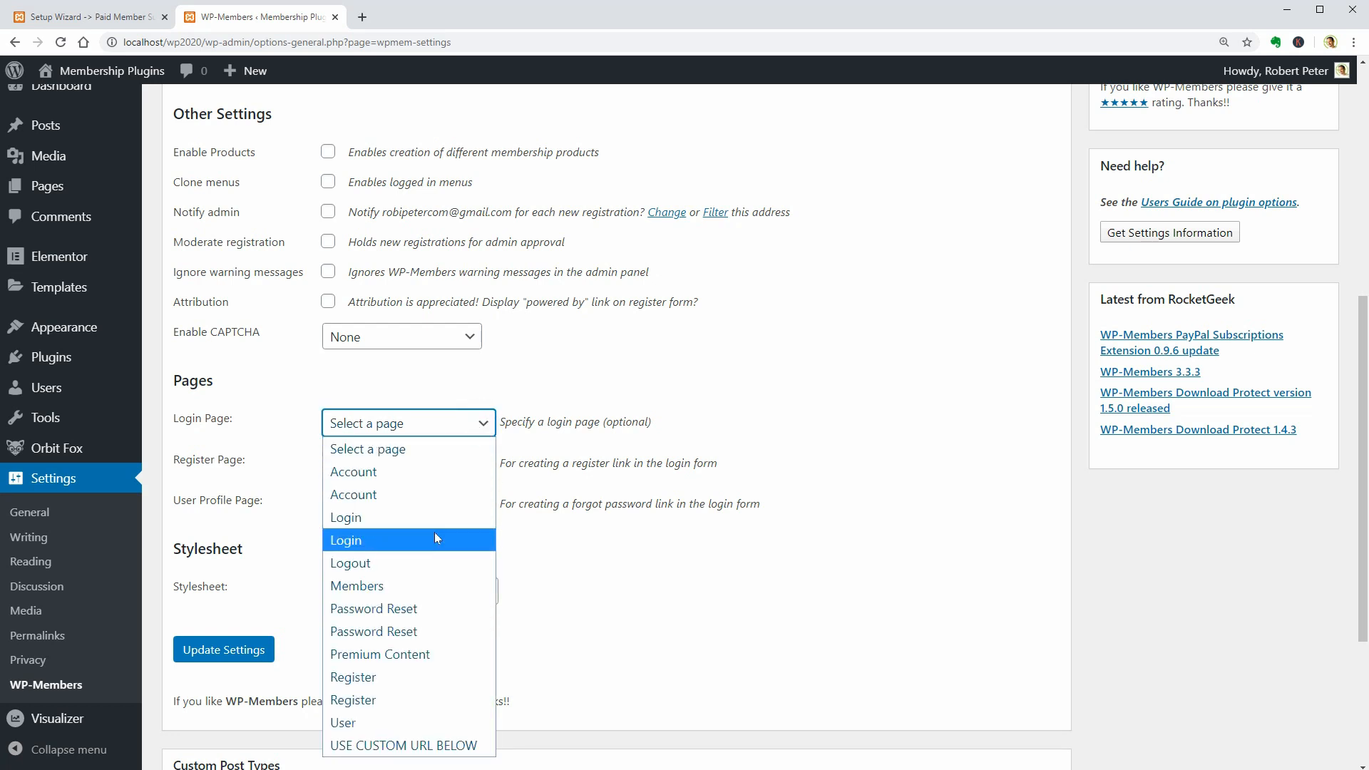
{"action": "left_click", "coordinate": [345, 539]}
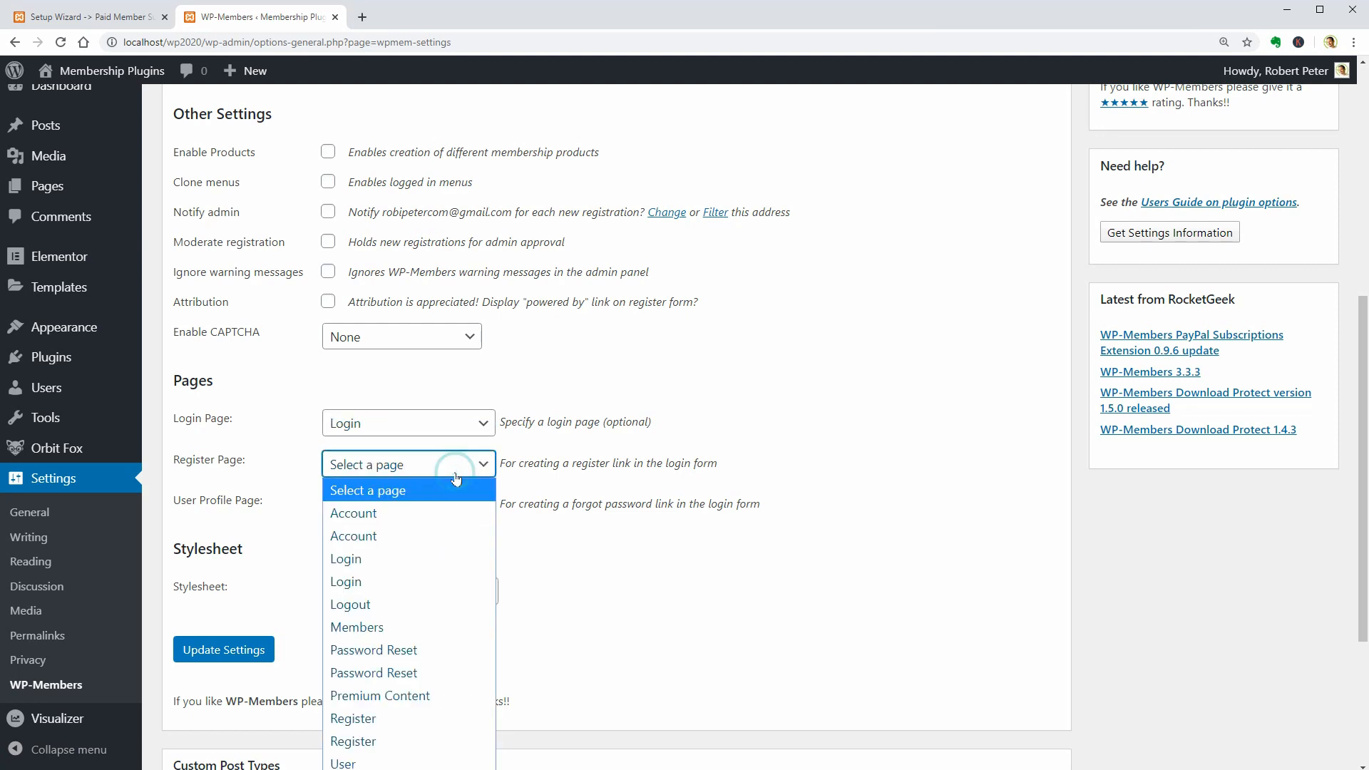
{"action": "left_click", "coordinate": [353, 742]}
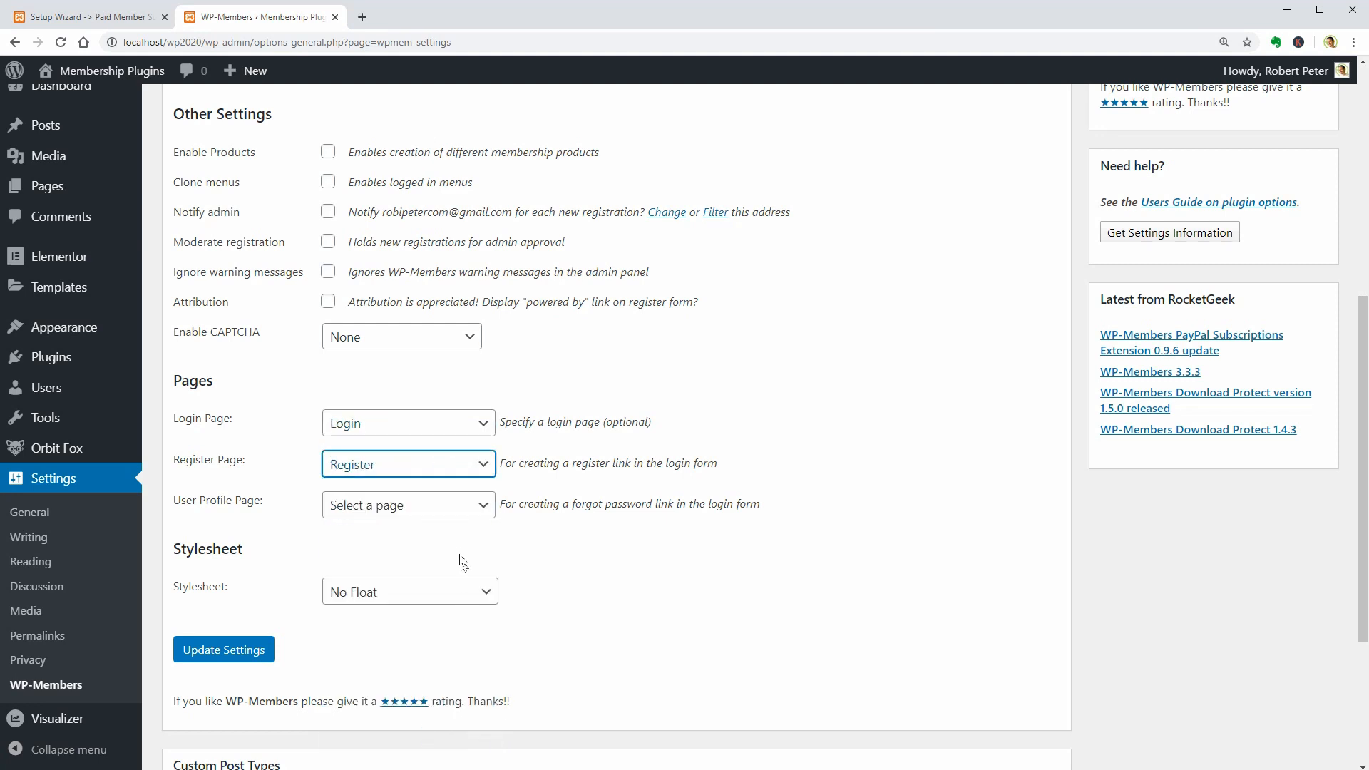
{"action": "left_click", "coordinate": [407, 505]}
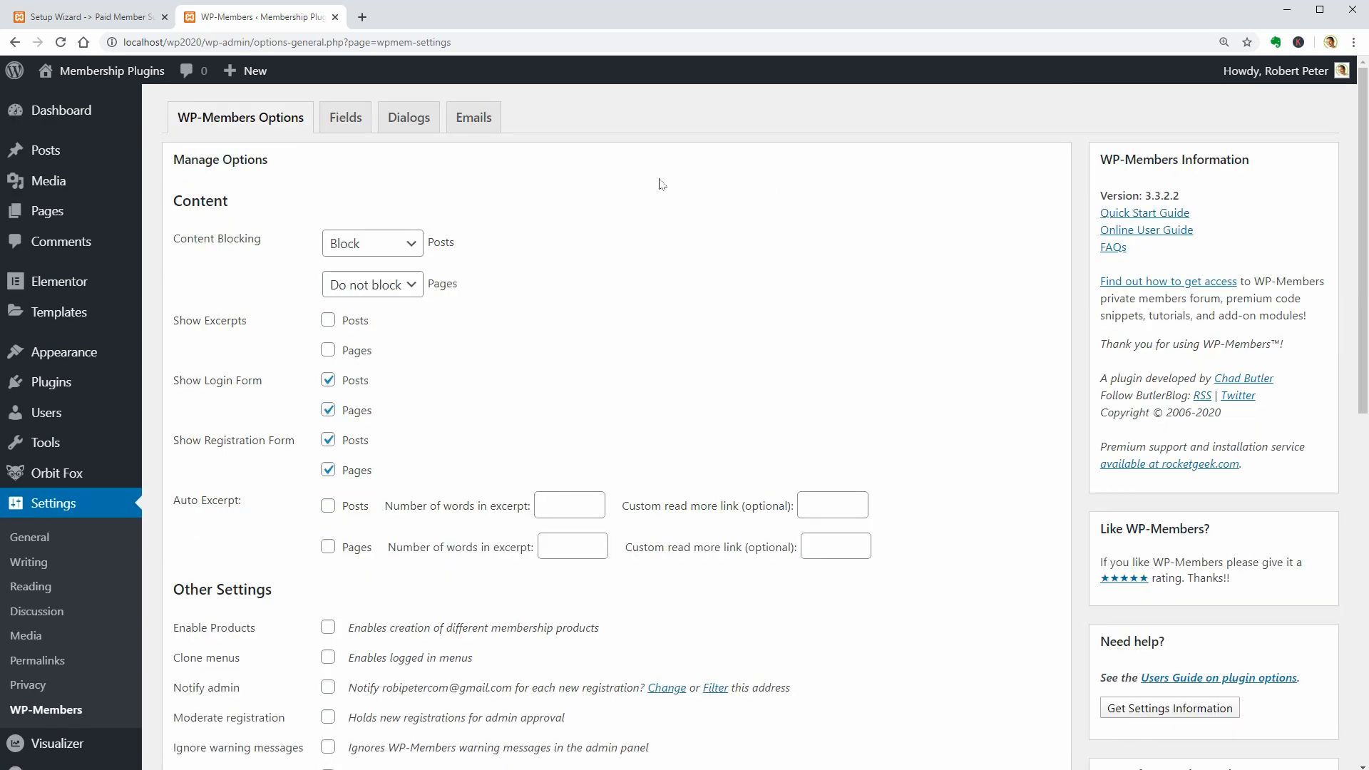
Step: Review the WP-Members Fields list, Dialogs messages and Emails templates
{"action": "left_click", "coordinate": [345, 117]}
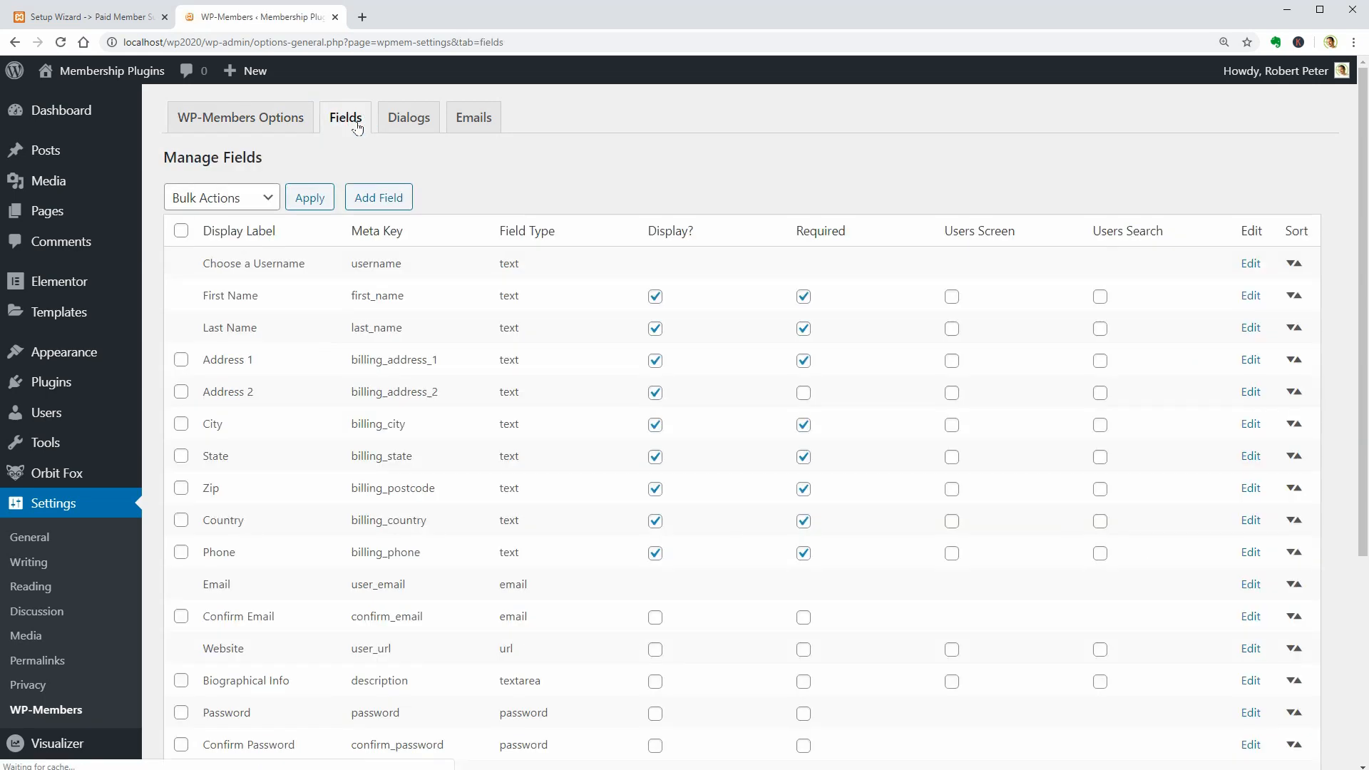
{"action": "scroll", "scroll_direction": "down", "scroll_amount": 3}
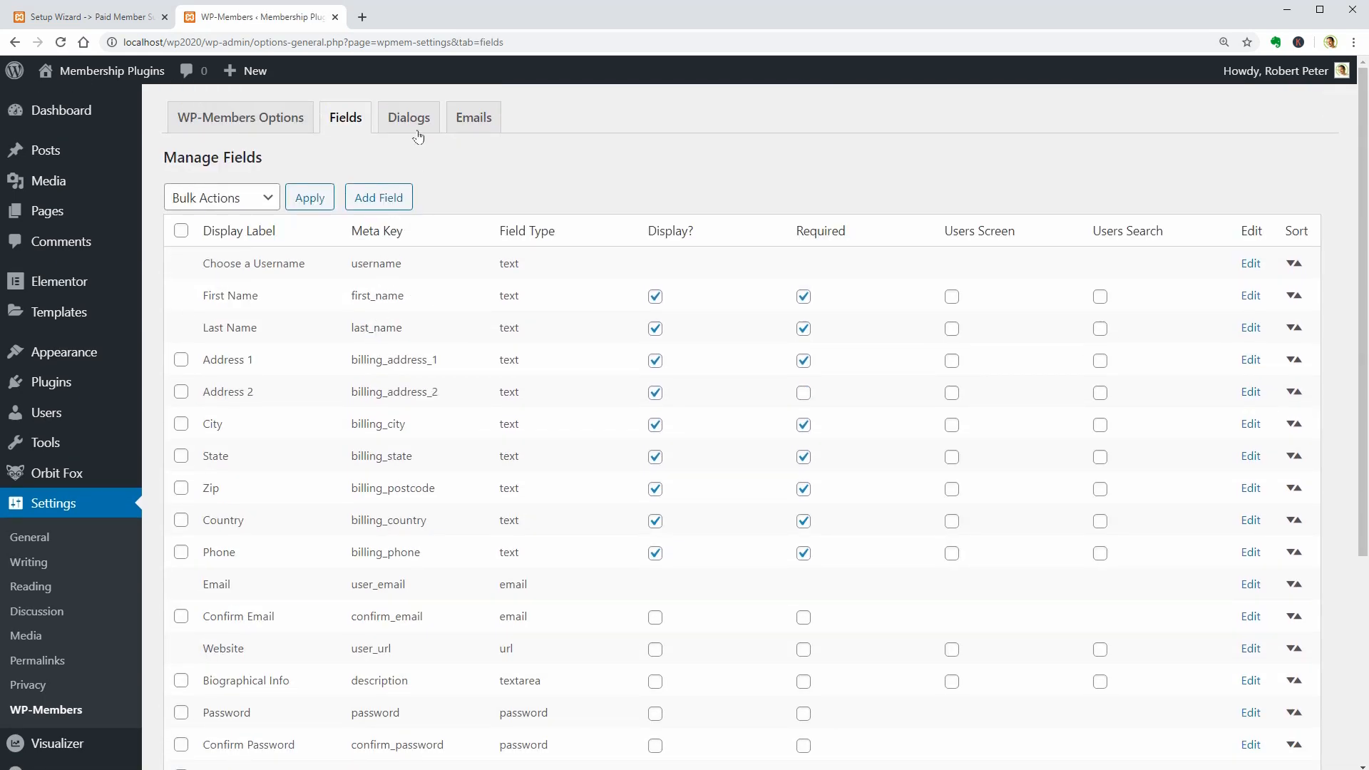
{"action": "left_click", "coordinate": [408, 117]}
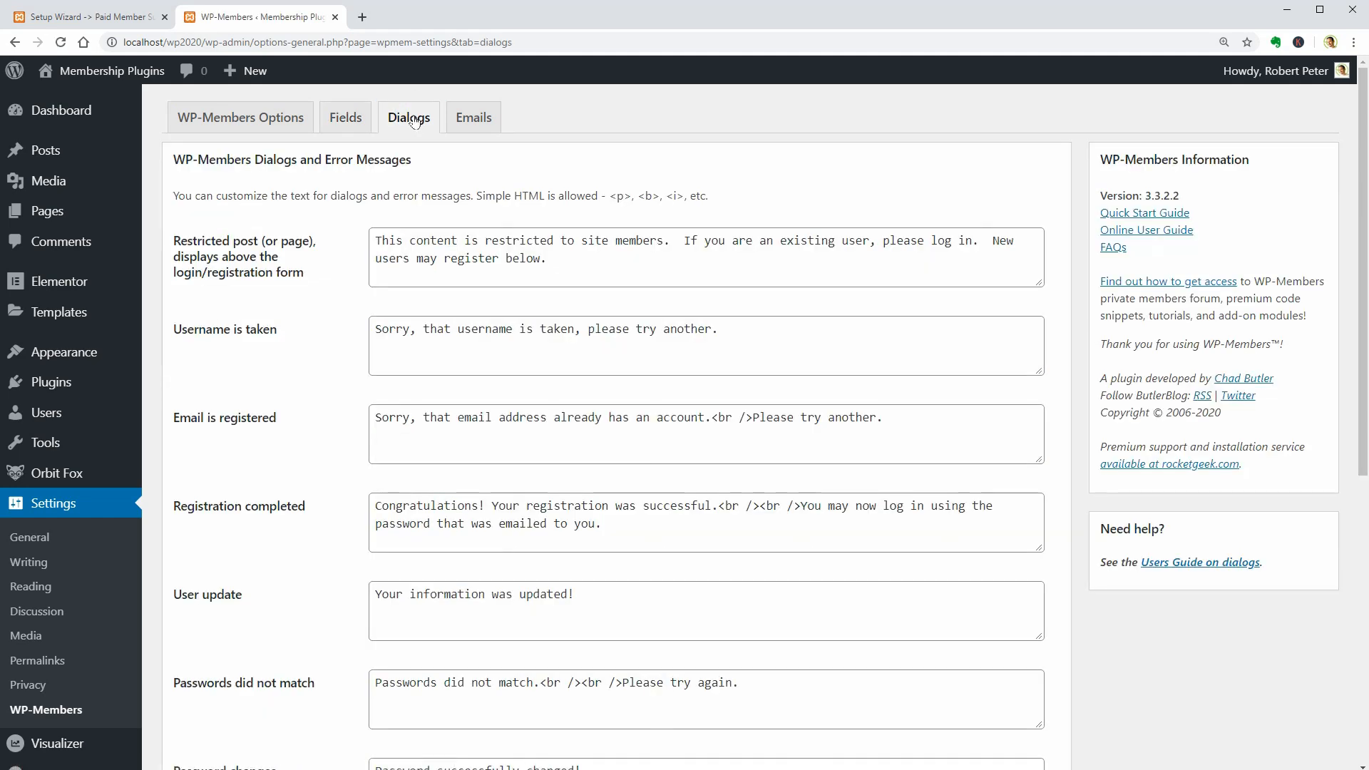
{"action": "left_click", "coordinate": [473, 117]}
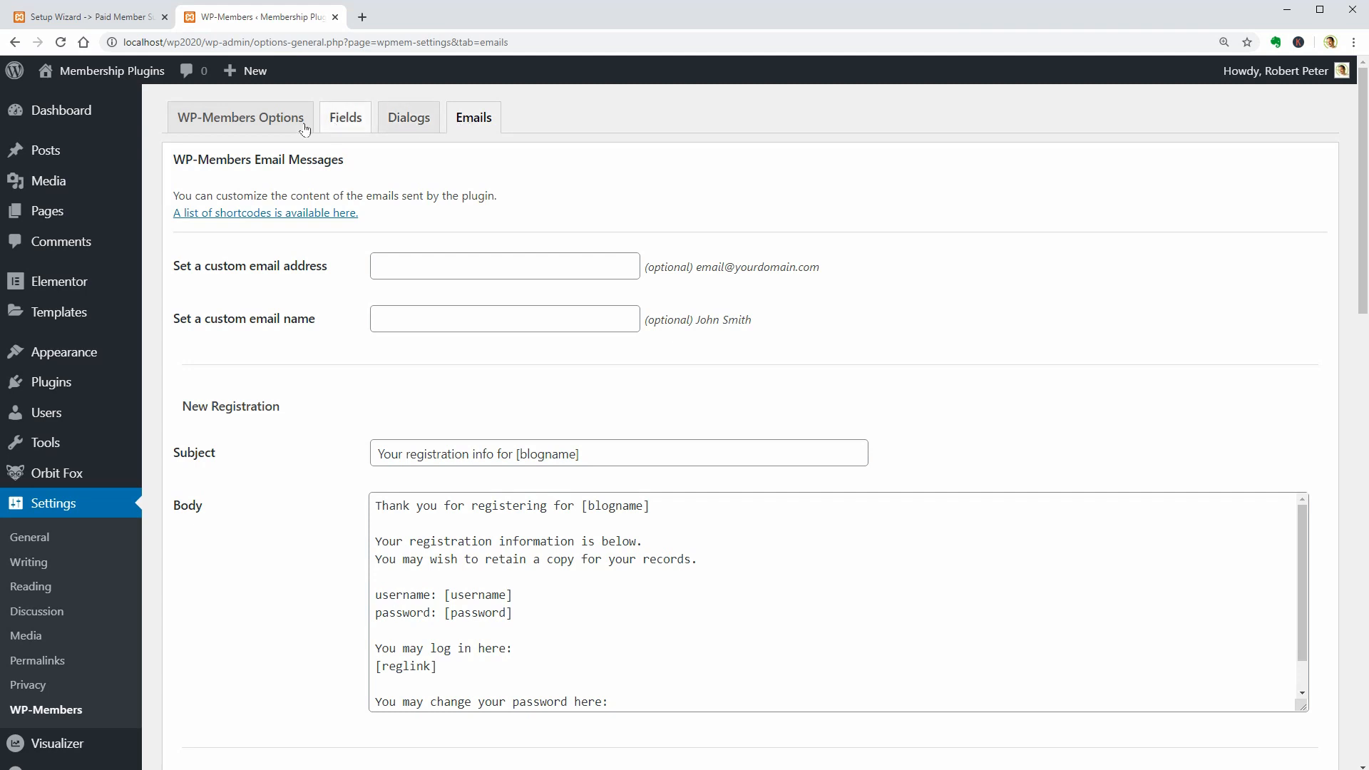
Step: Return to the WP-Members Options view and go to the Installed Plugins list
{"action": "left_click", "coordinate": [240, 117]}
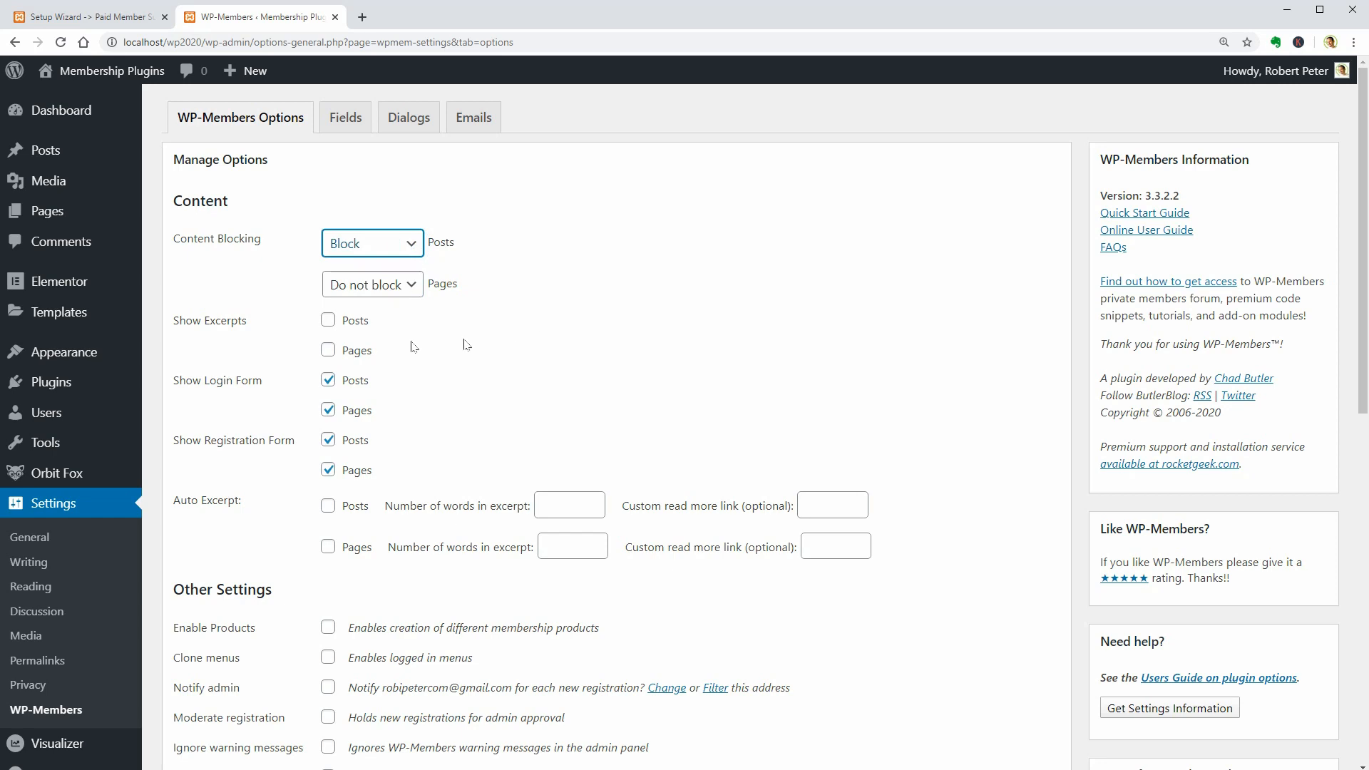
{"action": "left_click", "coordinate": [196, 385]}
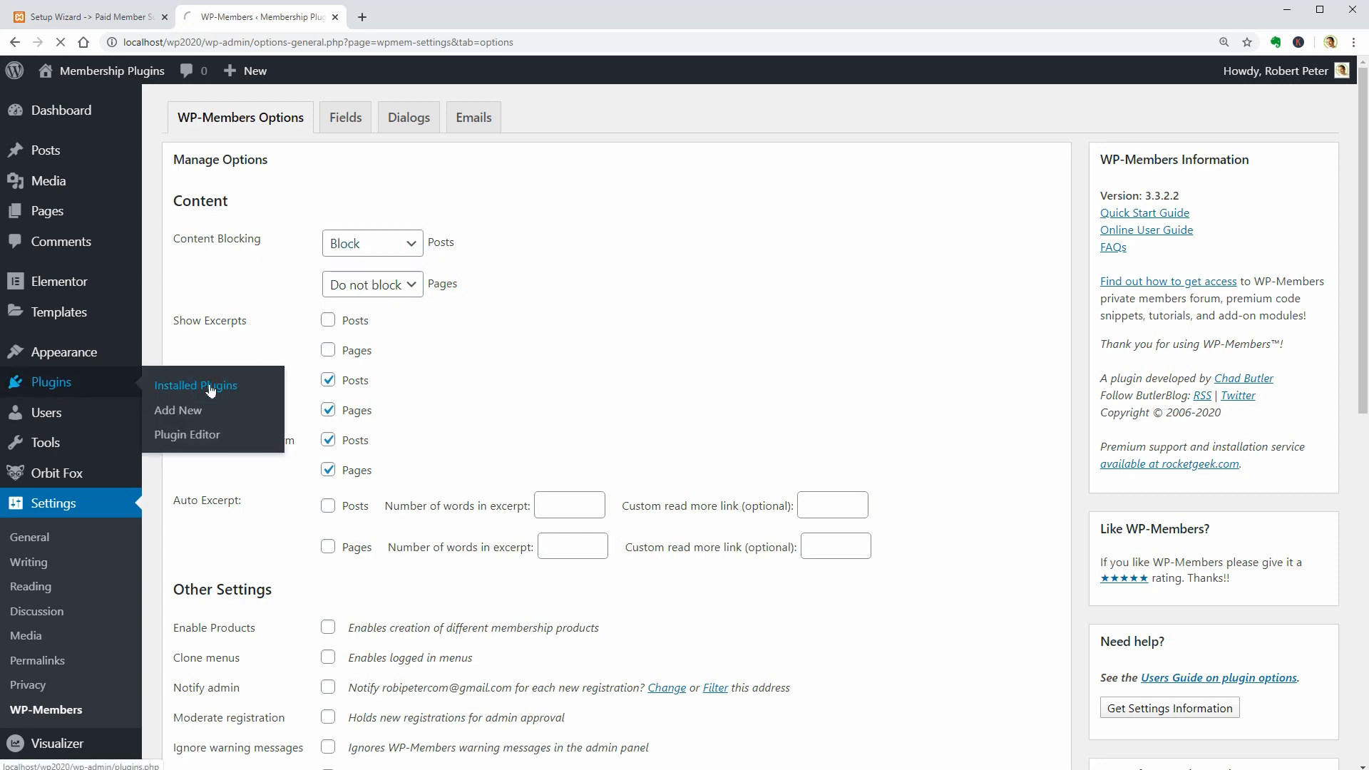